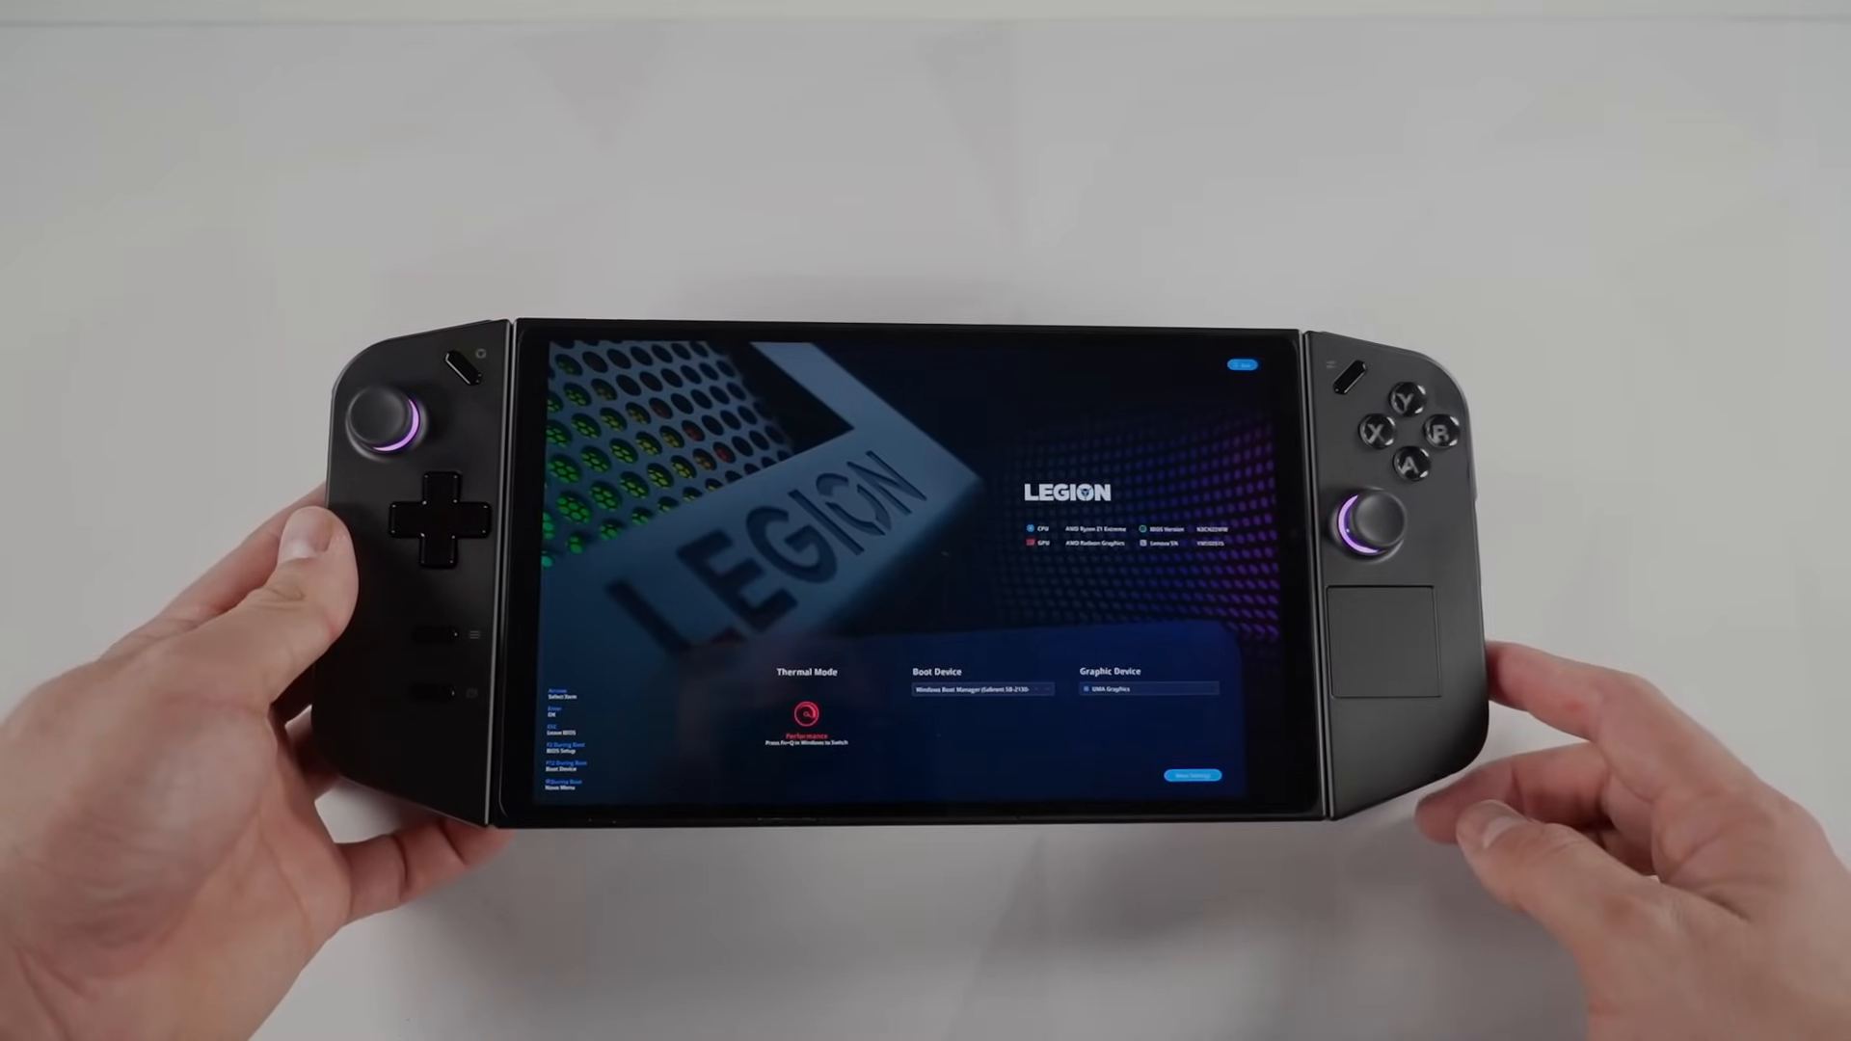
# Step: Change the UMA graphics memory size in BIOS Configuration and confirm the change
pyautogui.click(1207, 771)
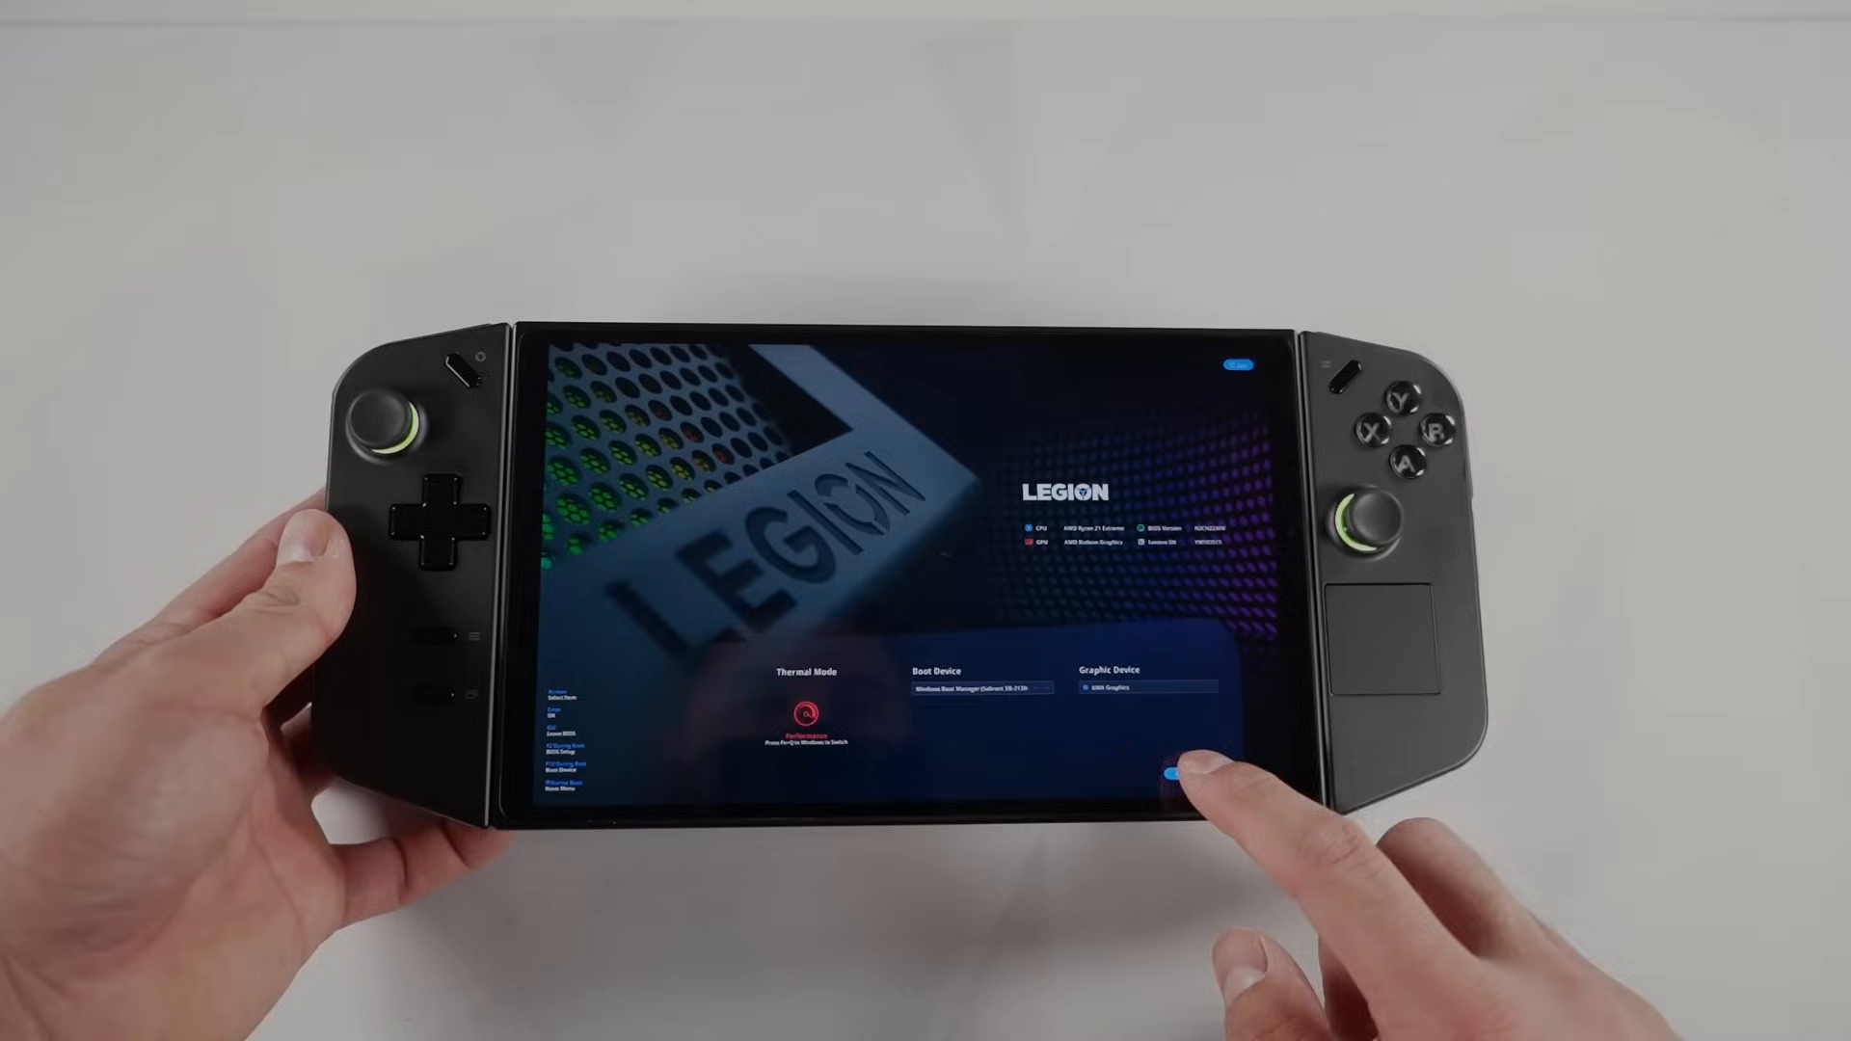
pyautogui.click(1172, 773)
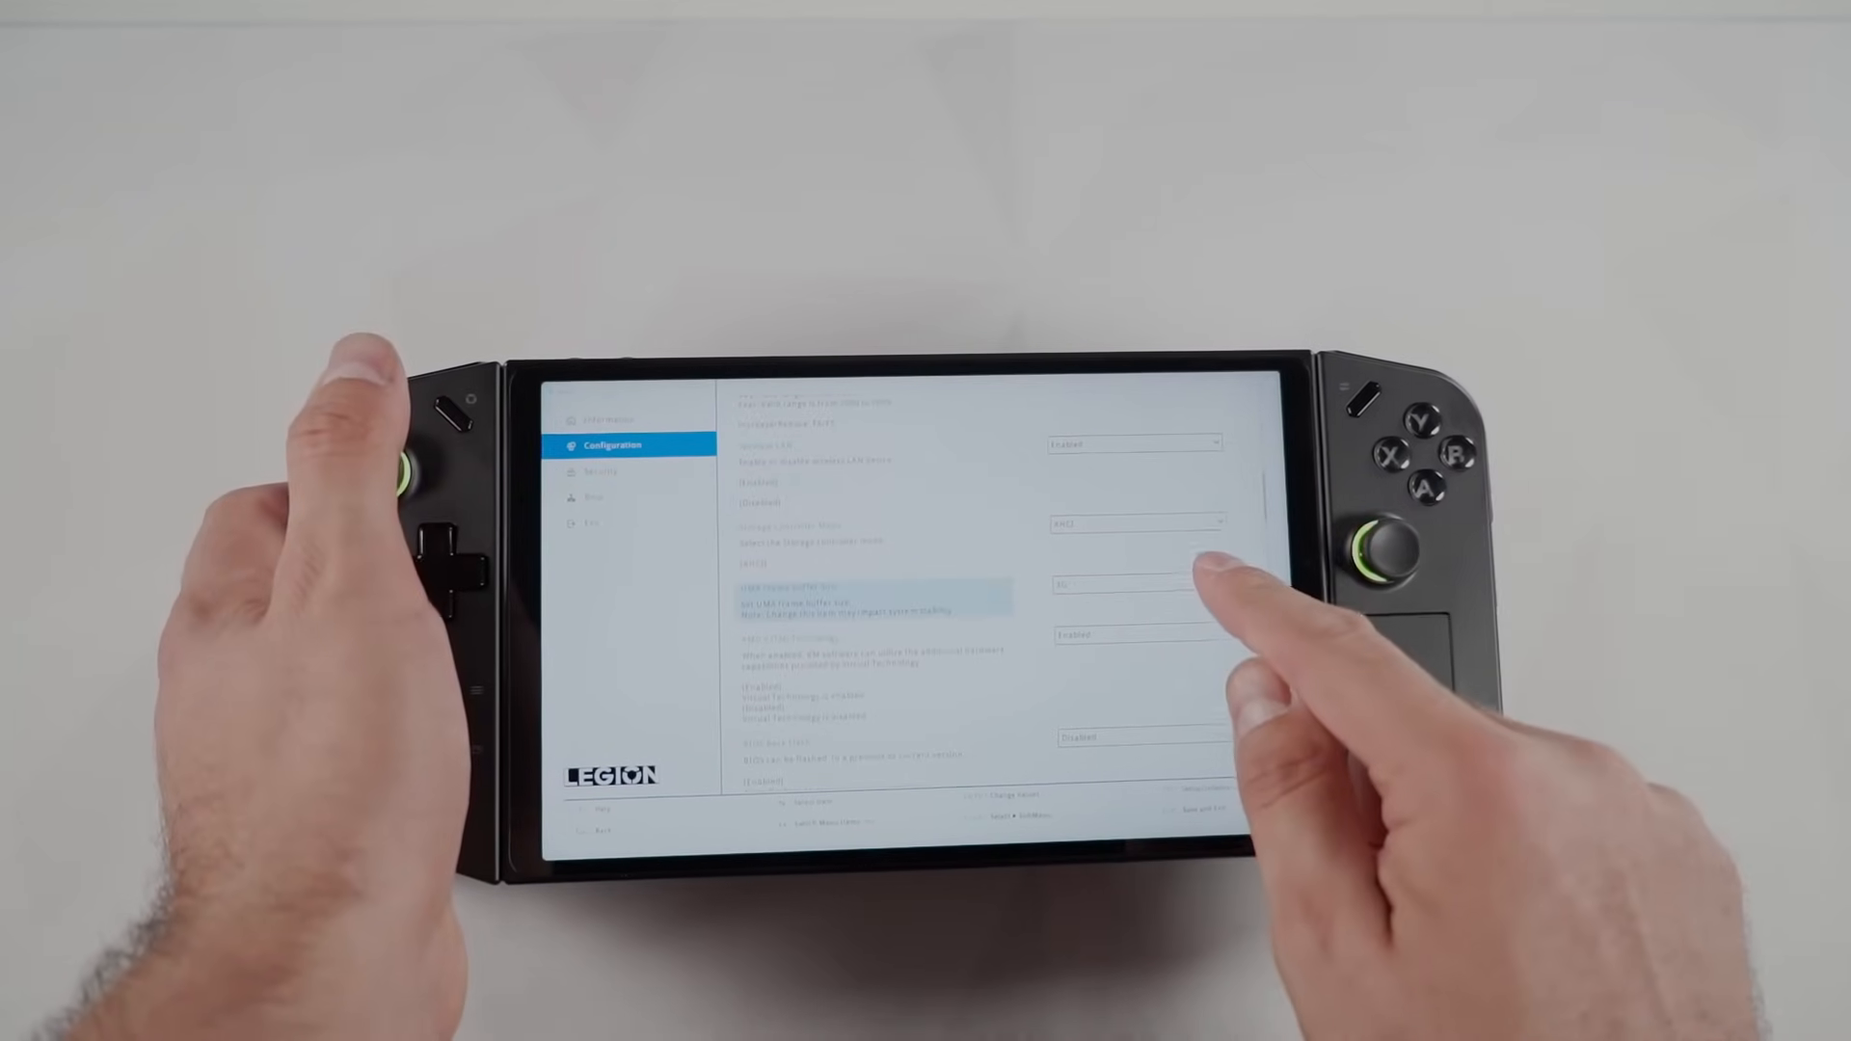
pyautogui.click(1132, 586)
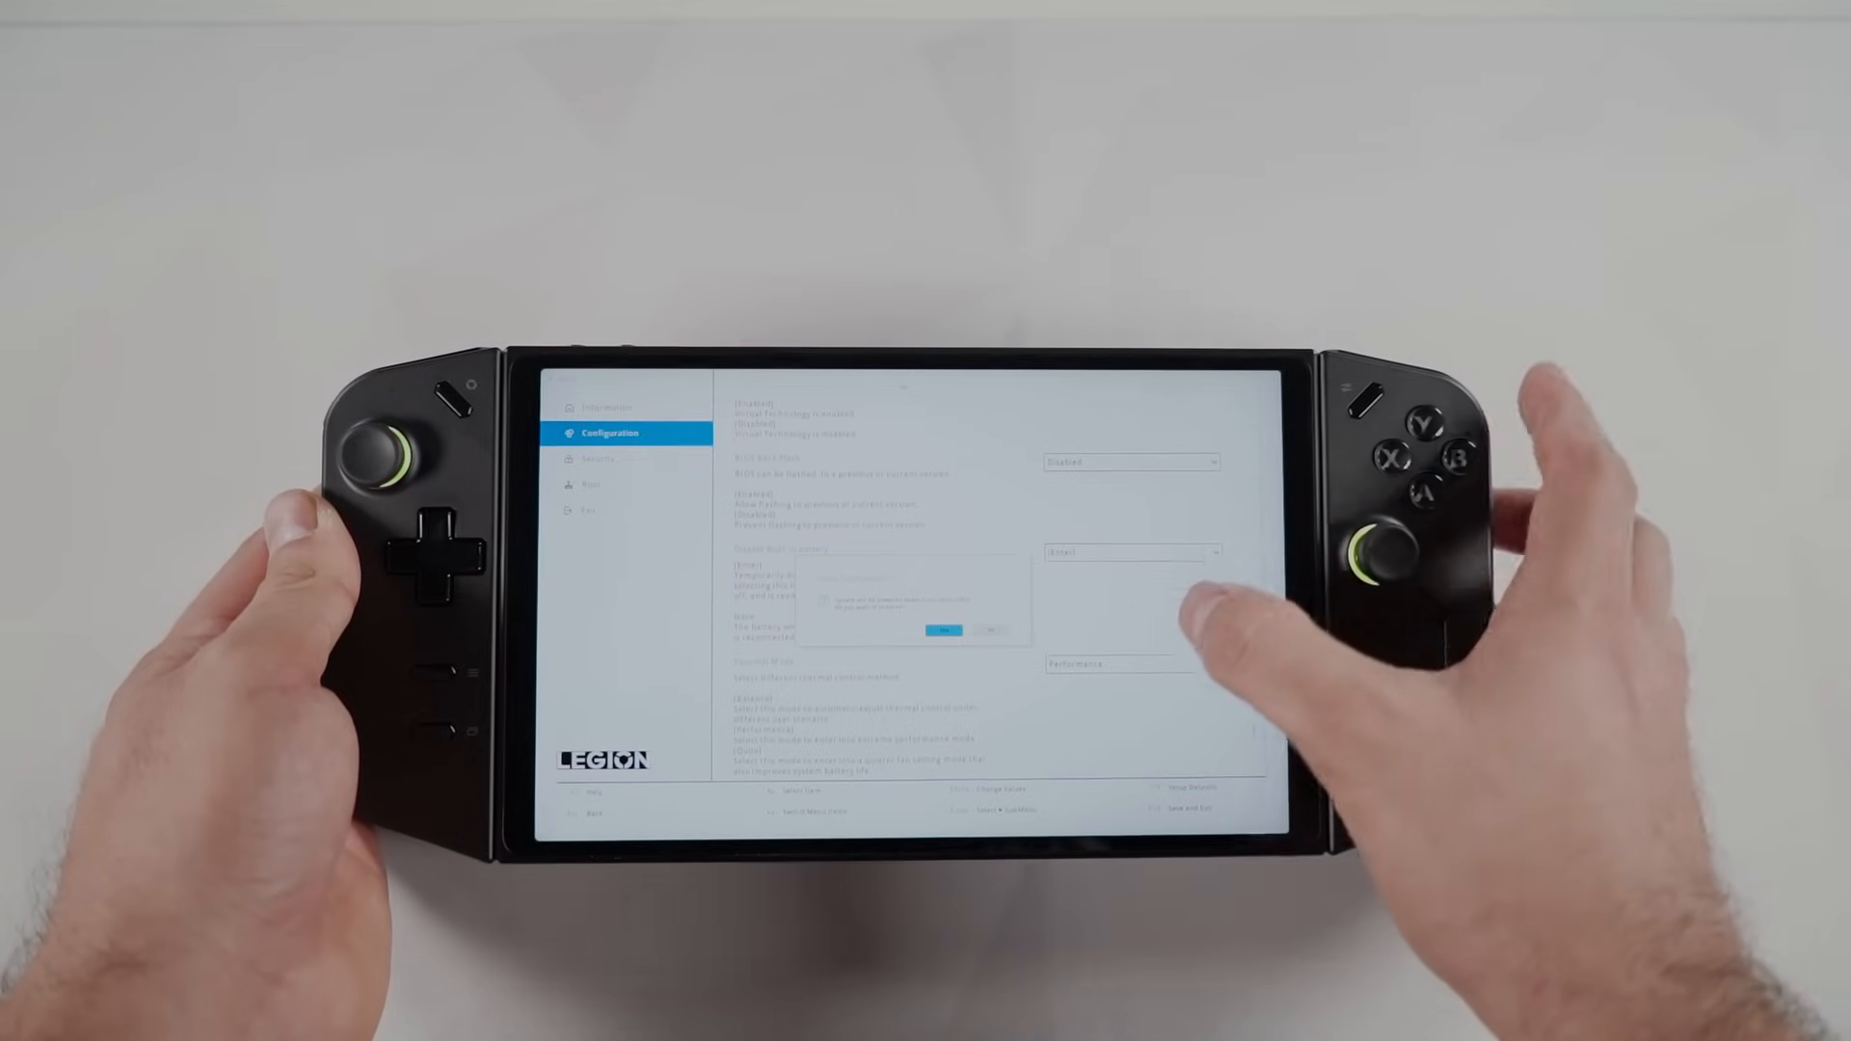
pyautogui.click(937, 629)
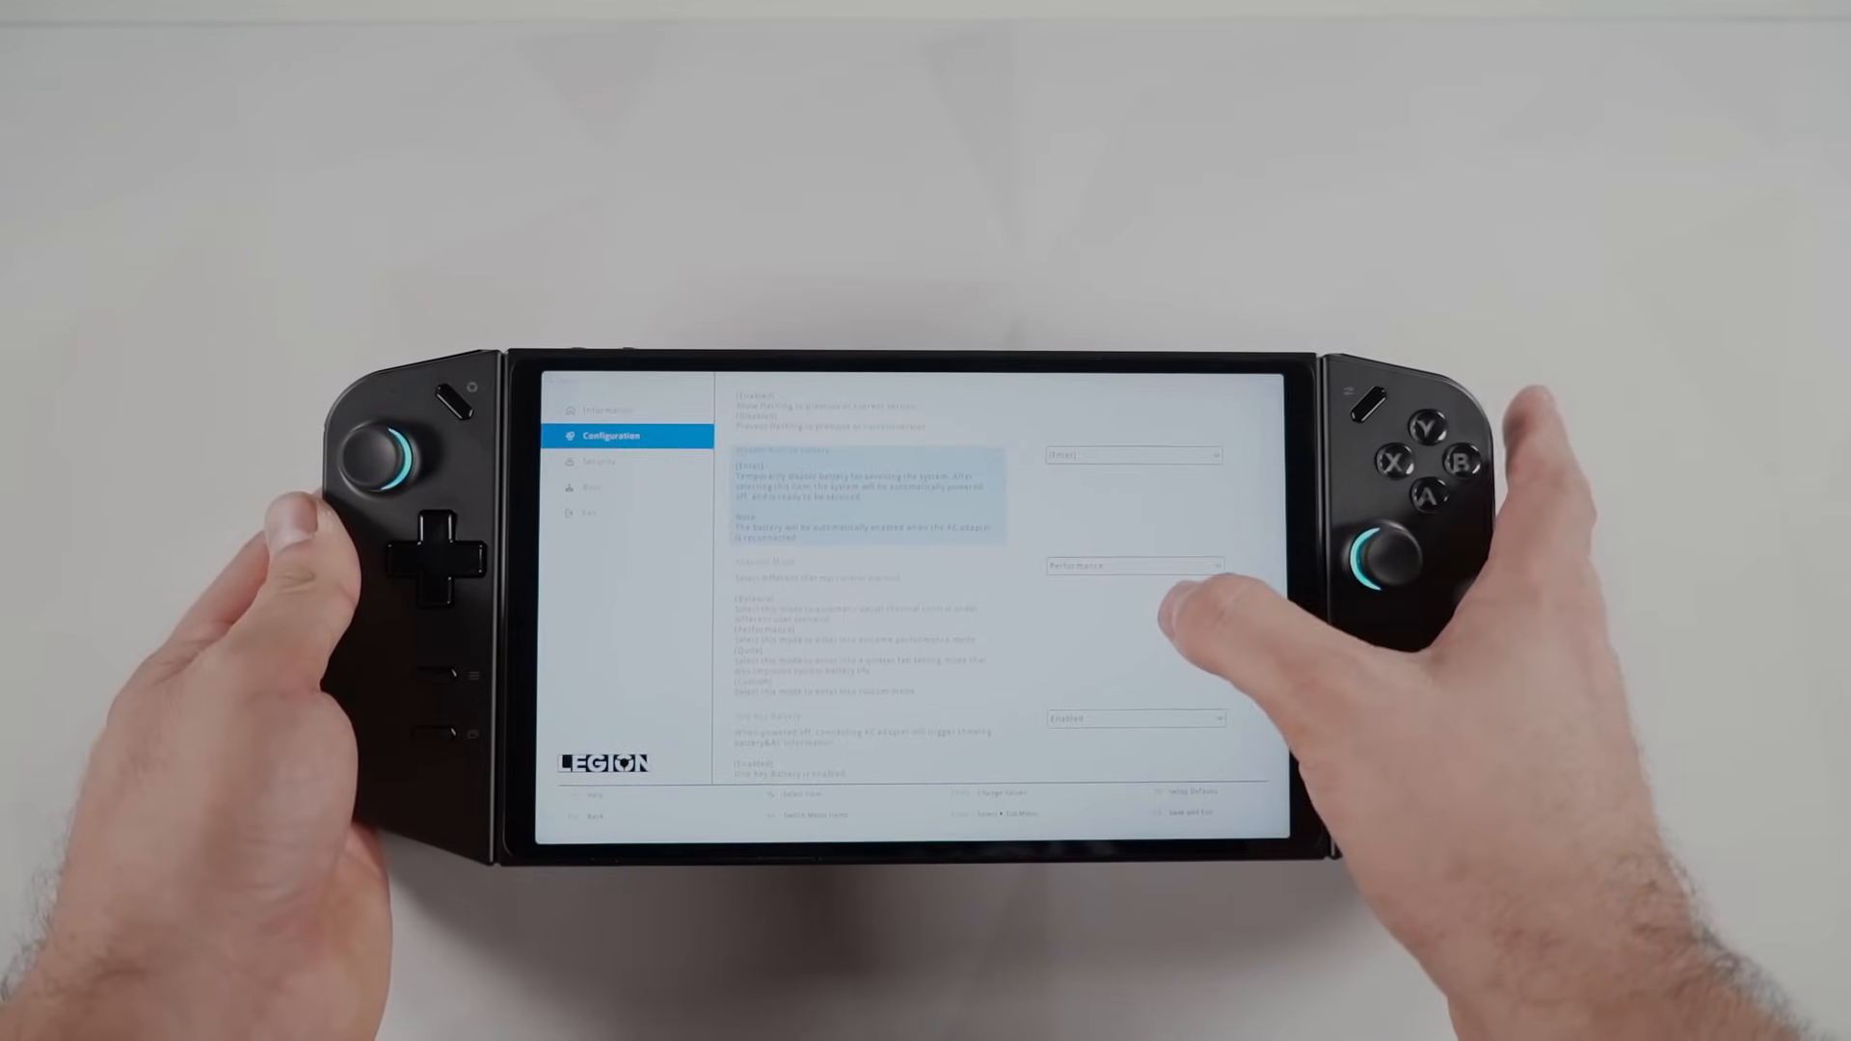
# Step: Set the BIOS Thermal Mode to Performance
pyautogui.click(1134, 565)
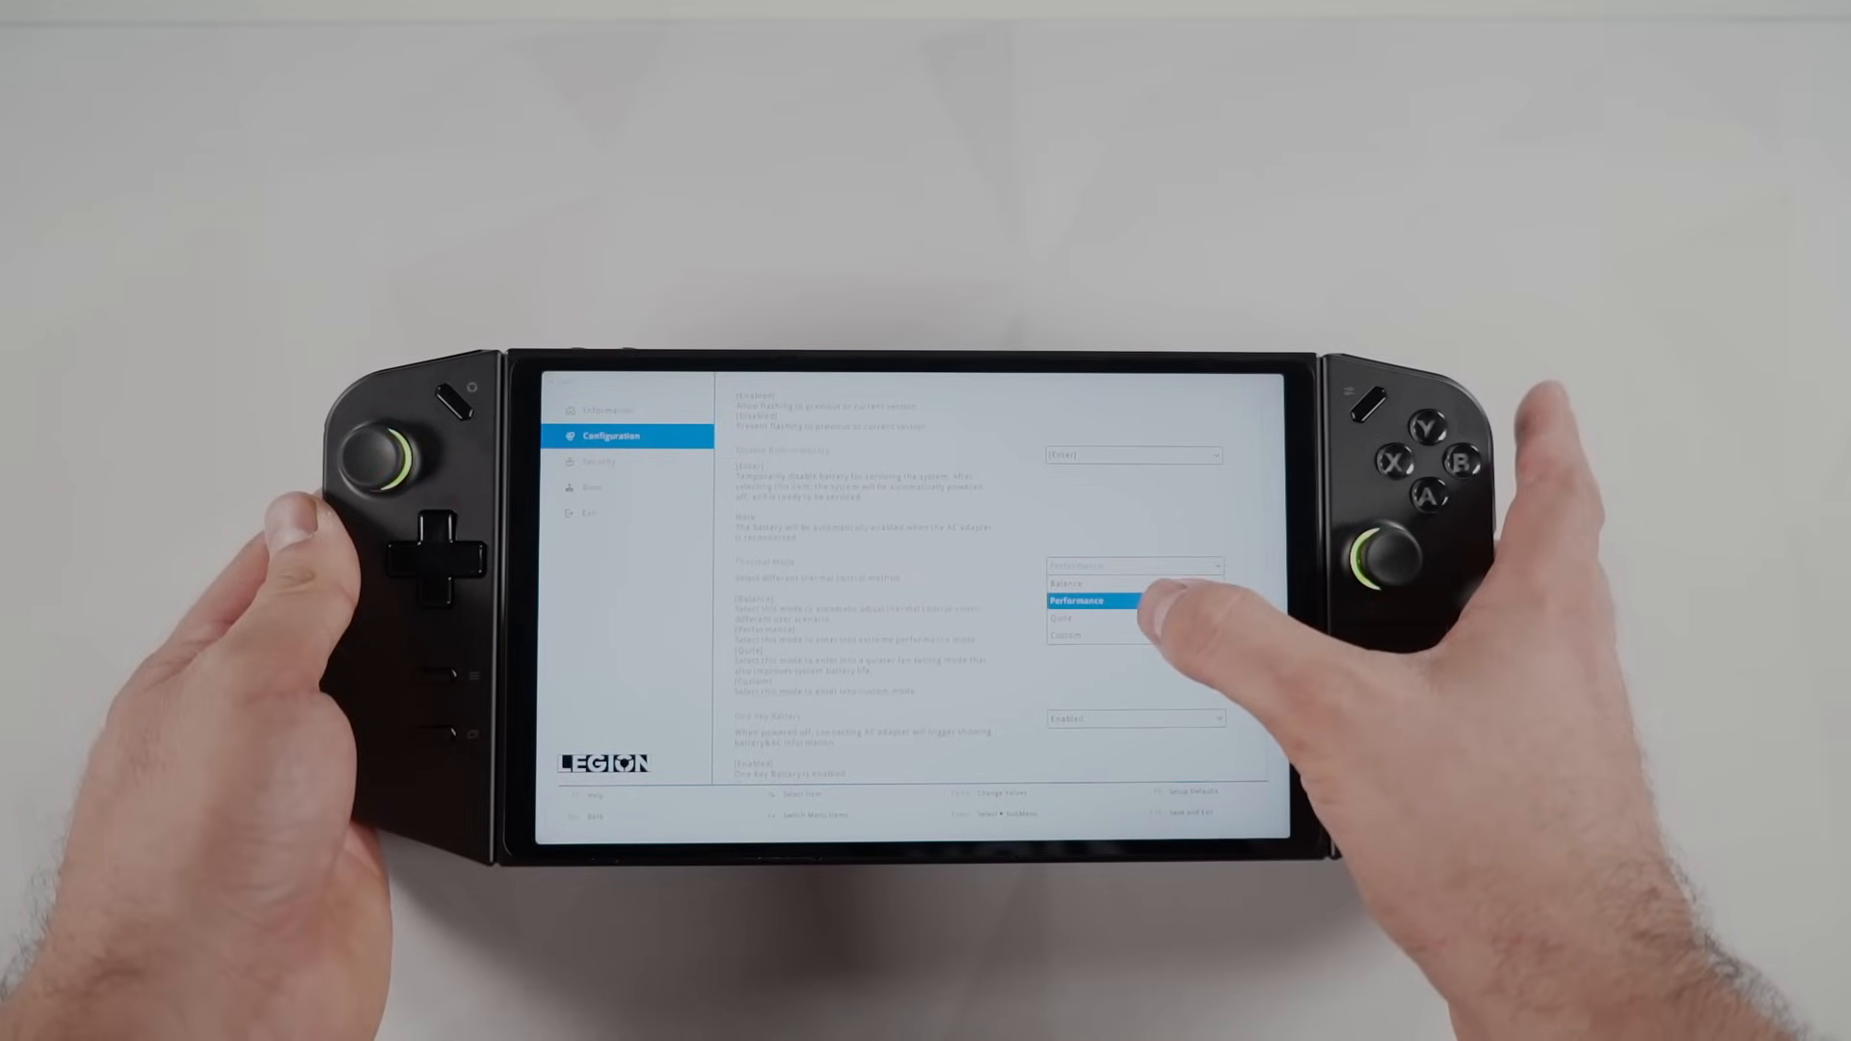
pyautogui.click(1078, 602)
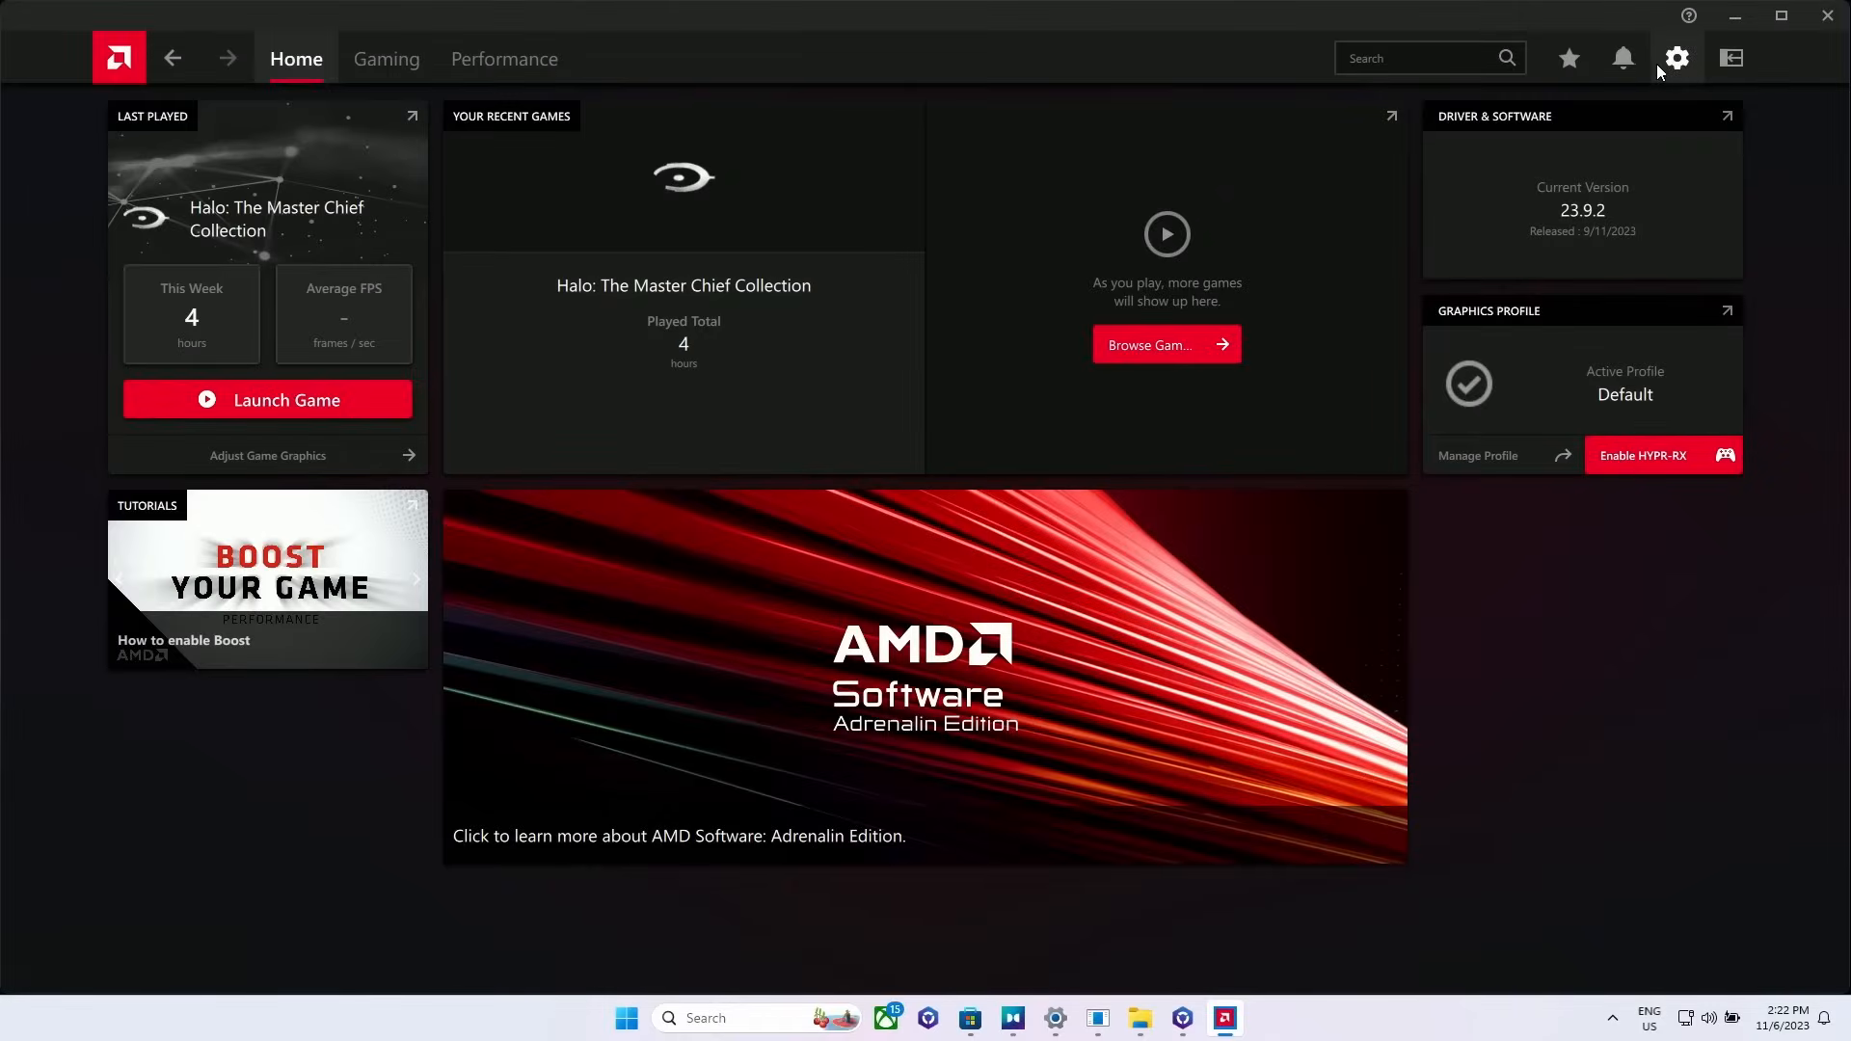
# Step: Check system VRAM info, then enable the HYPR-RX global graphics profile under Gaming > Graphics
pyautogui.click(1676, 57)
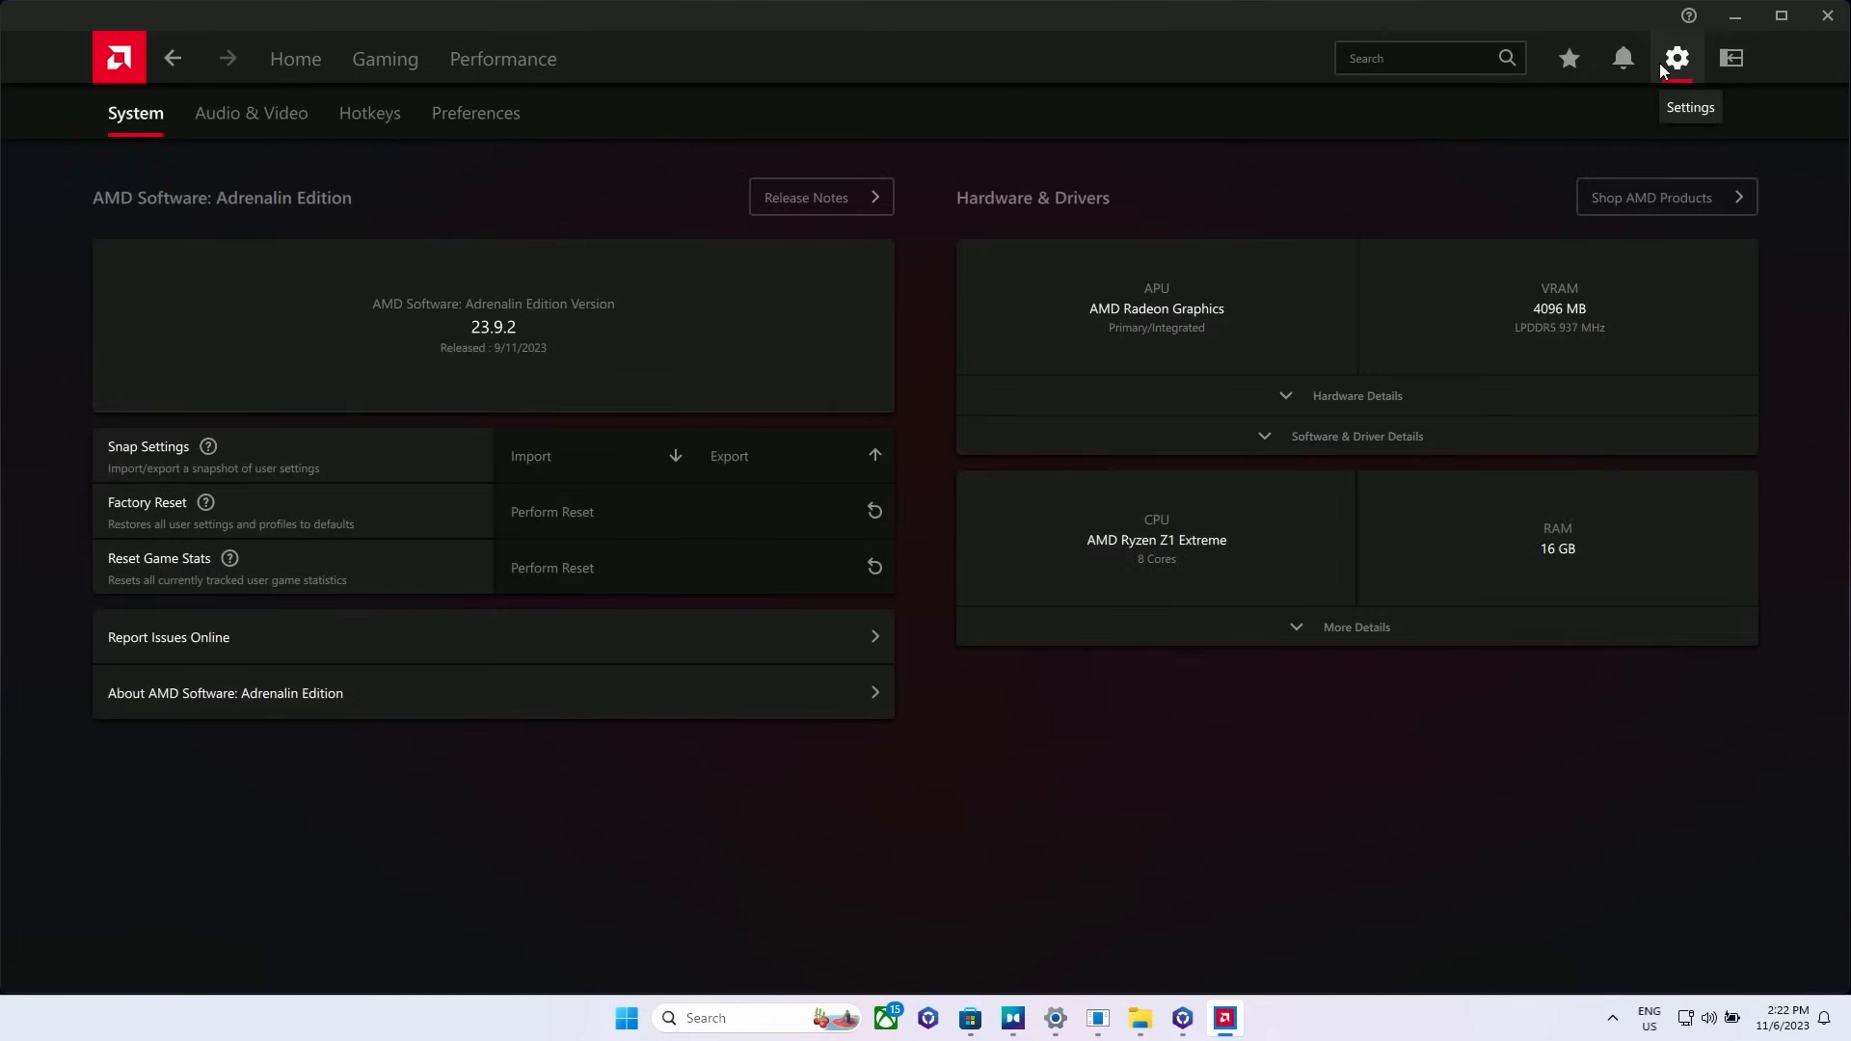
pyautogui.moveTo(1364, 361)
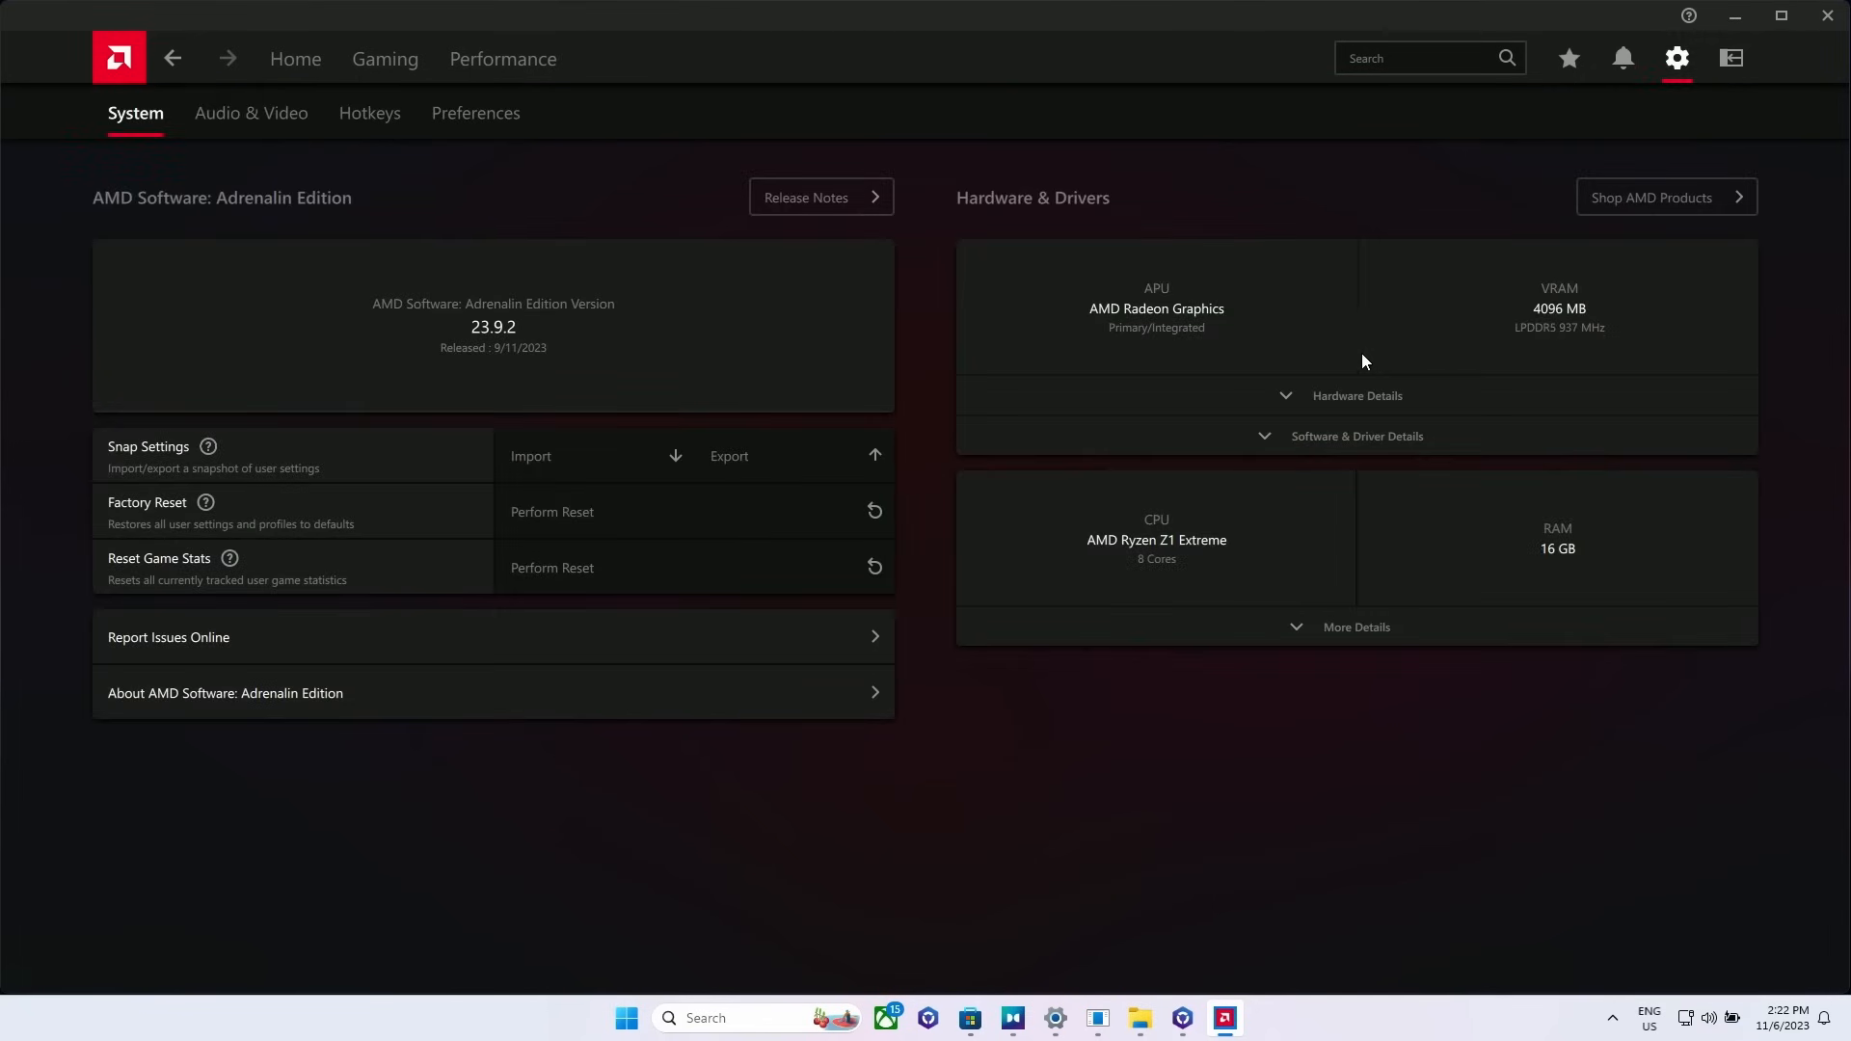
pyautogui.moveTo(466, 231)
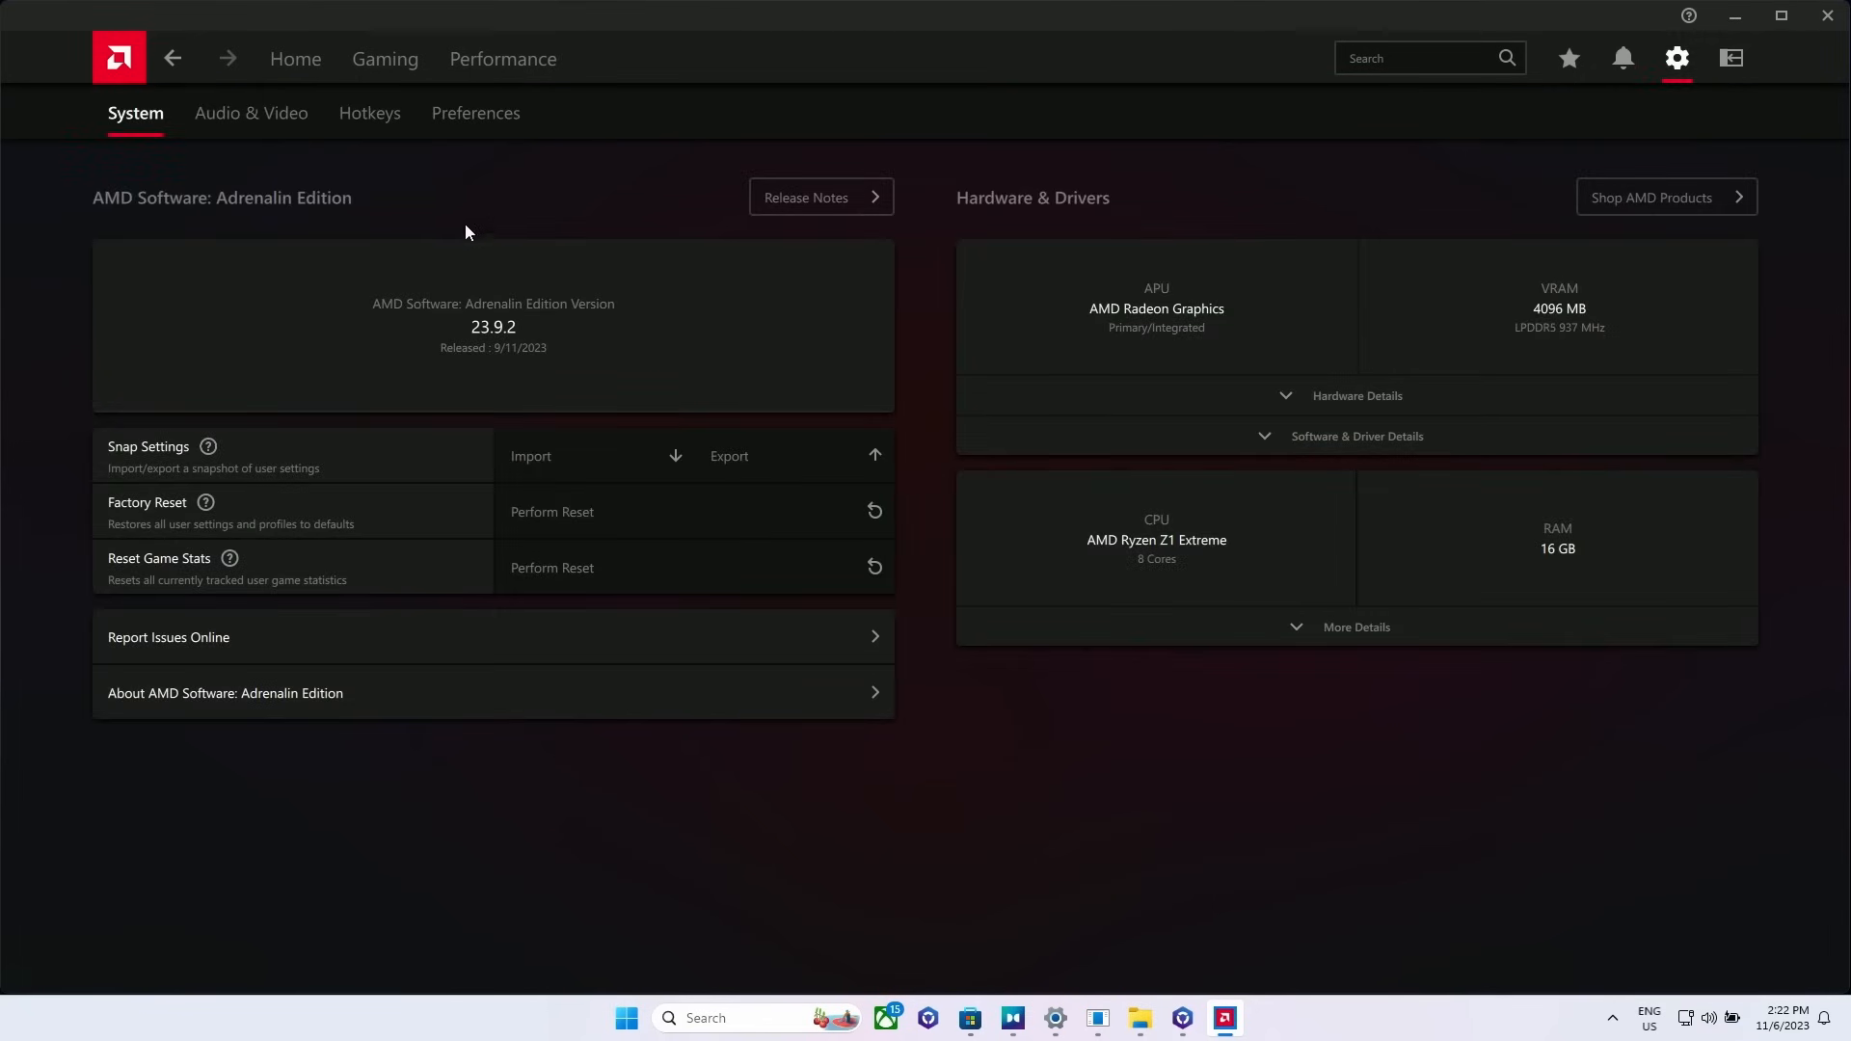
pyautogui.click(385, 58)
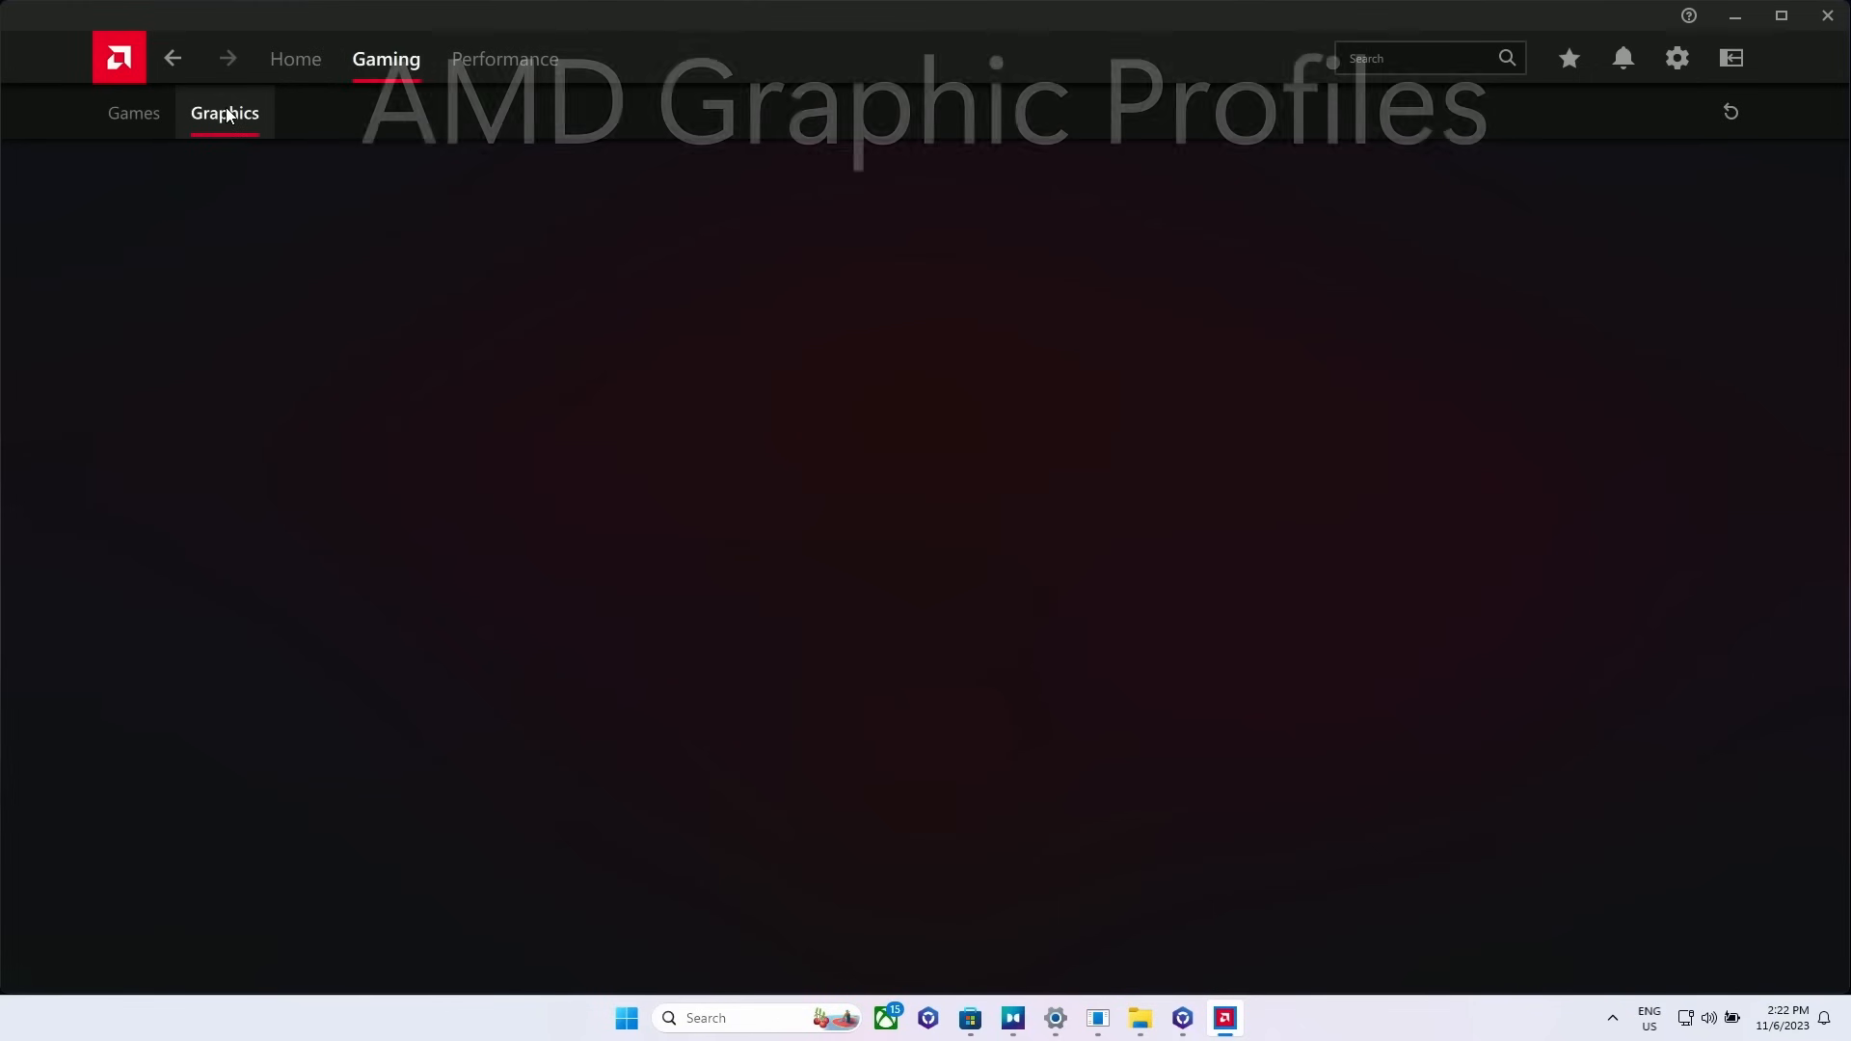
pyautogui.click(224, 114)
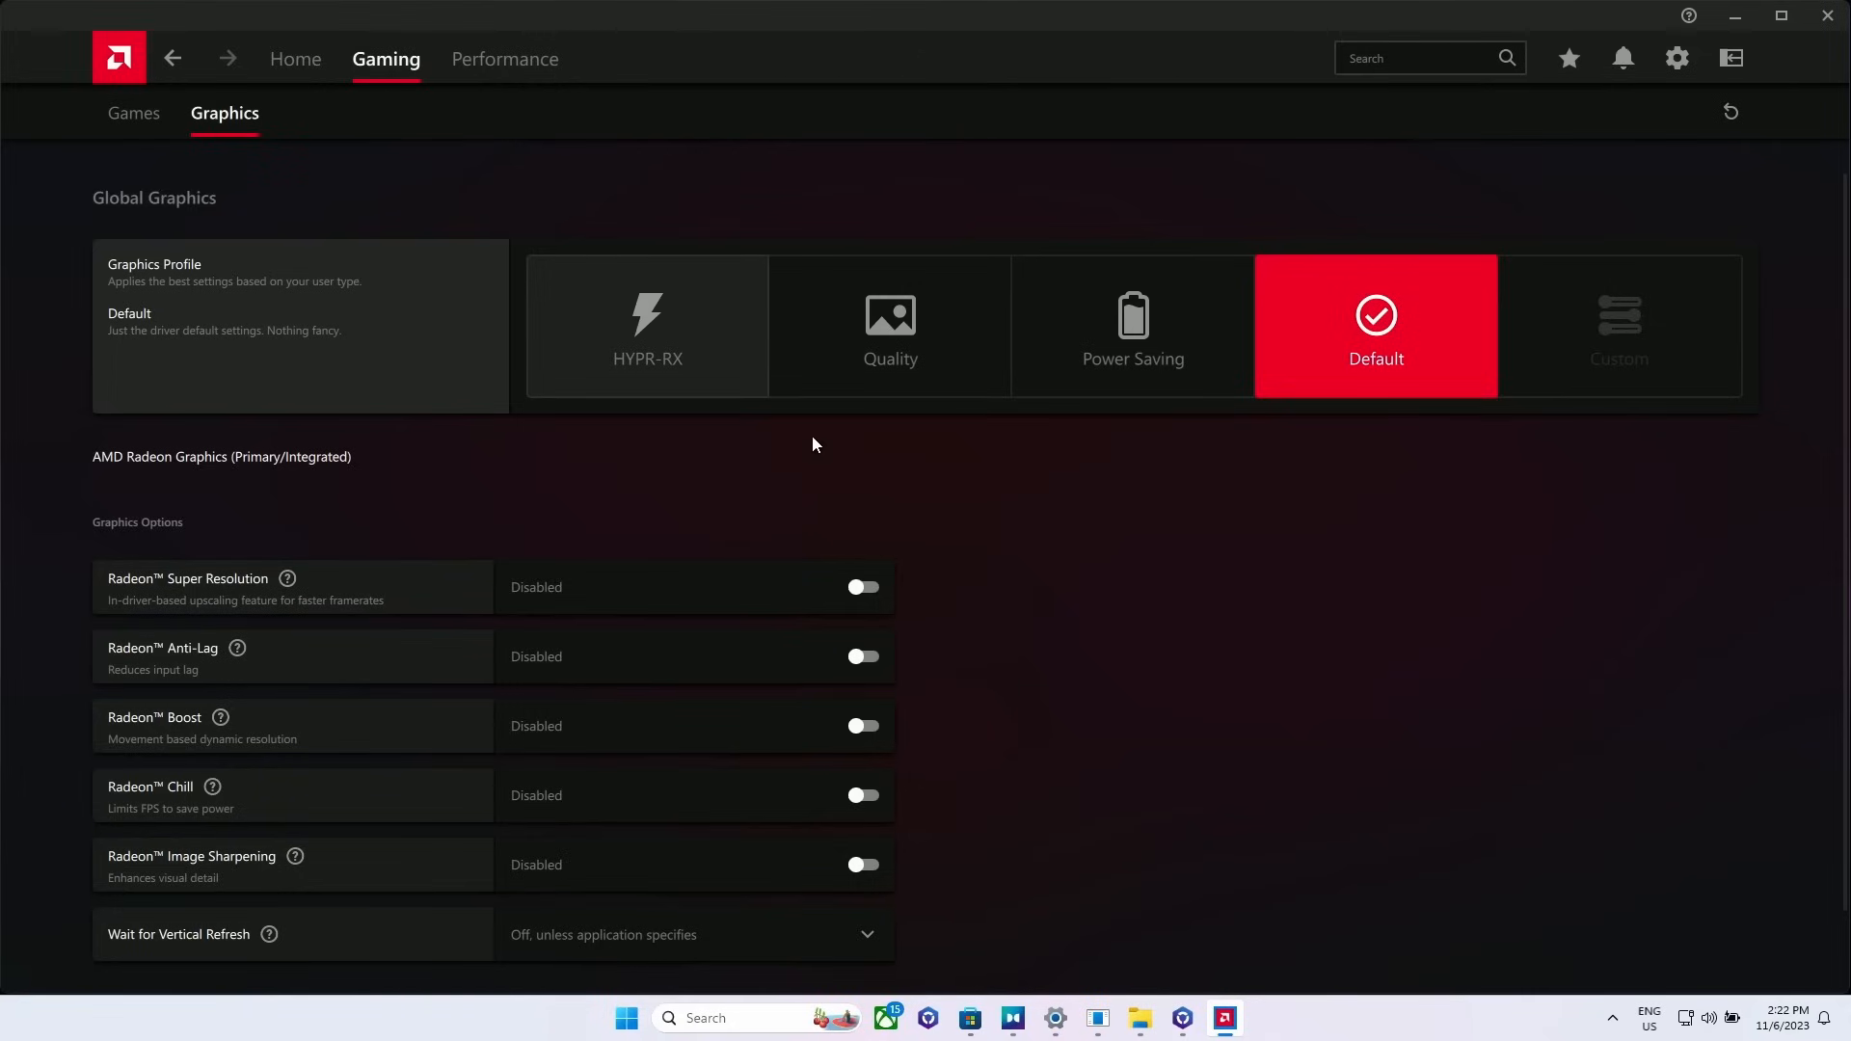
pyautogui.click(648, 326)
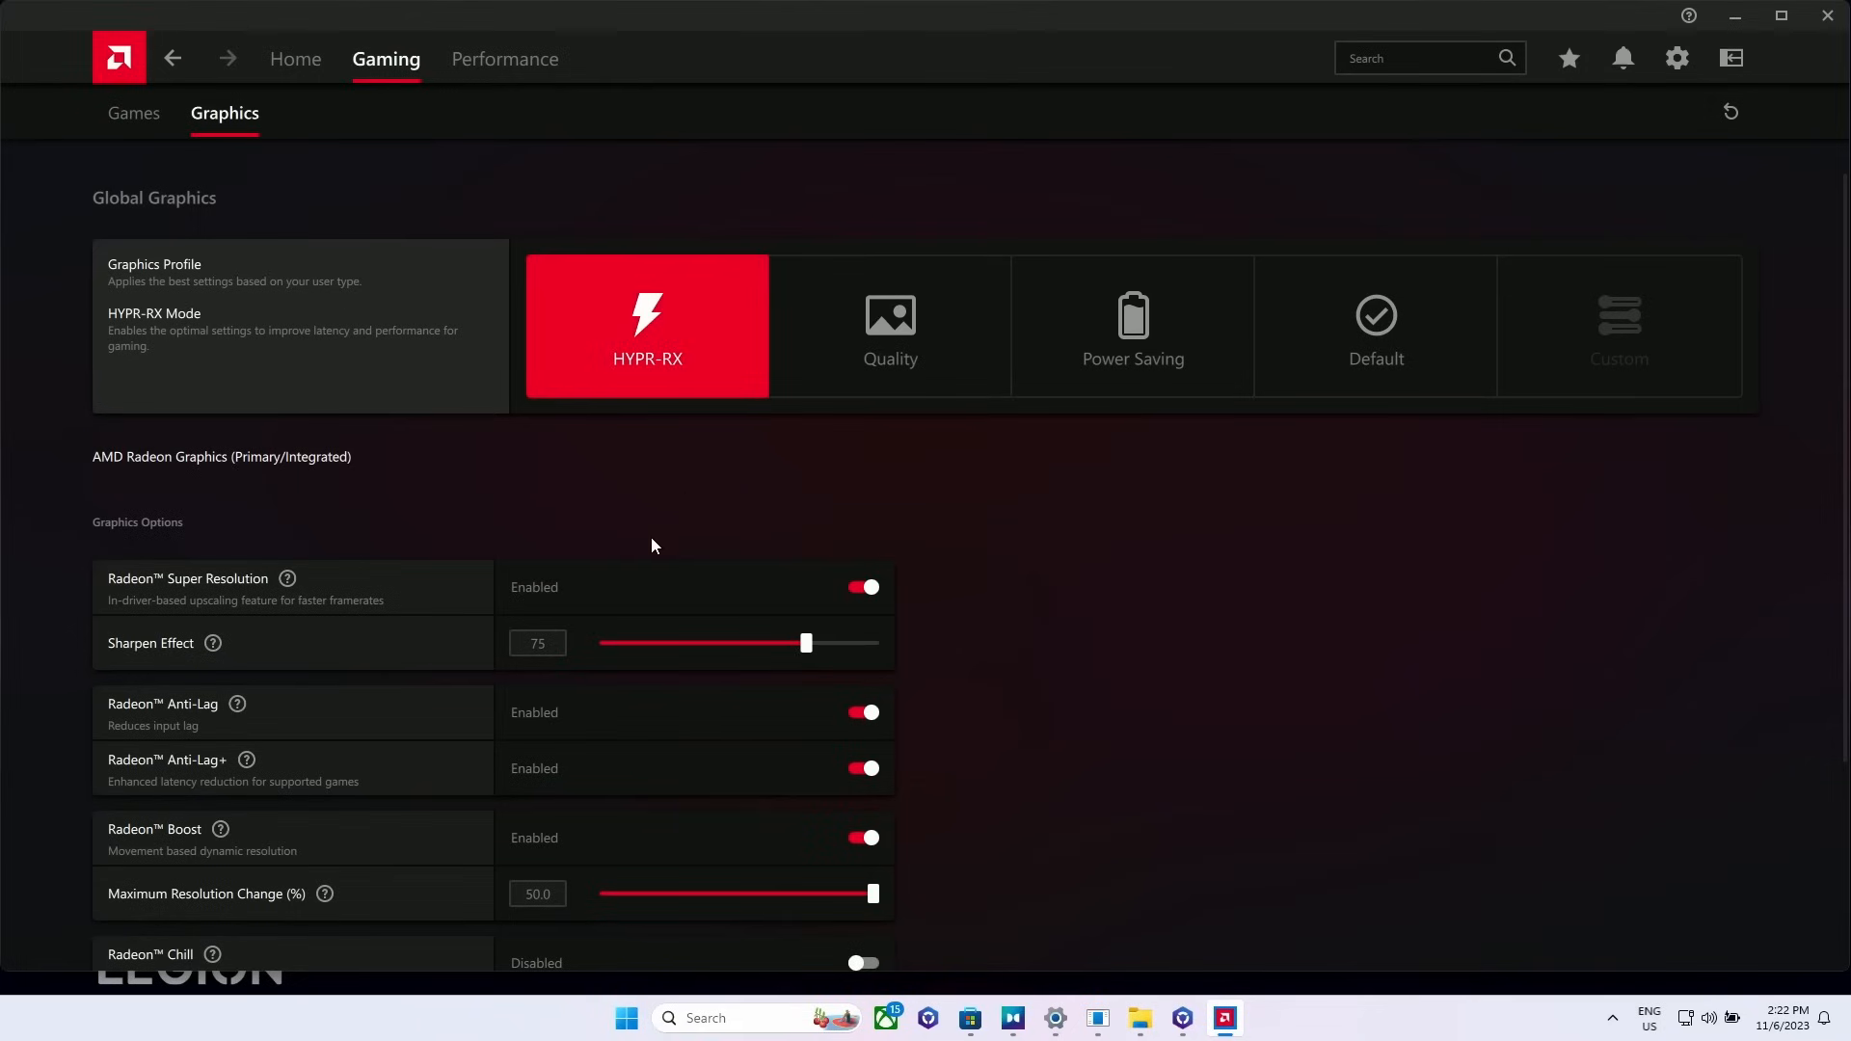
# Step: Review the HYPR-RX options and return the global graphics profile to Default
pyautogui.scroll(-3)
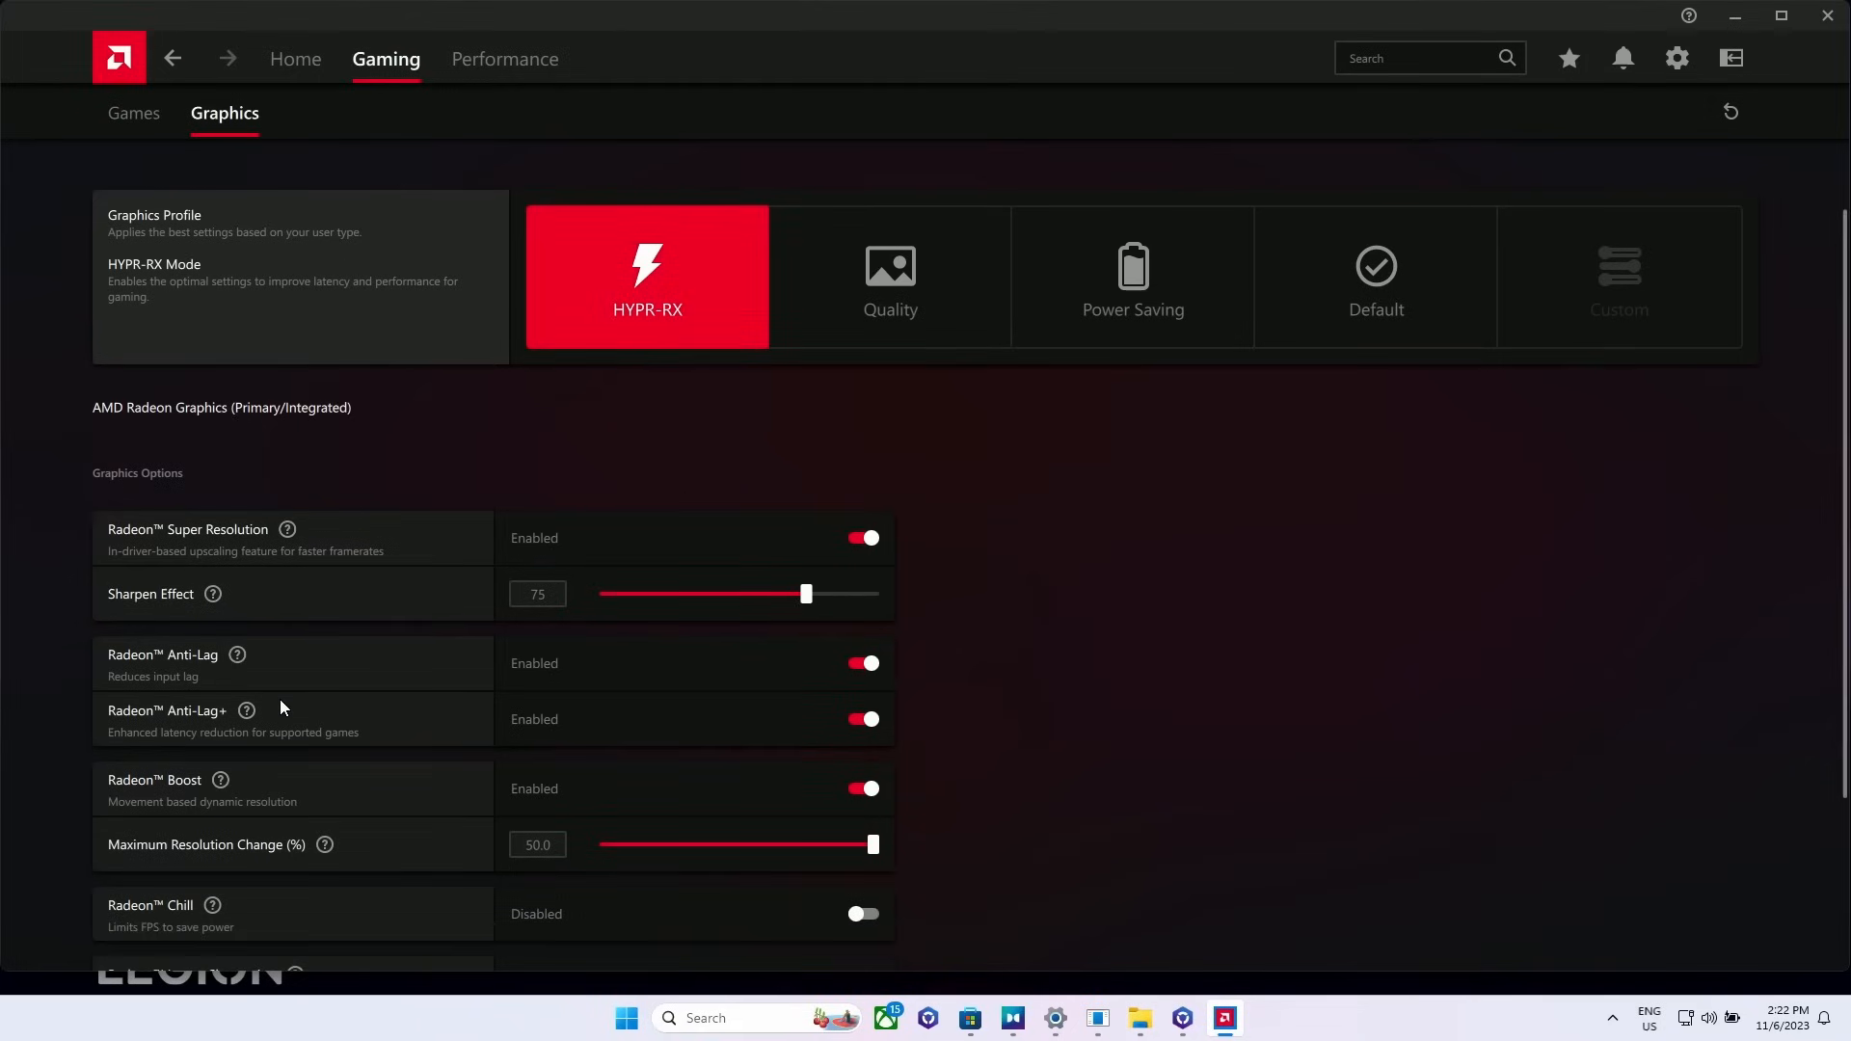
pyautogui.scroll(-3)
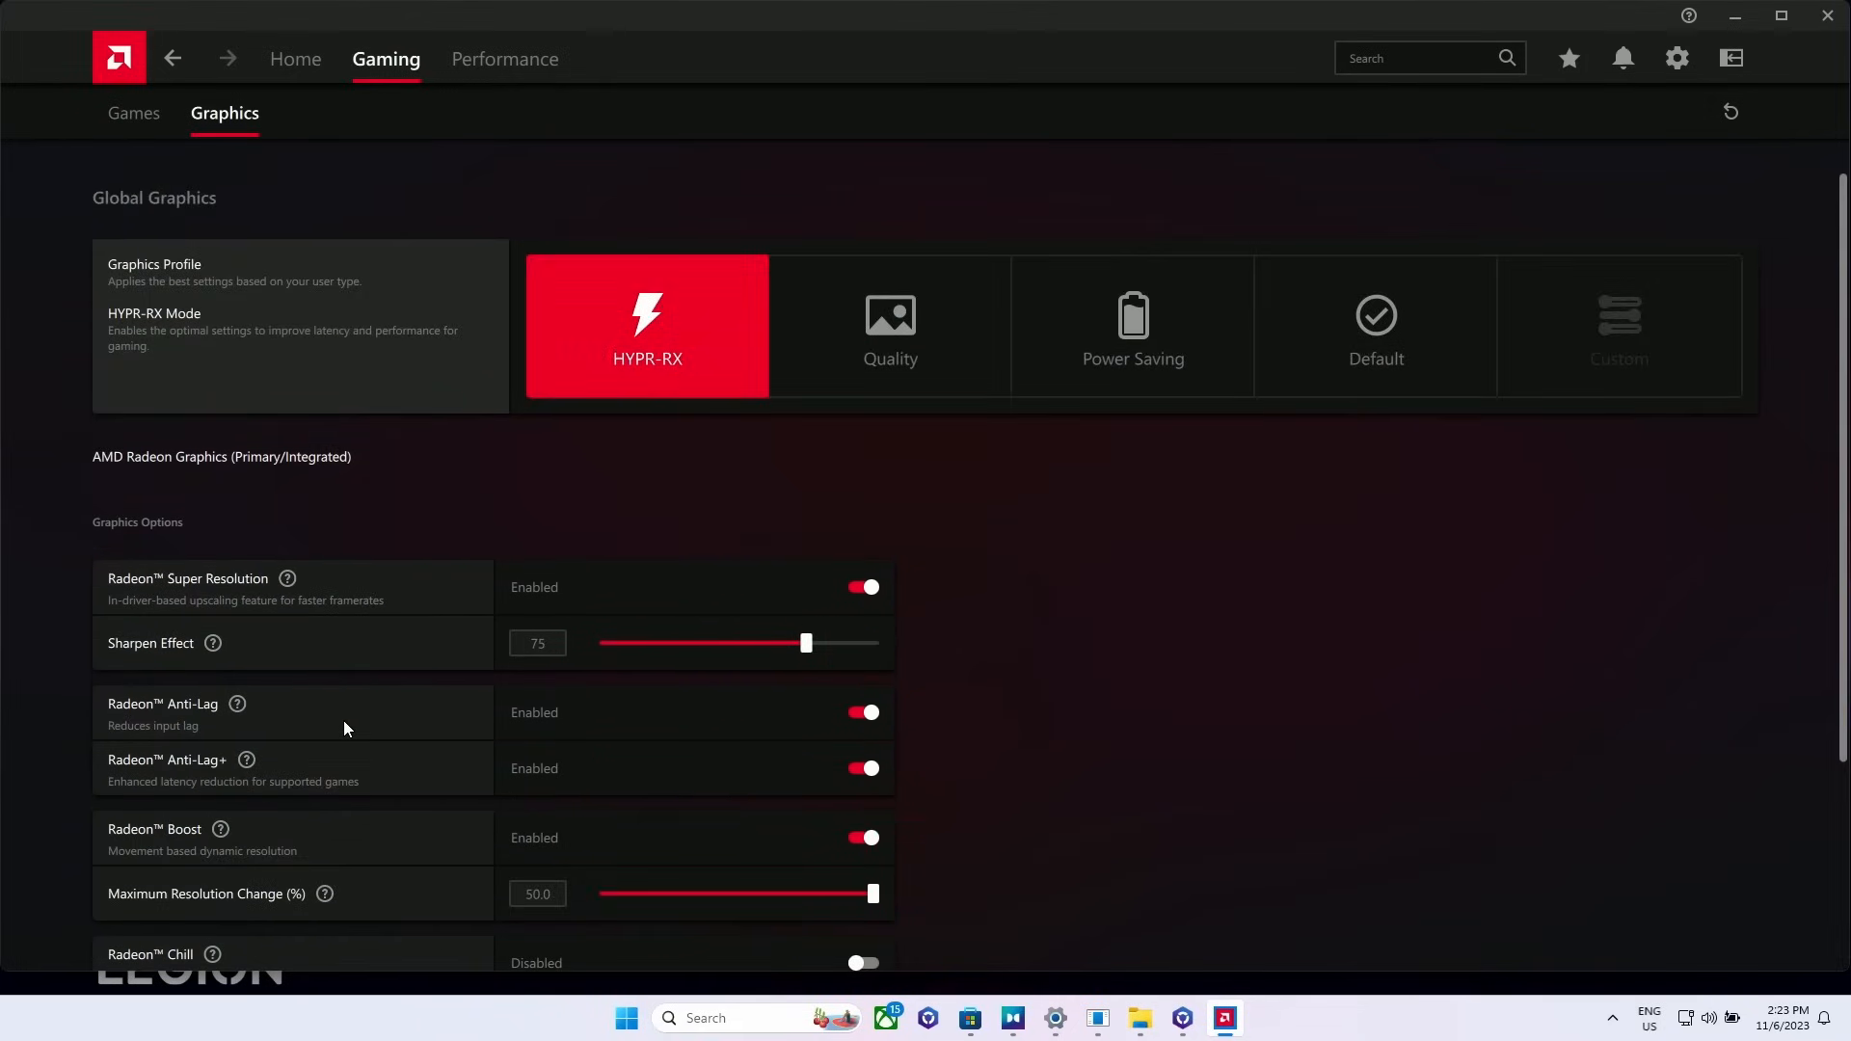
pyautogui.moveTo(927, 529)
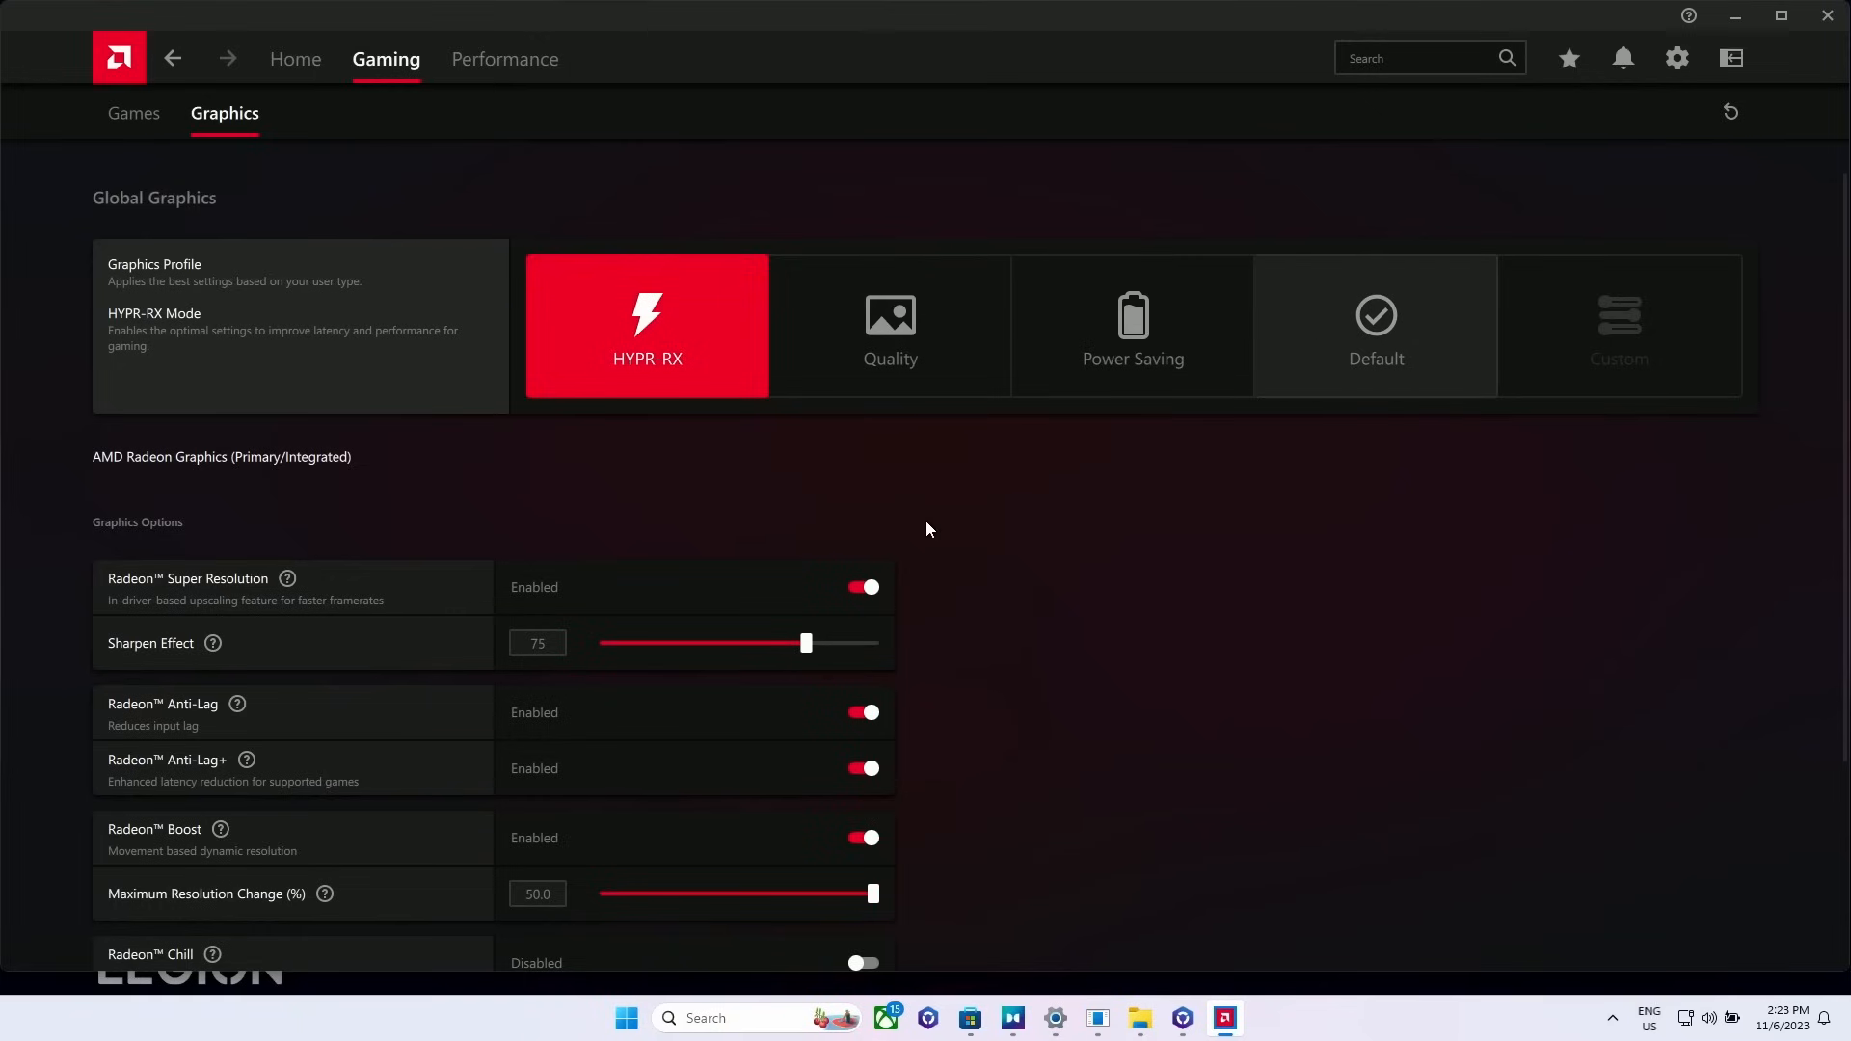
pyautogui.click(1375, 328)
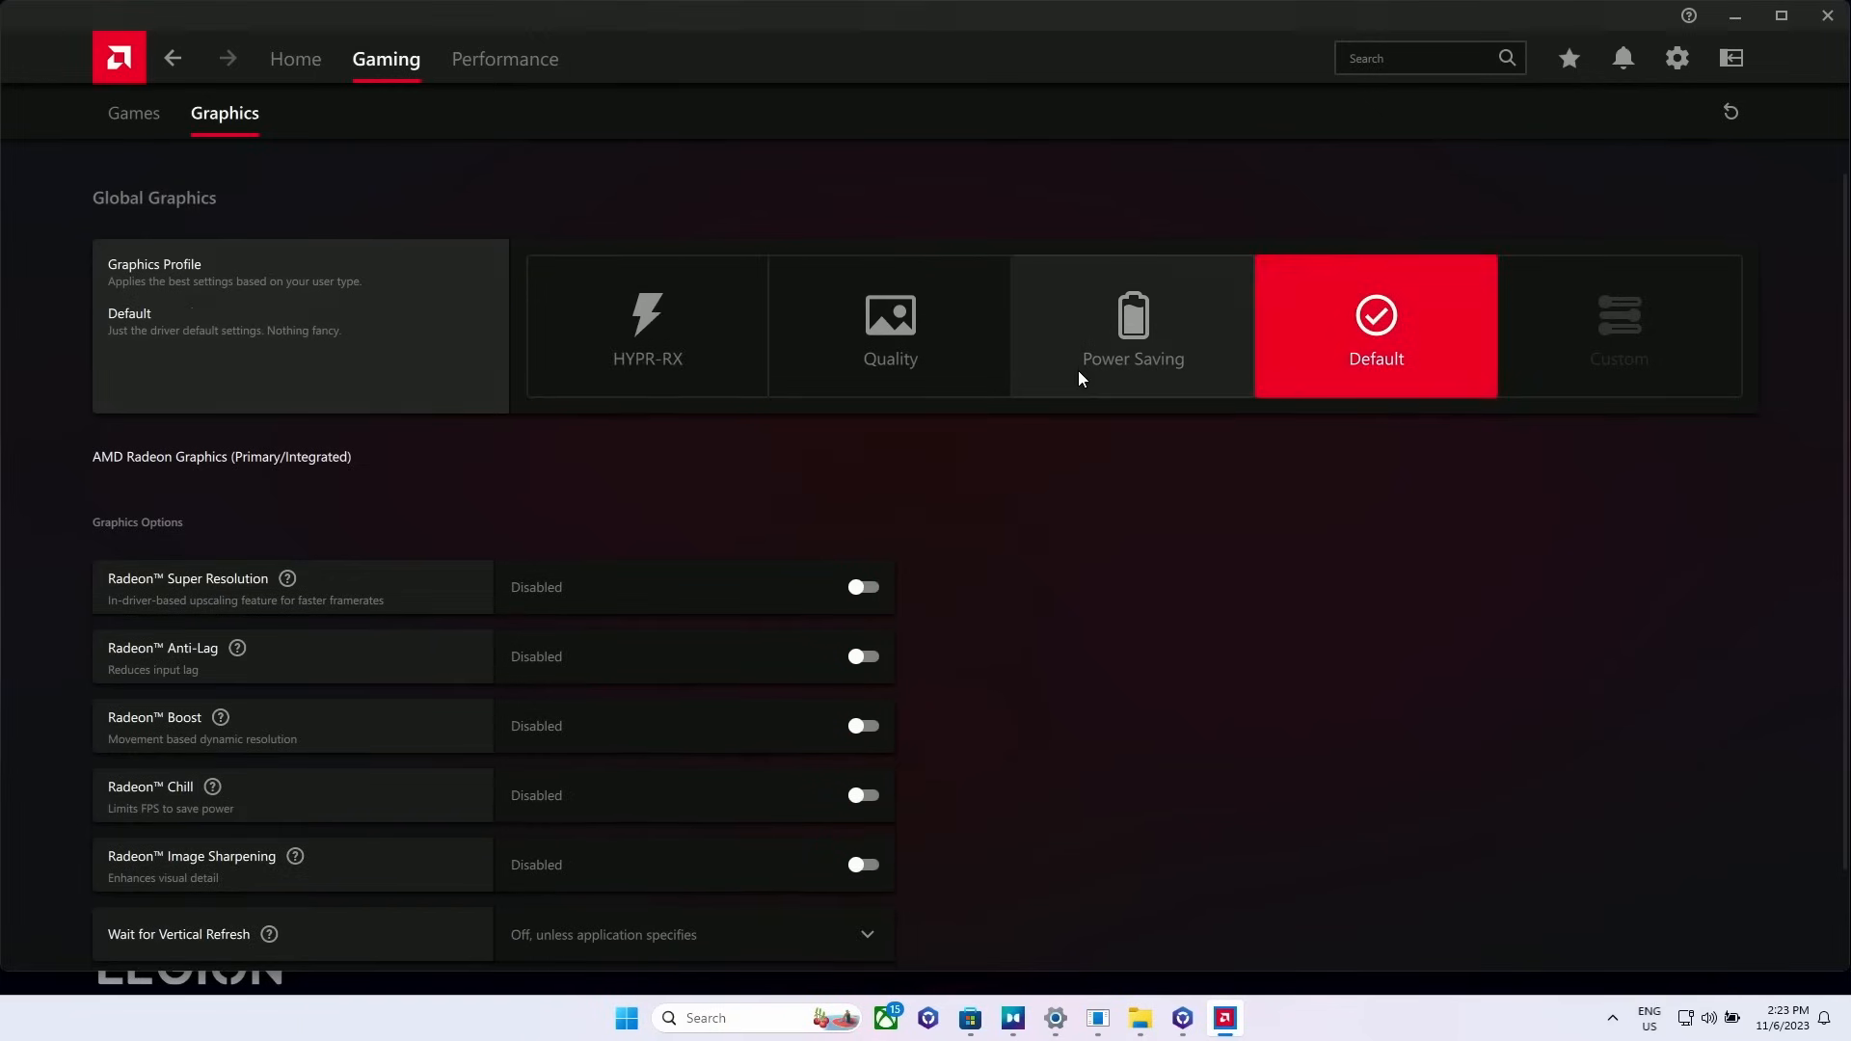
pyautogui.moveTo(504, 60)
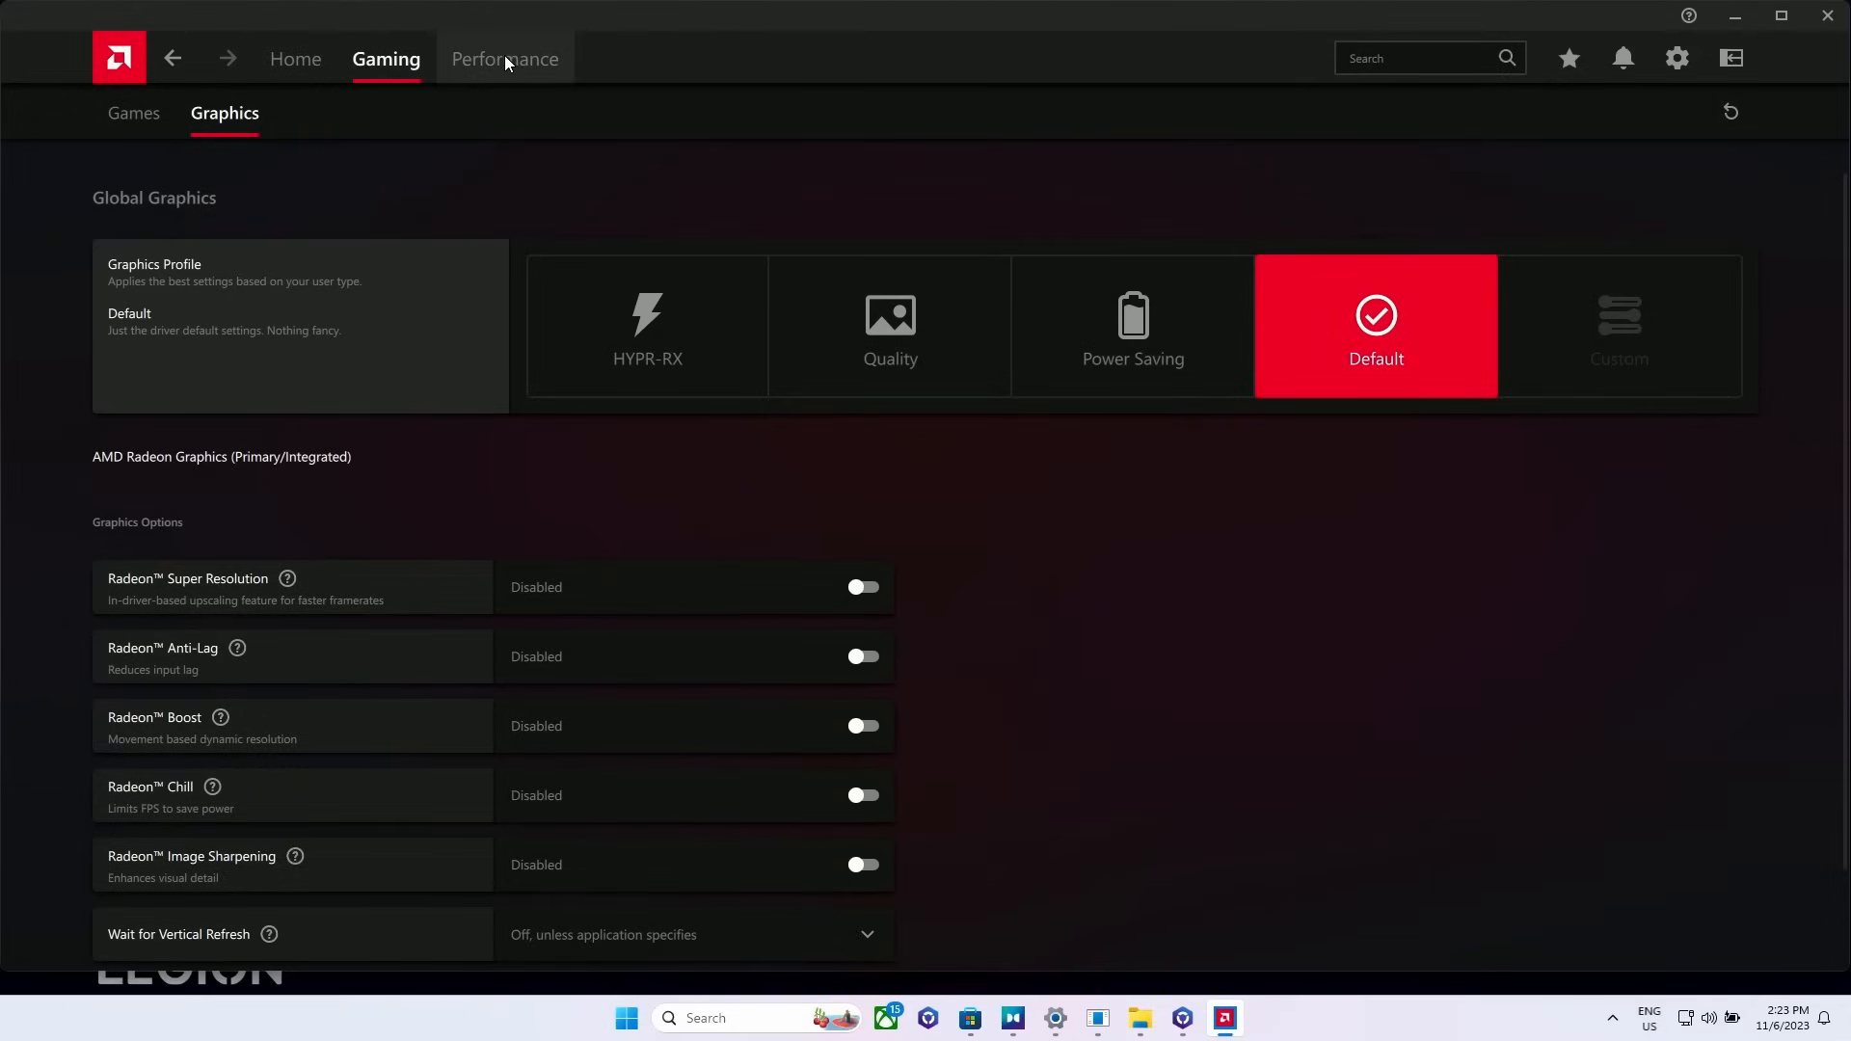
# Step: Show the Performance tuning page with the Memory Optimizer setting
pyautogui.click(503, 60)
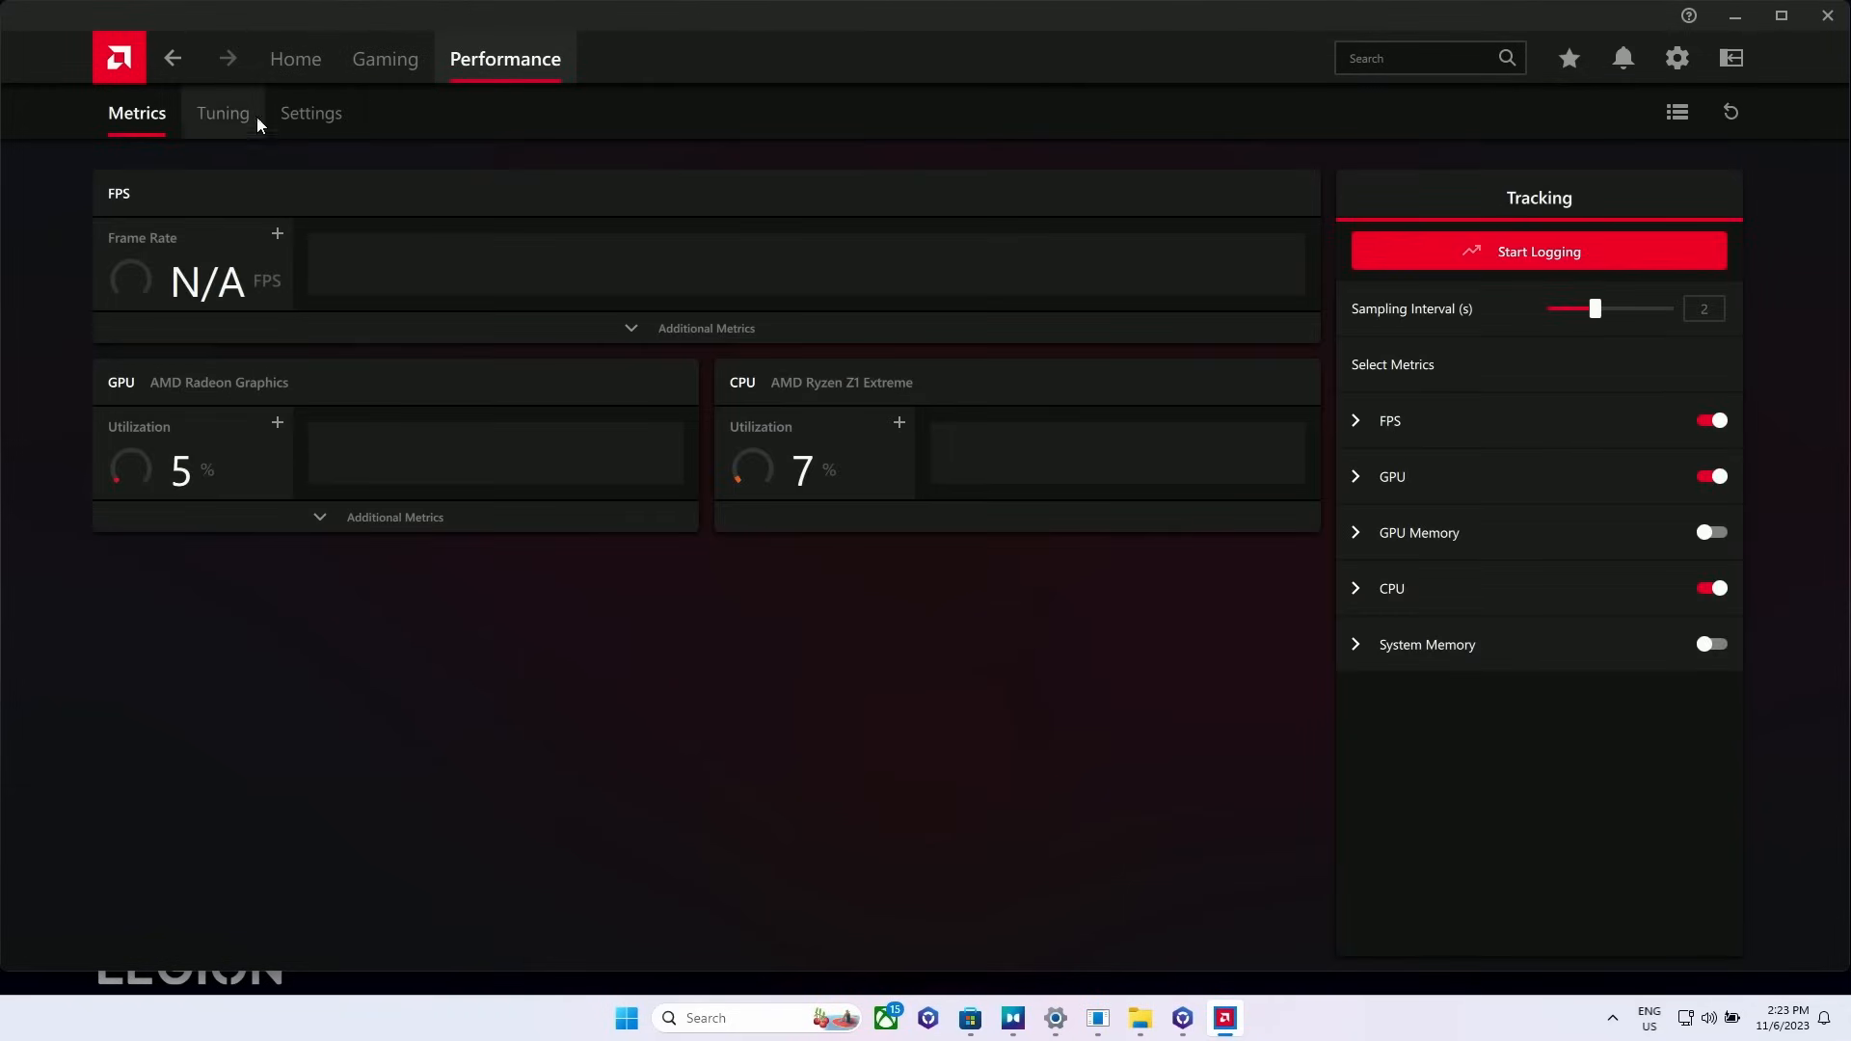
pyautogui.click(220, 112)
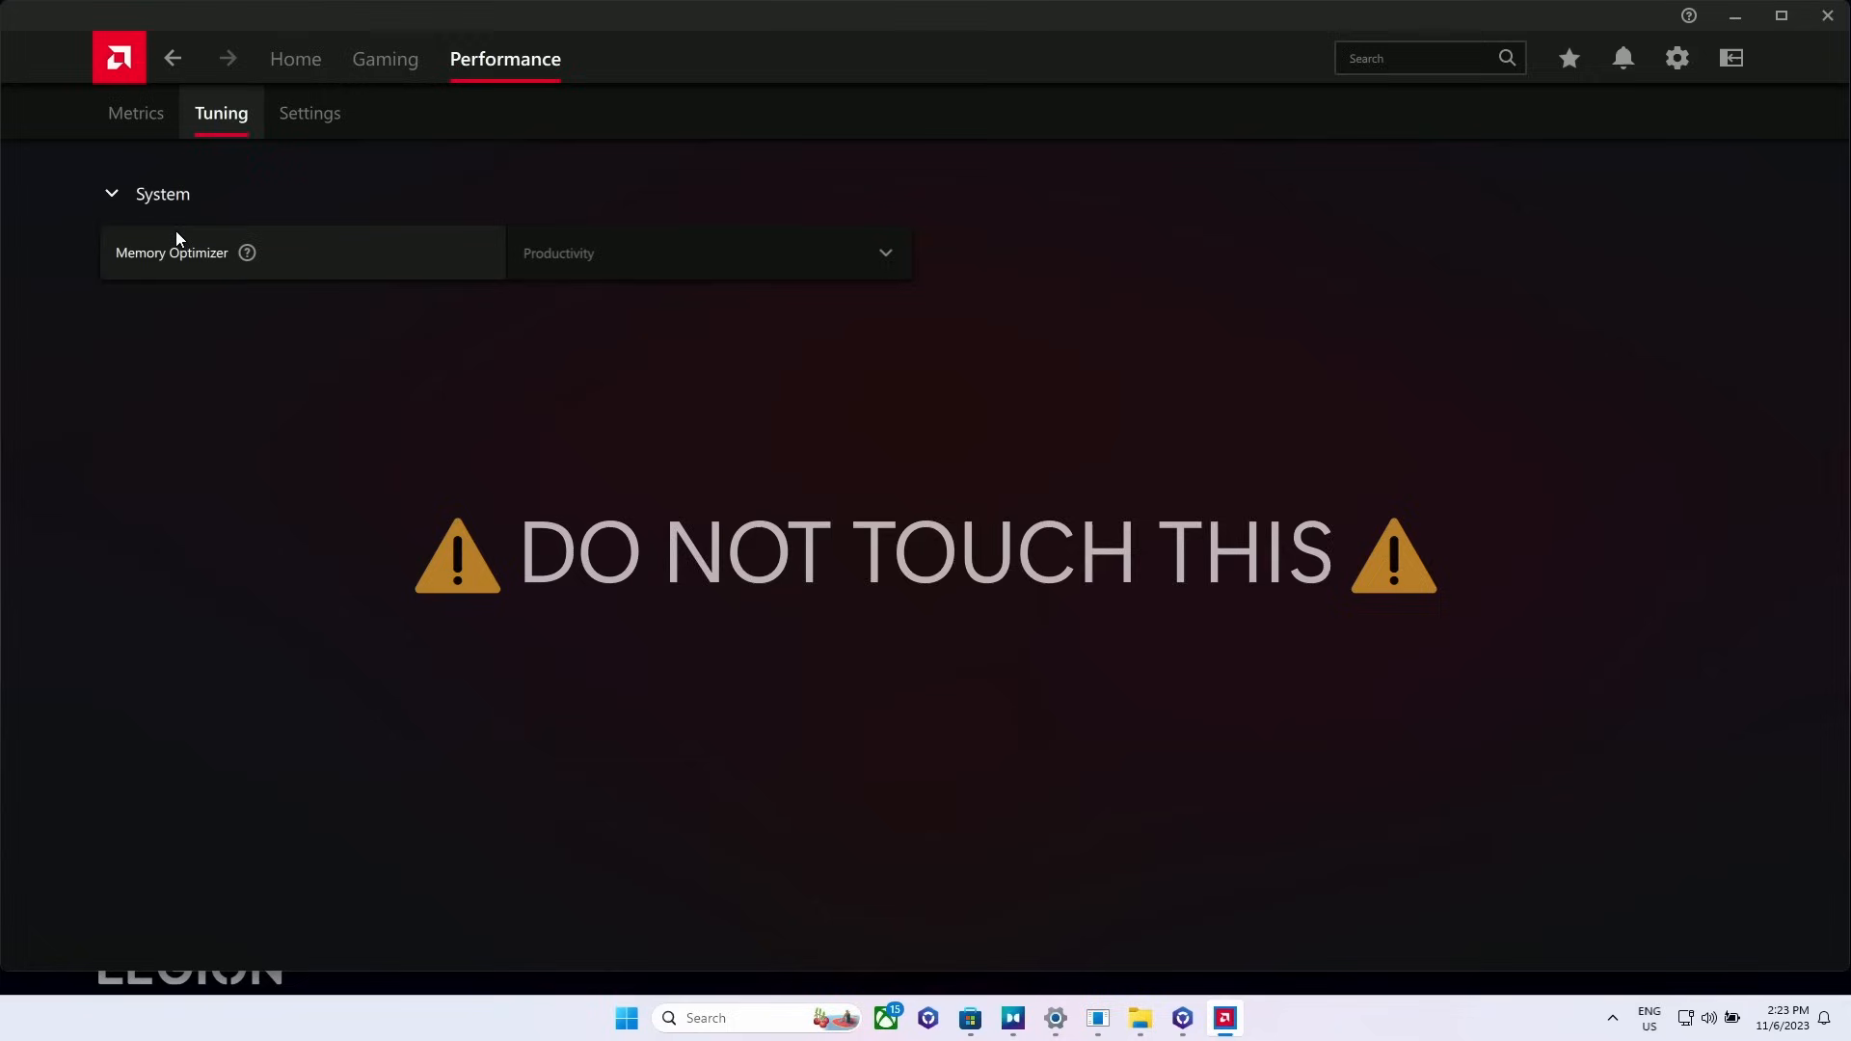
pyautogui.moveTo(307, 421)
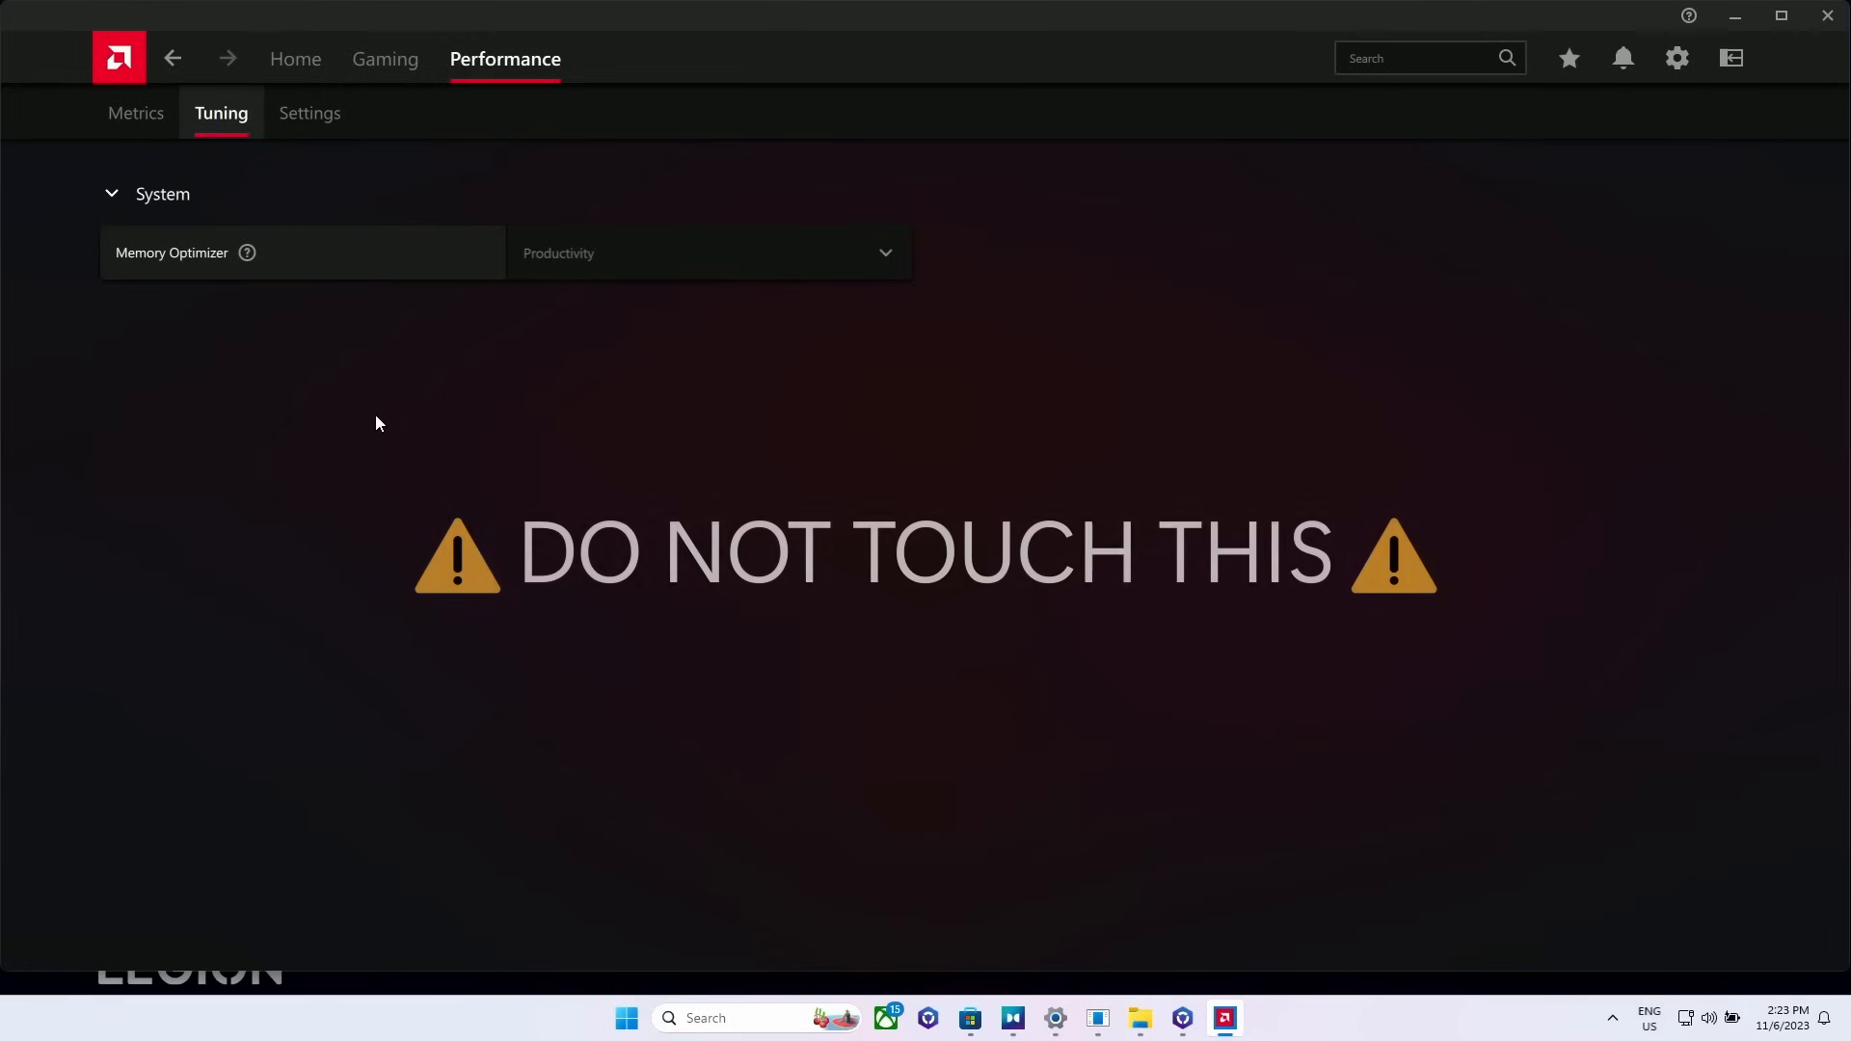
pyautogui.moveTo(364, 395)
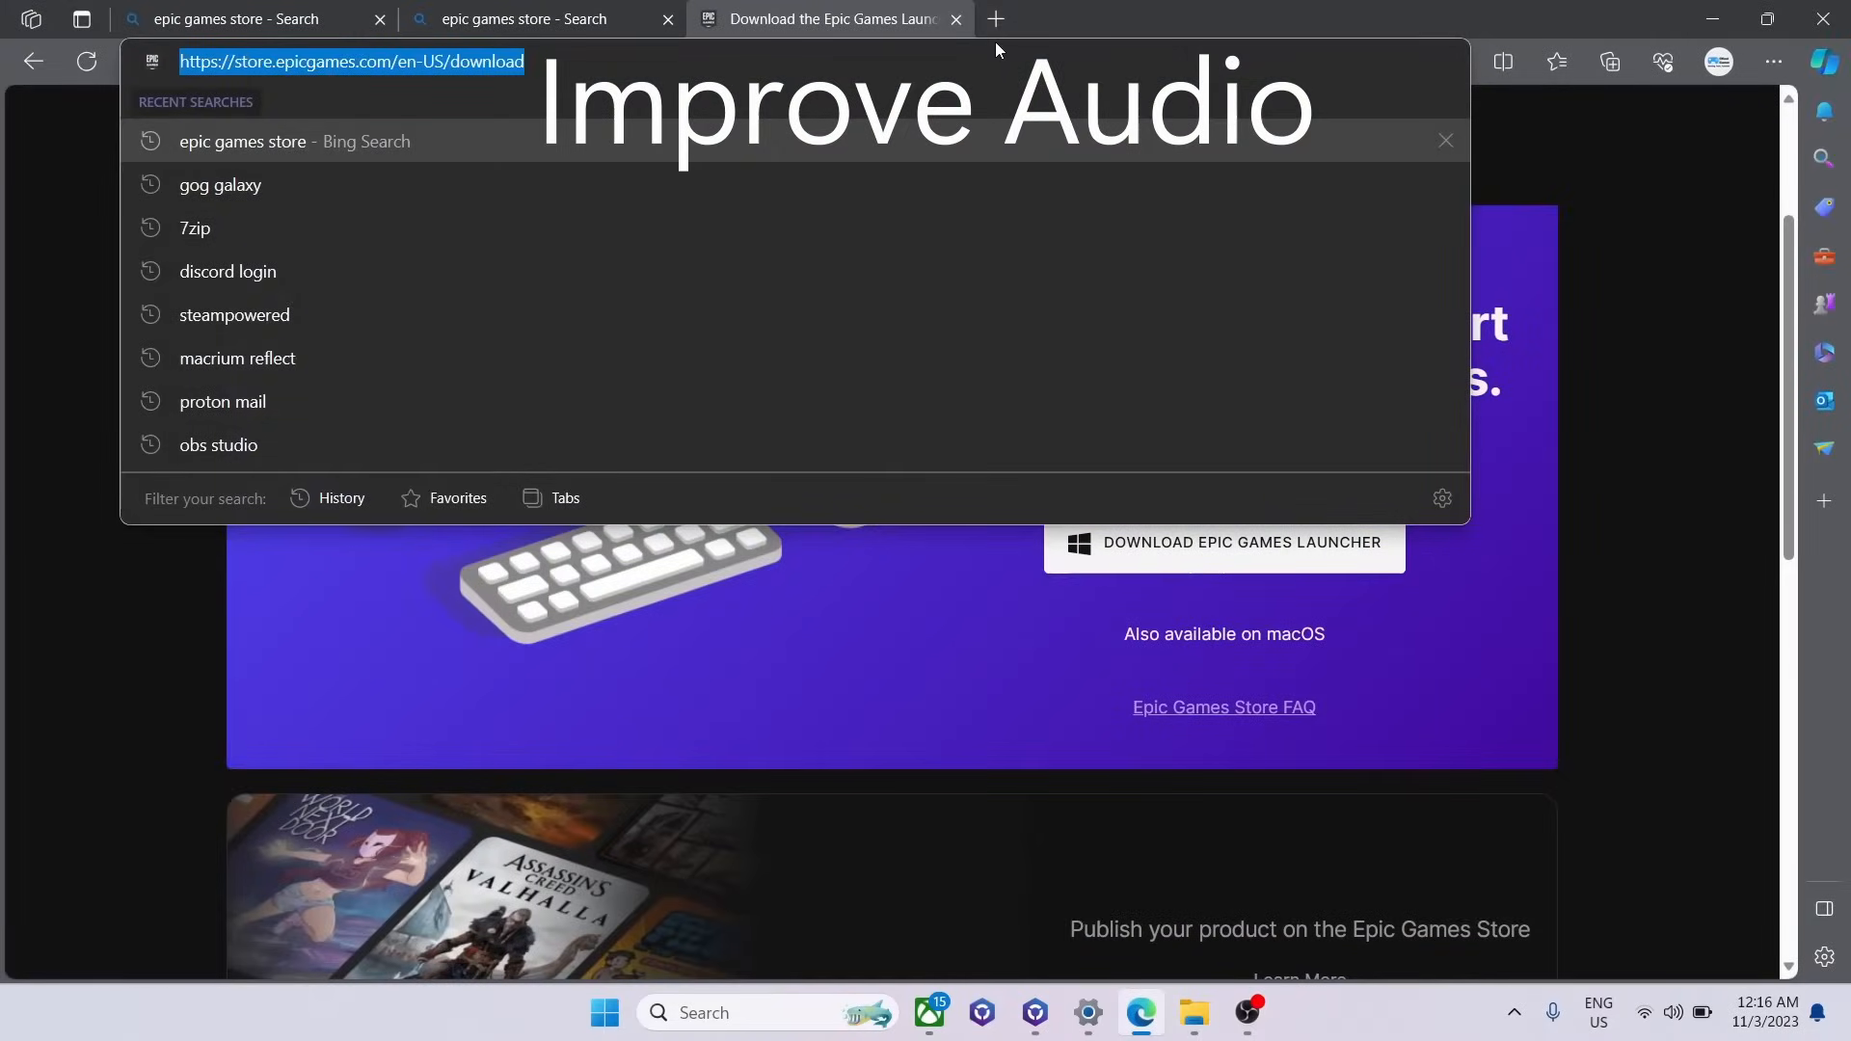
pyautogui.moveTo(955, 19)
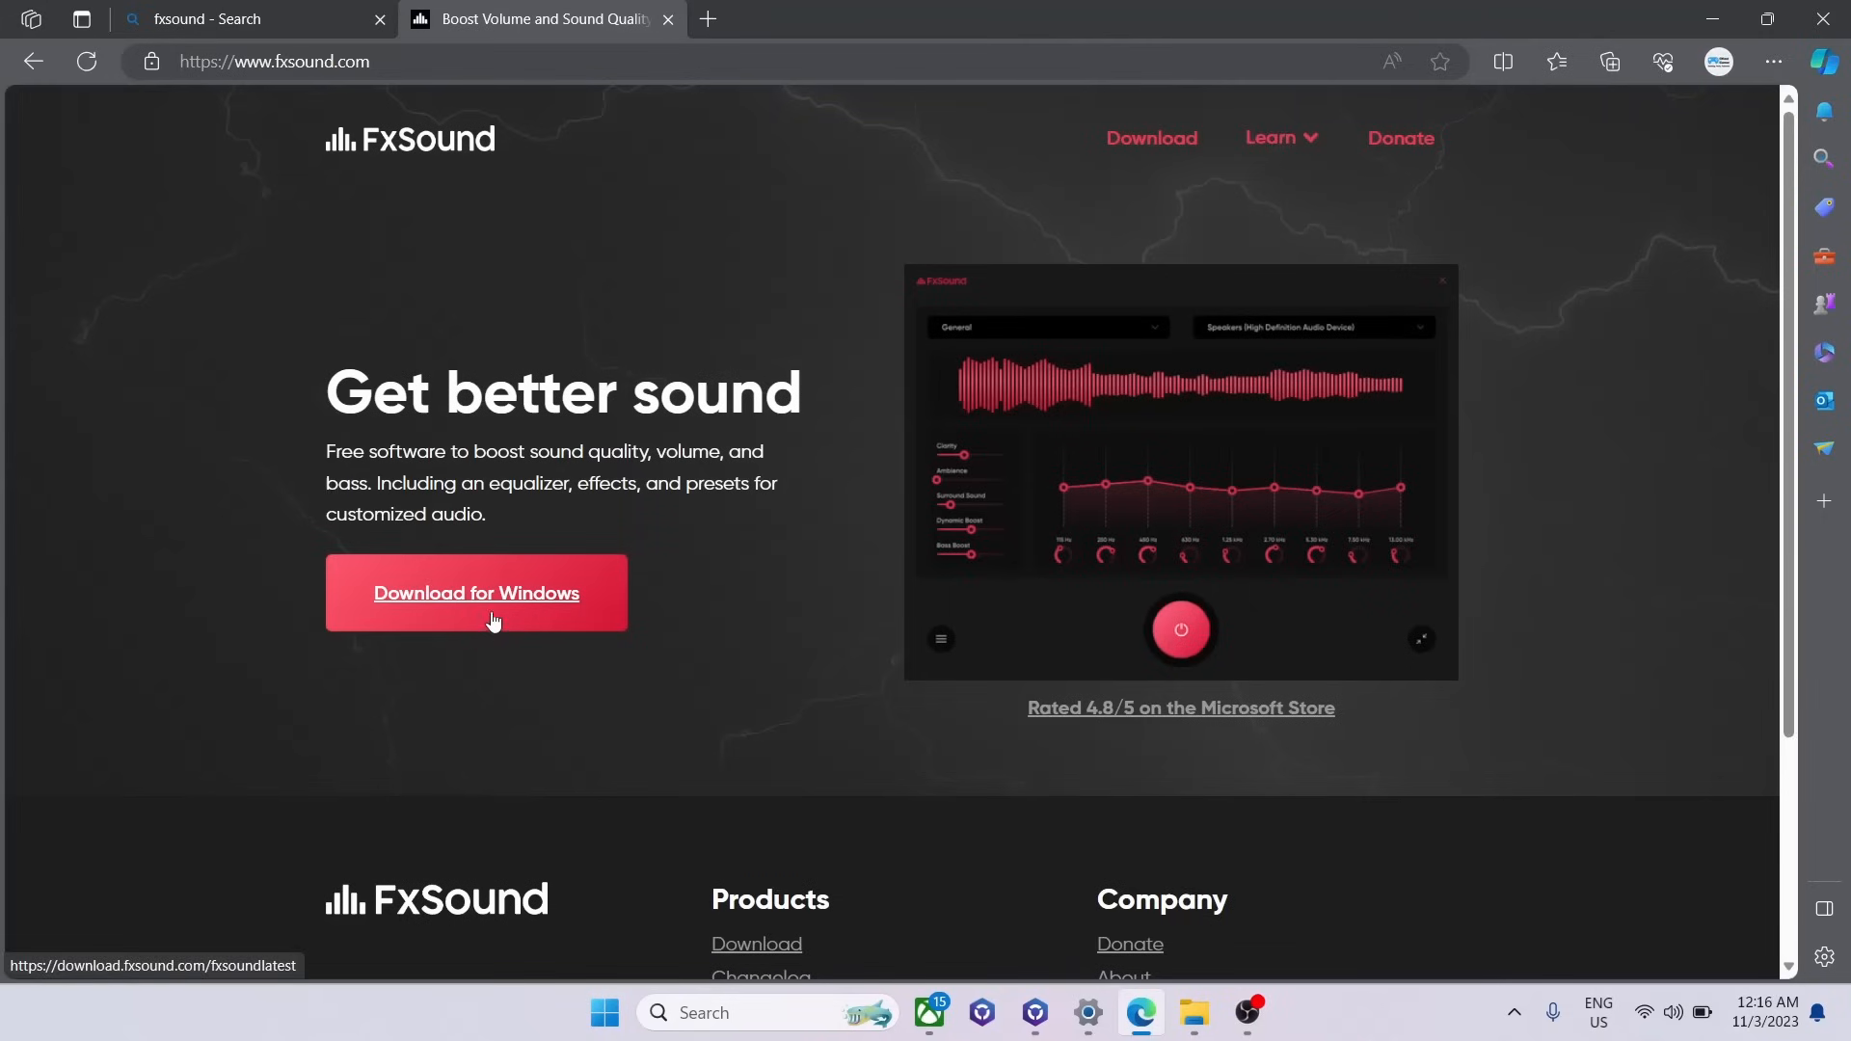
pyautogui.moveTo(517, 615)
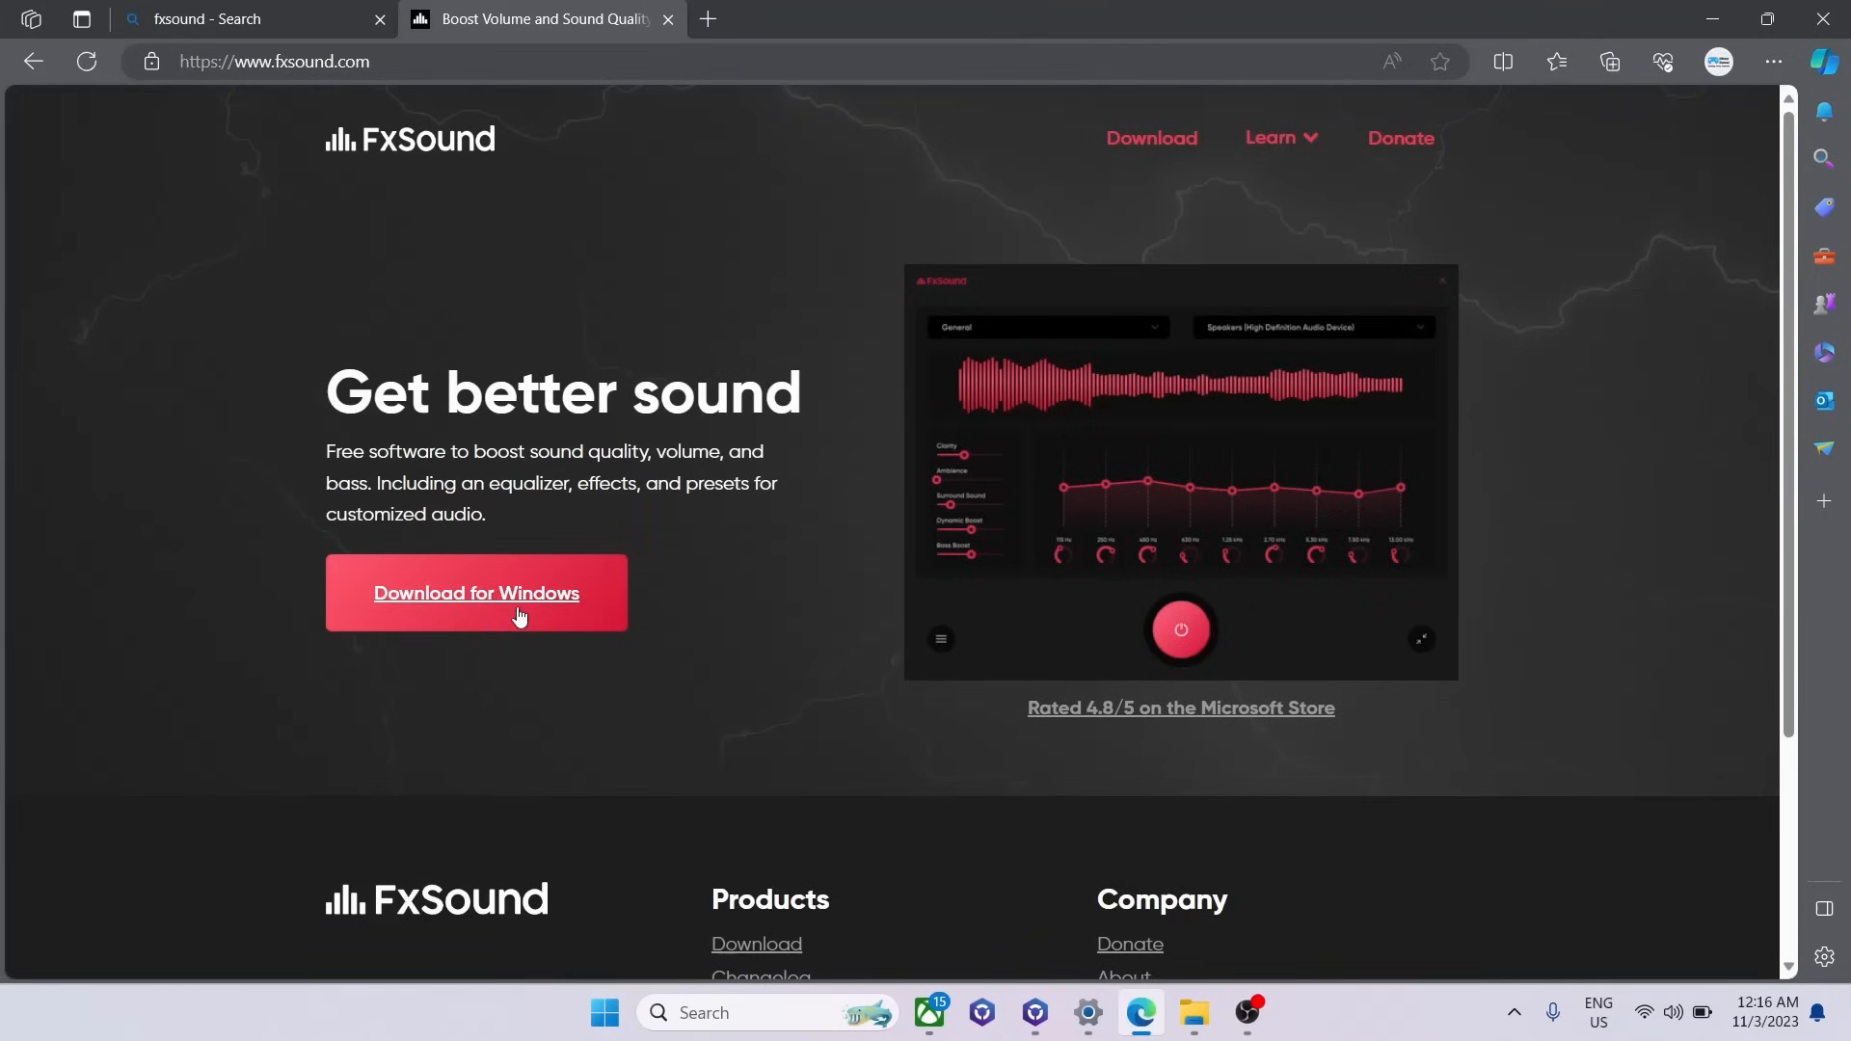
# Step: Download FxSound for Windows from fxsound.com and run fxsound_setup.exe
pyautogui.click(477, 592)
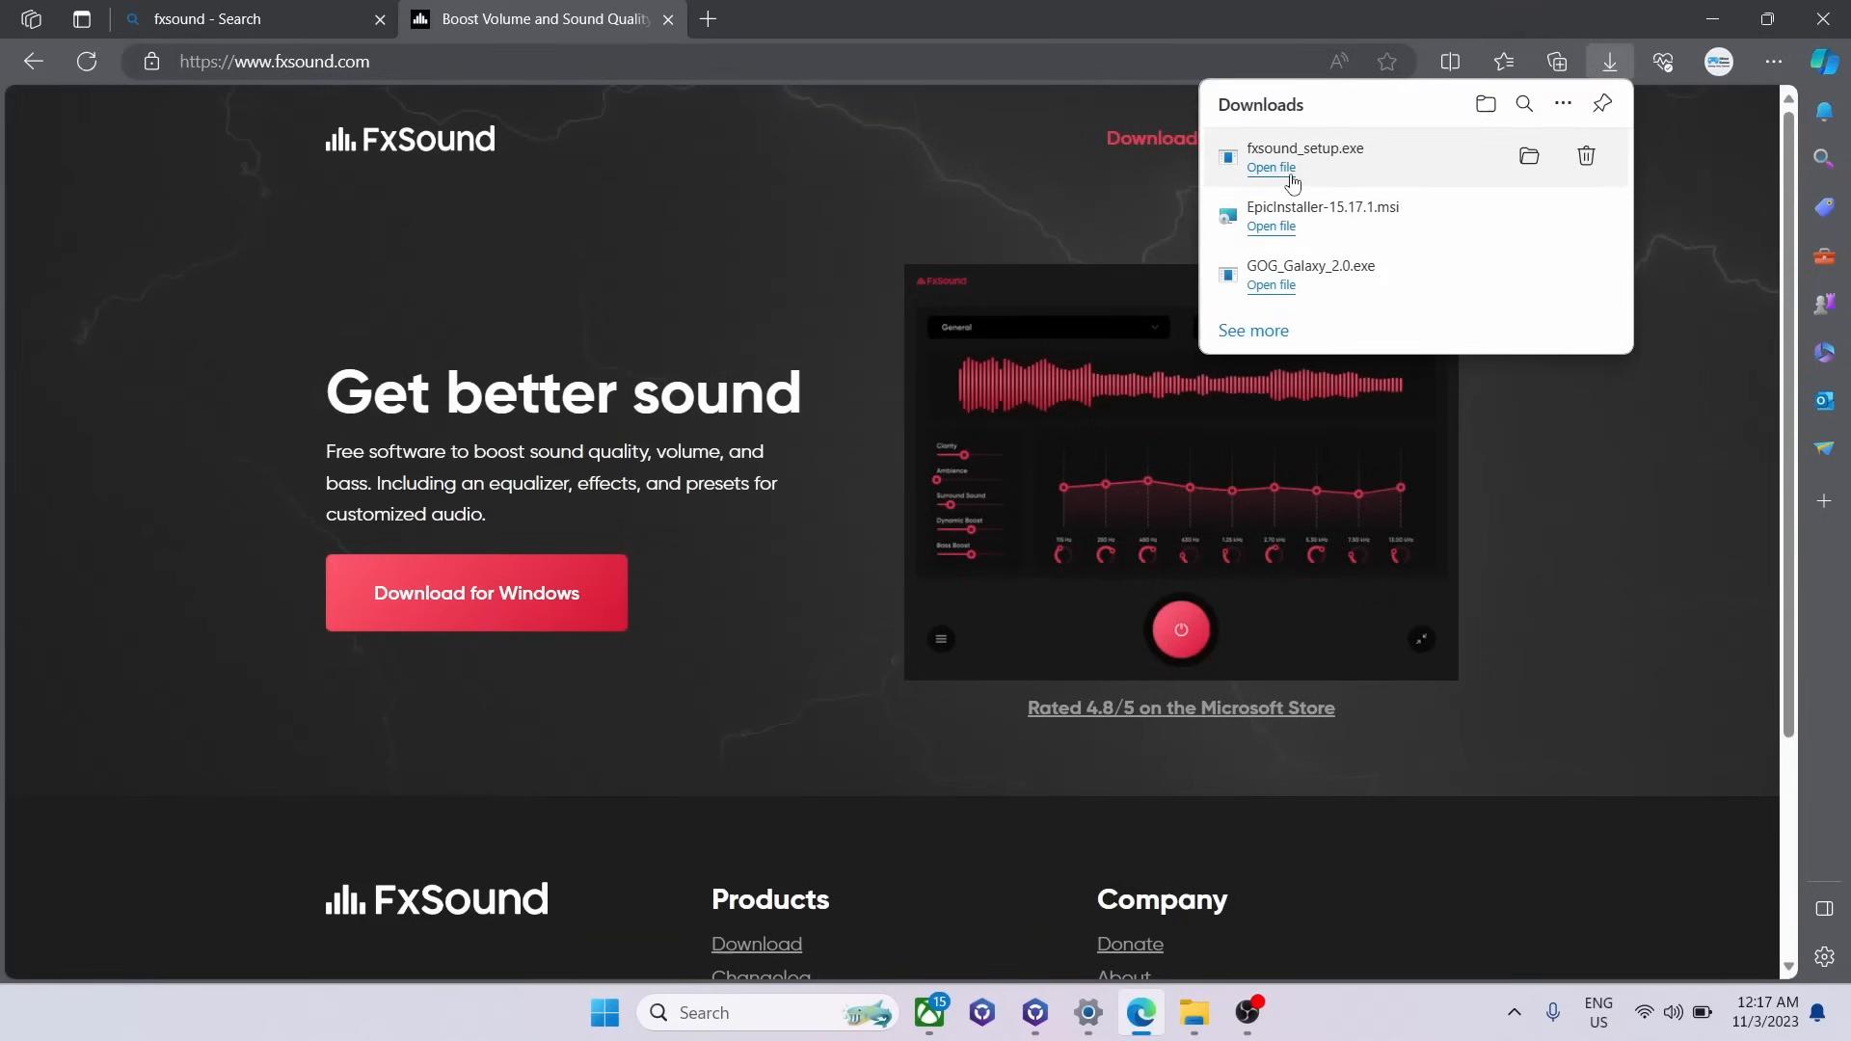
pyautogui.click(1271, 166)
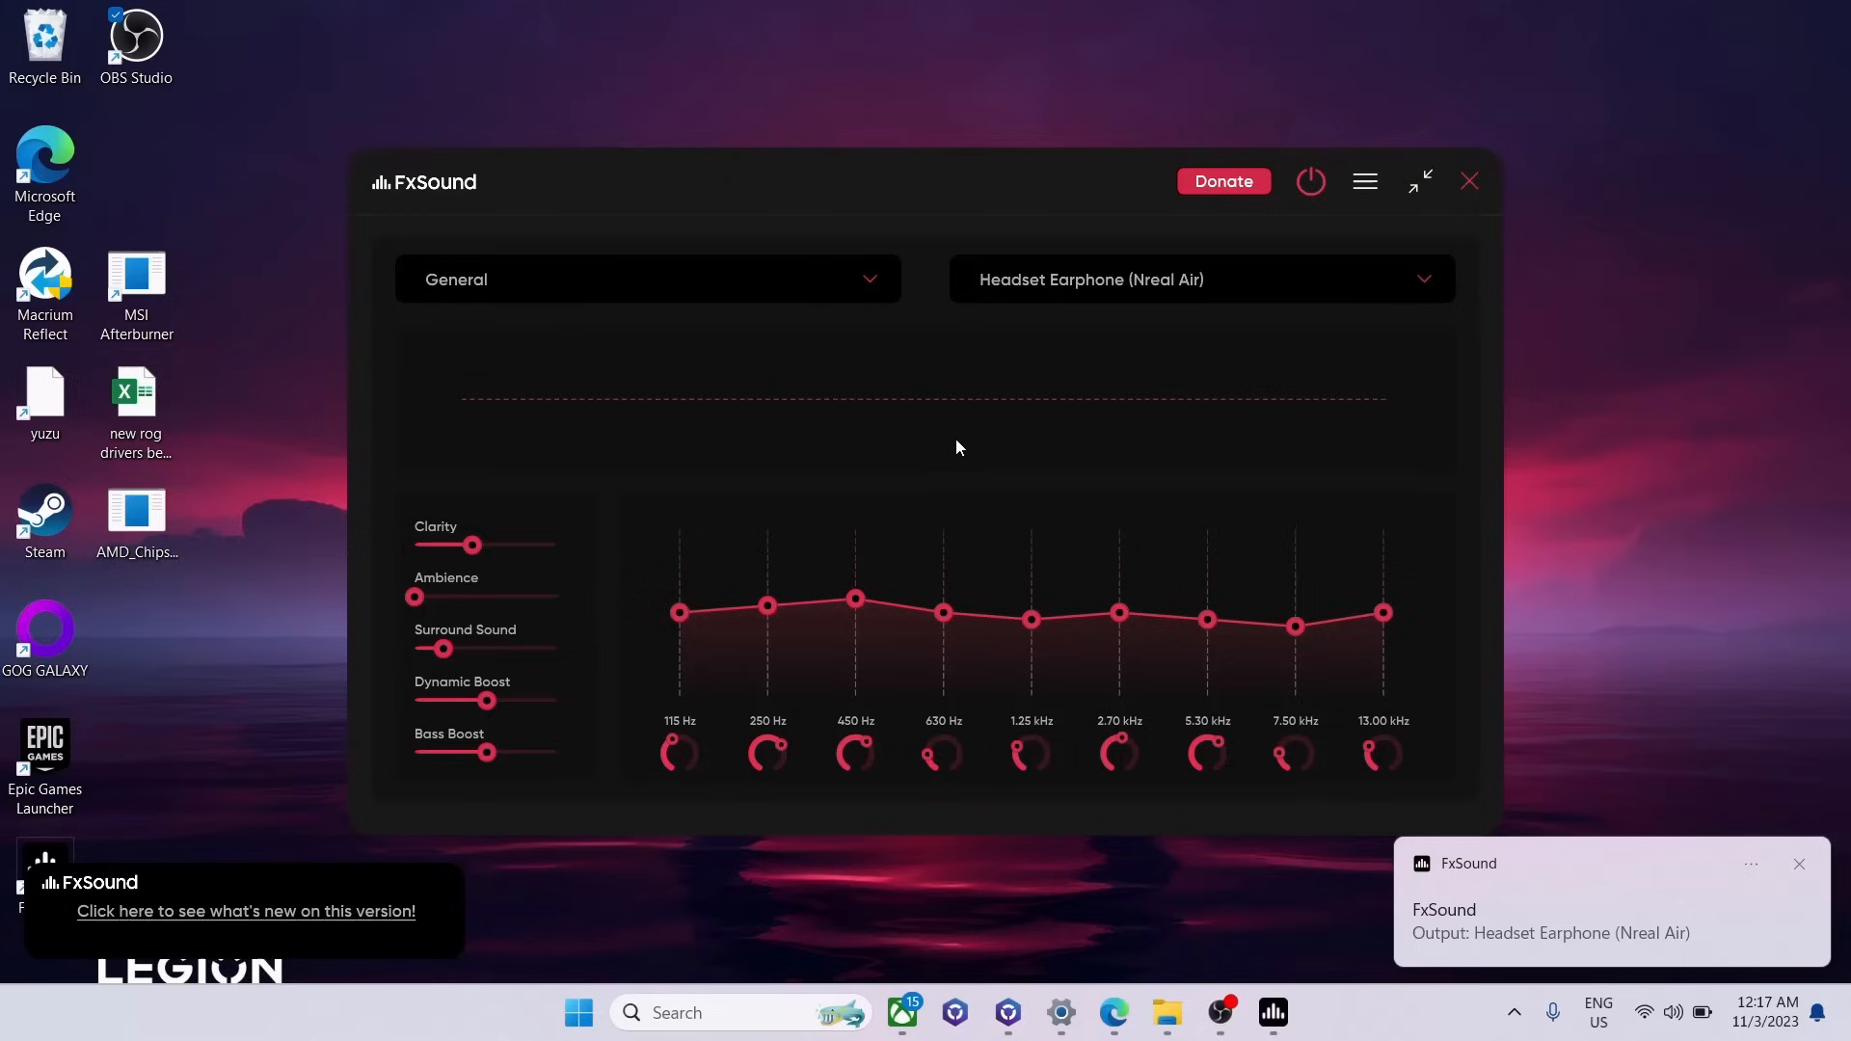
# Step: Select the Music sound preset in FxSound and close the window
pyautogui.click(648, 279)
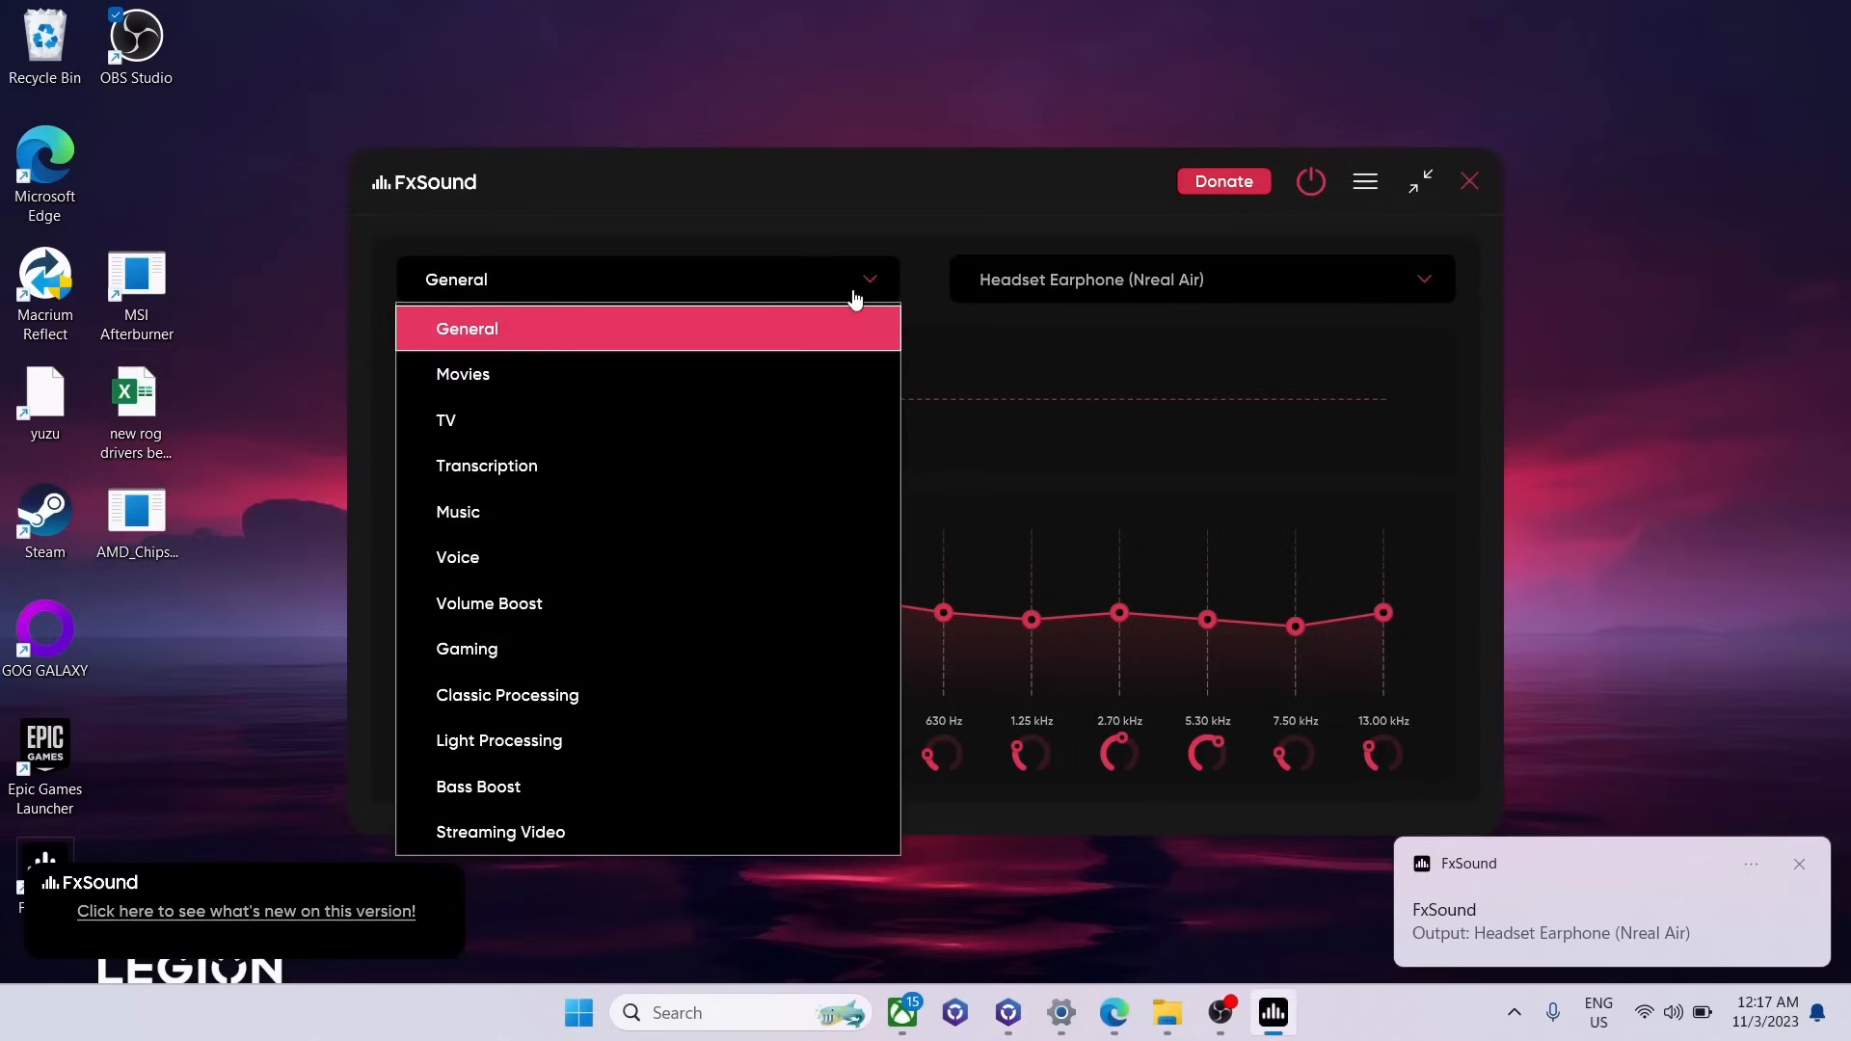
pyautogui.moveTo(578, 604)
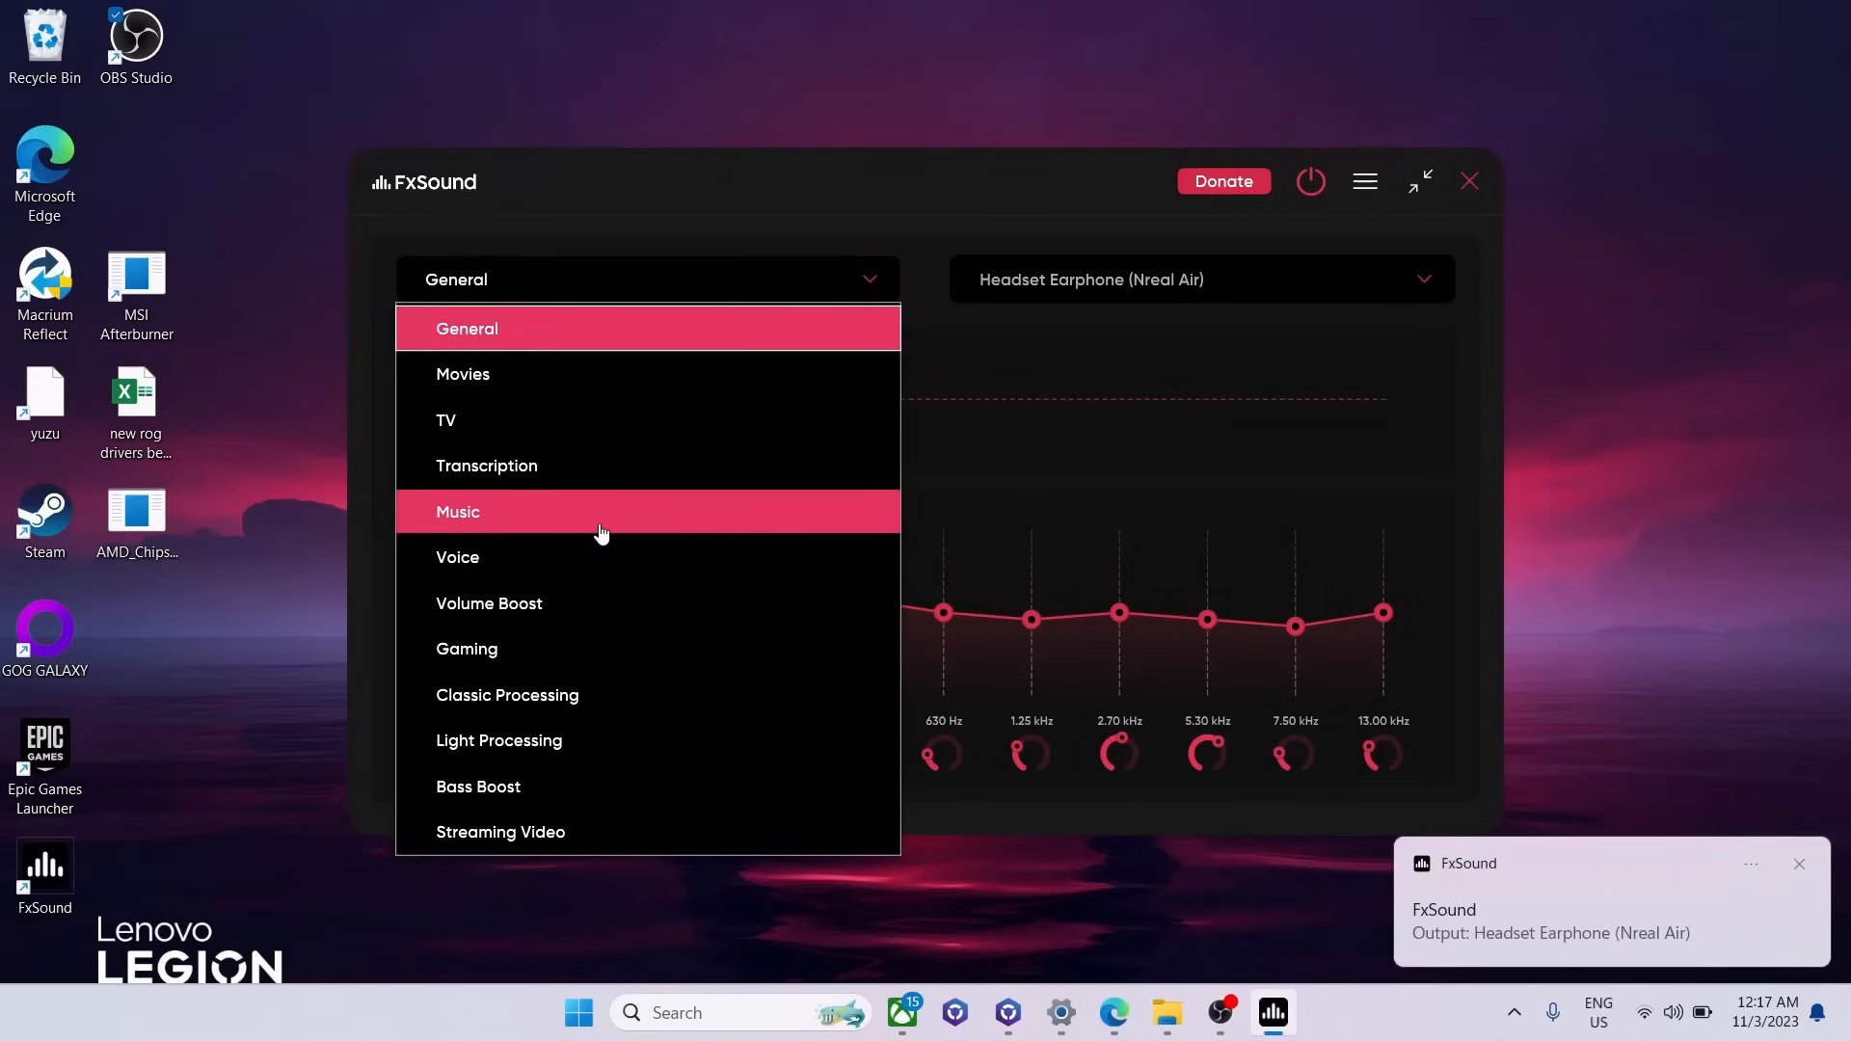
pyautogui.click(459, 511)
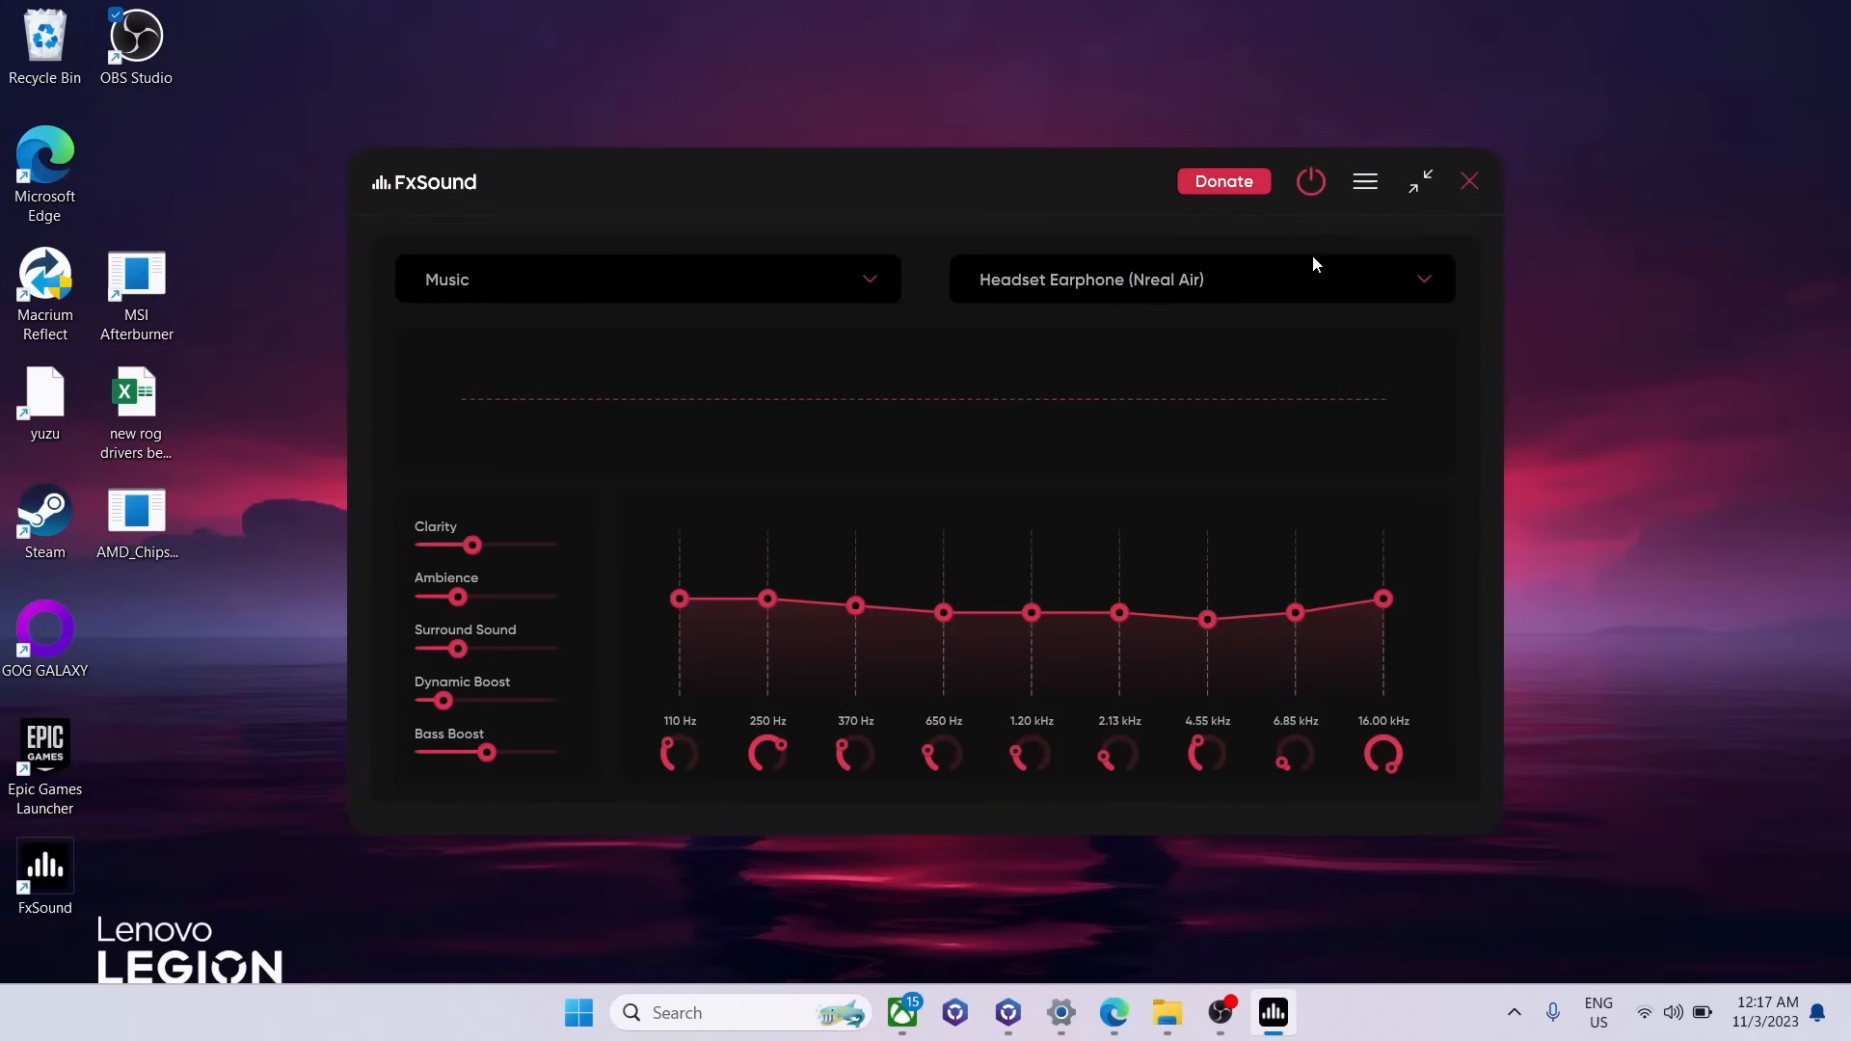
pyautogui.moveTo(1306, 289)
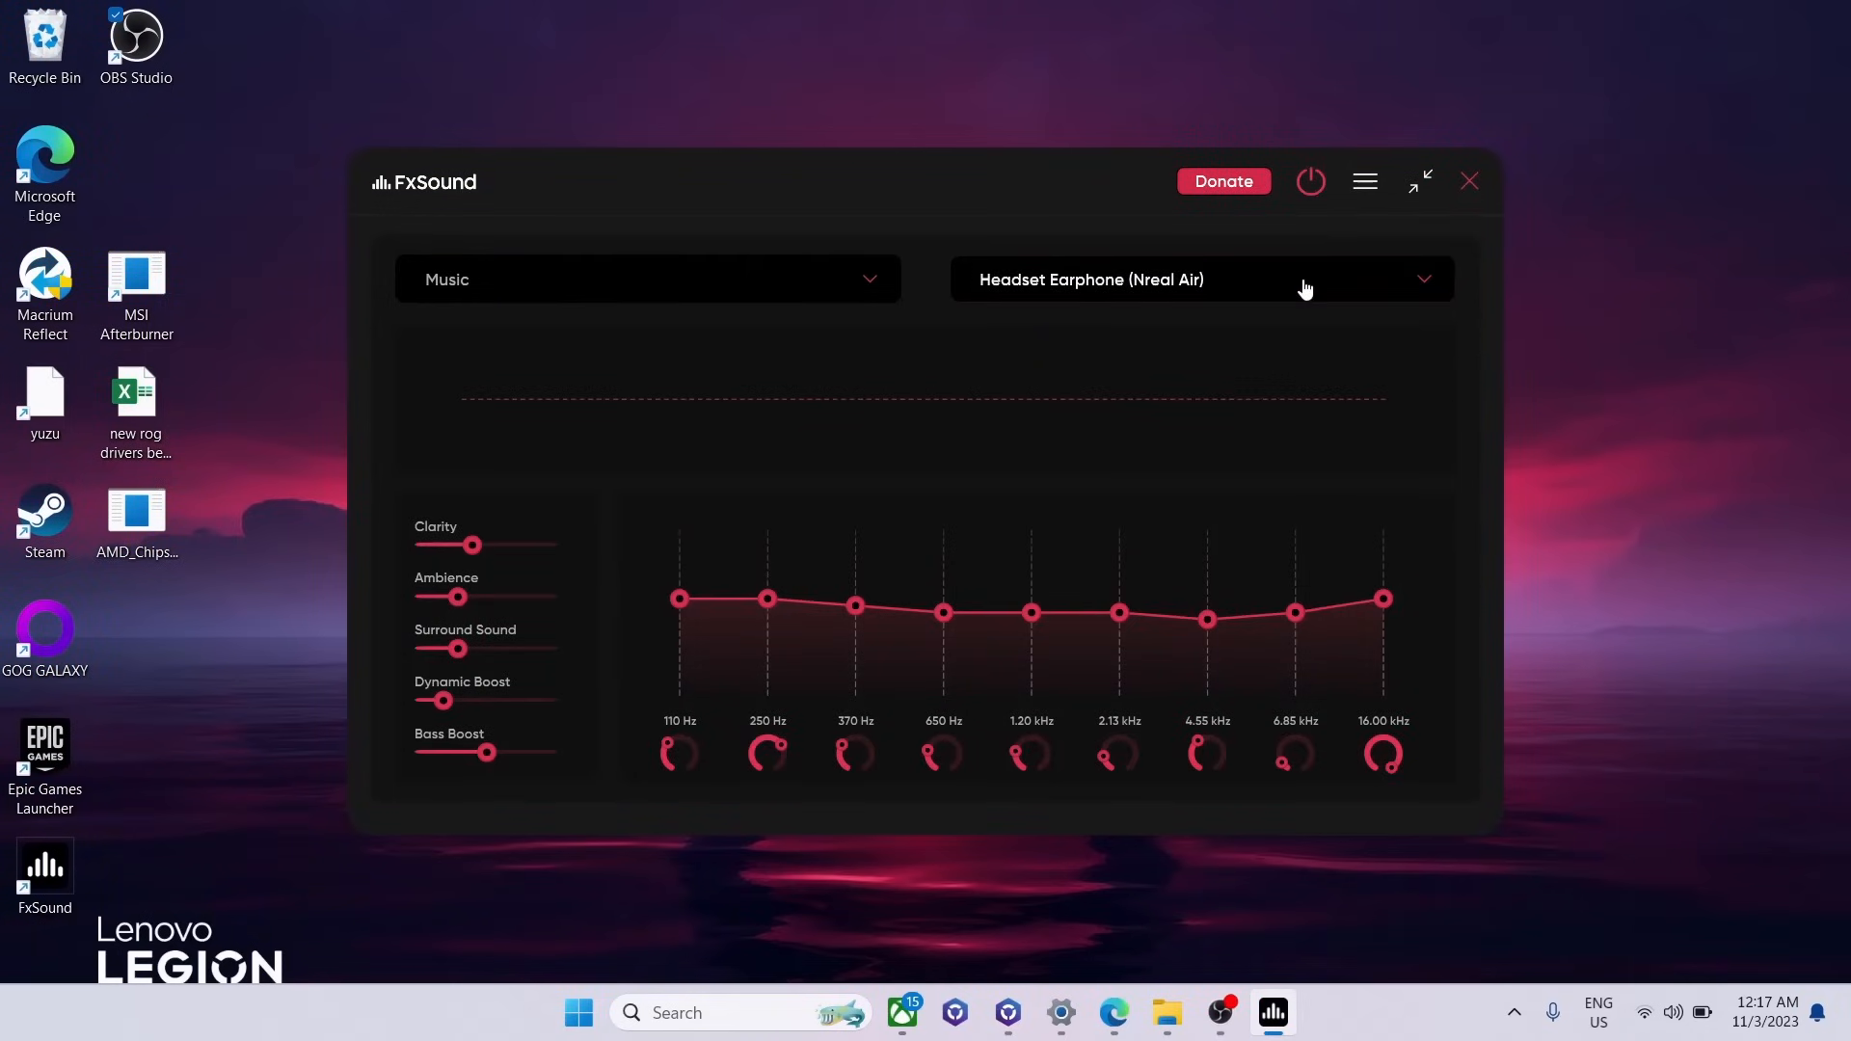
pyautogui.moveTo(1327, 235)
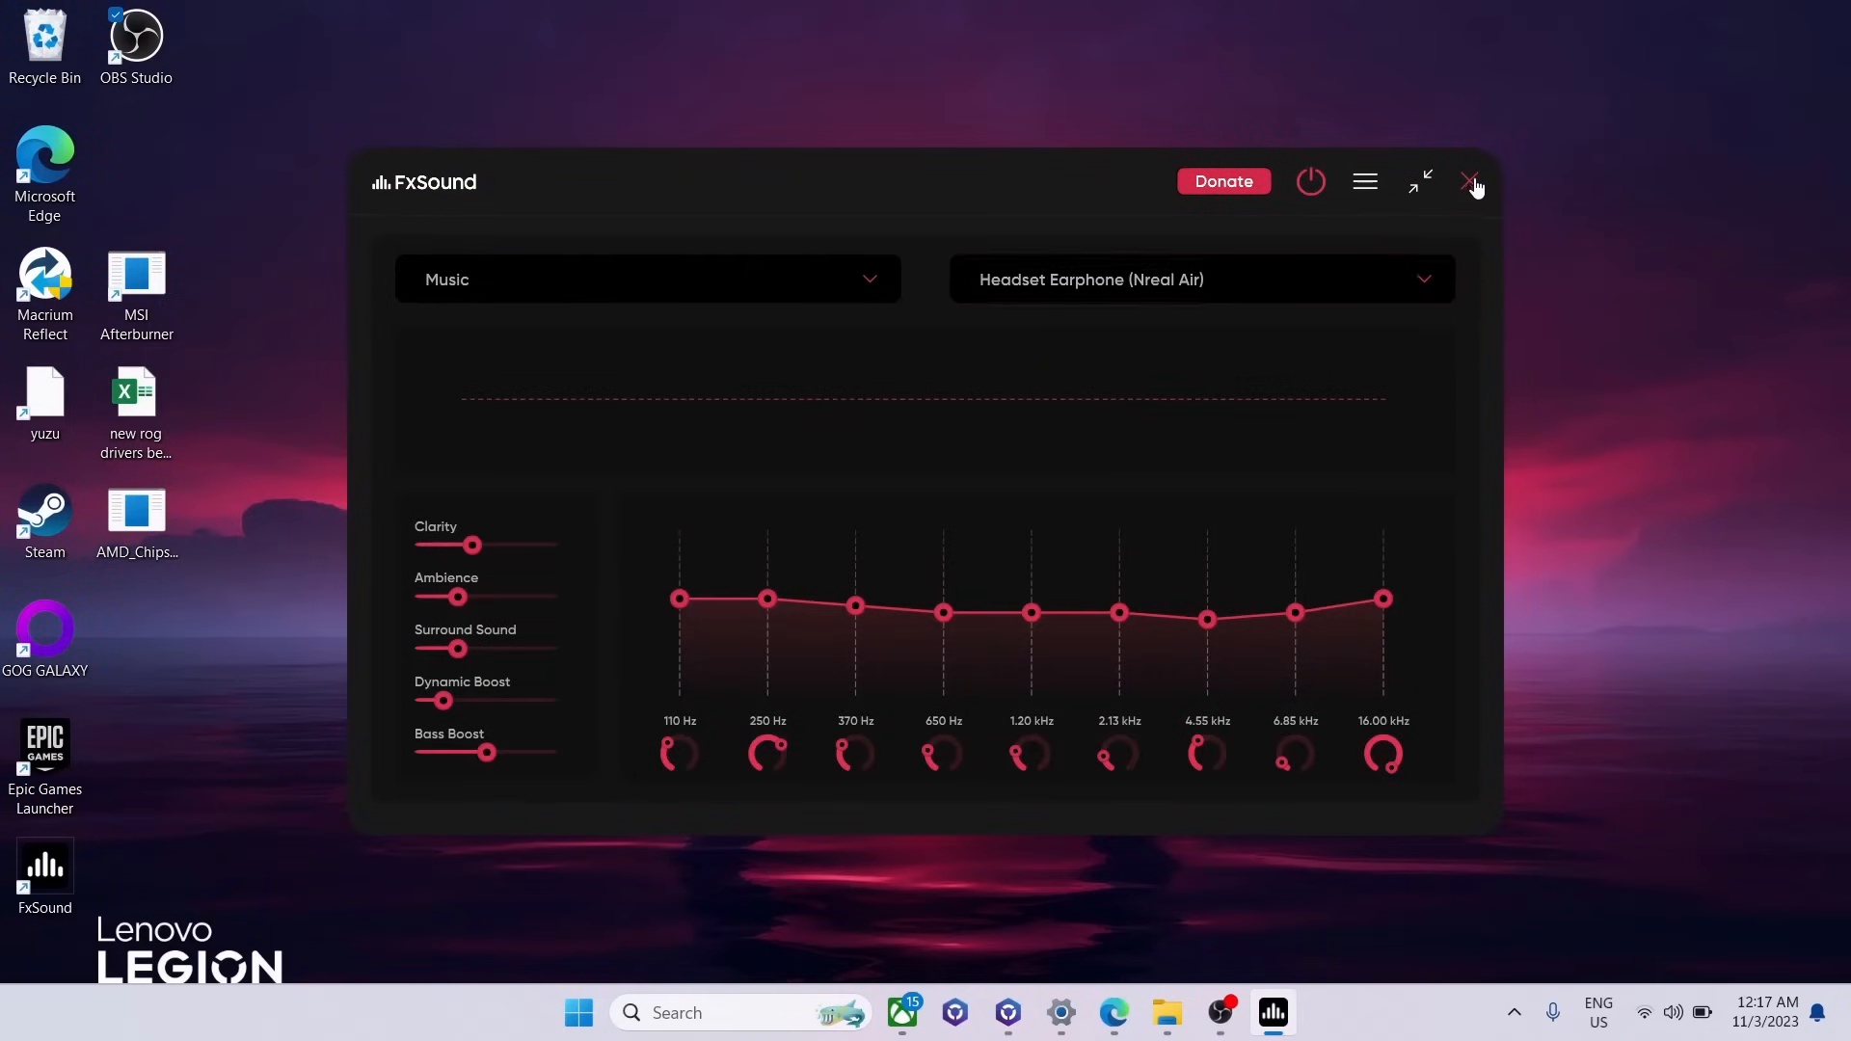
pyautogui.click(1474, 182)
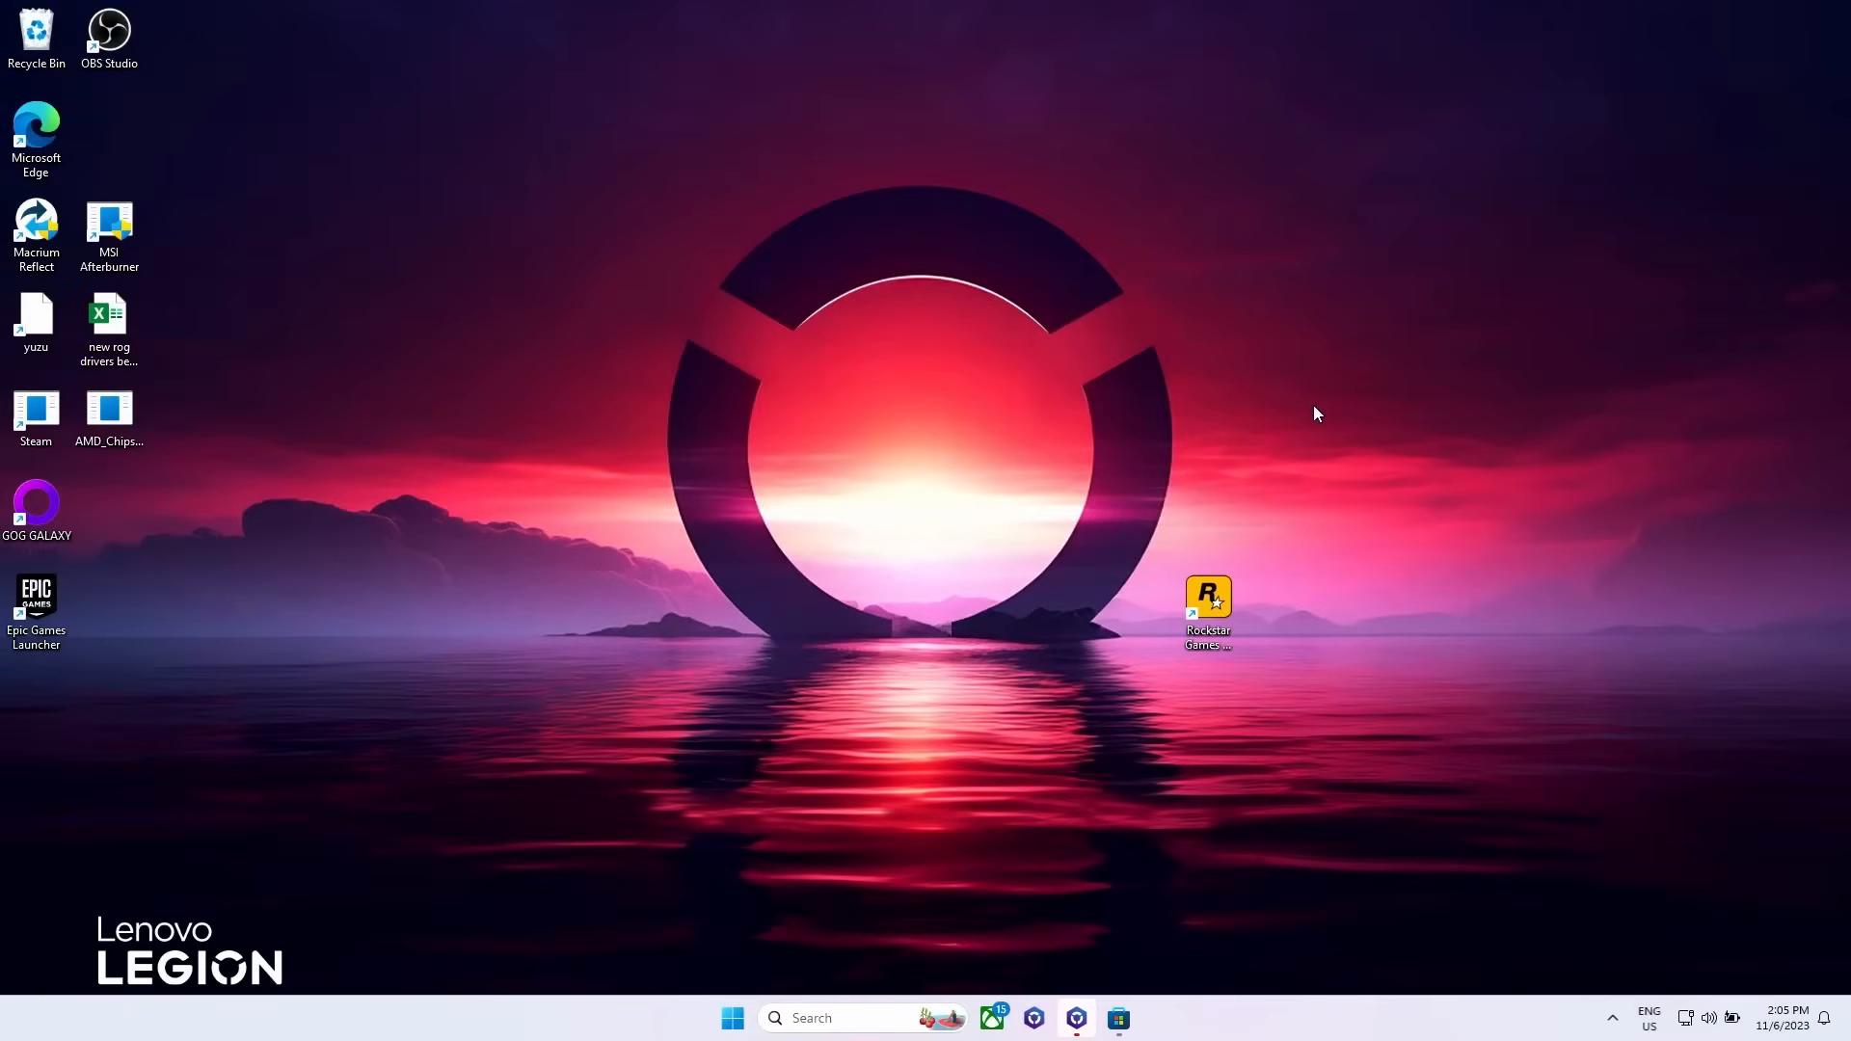
# Step: Search Microsoft Store for 'dolby access', install Dolby Access and launch it
pyautogui.click(1116, 1018)
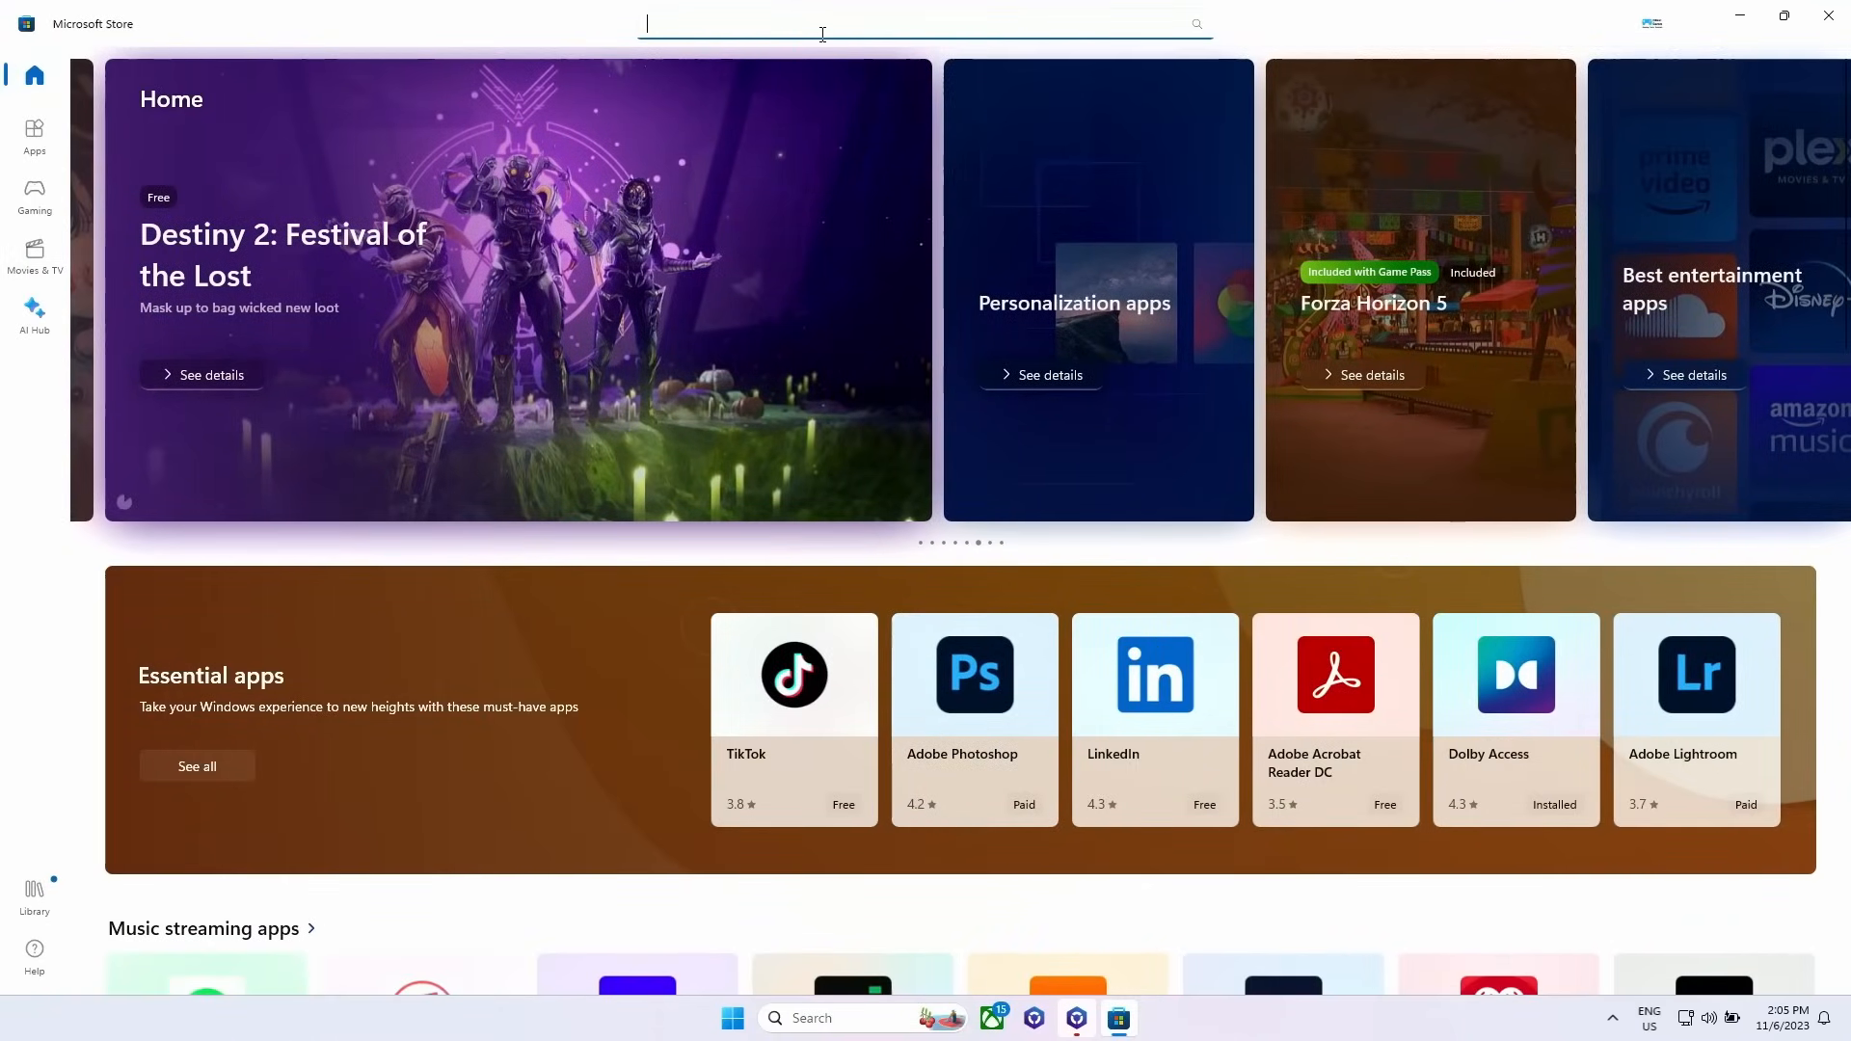
pyautogui.write('dolby access')
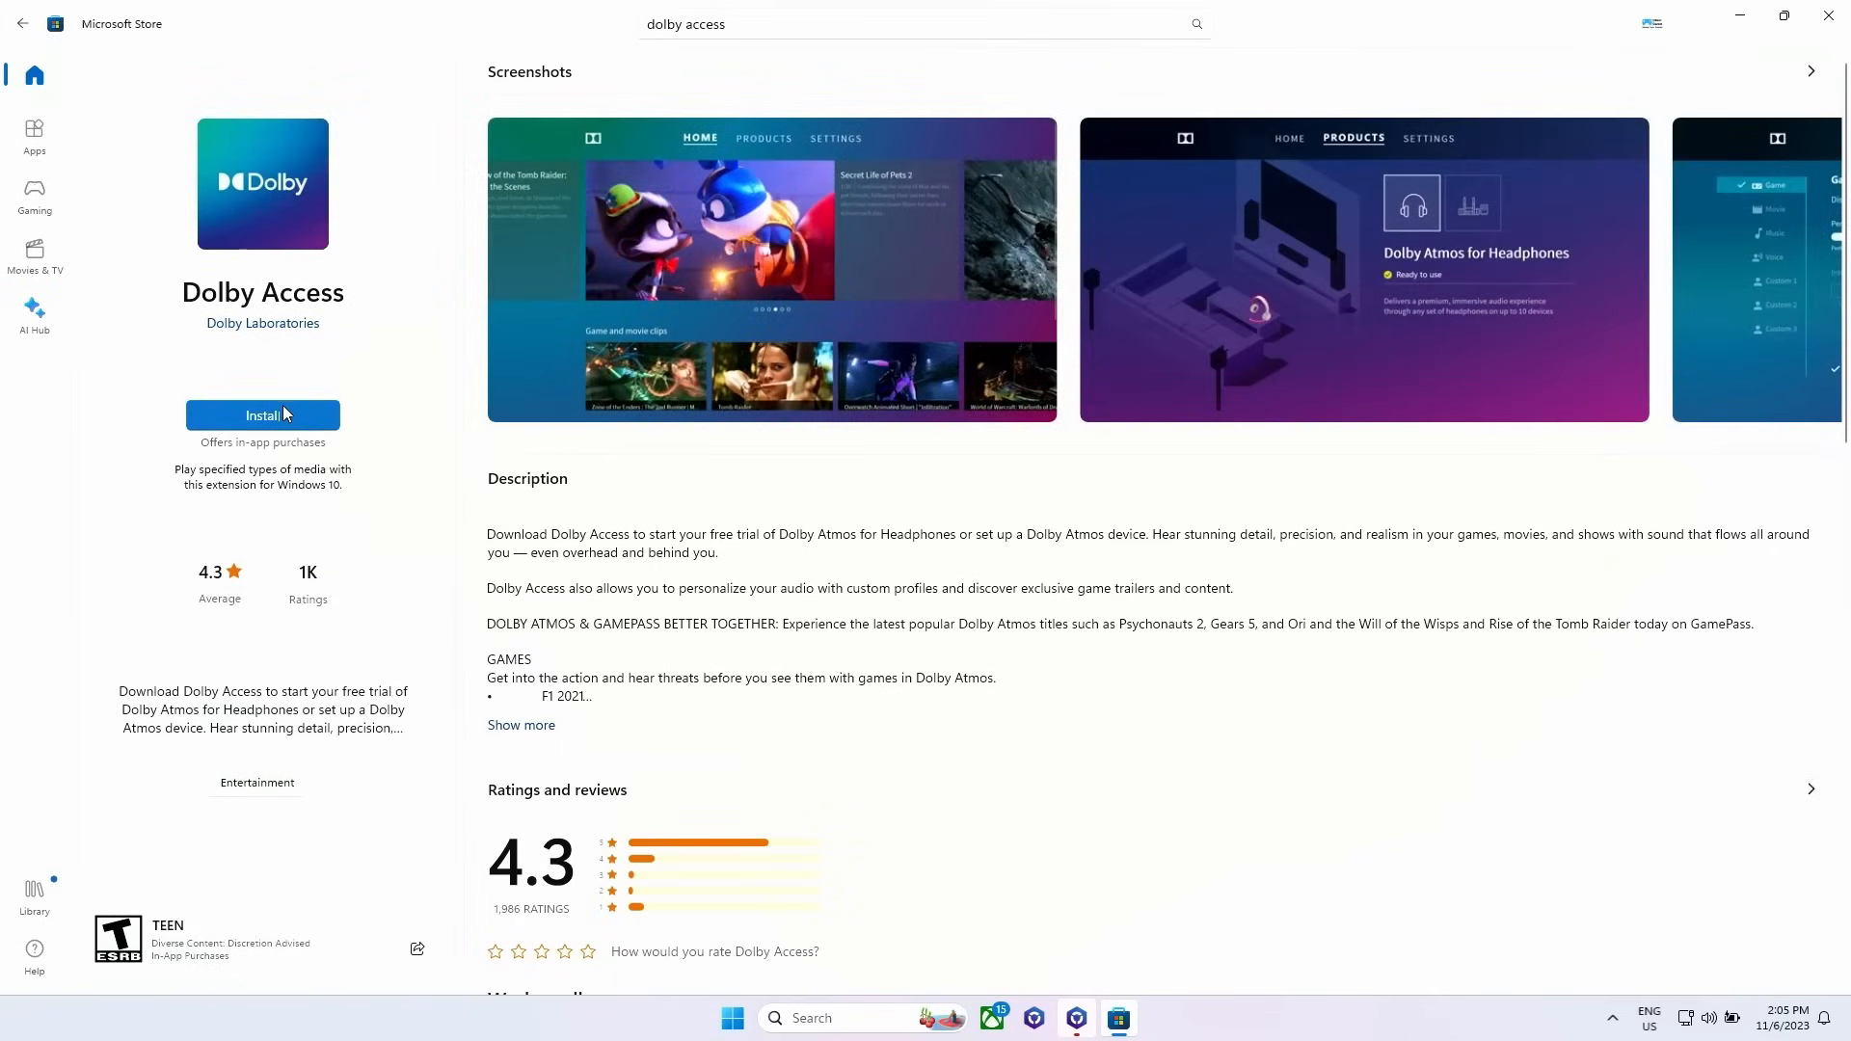
pyautogui.click(262, 414)
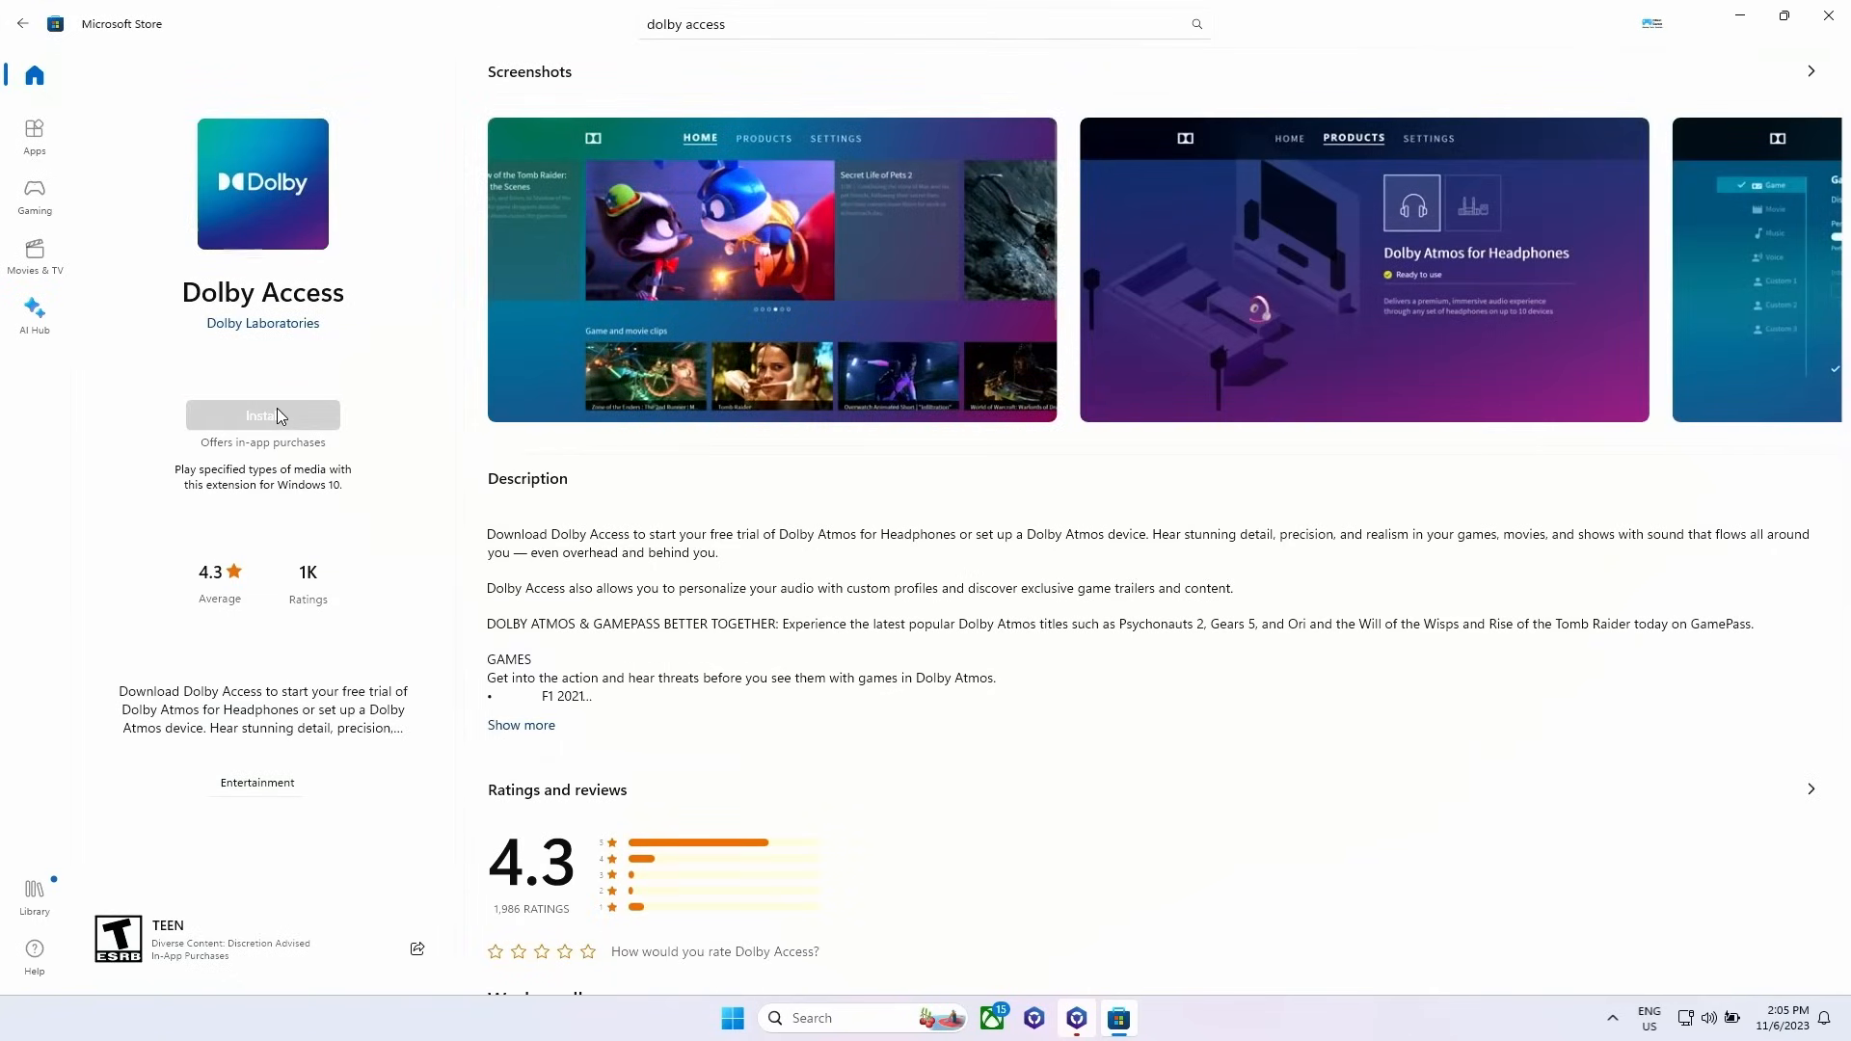
pyautogui.click(262, 415)
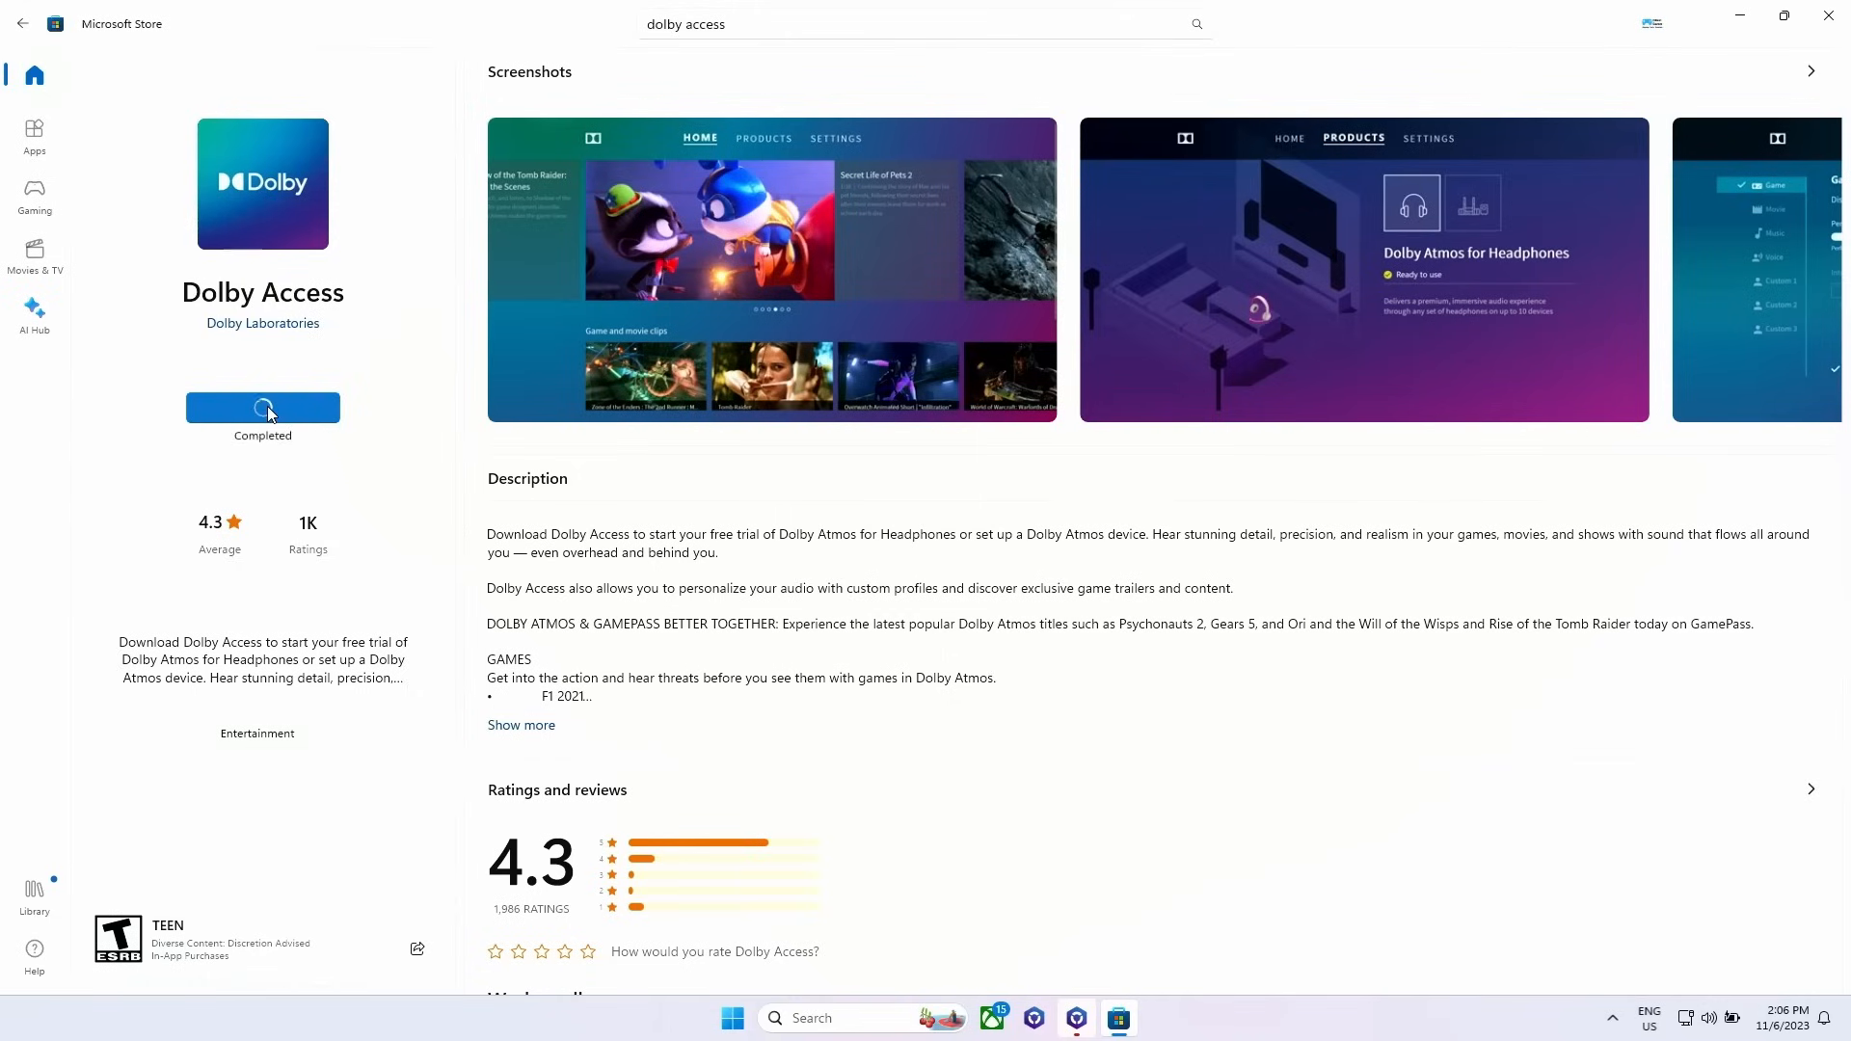
pyautogui.click(262, 407)
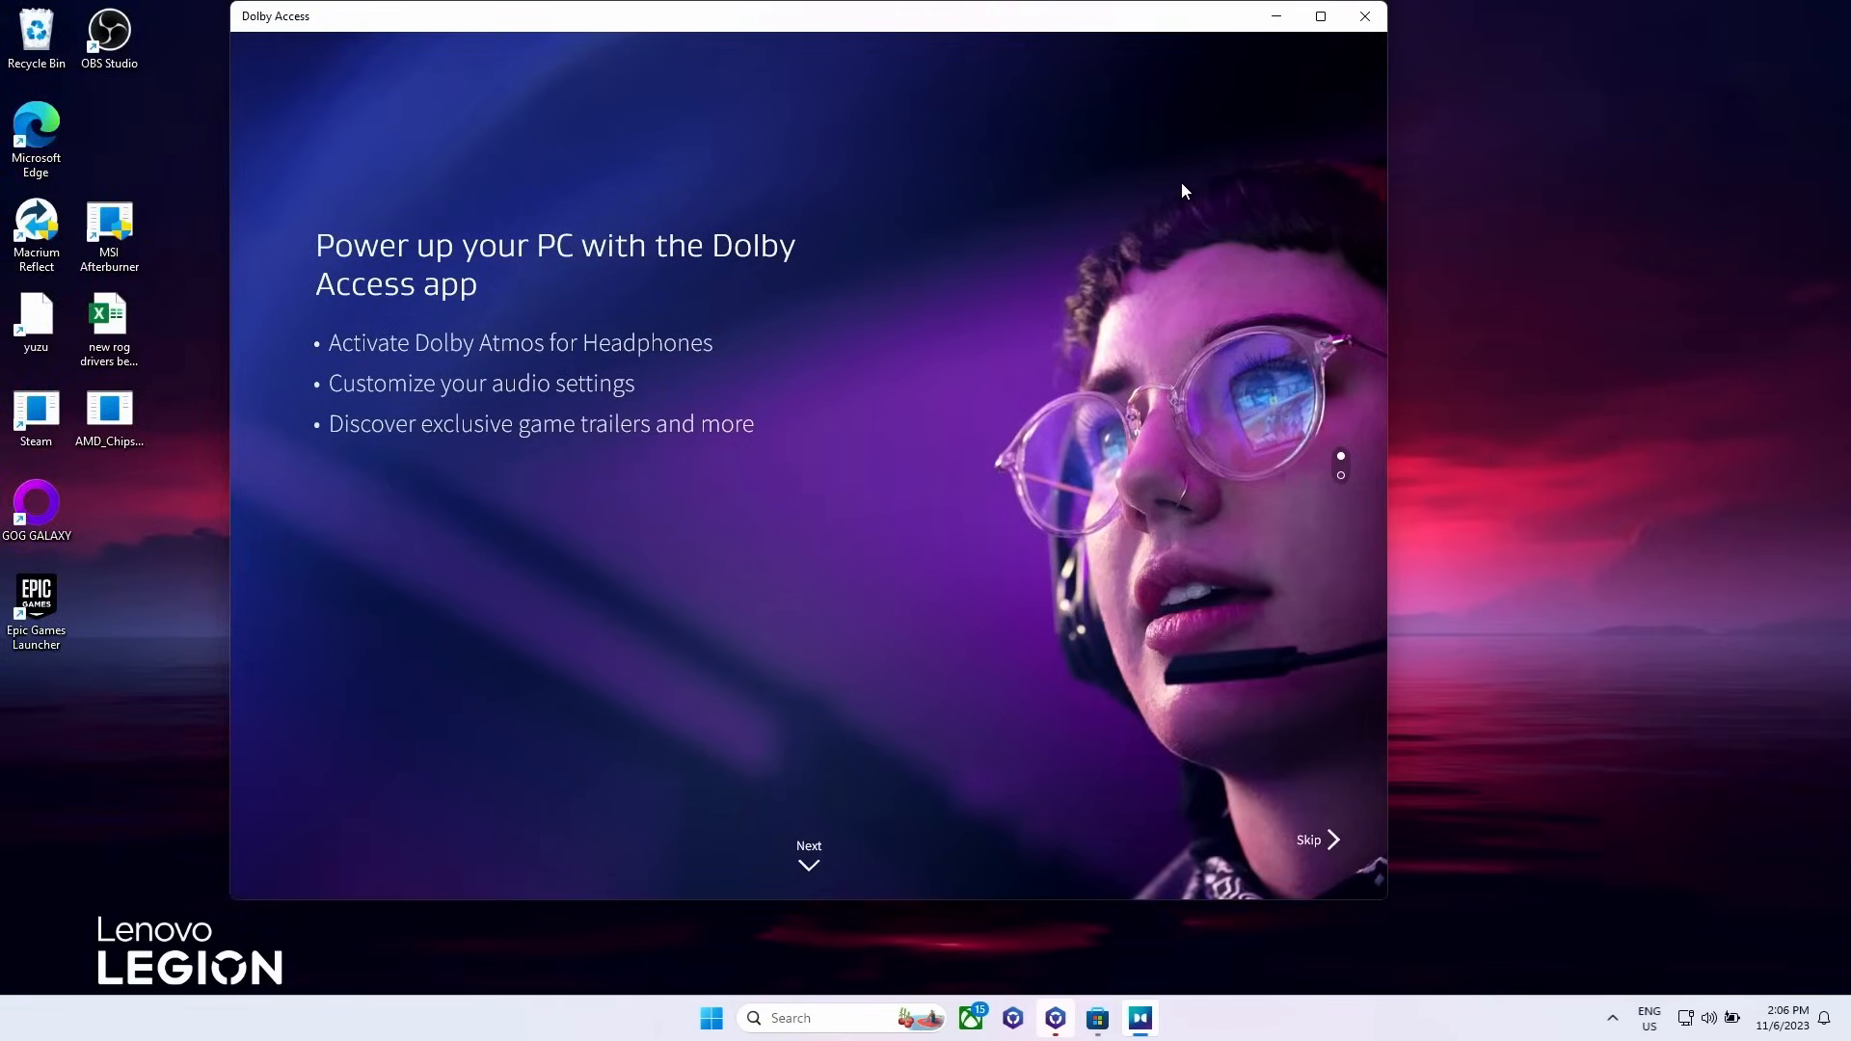
pyautogui.moveTo(1308, 843)
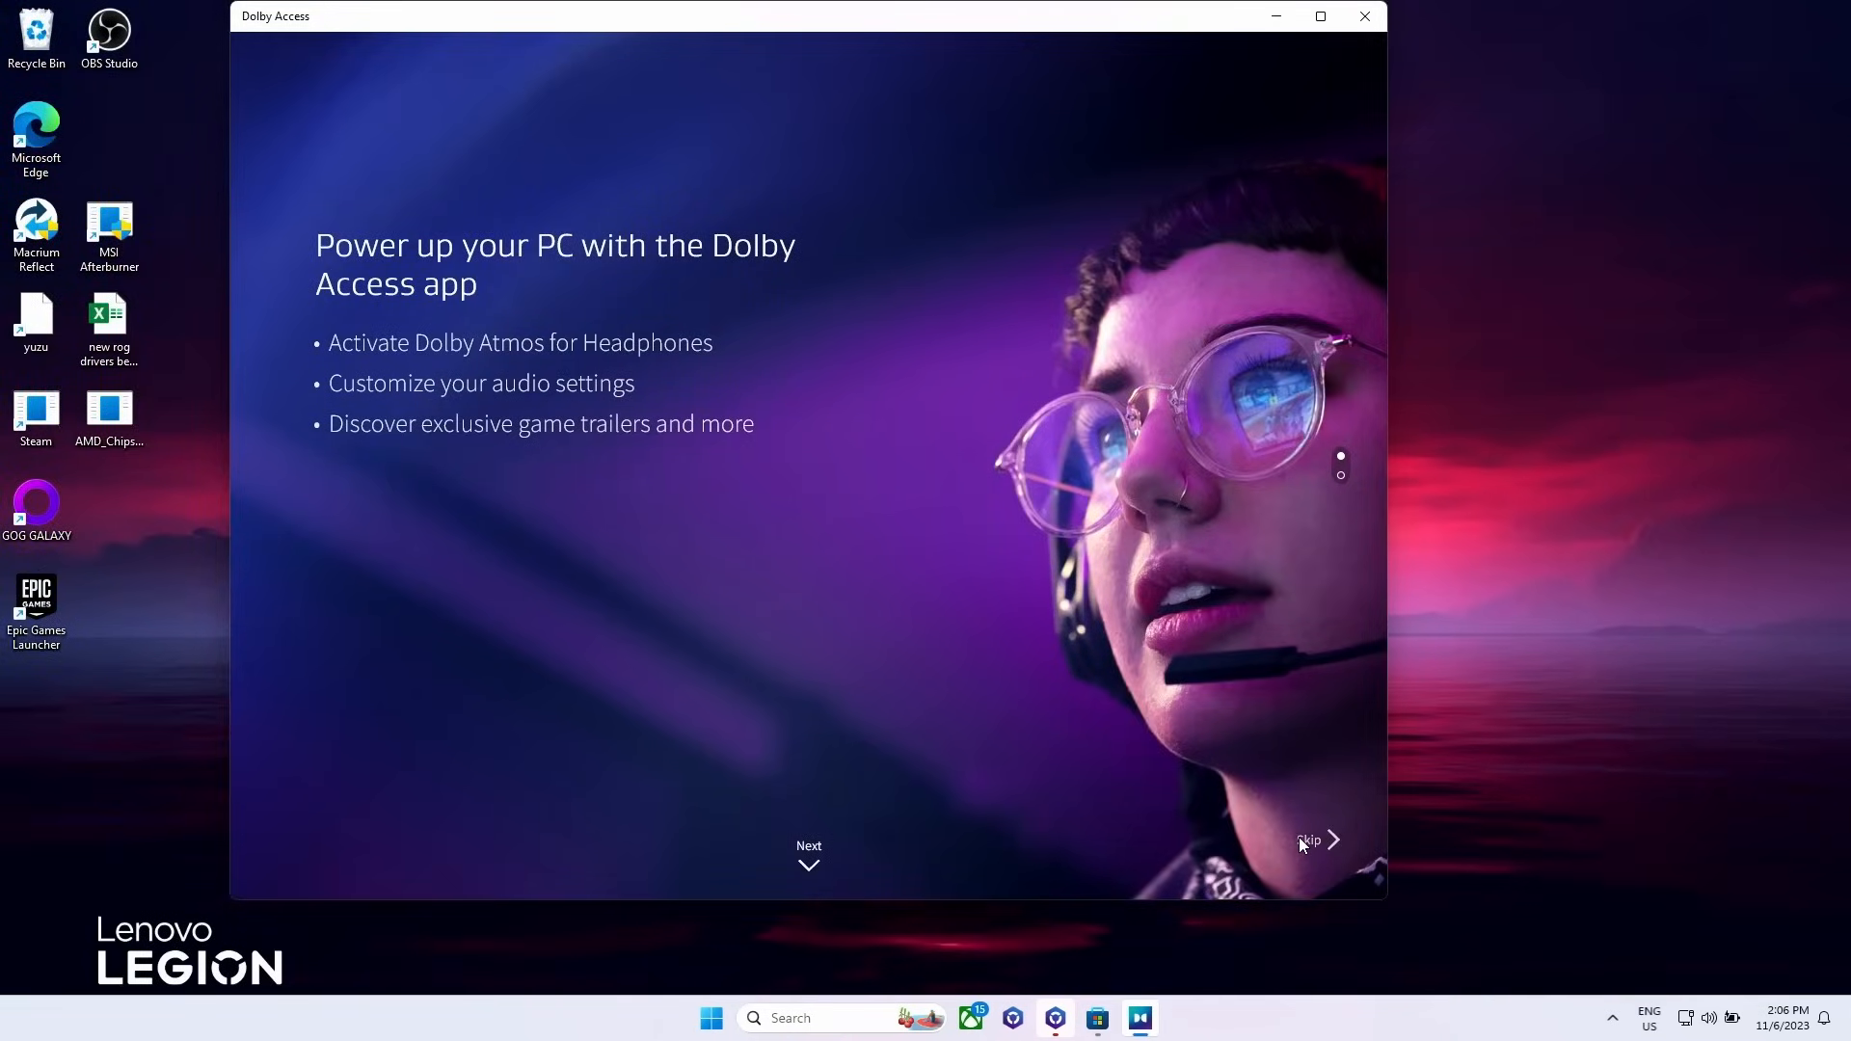
# Step: Skip the Dolby Access intro and go to its sound profile Settings
pyautogui.click(1308, 838)
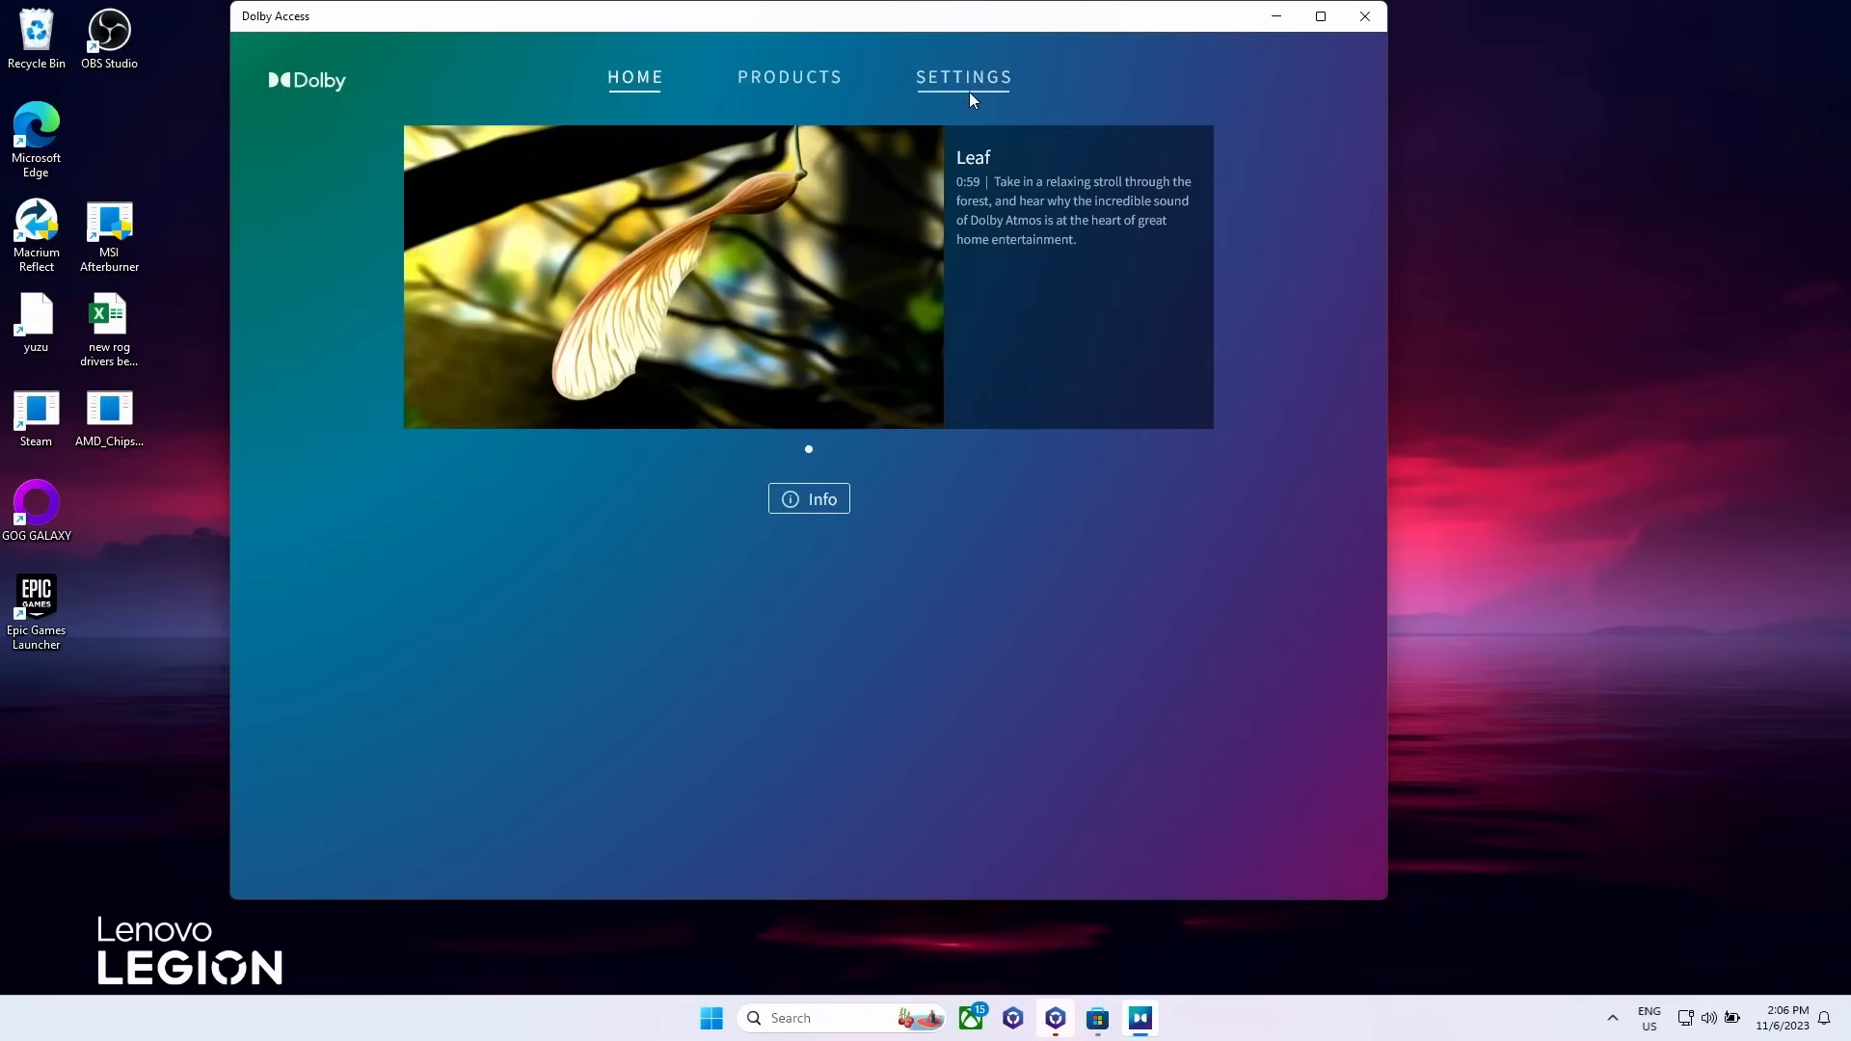
pyautogui.click(964, 78)
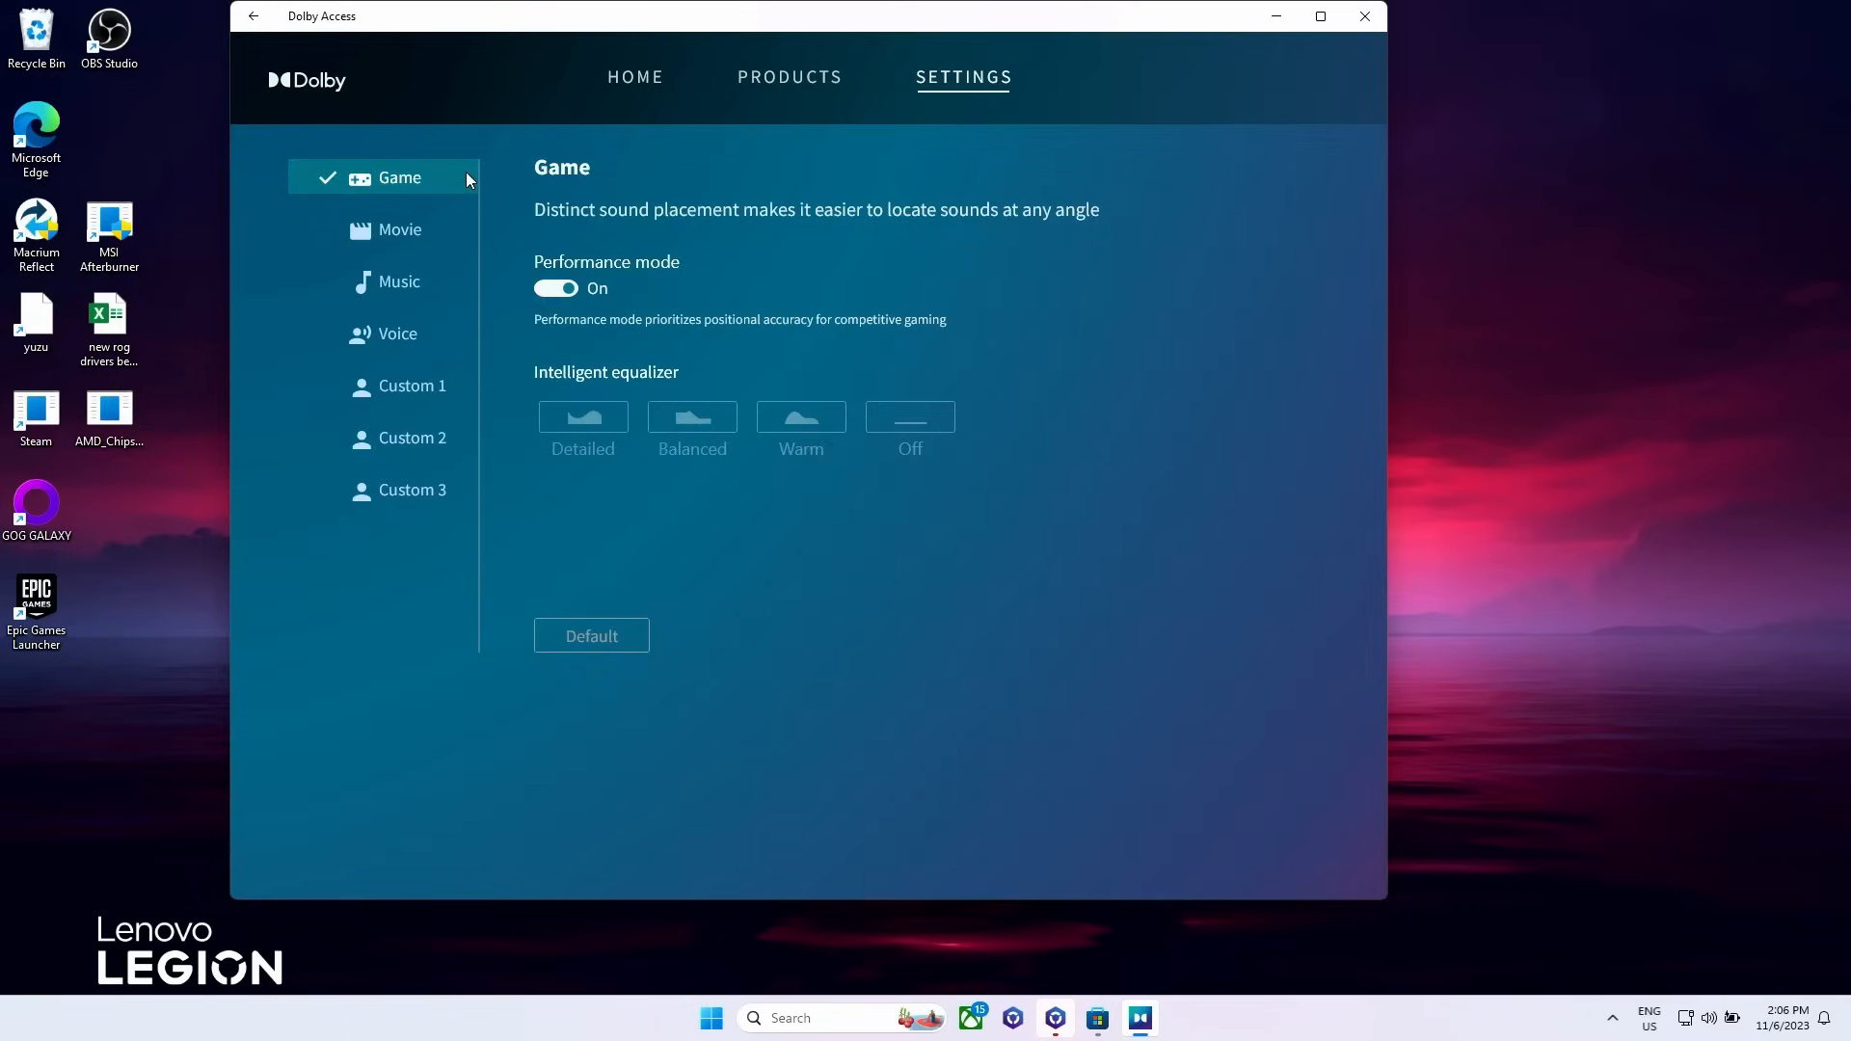
pyautogui.moveTo(1585, 995)
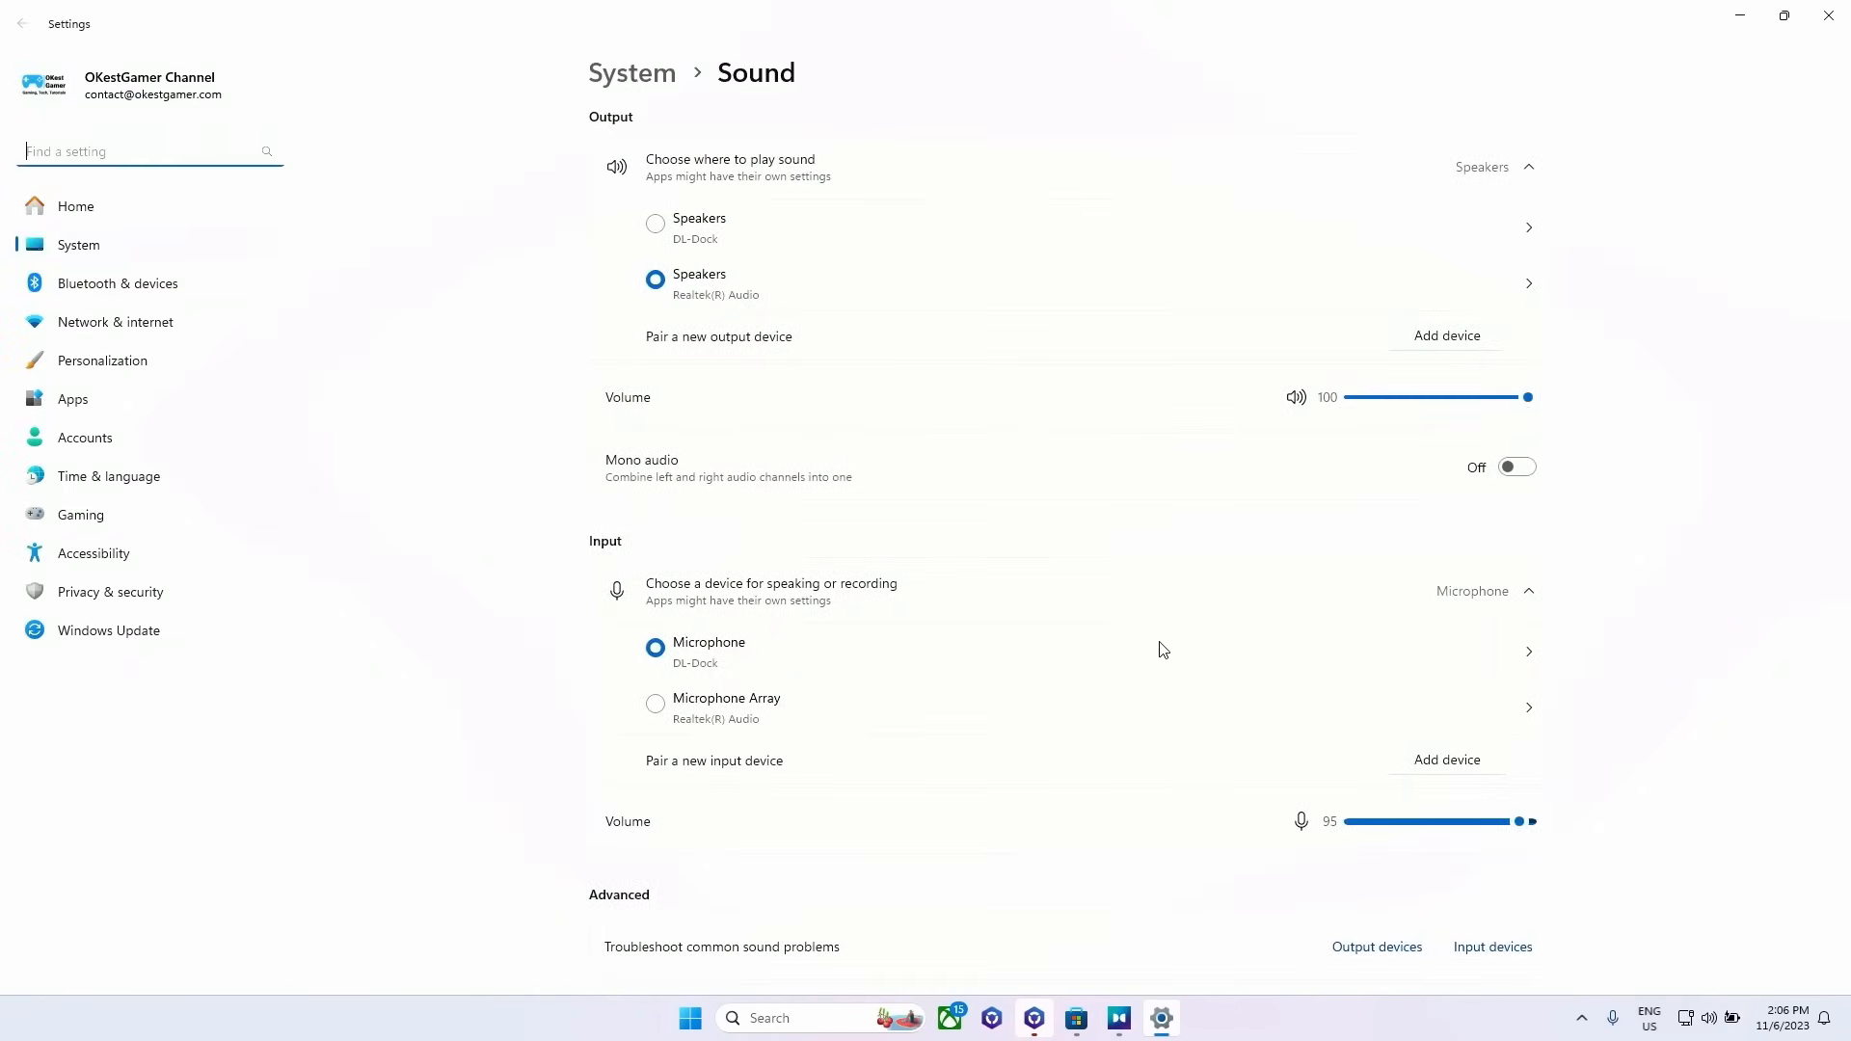
# Step: Choose Dolby Atmos for Headphones as spatial sound for the Realtek speakers
pyautogui.scroll(-3)
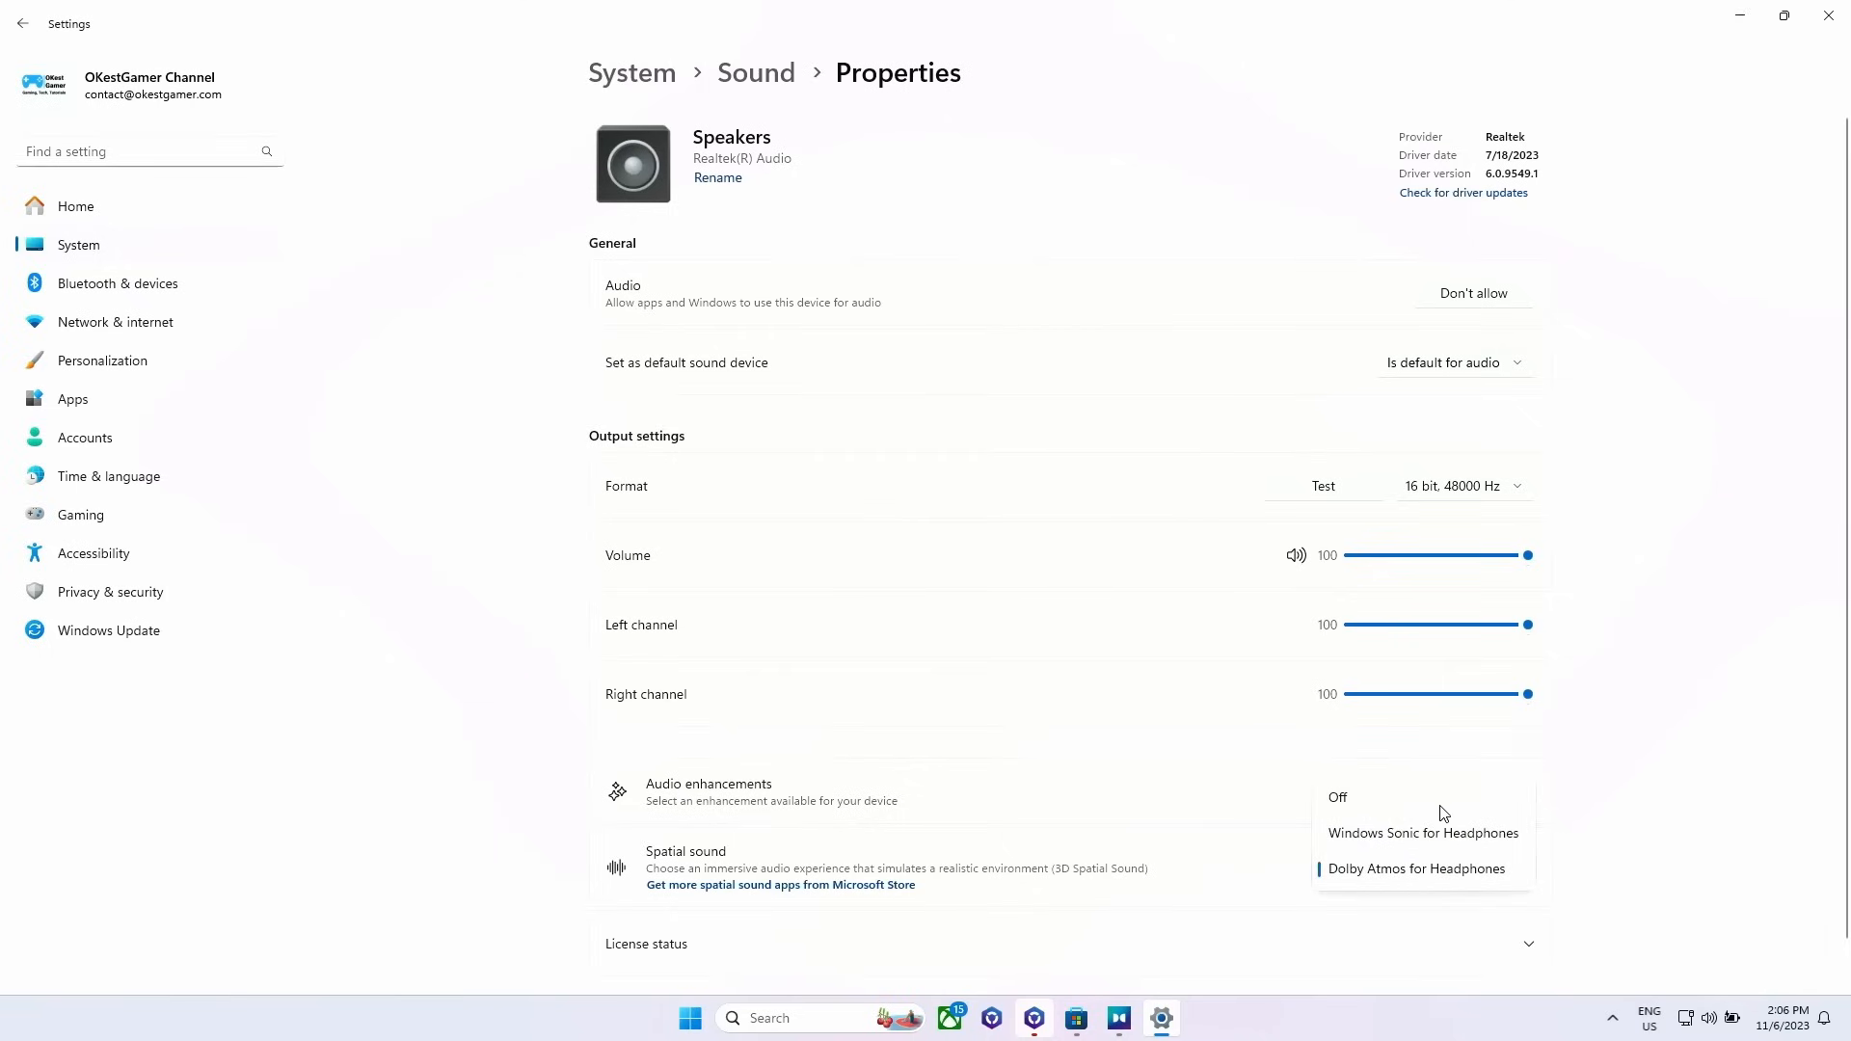
pyautogui.click(1418, 870)
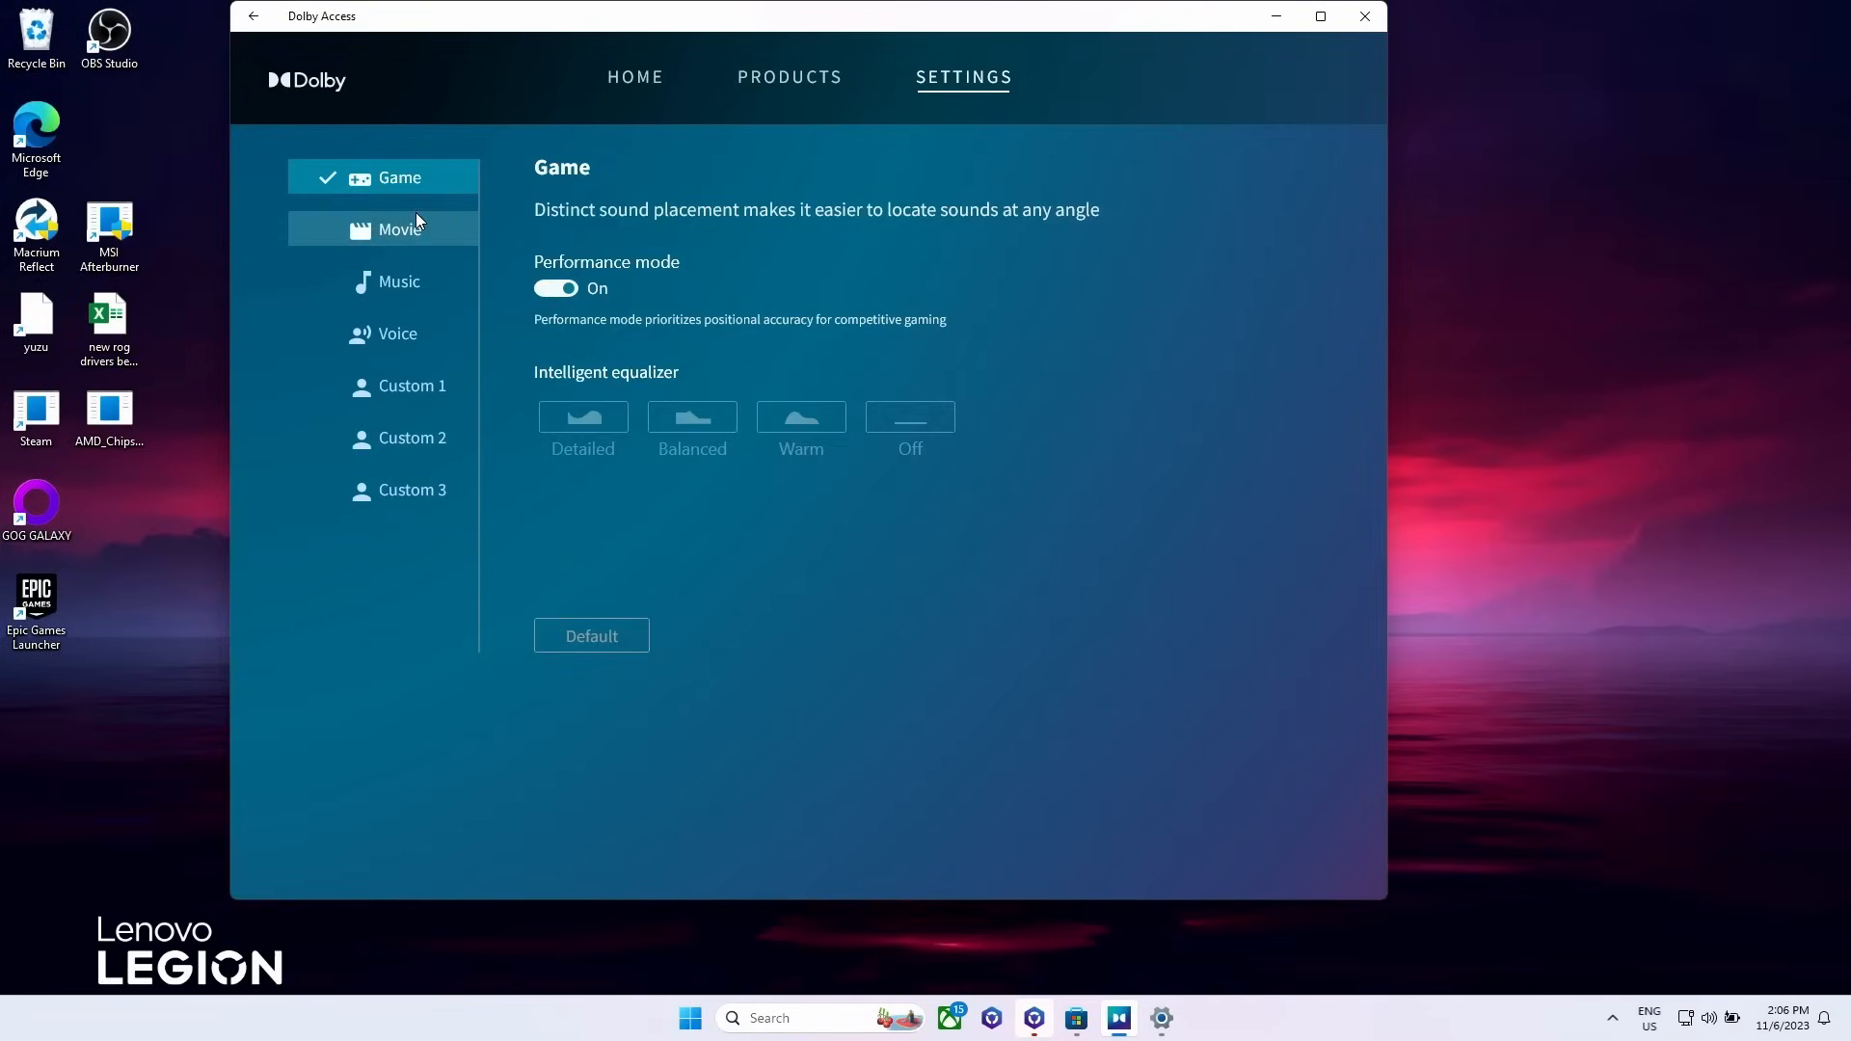
# Step: Select the Movie profile with the Balanced intelligent equalizer in Dolby Access
pyautogui.click(398, 230)
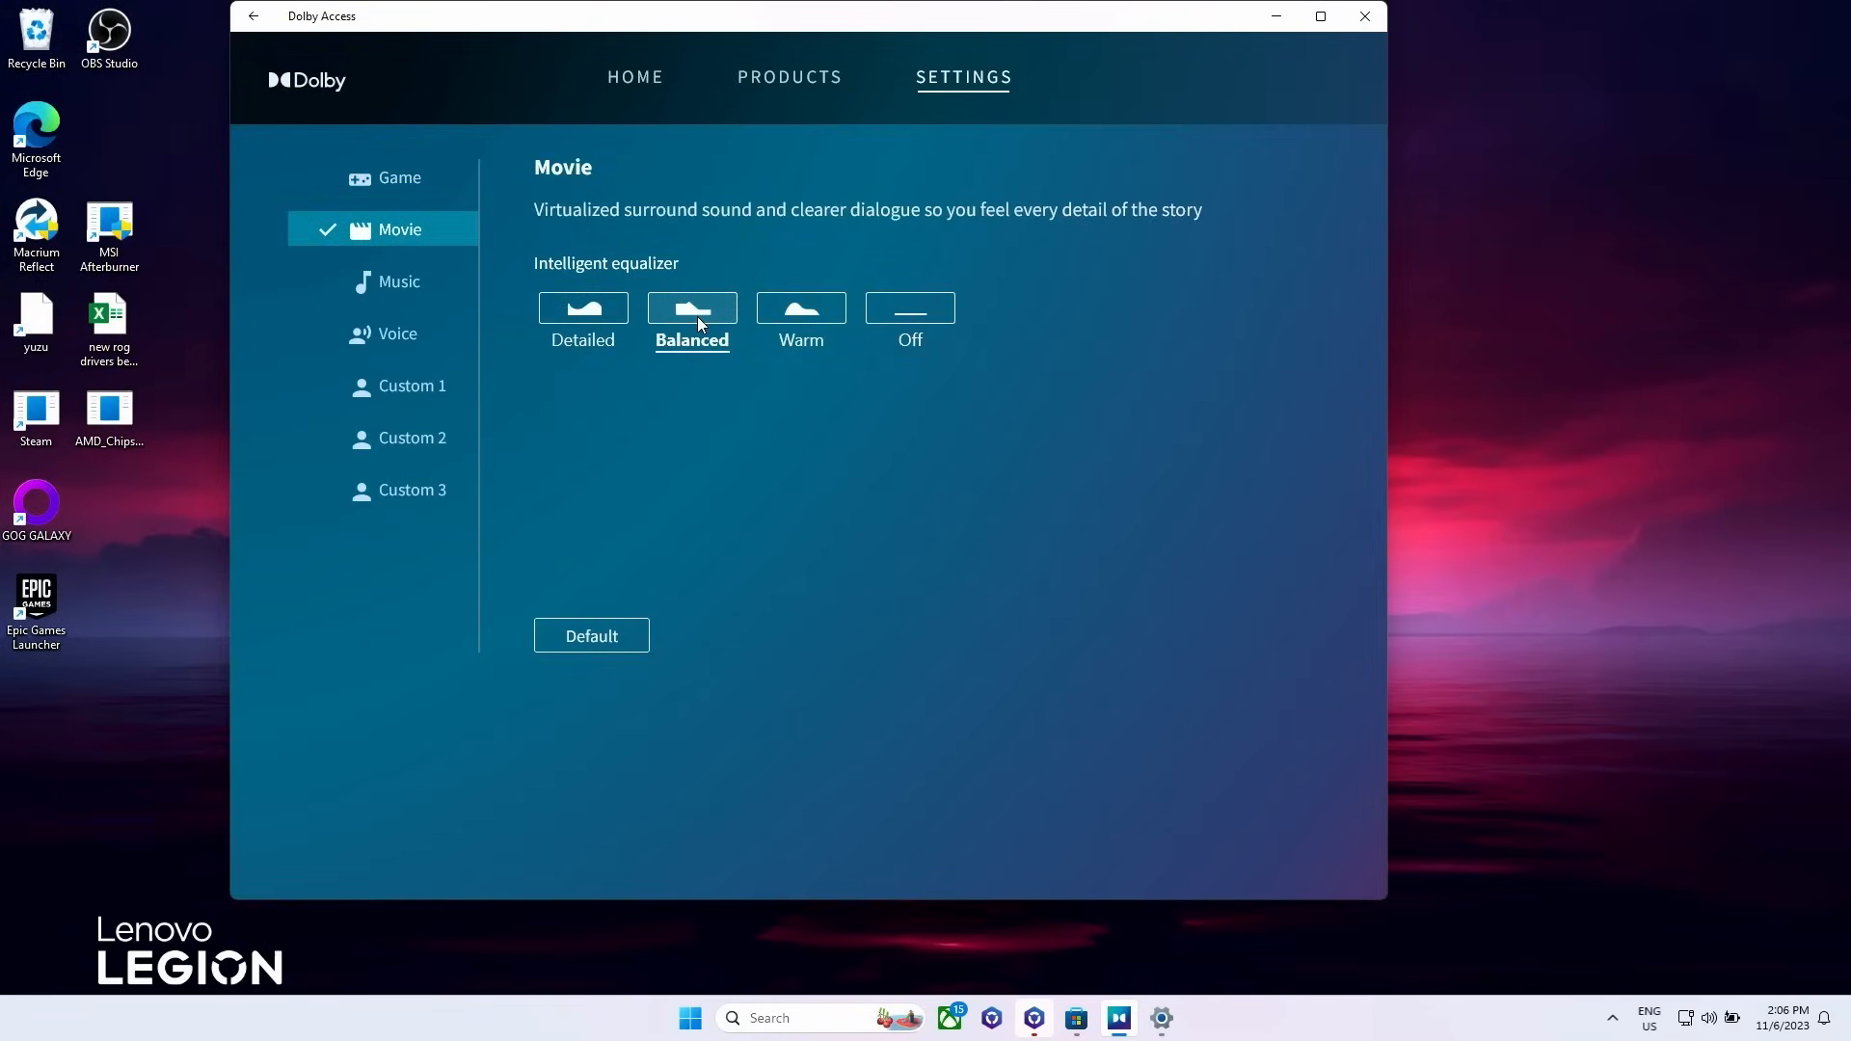
pyautogui.click(692, 318)
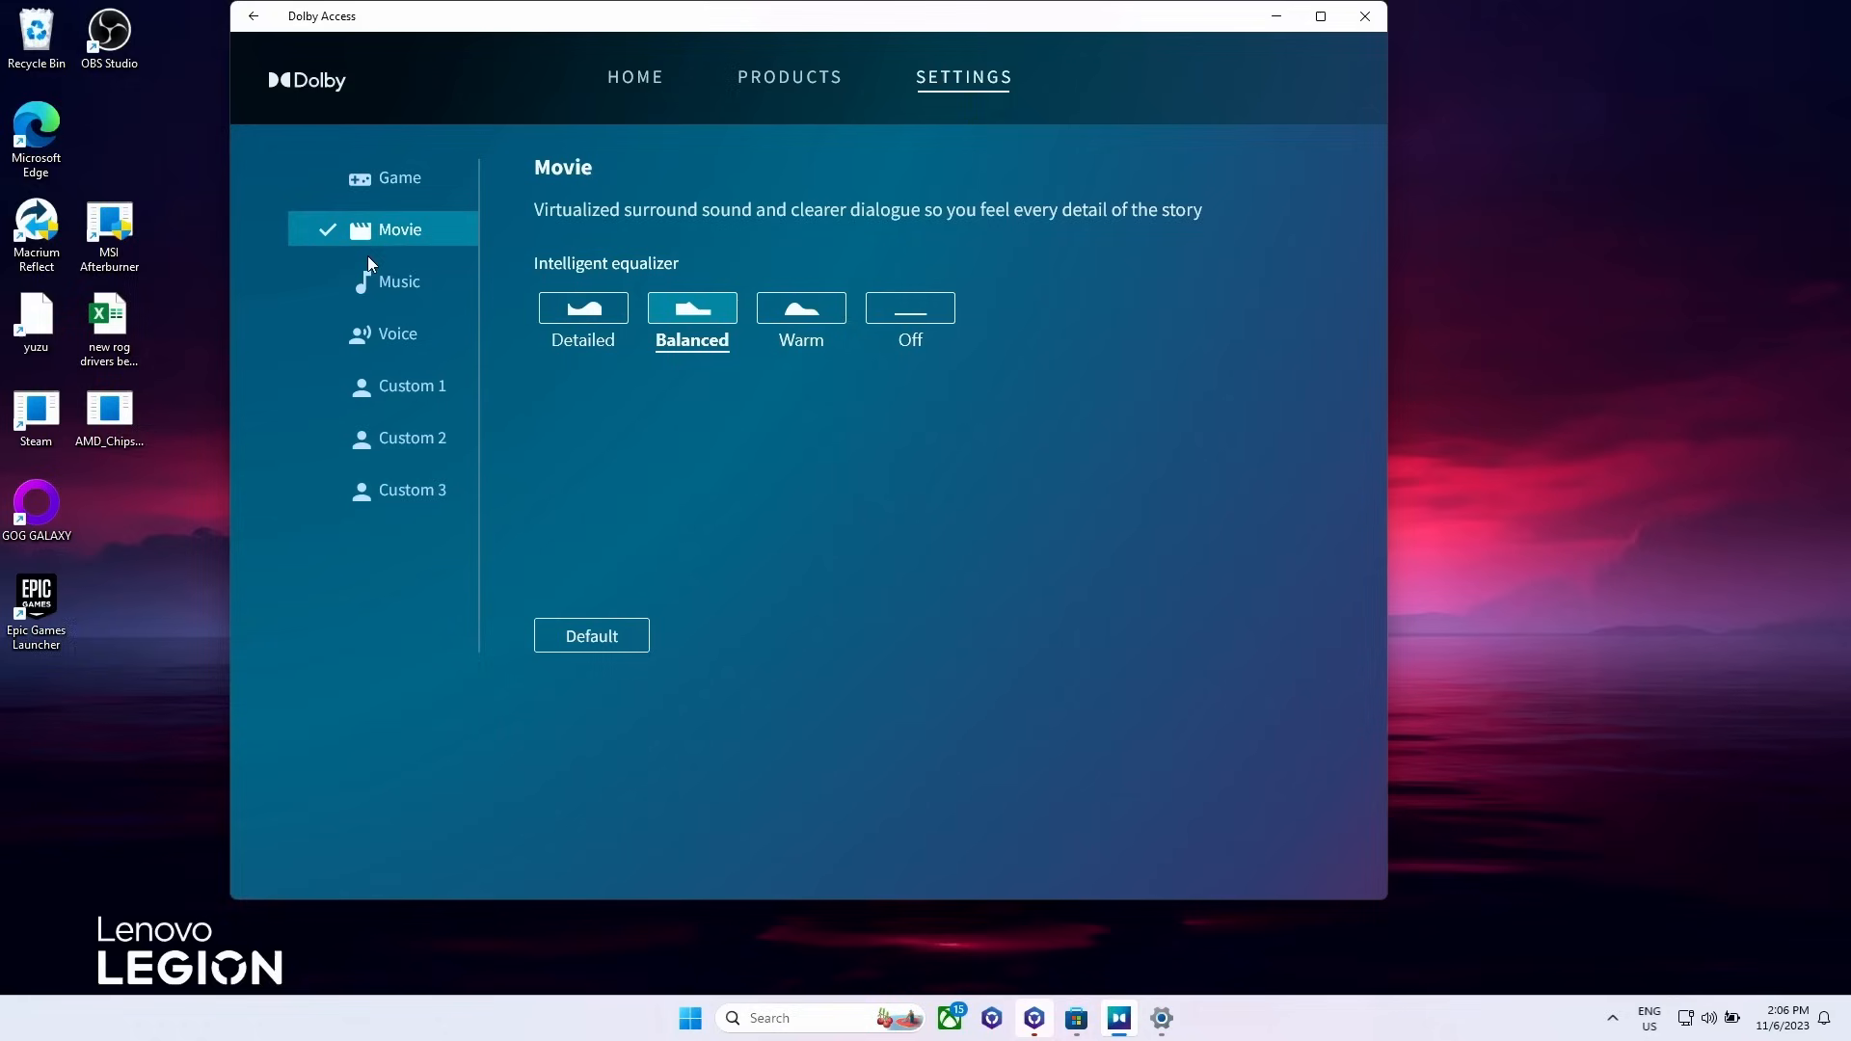
pyautogui.click(397, 281)
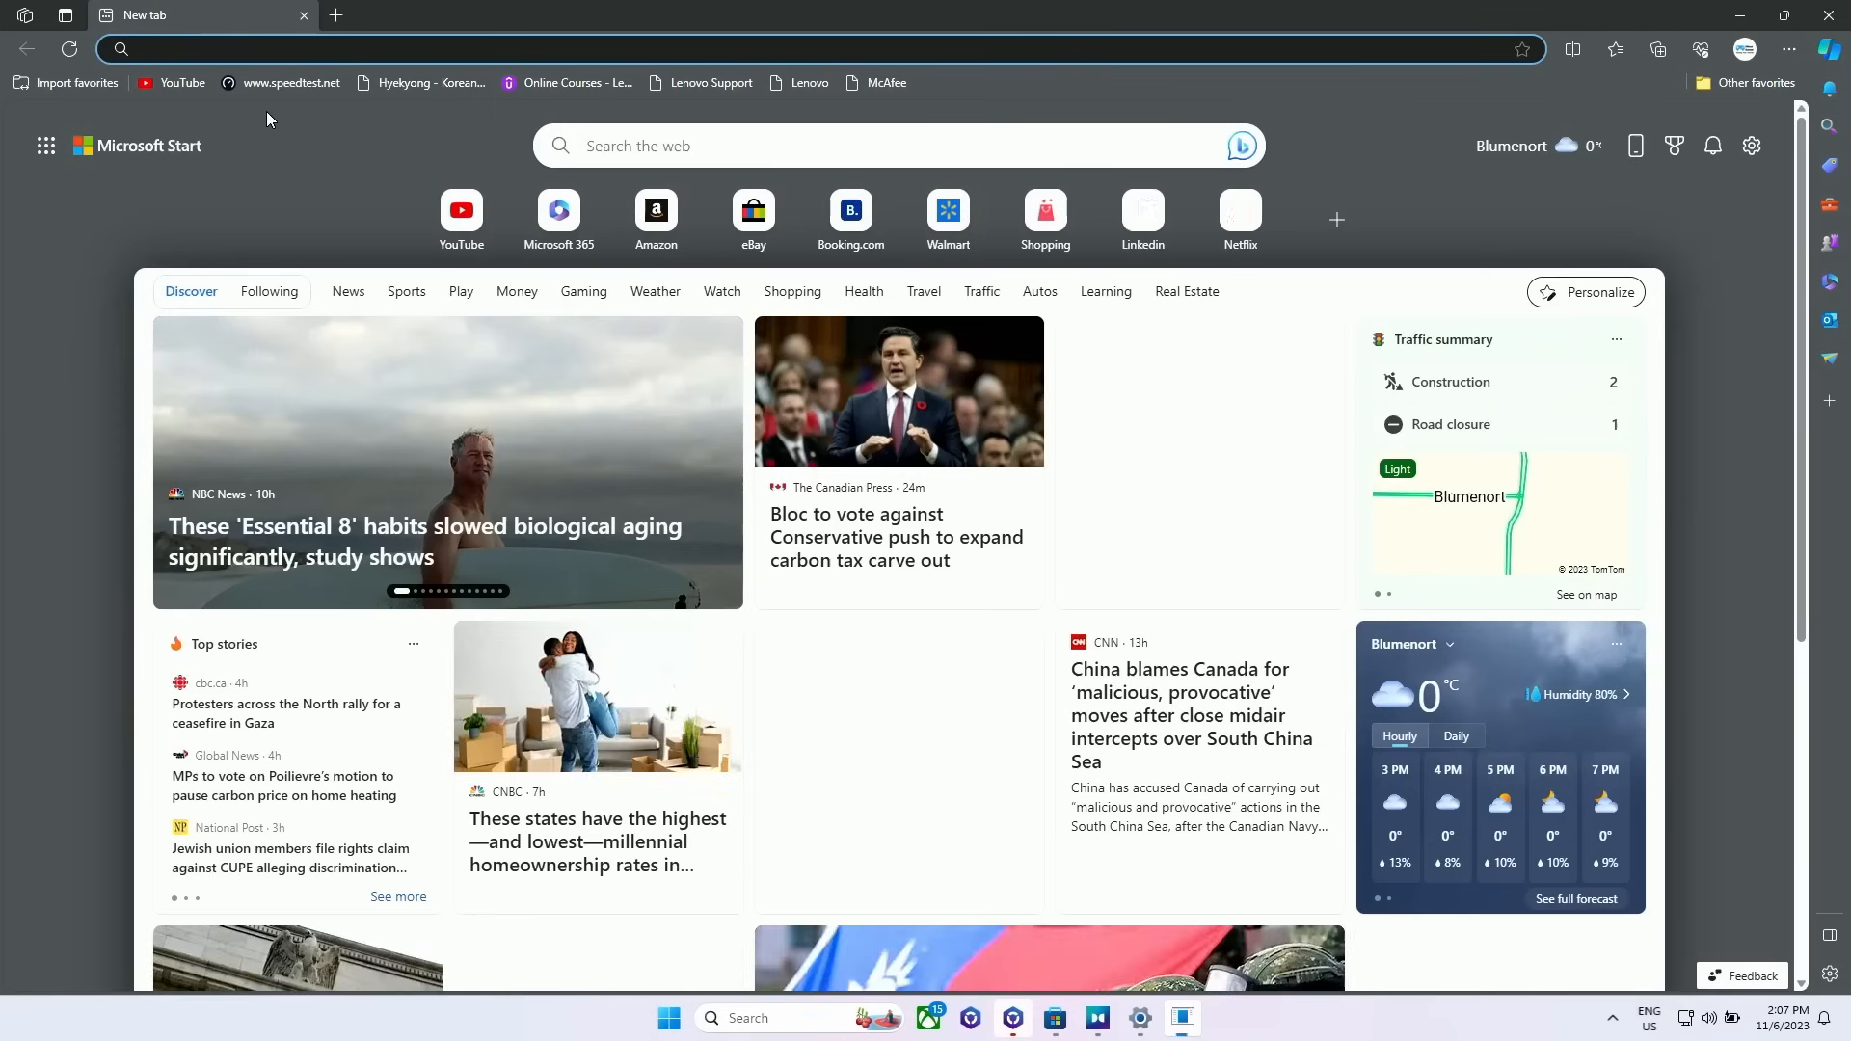
# Step: Search Bing for 'batter bar' and download the BatteryBar installer
pyautogui.write('batter bar')
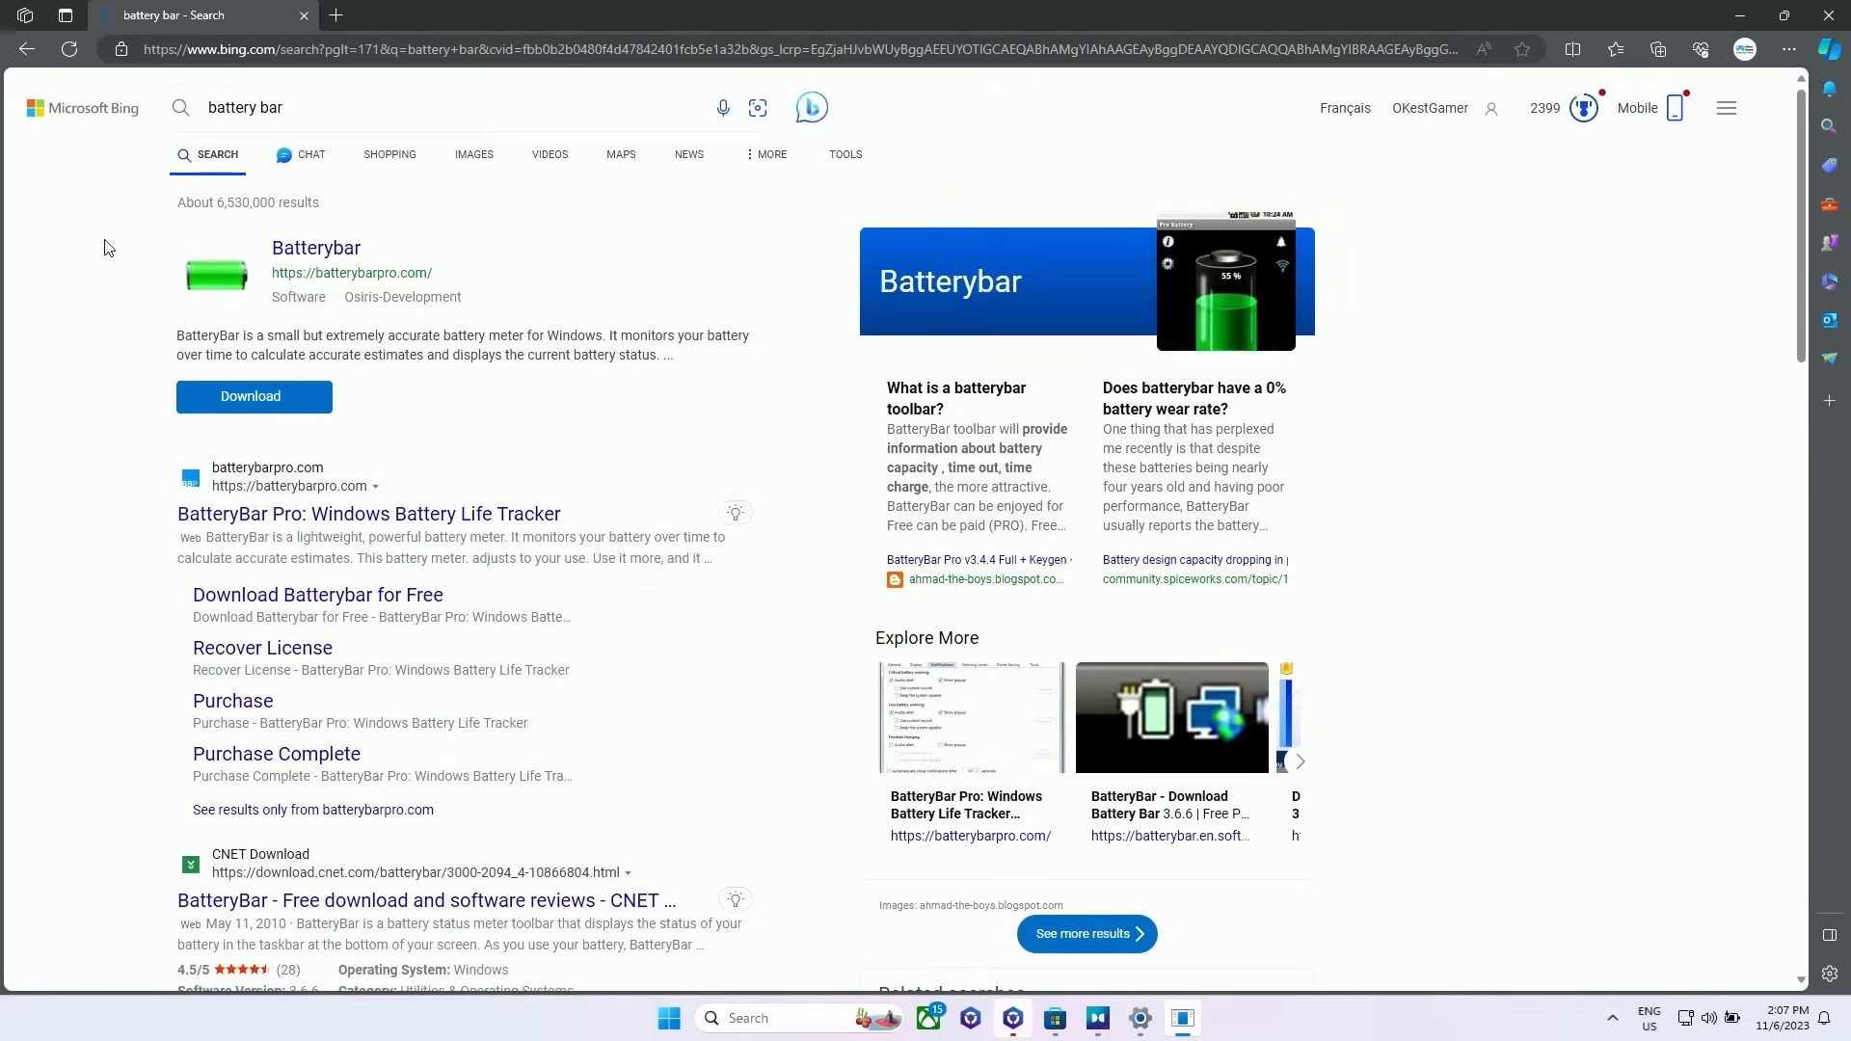
pyautogui.click(368, 513)
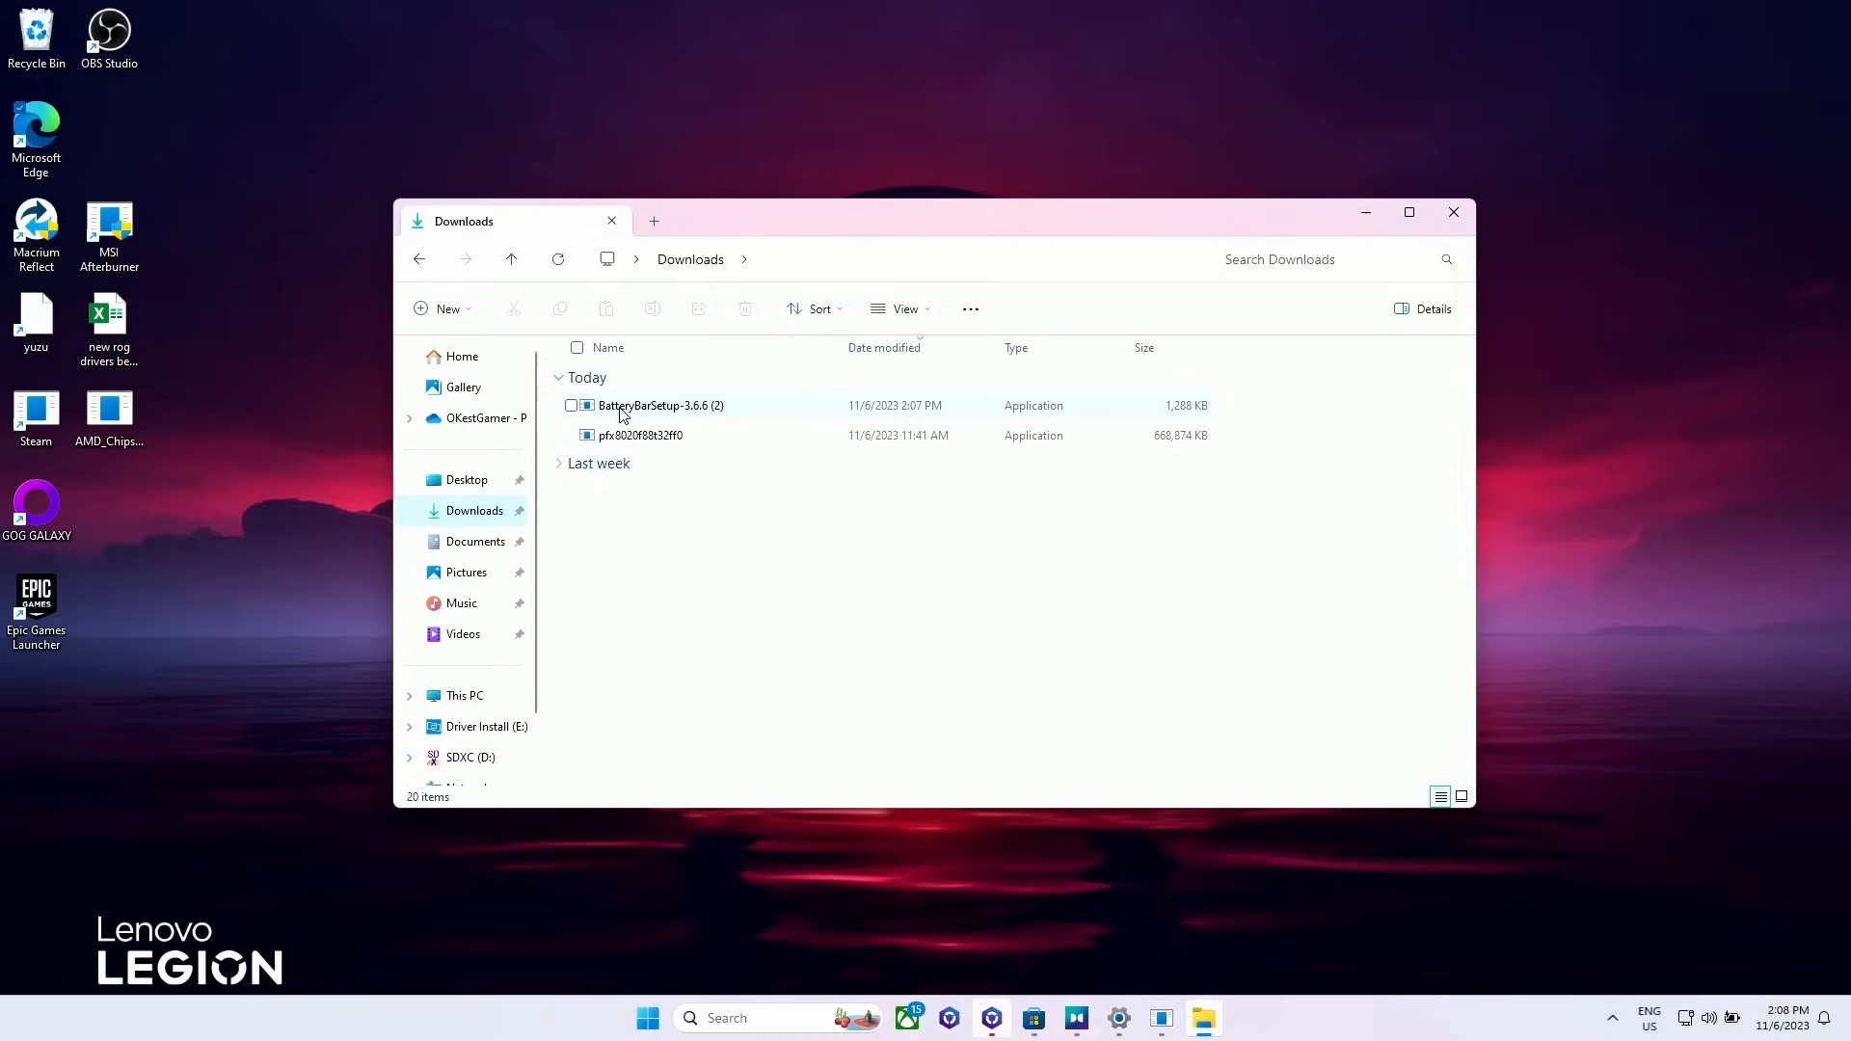
# Step: Launch the BatteryBar installer with admin rights and accept its license agreement
pyautogui.doubleClick(660, 405)
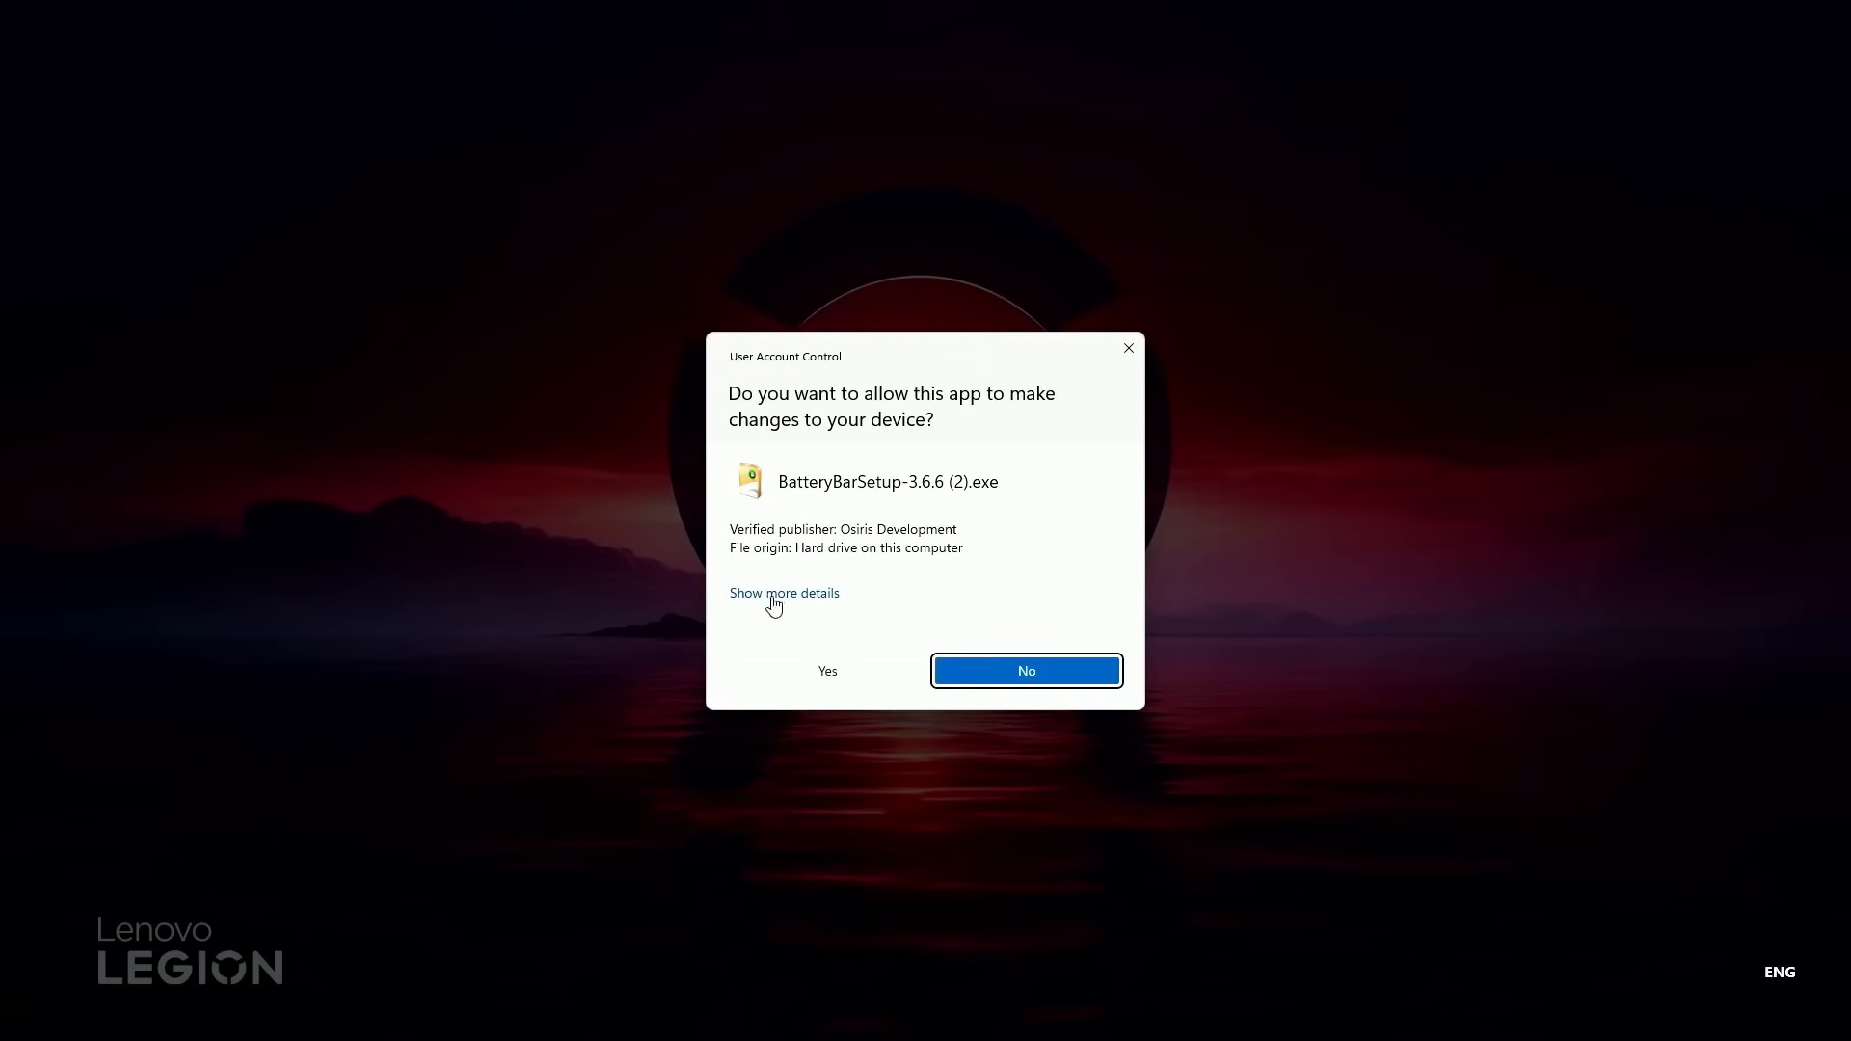
pyautogui.click(828, 671)
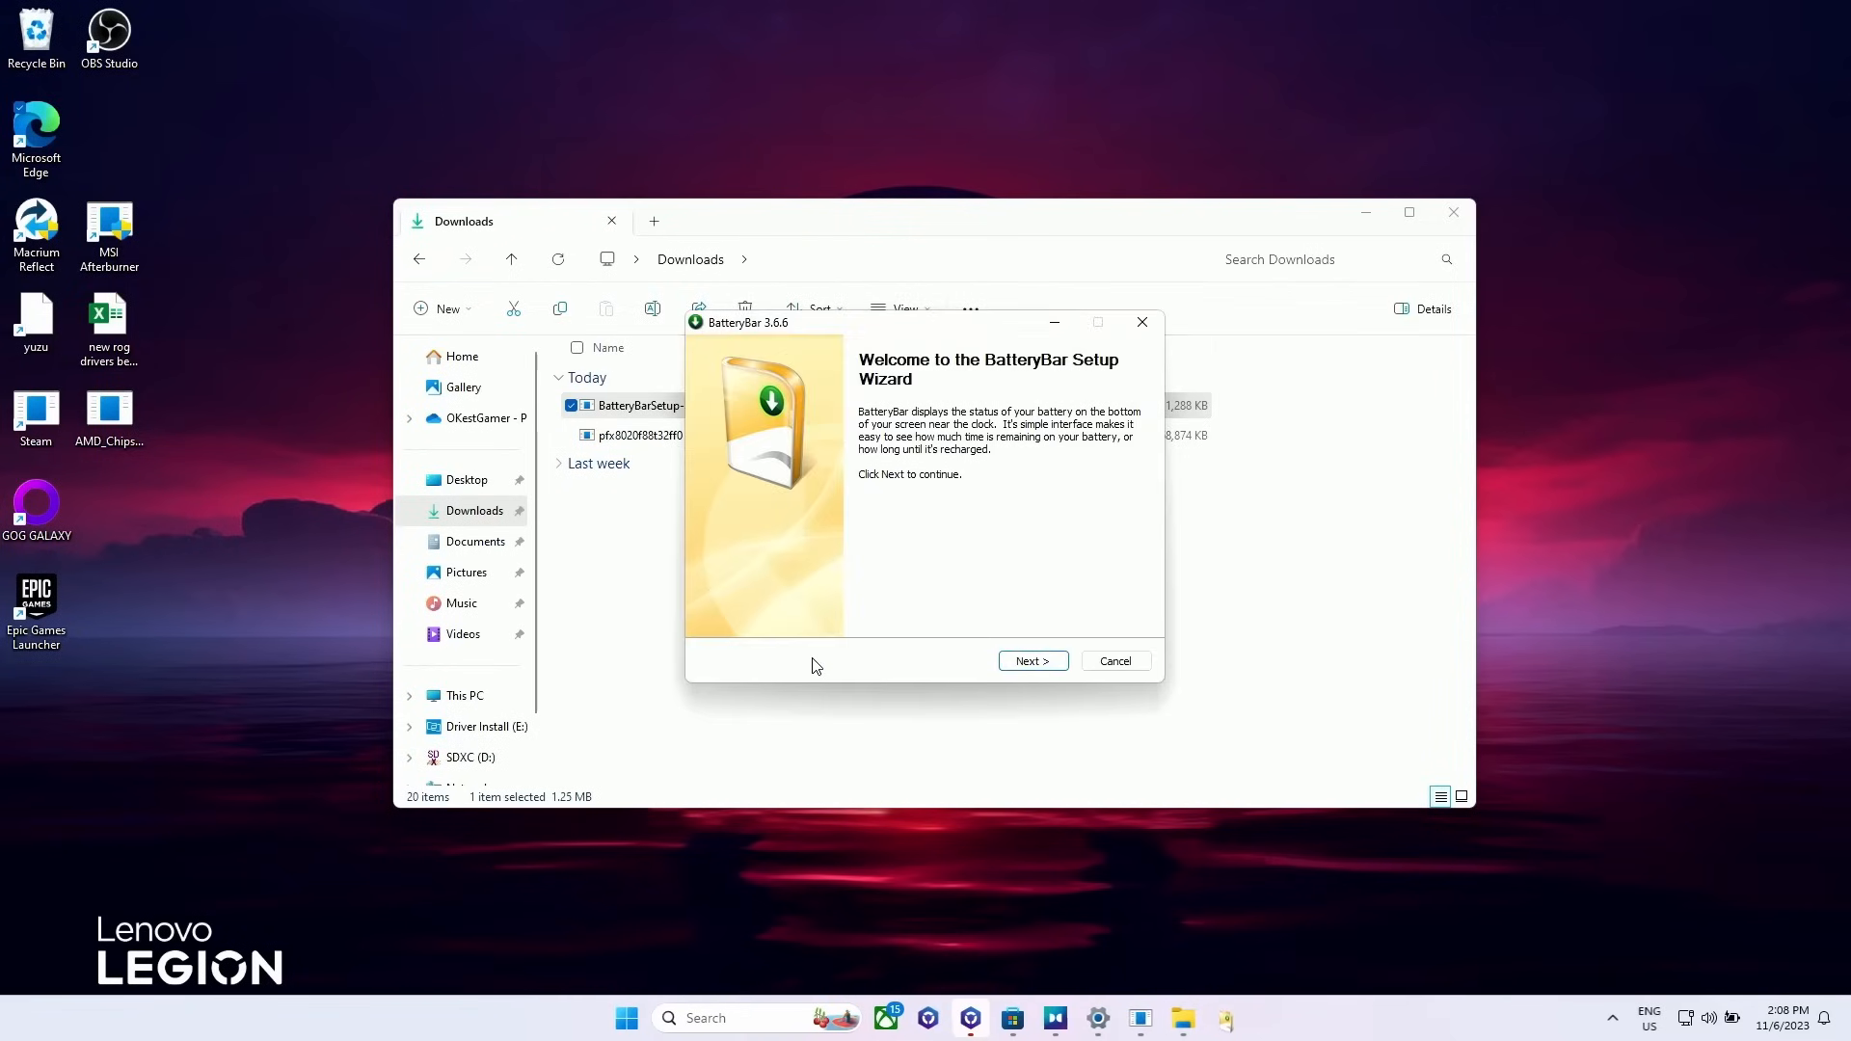
pyautogui.click(1030, 659)
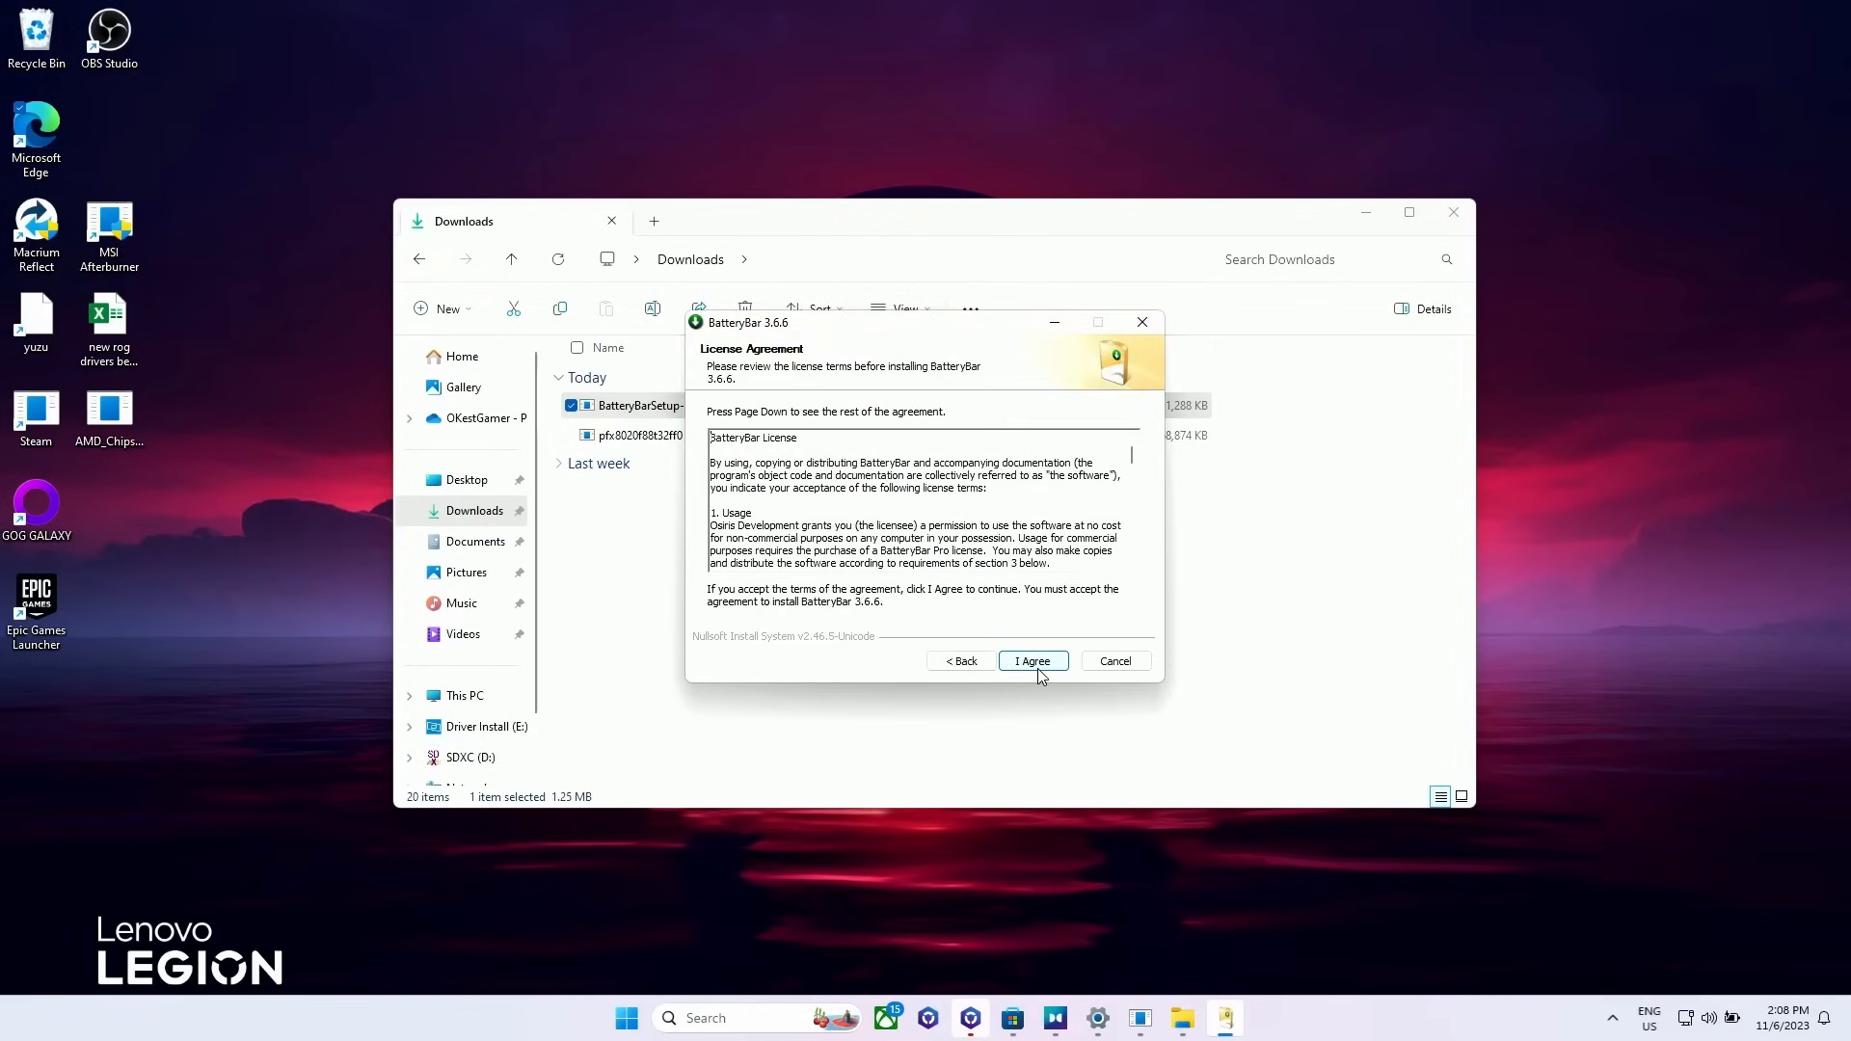
pyautogui.click(1030, 659)
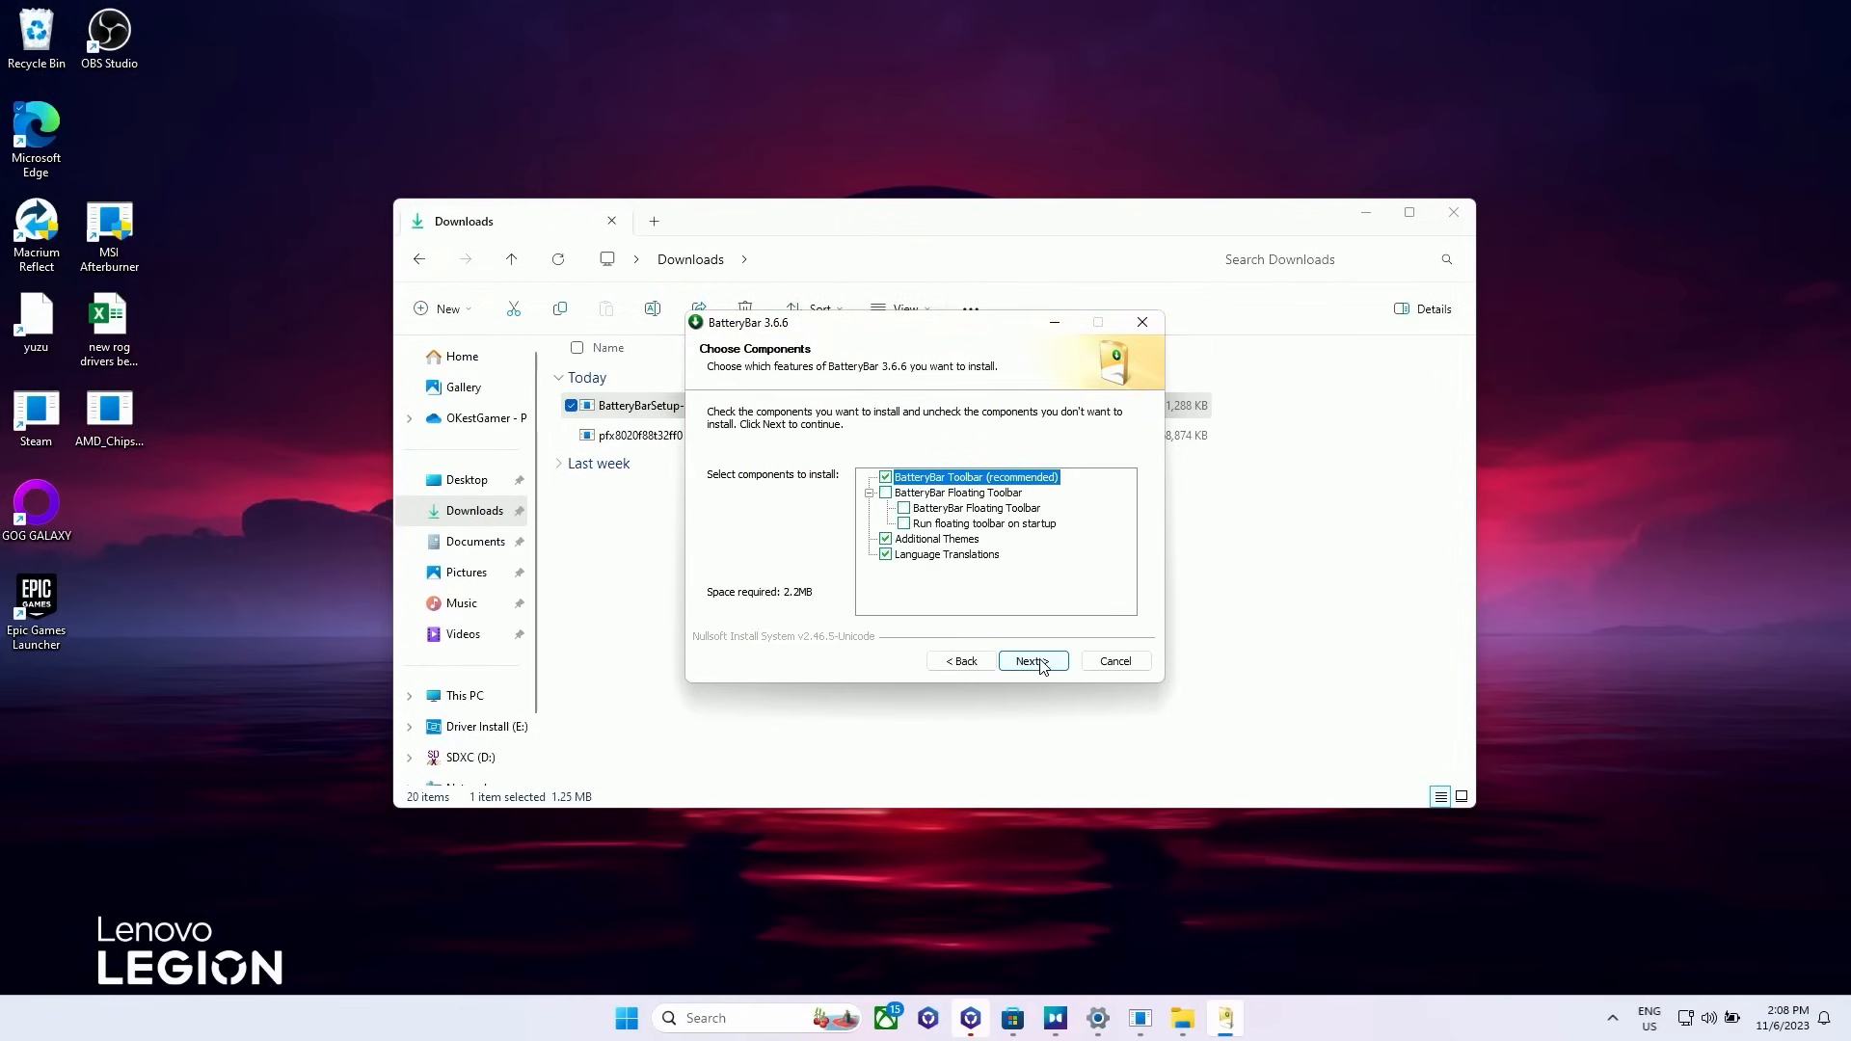
# Step: Install BatteryBar 3.6.6 with the Floating Toolbar component chosen over the taskbar toolbar
pyautogui.click(885, 477)
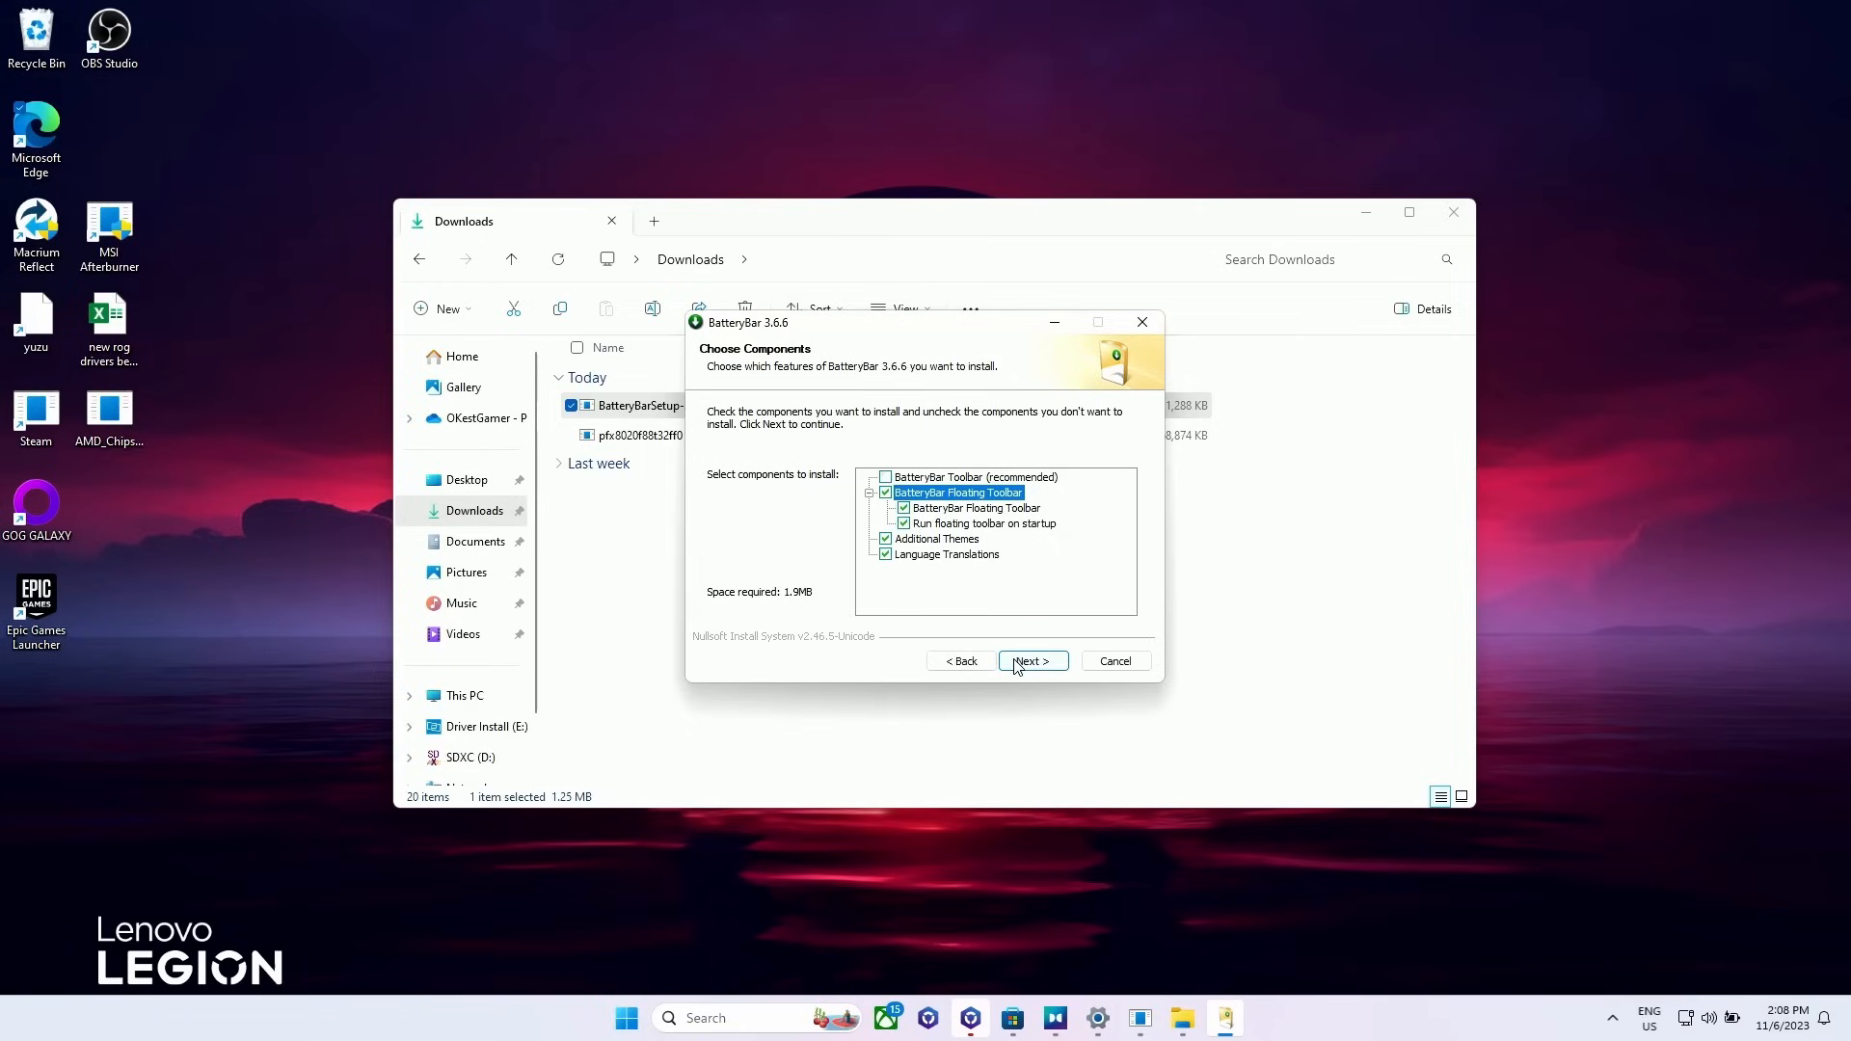
pyautogui.click(1030, 660)
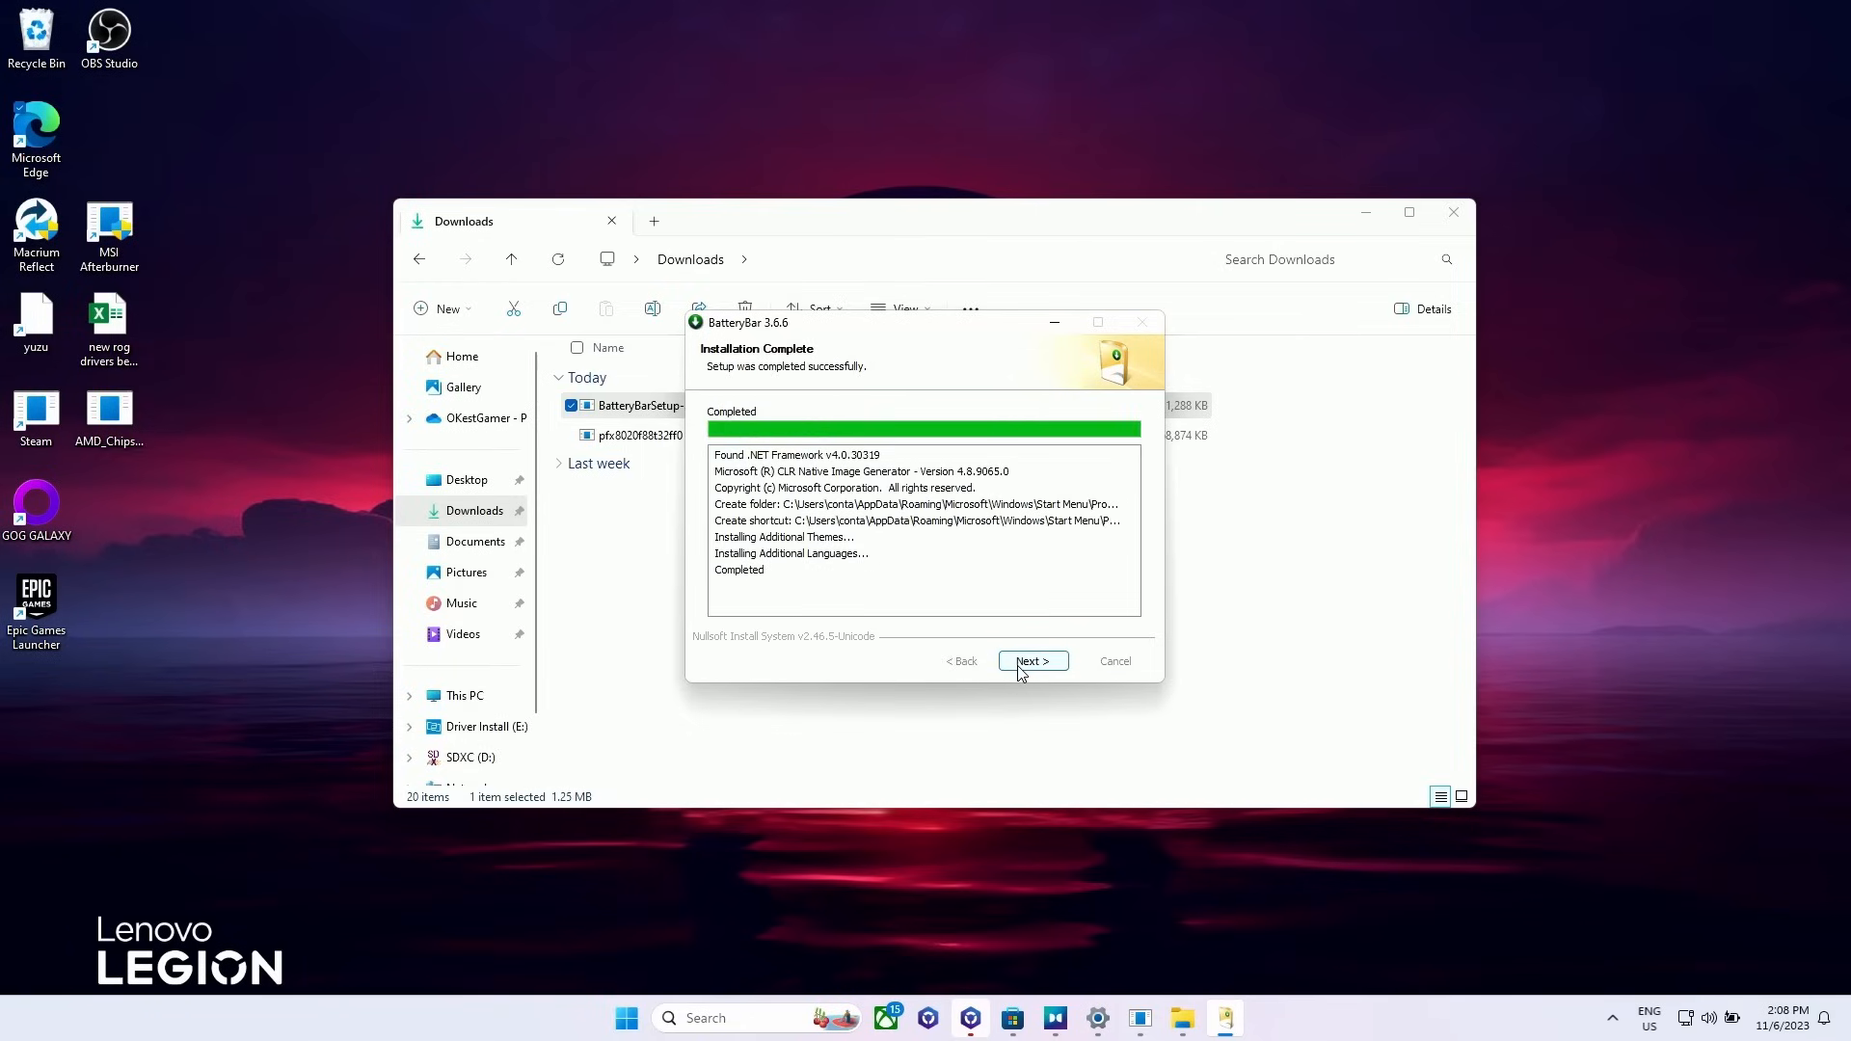
pyautogui.click(1030, 662)
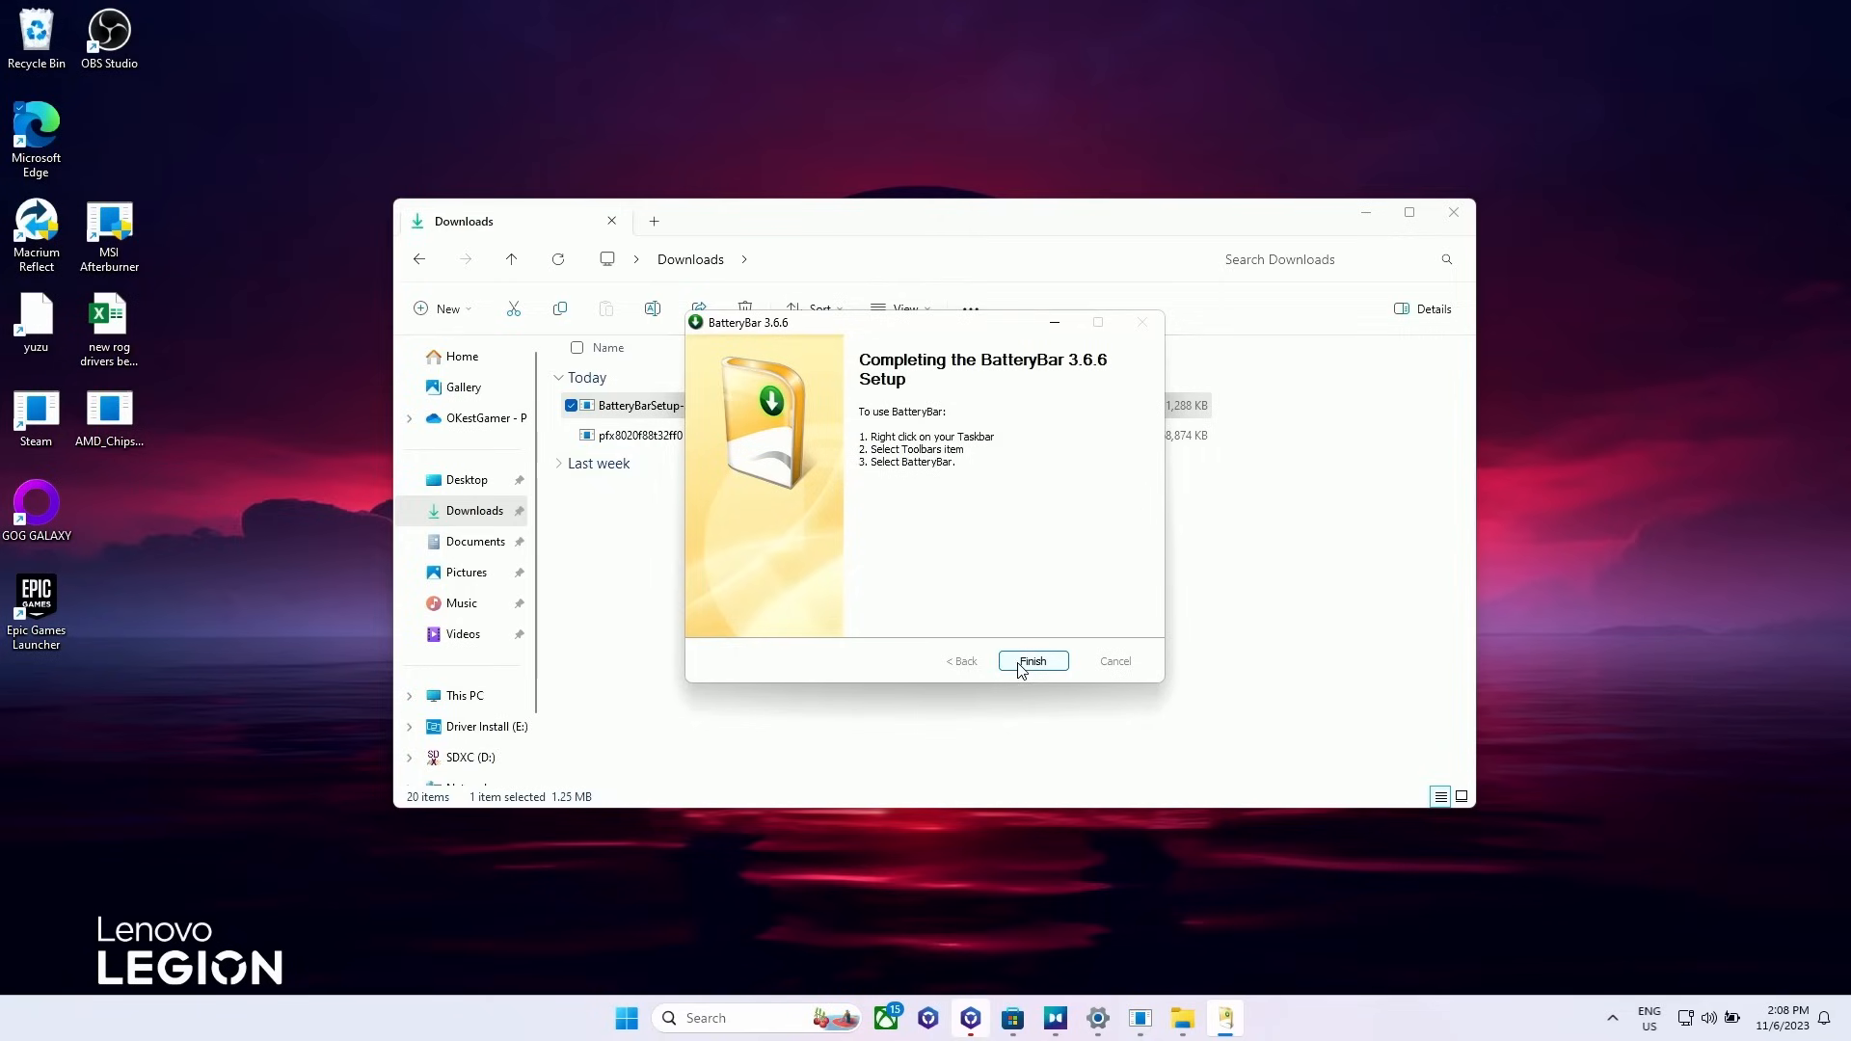
pyautogui.click(1032, 662)
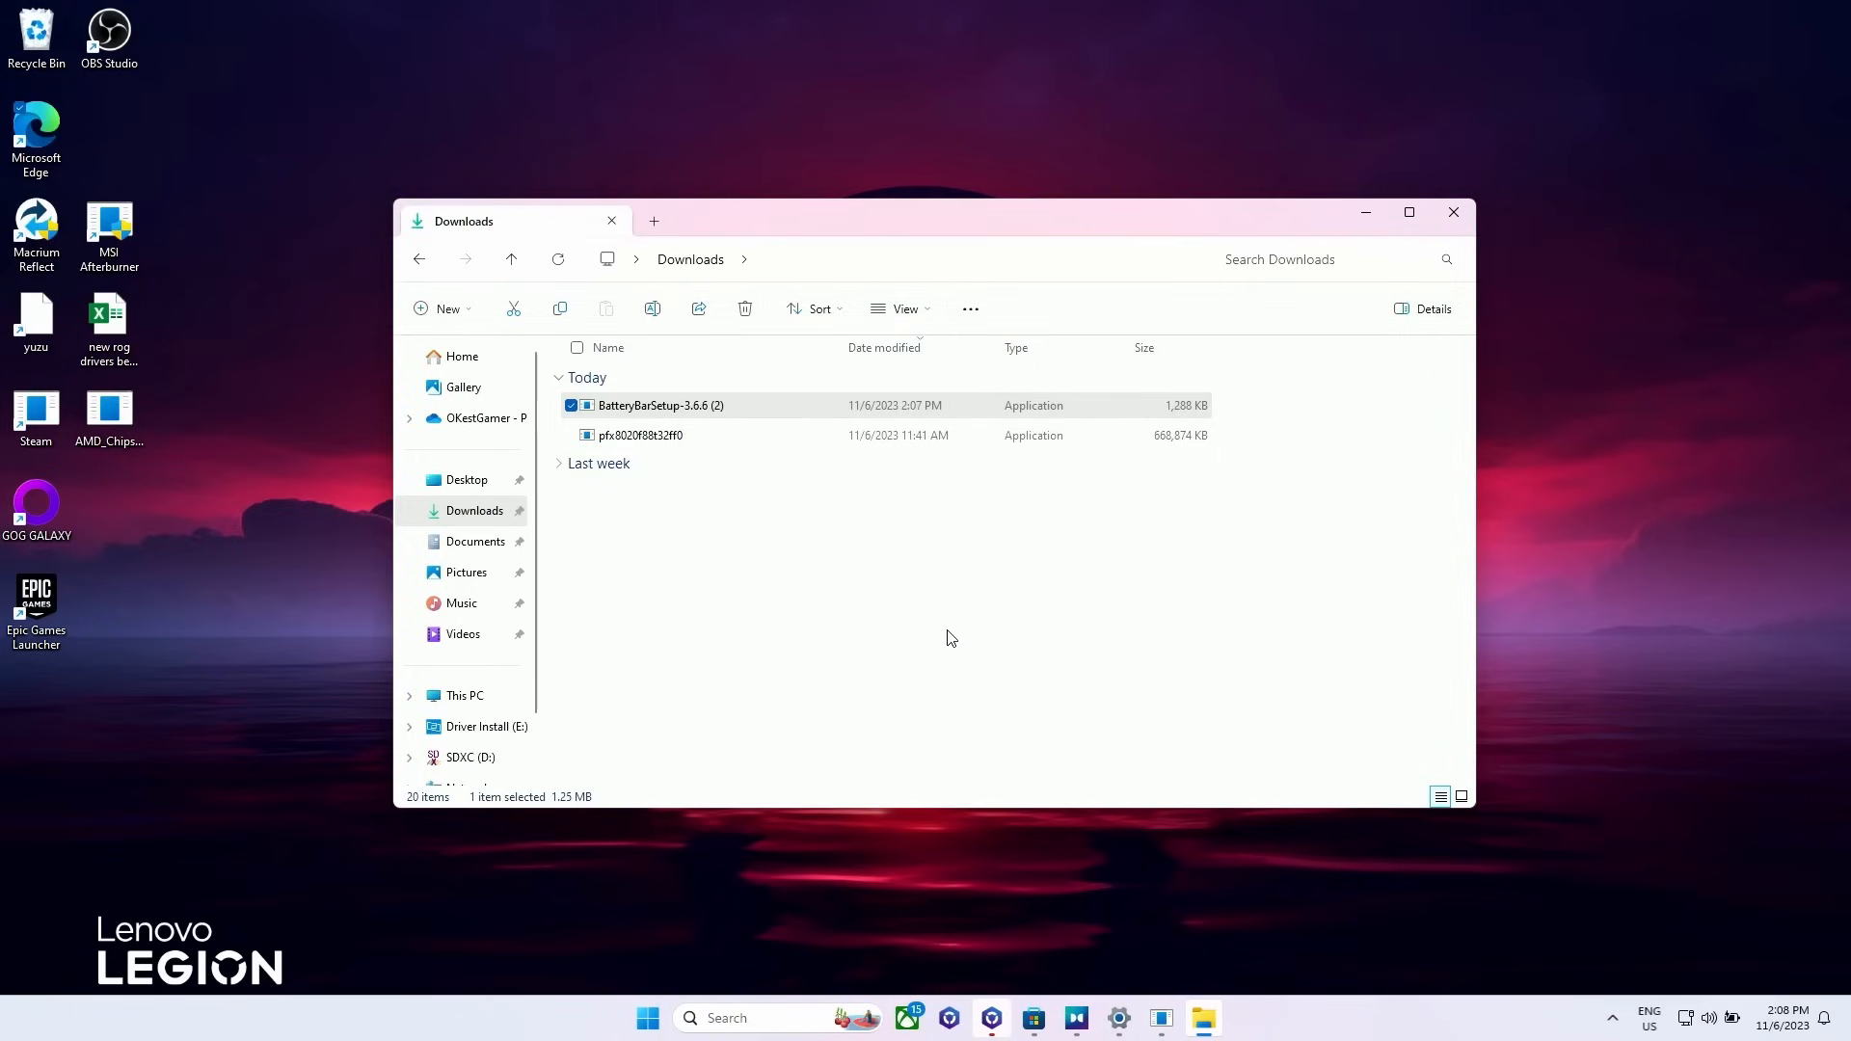
# Step: Browse to C:\Program Files\BatteryBar in File Explorer
pyautogui.click(465, 696)
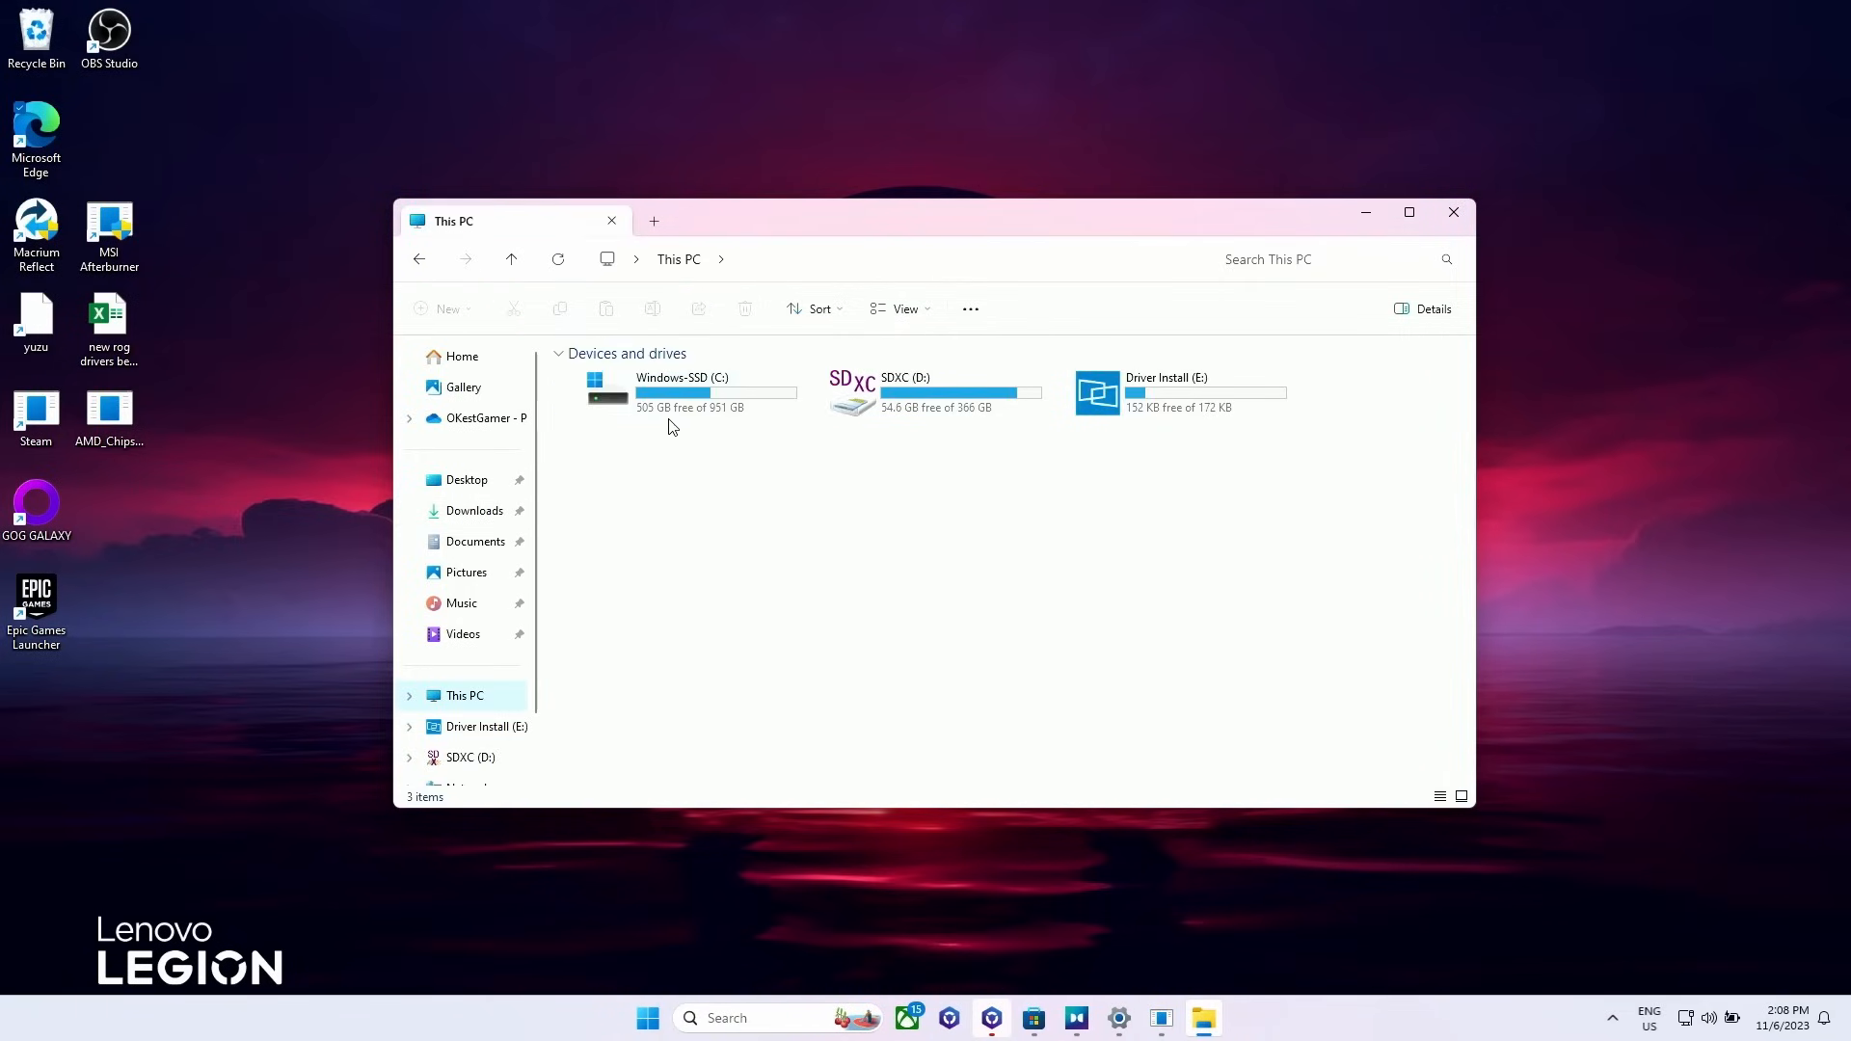
pyautogui.doubleClick(681, 391)
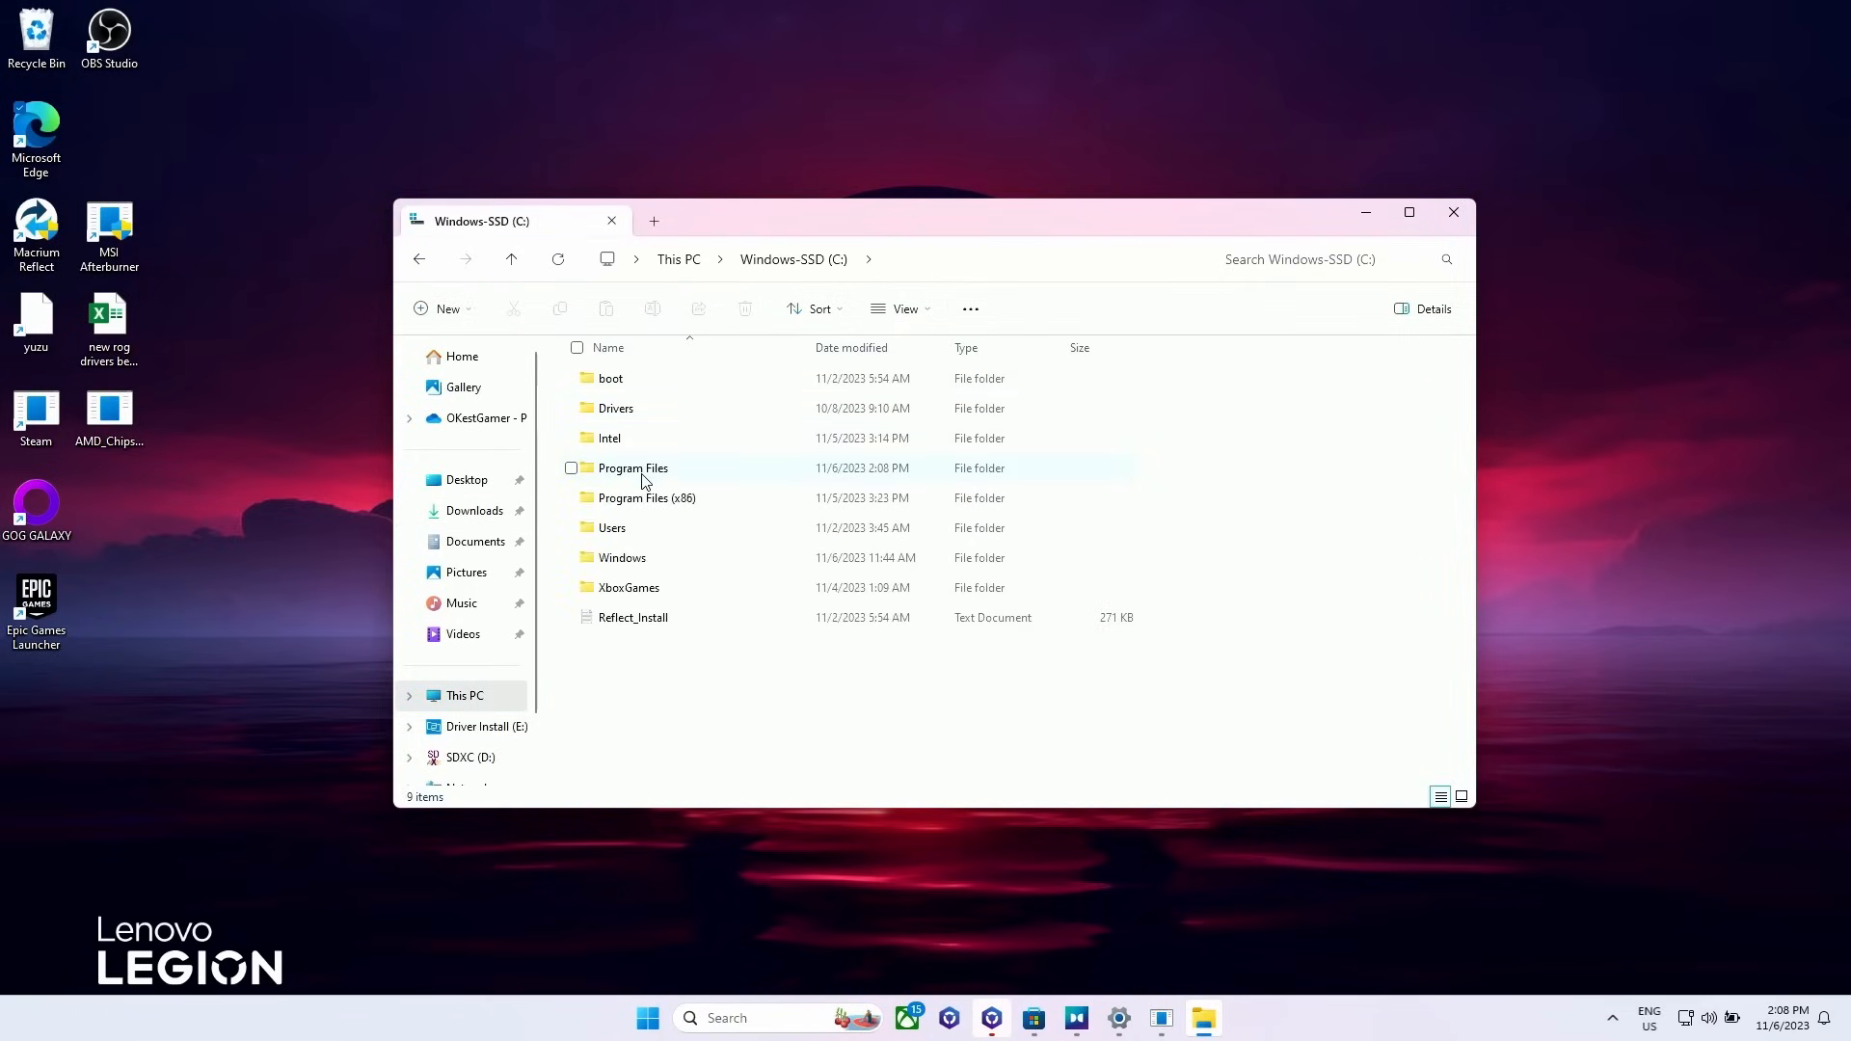
pyautogui.doubleClick(633, 467)
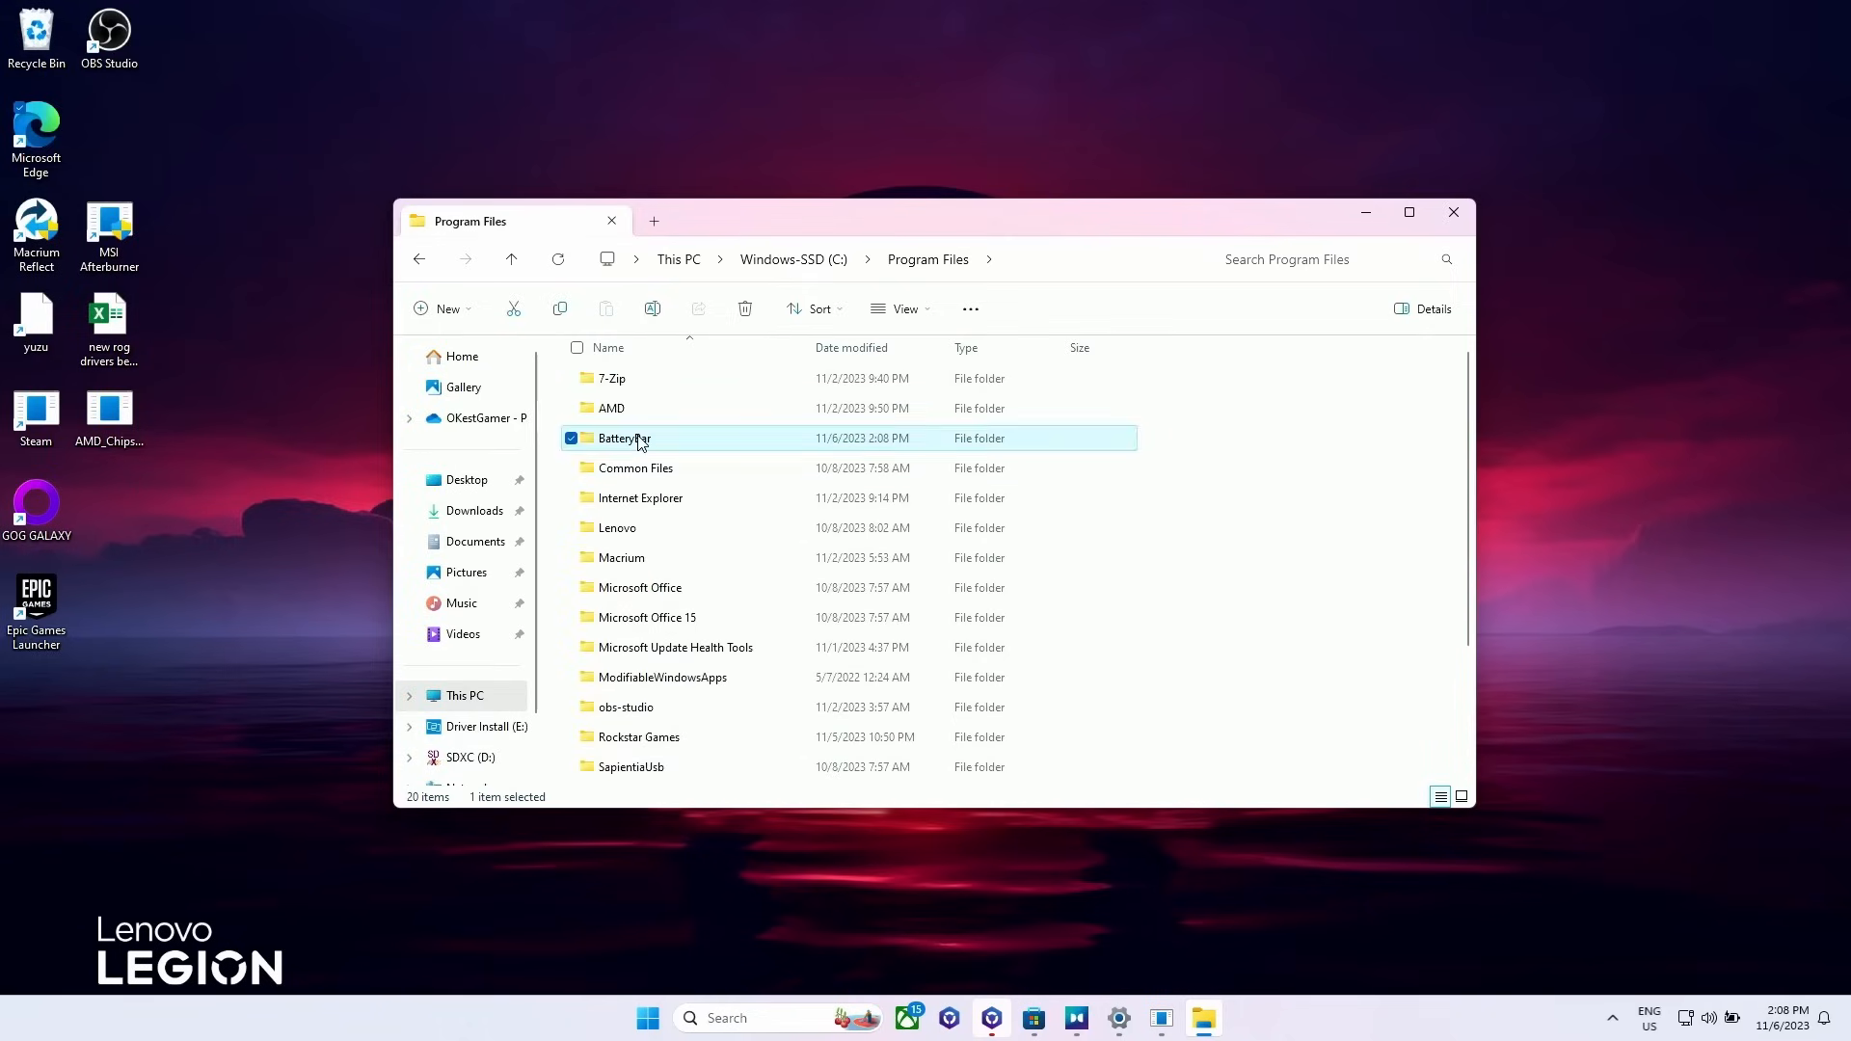
pyautogui.doubleClick(623, 438)
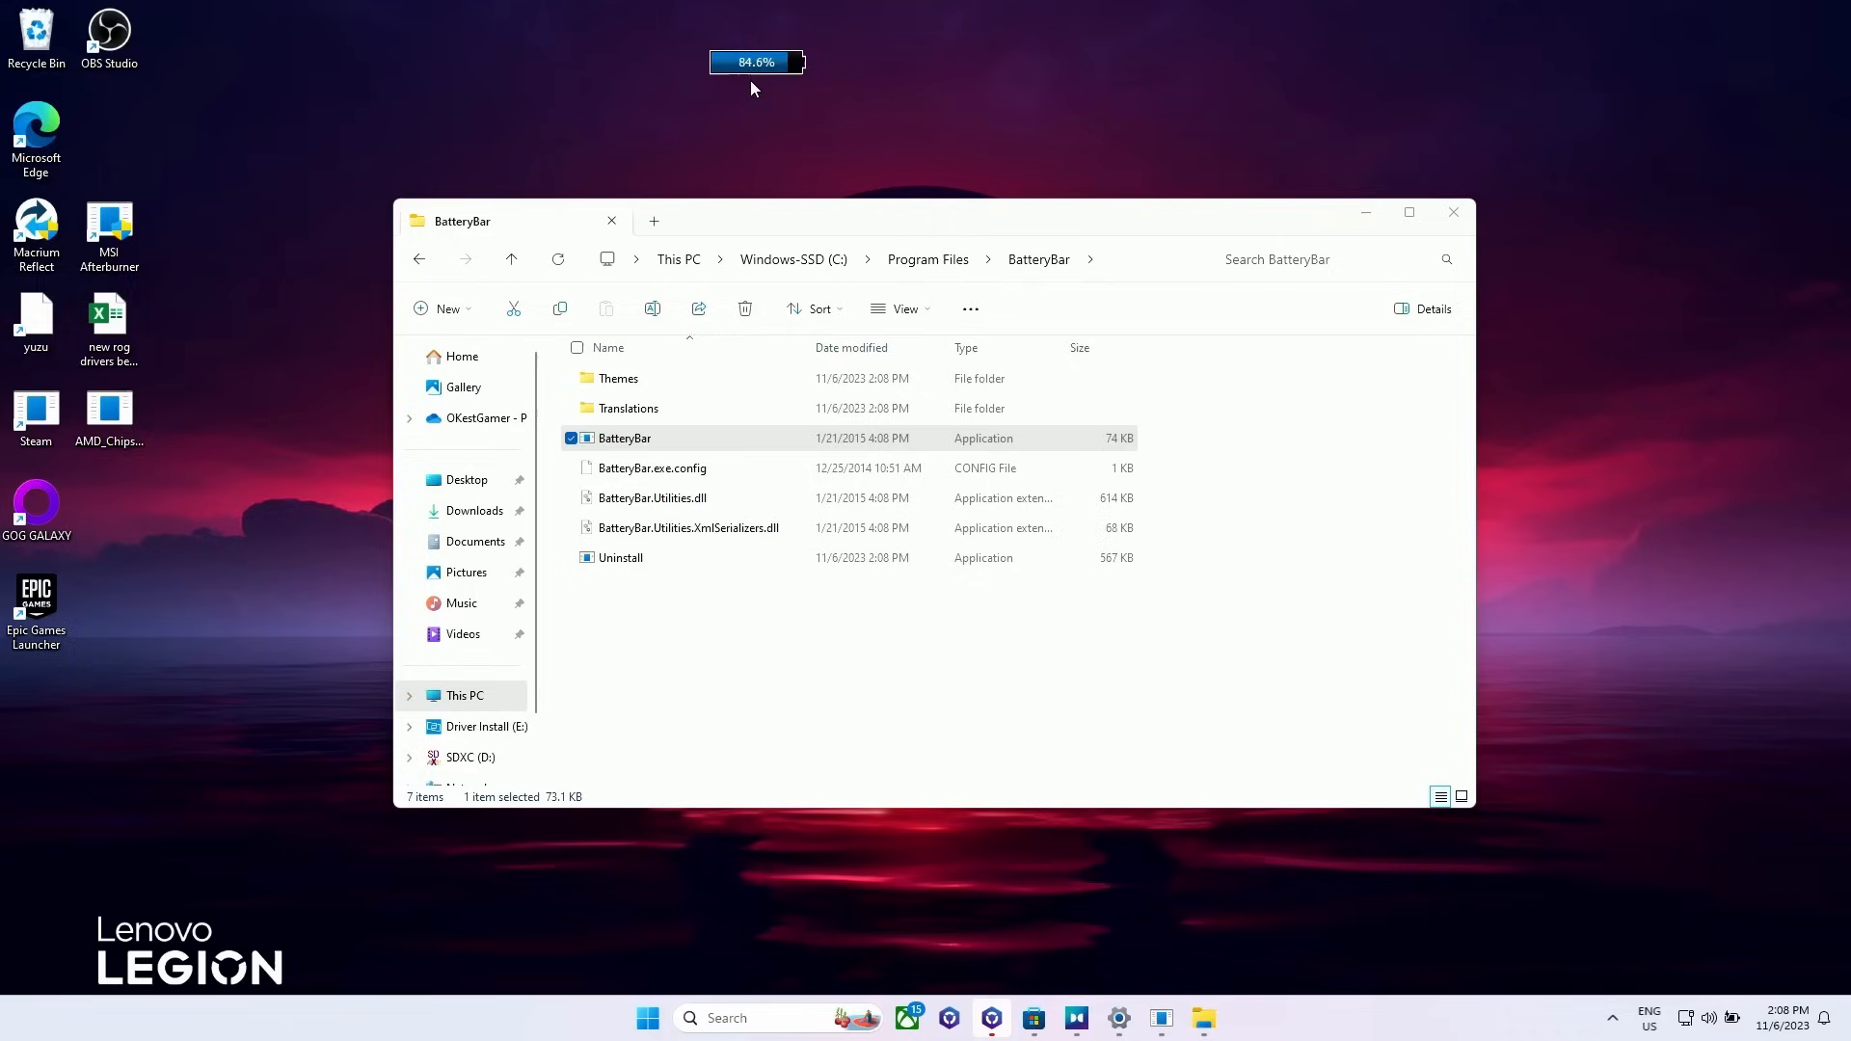
pyautogui.moveTo(756, 62)
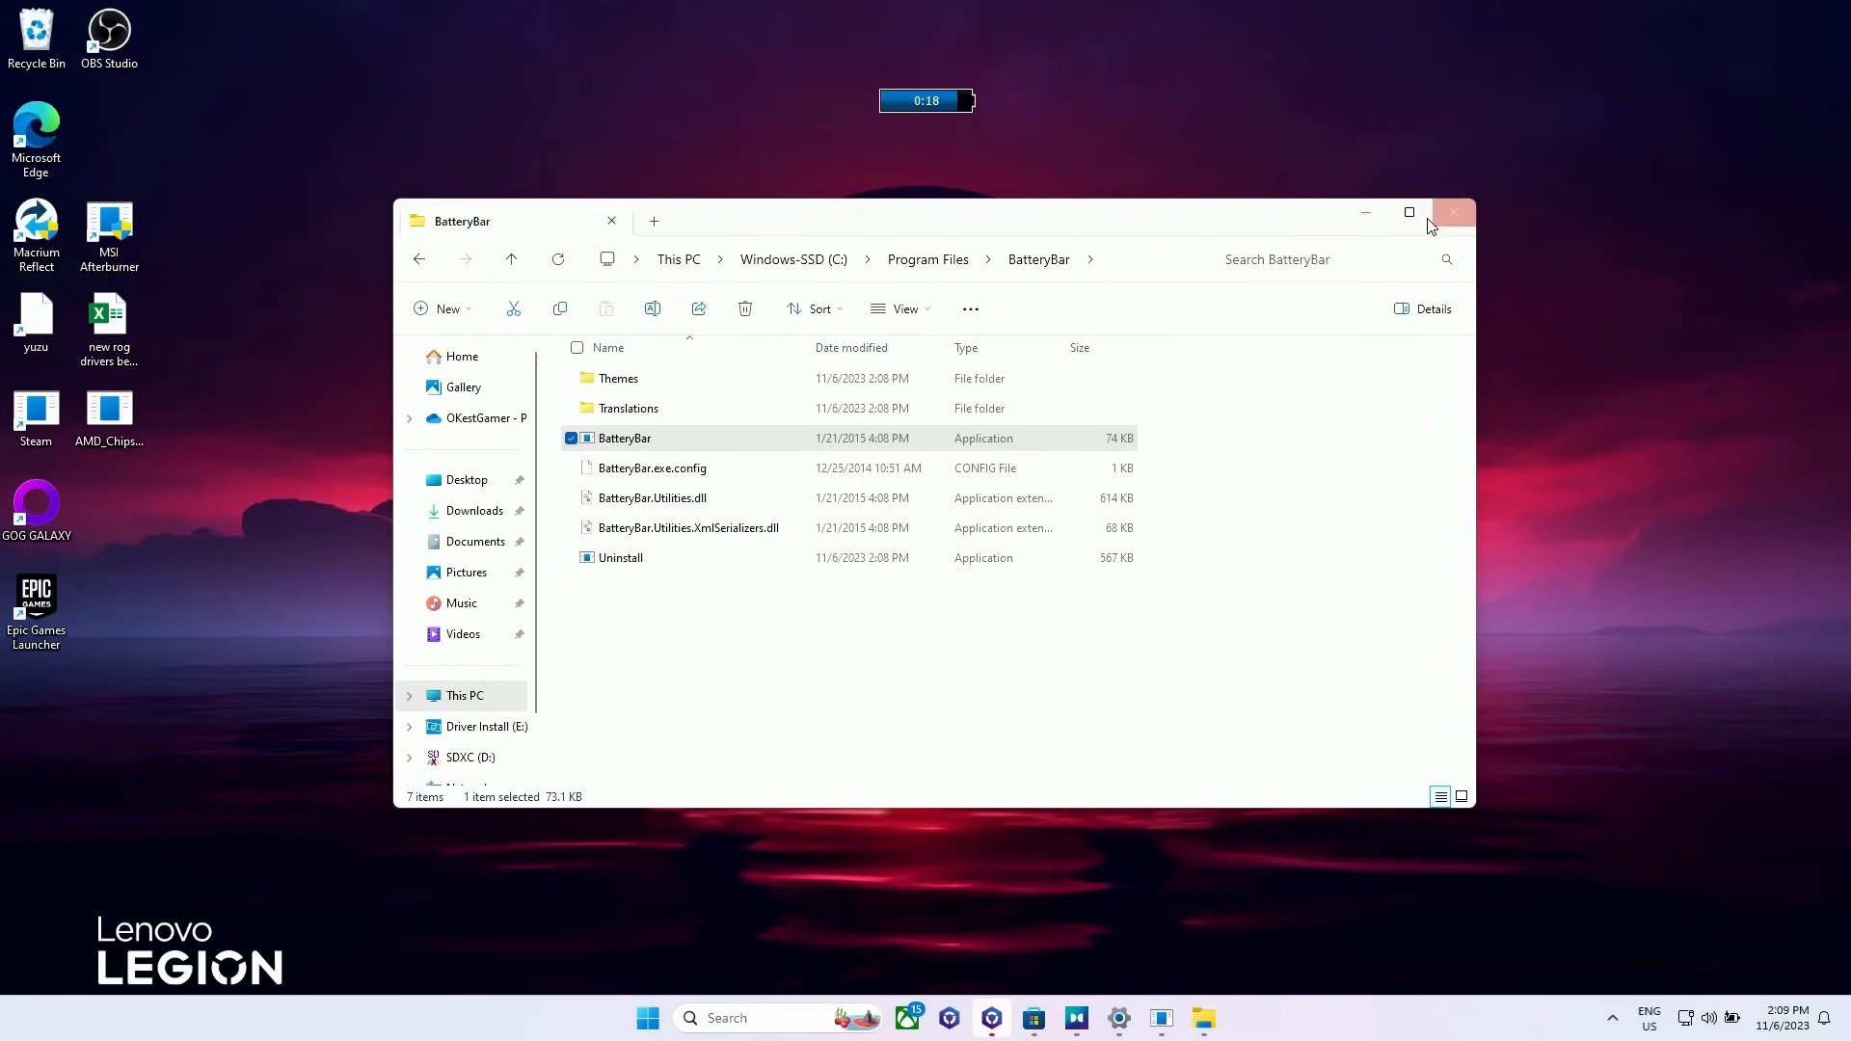
# Step: Maximize the folder, switch to Dolby Access and toggle the floating battery meter's readout
pyautogui.click(1408, 212)
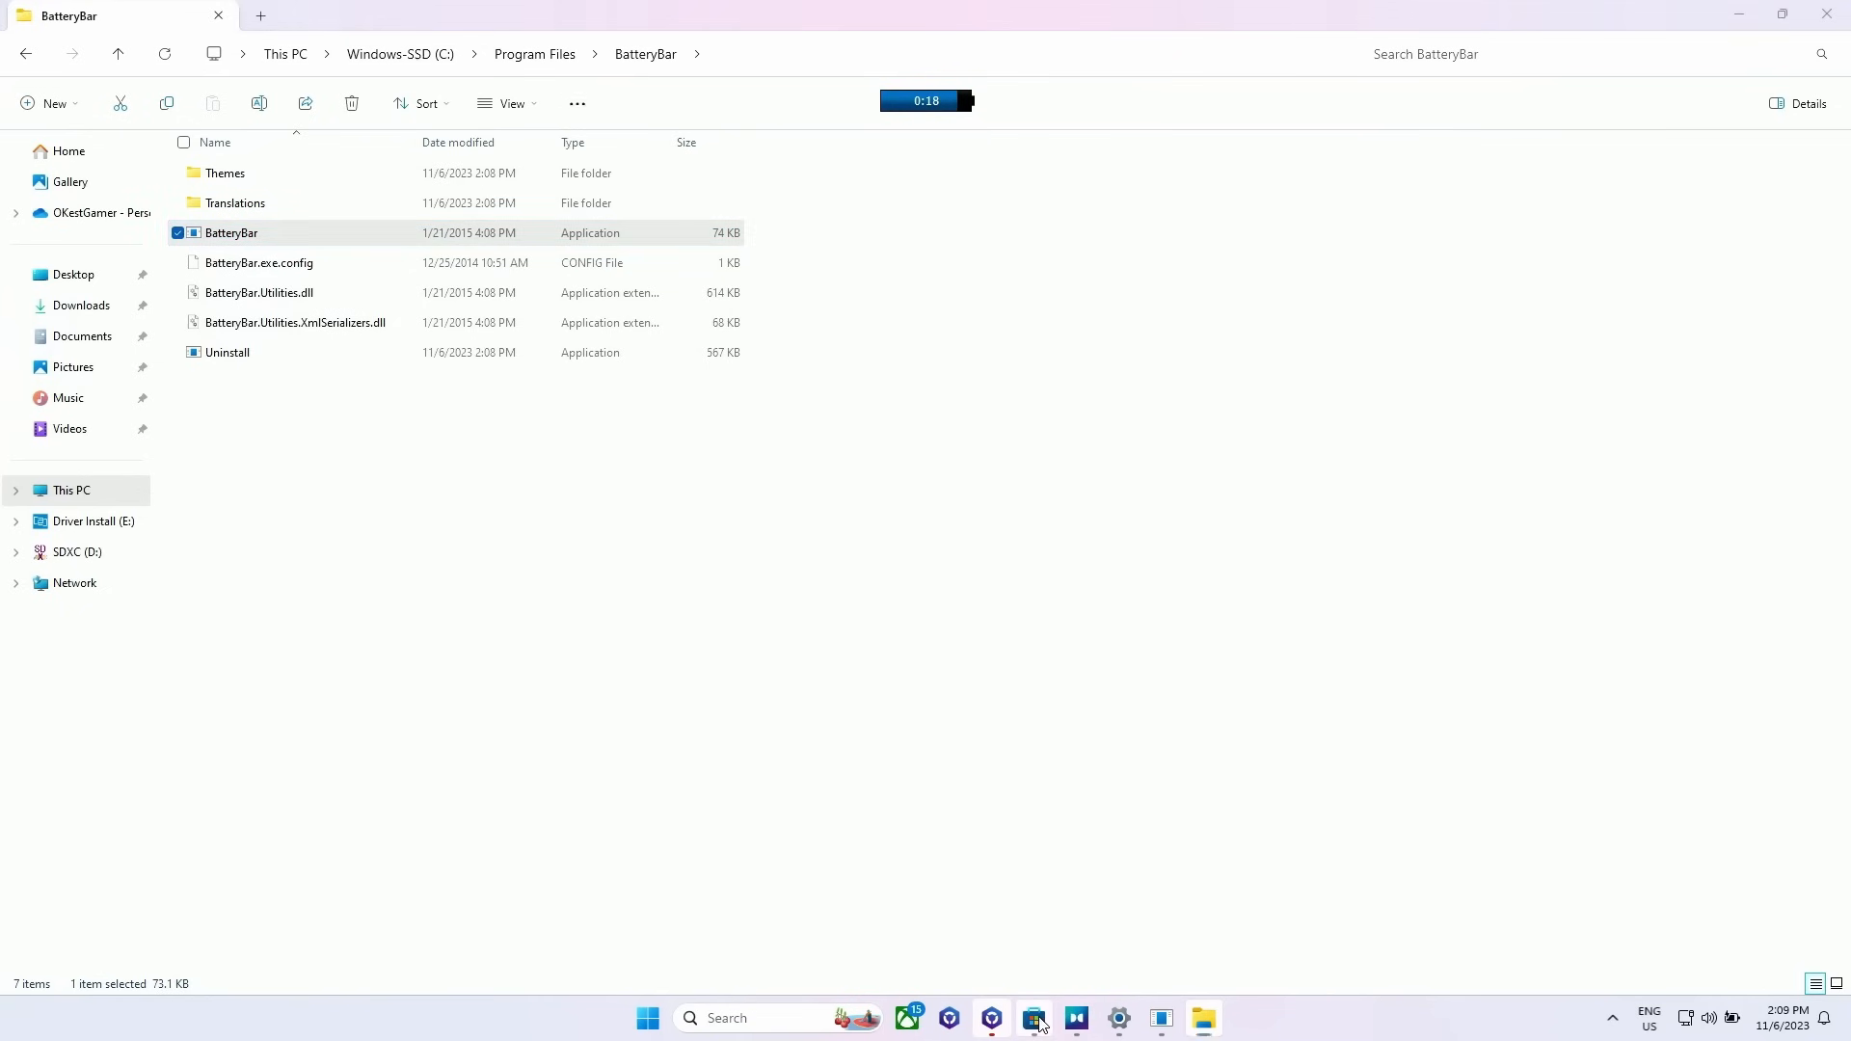
pyautogui.click(1117, 1018)
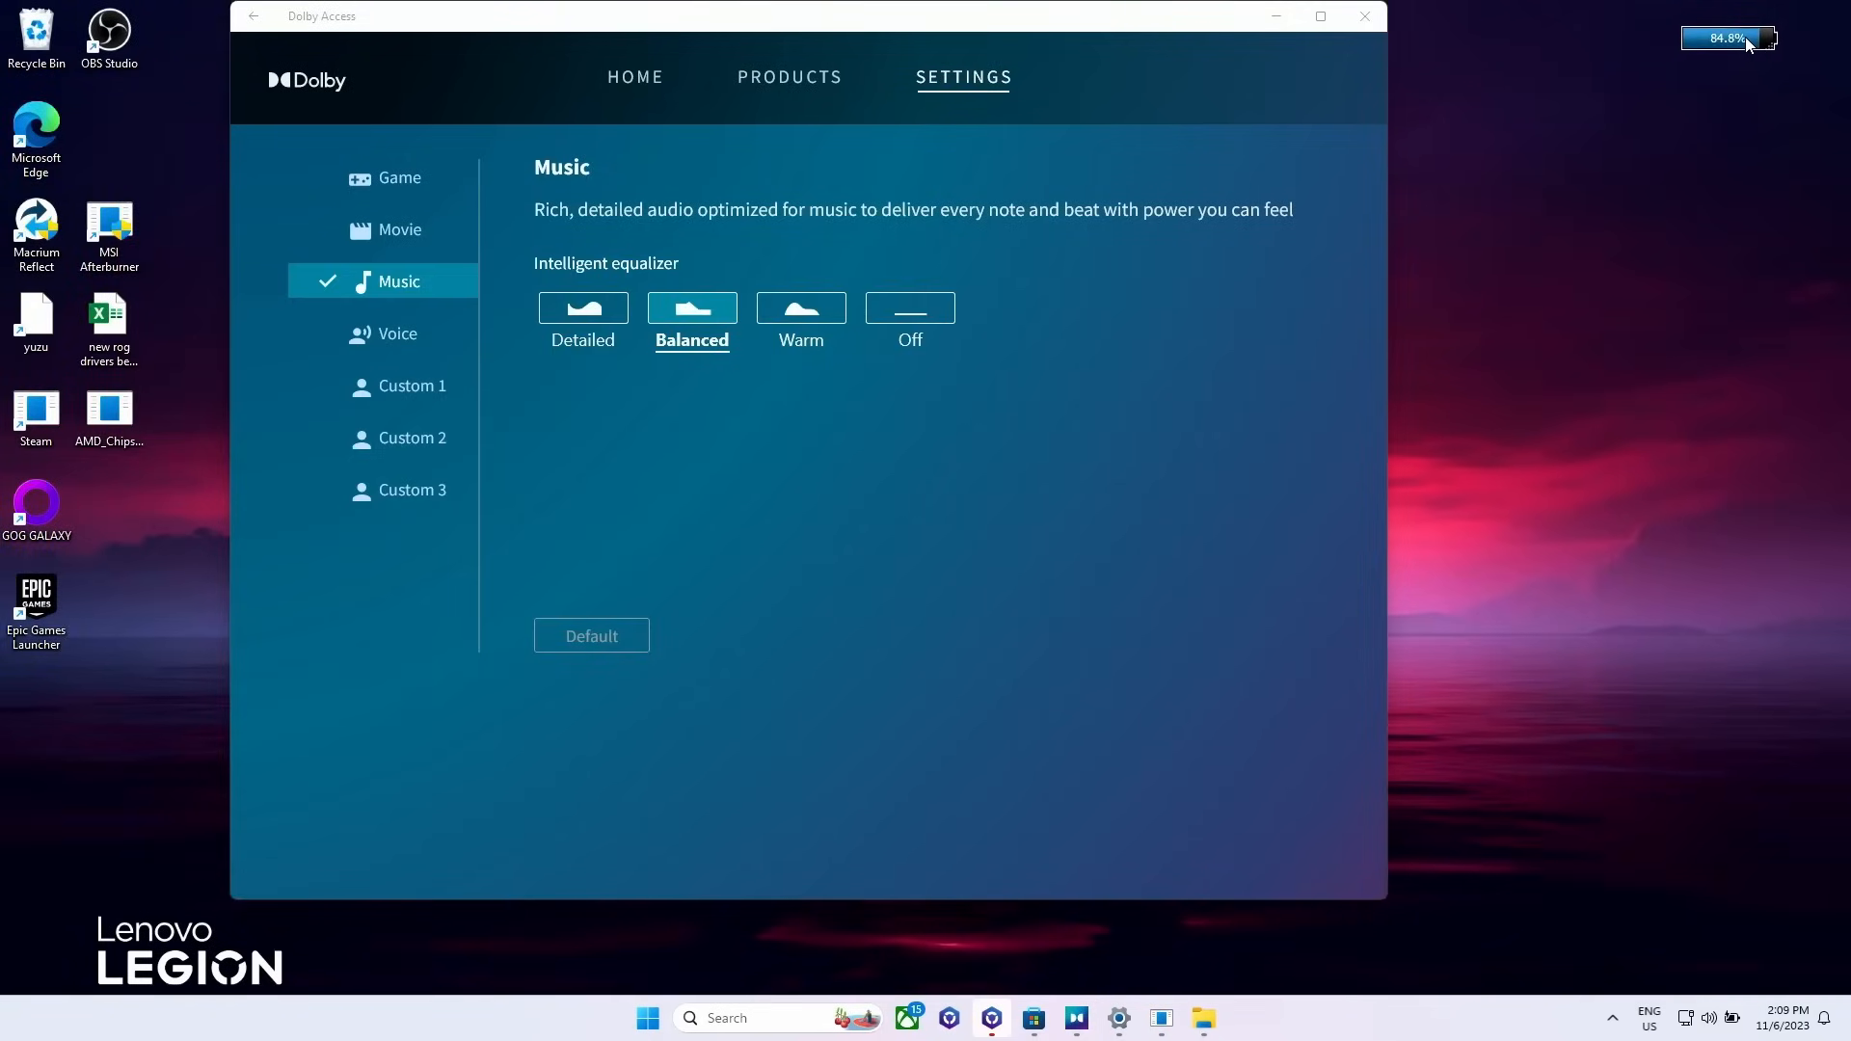
pyautogui.click(1363, 15)
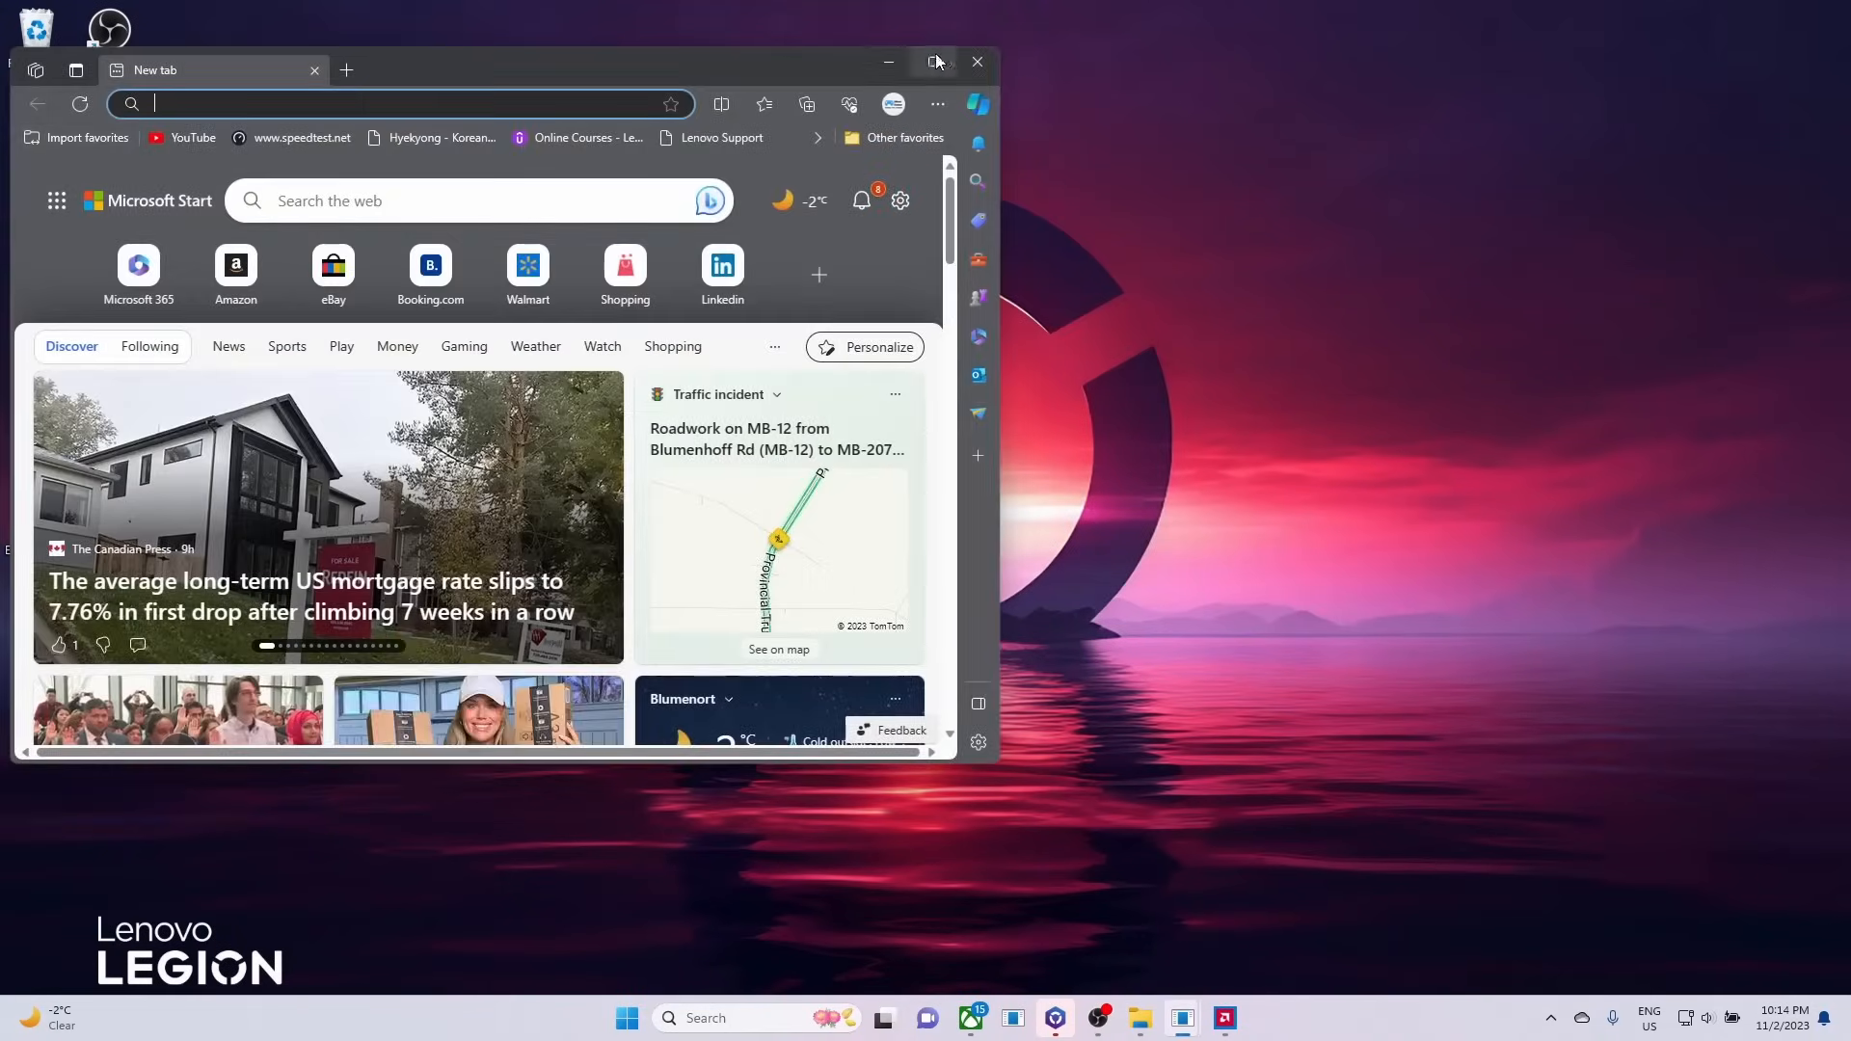
# Step: Search '7zip' and reach the official 7-zip.org download page
pyautogui.write('7zip')
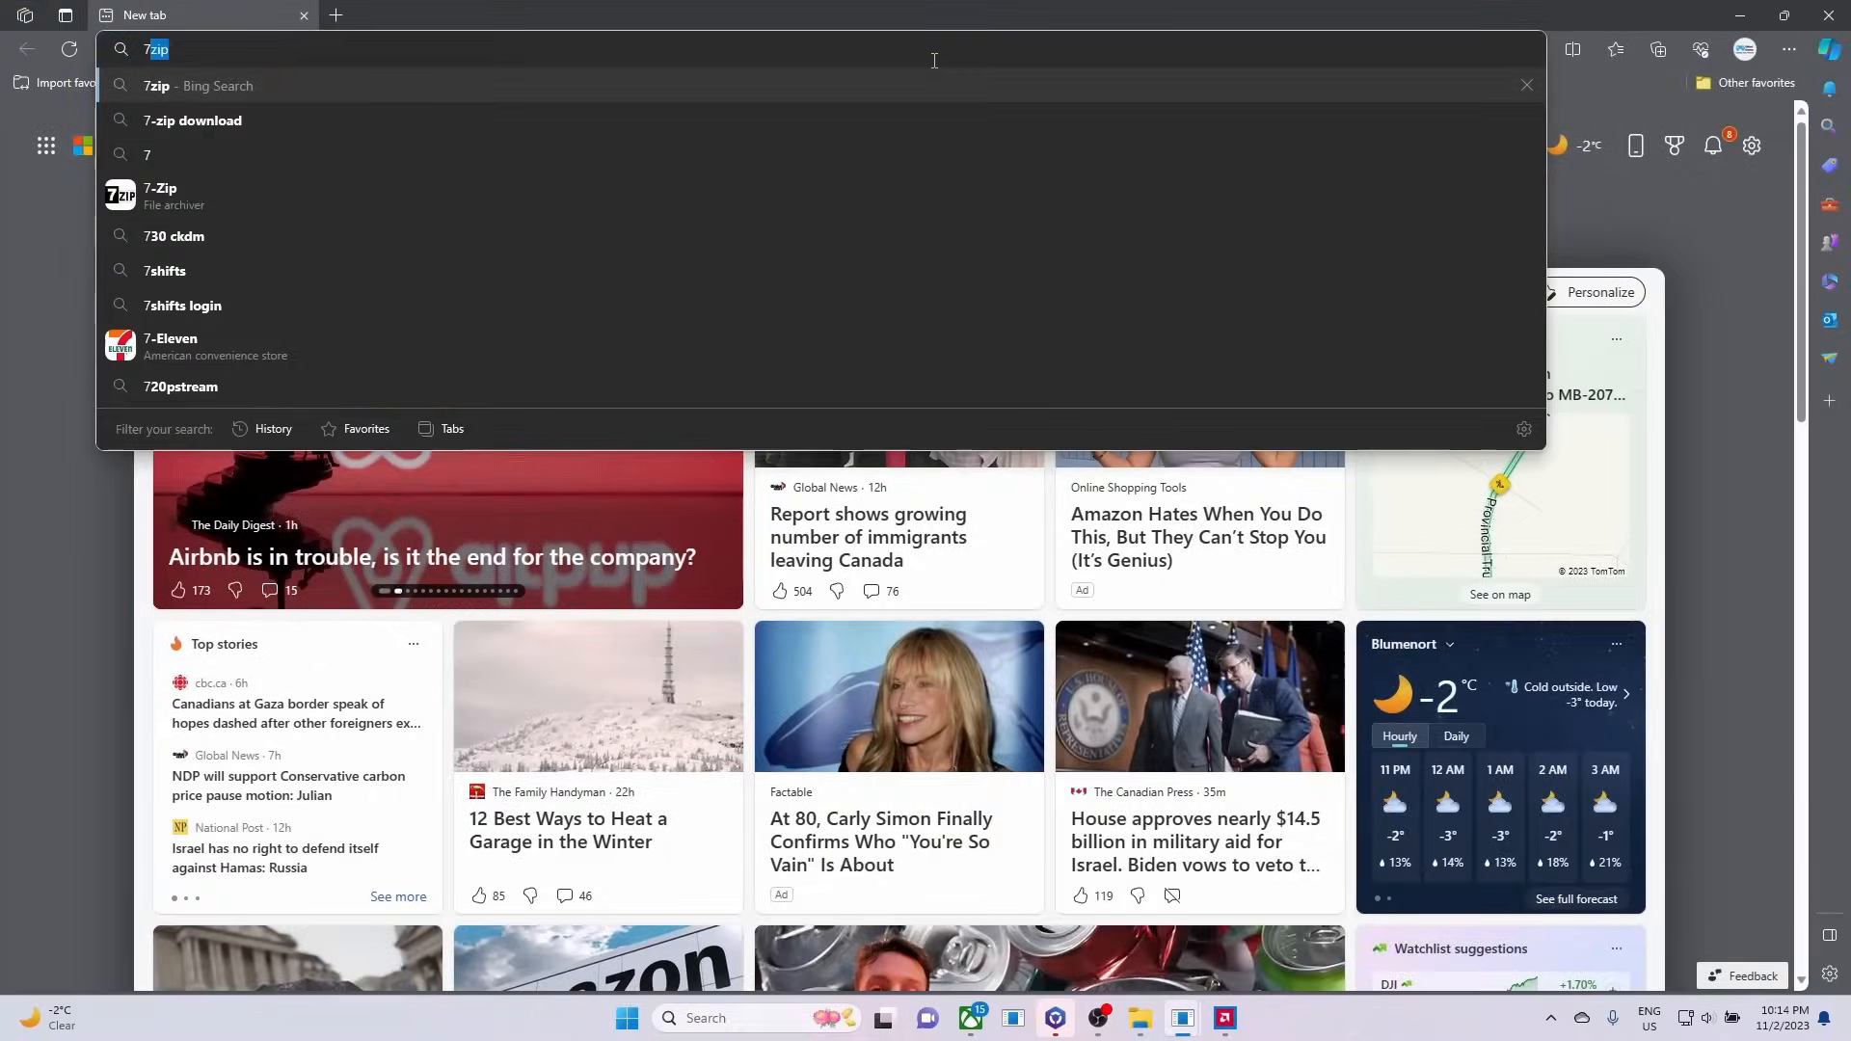
pyautogui.press('Enter')
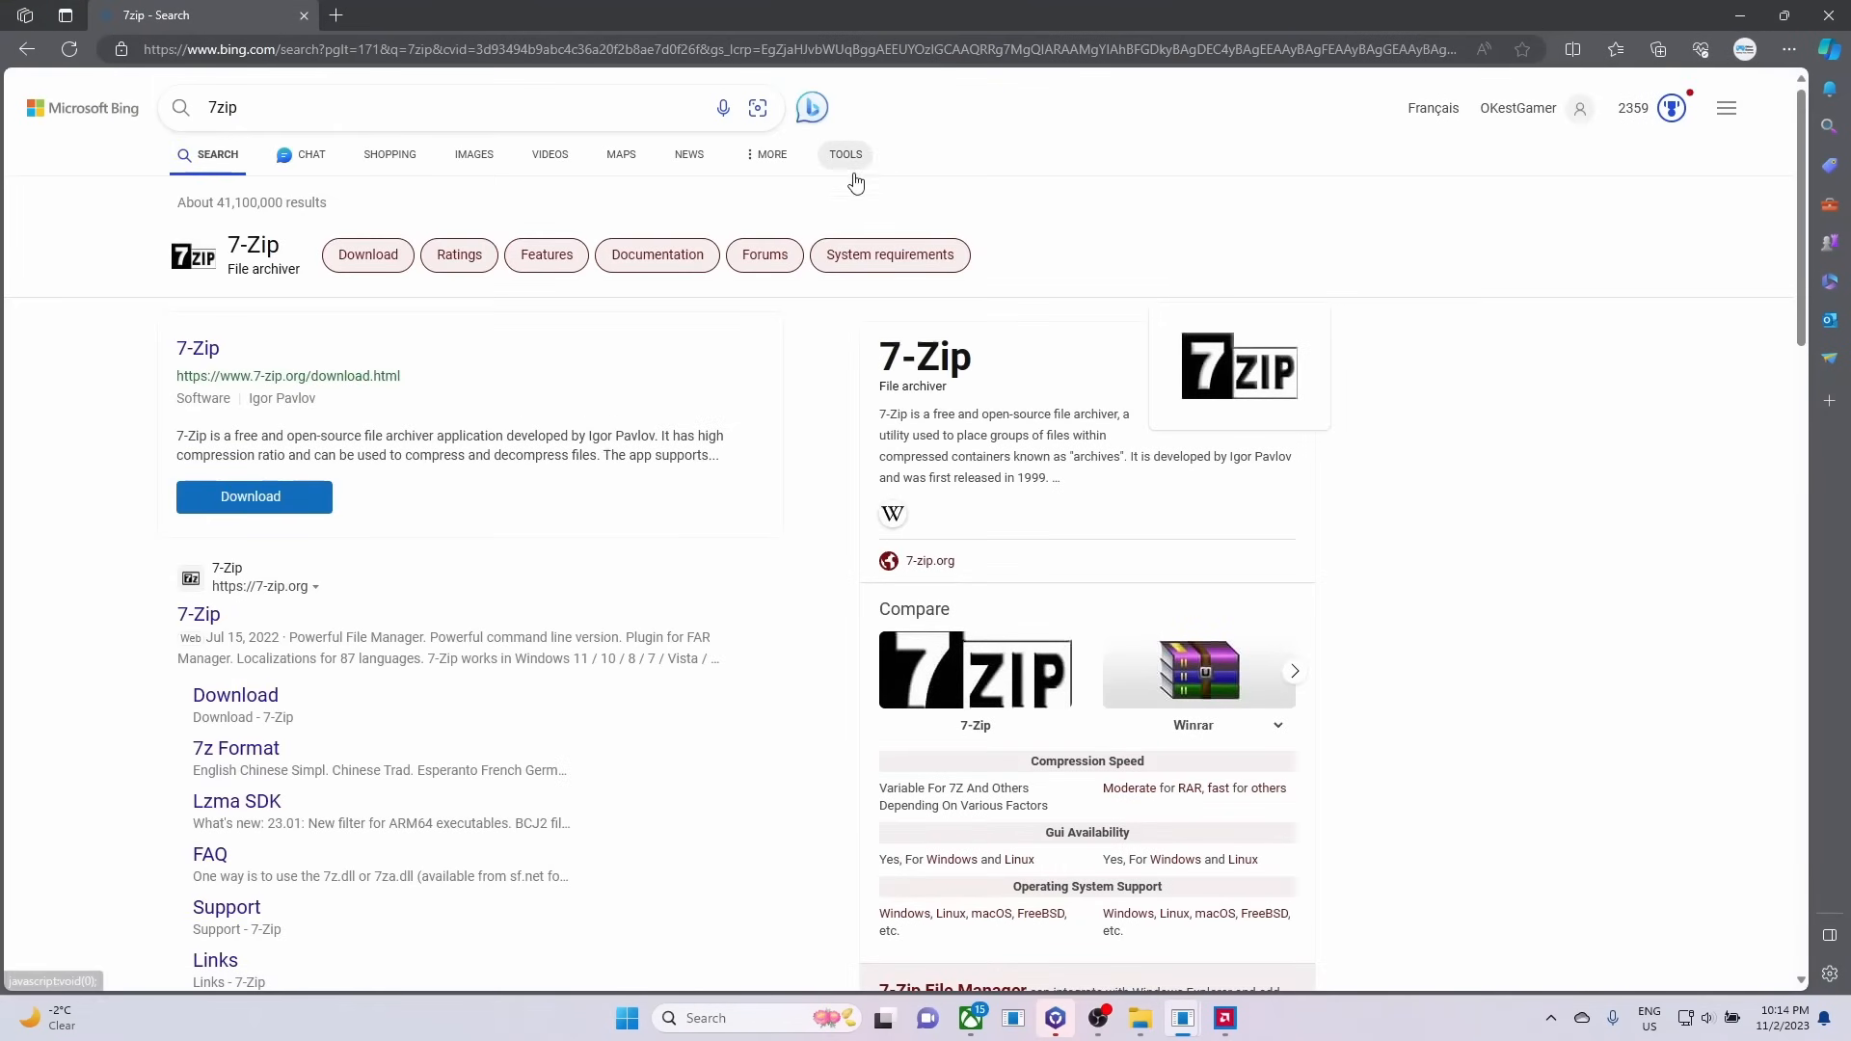
pyautogui.click(251, 496)
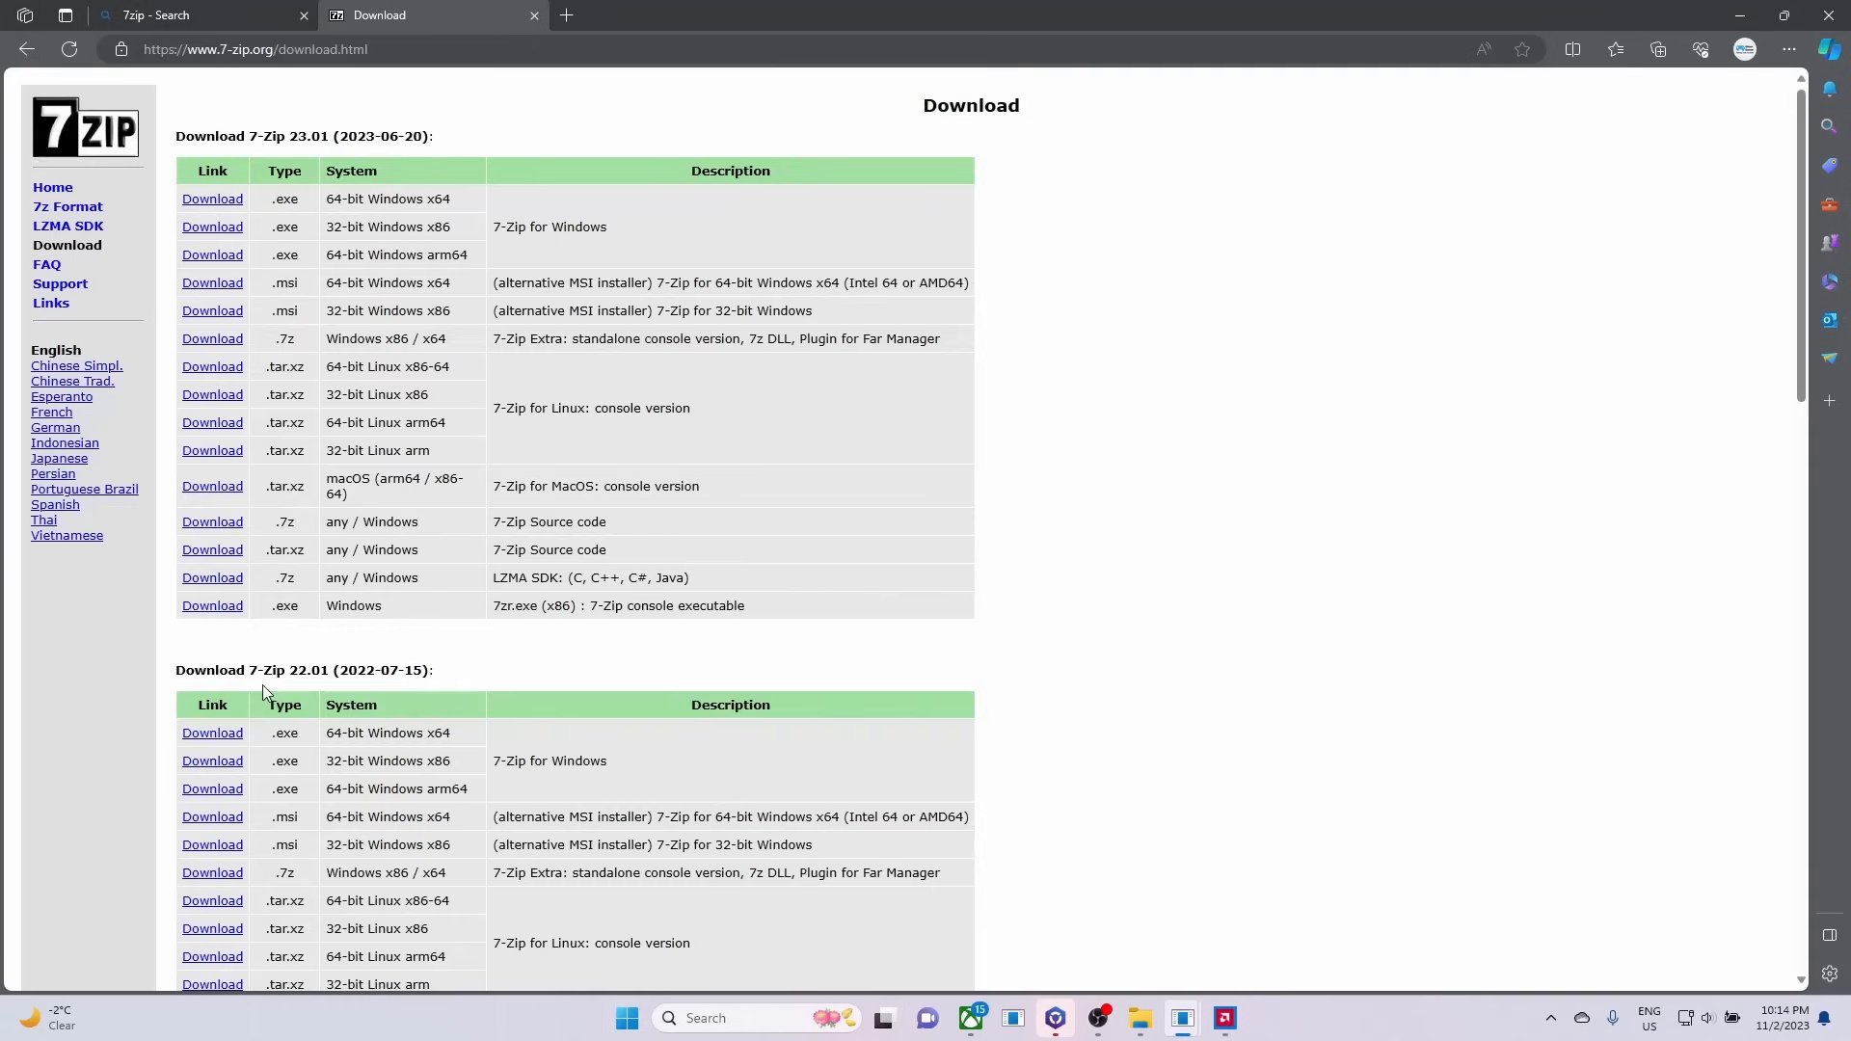
# Step: Download the 64-bit Windows x64 7-Zip 23.01 installer and launch it from the downloads flyout
pyautogui.click(212, 199)
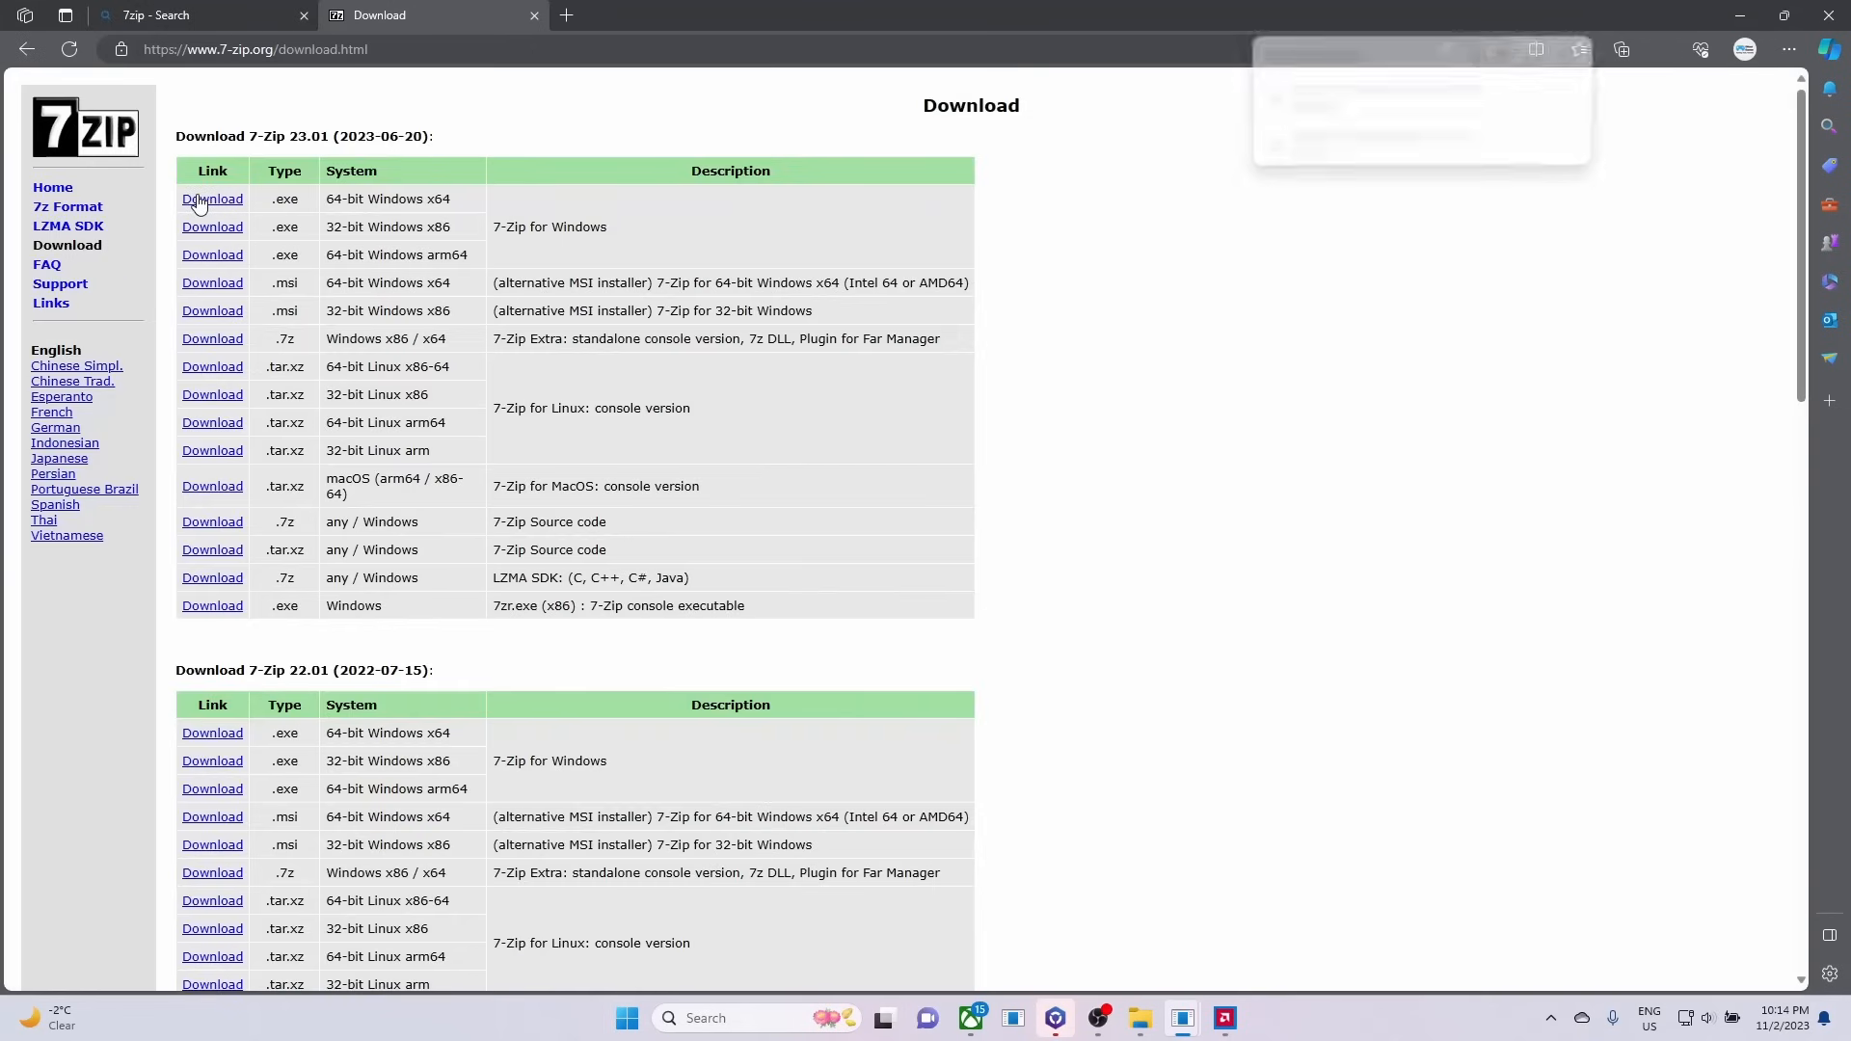
pyautogui.click(212, 198)
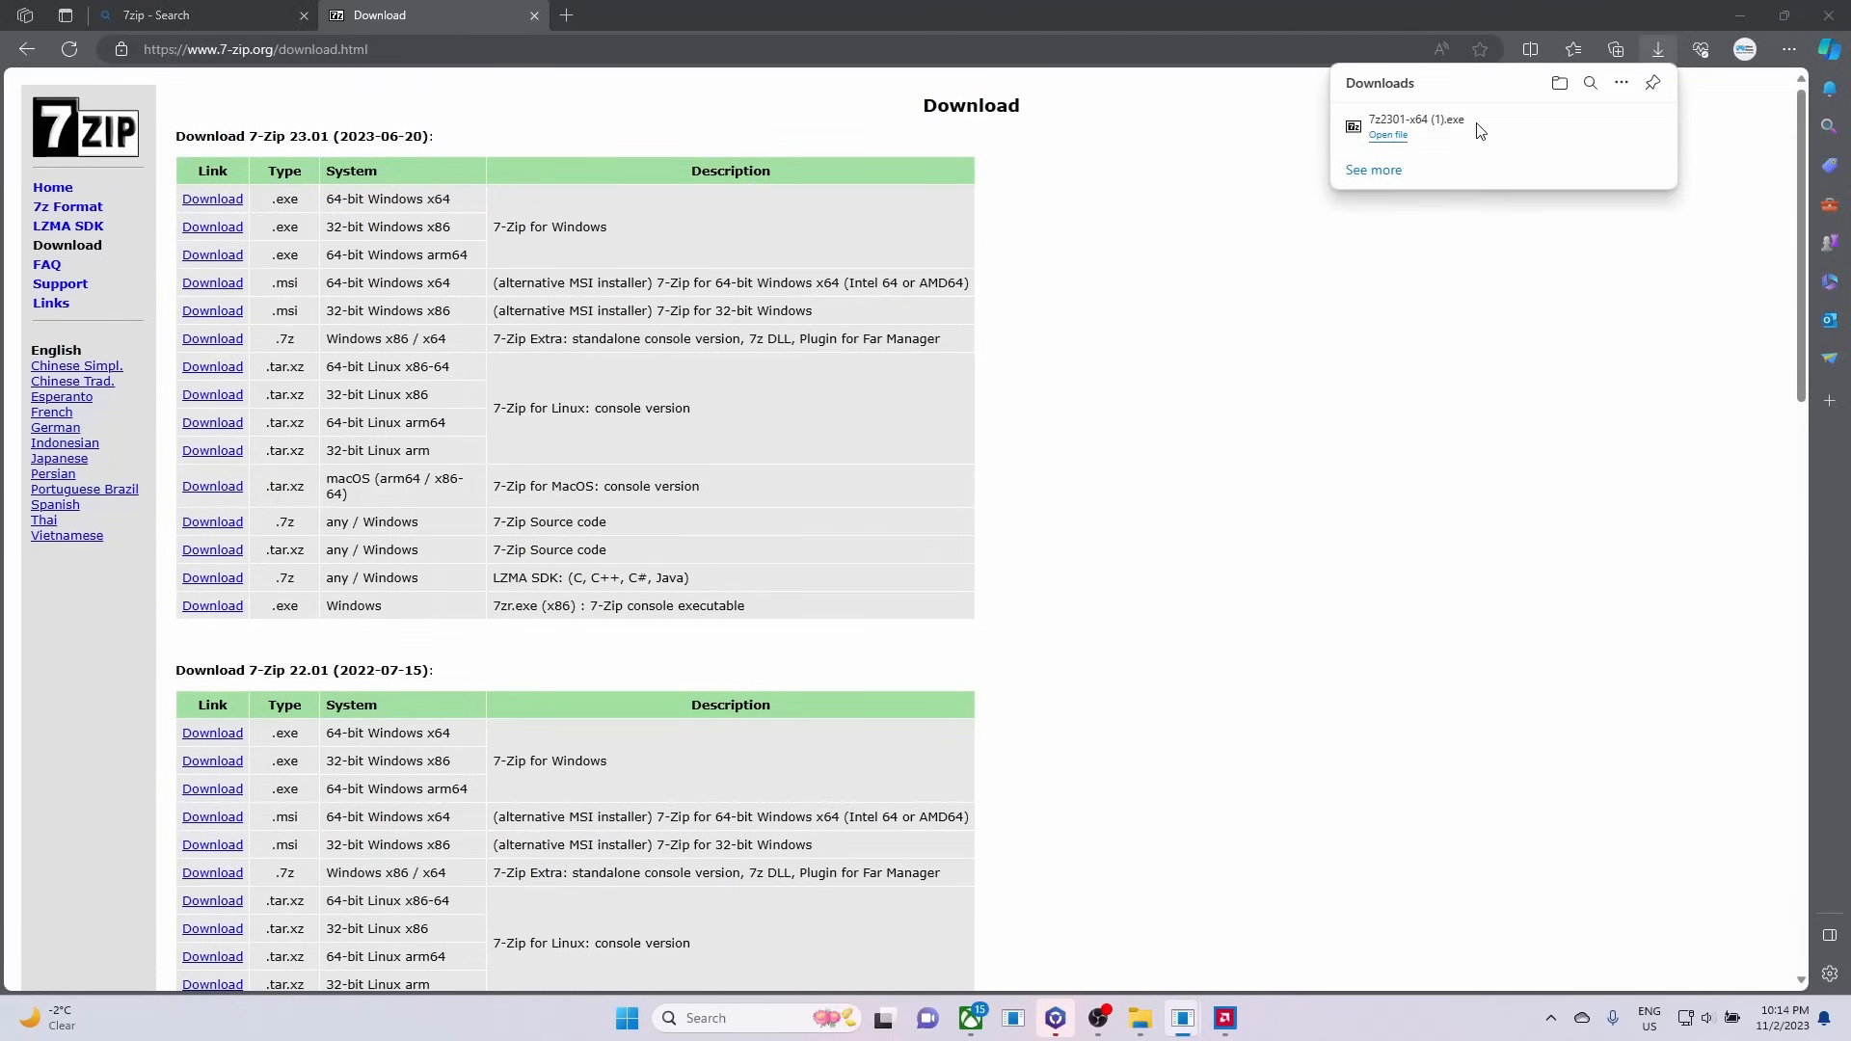
pyautogui.click(1387, 135)
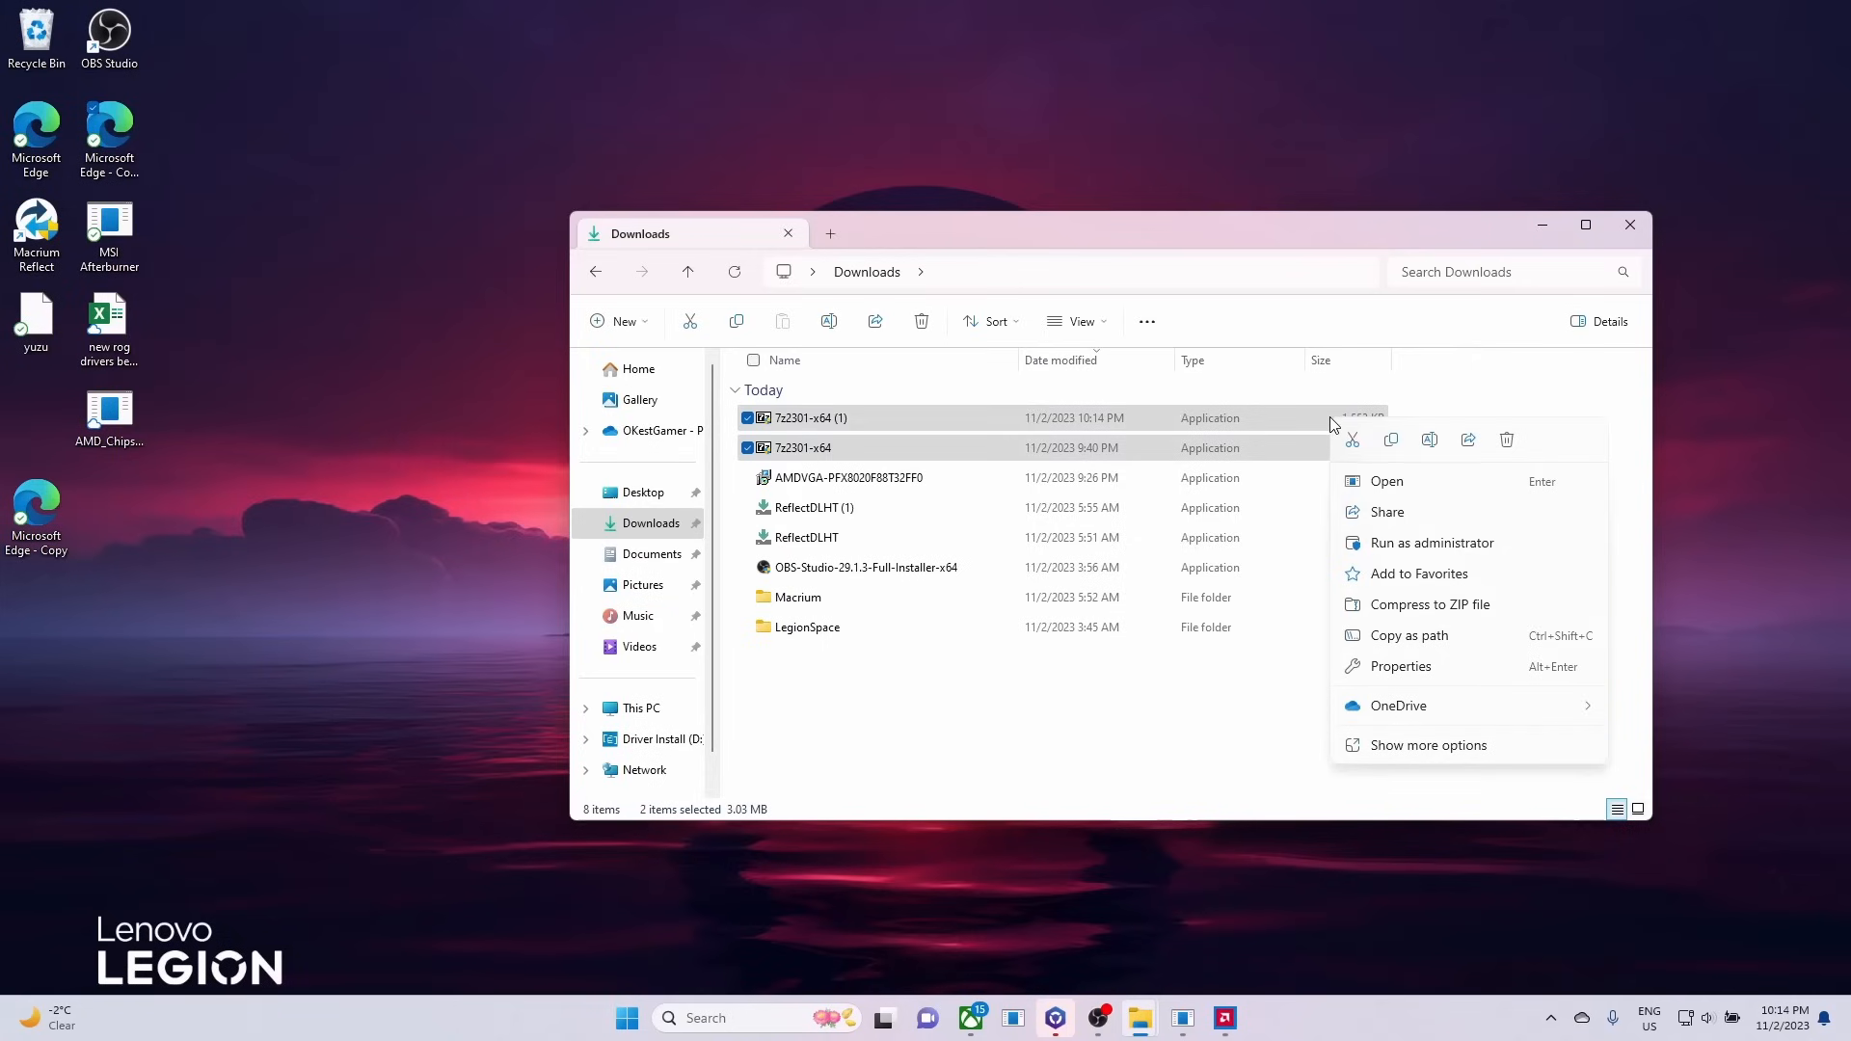
# Step: Add the installers to Downloads.zip via 7-Zip, then extract the archive to Downloads\
pyautogui.click(1427, 745)
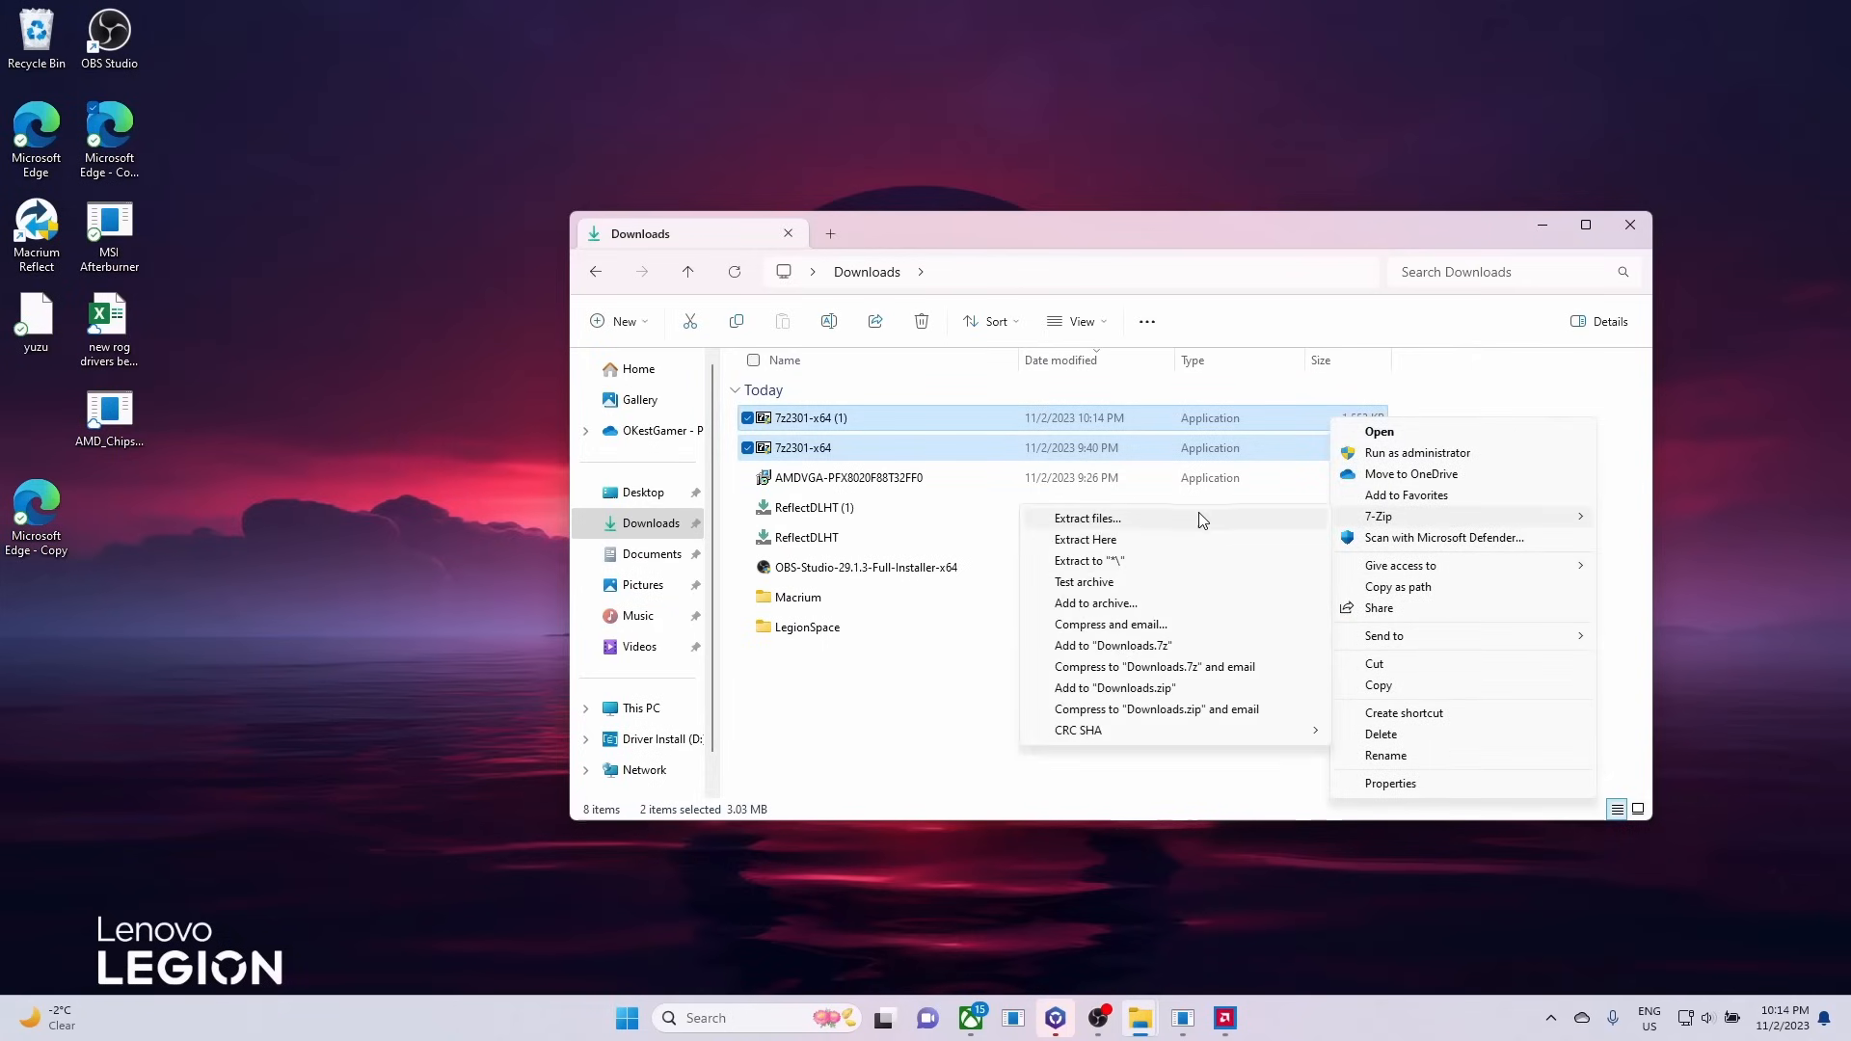
pyautogui.moveTo(1130, 646)
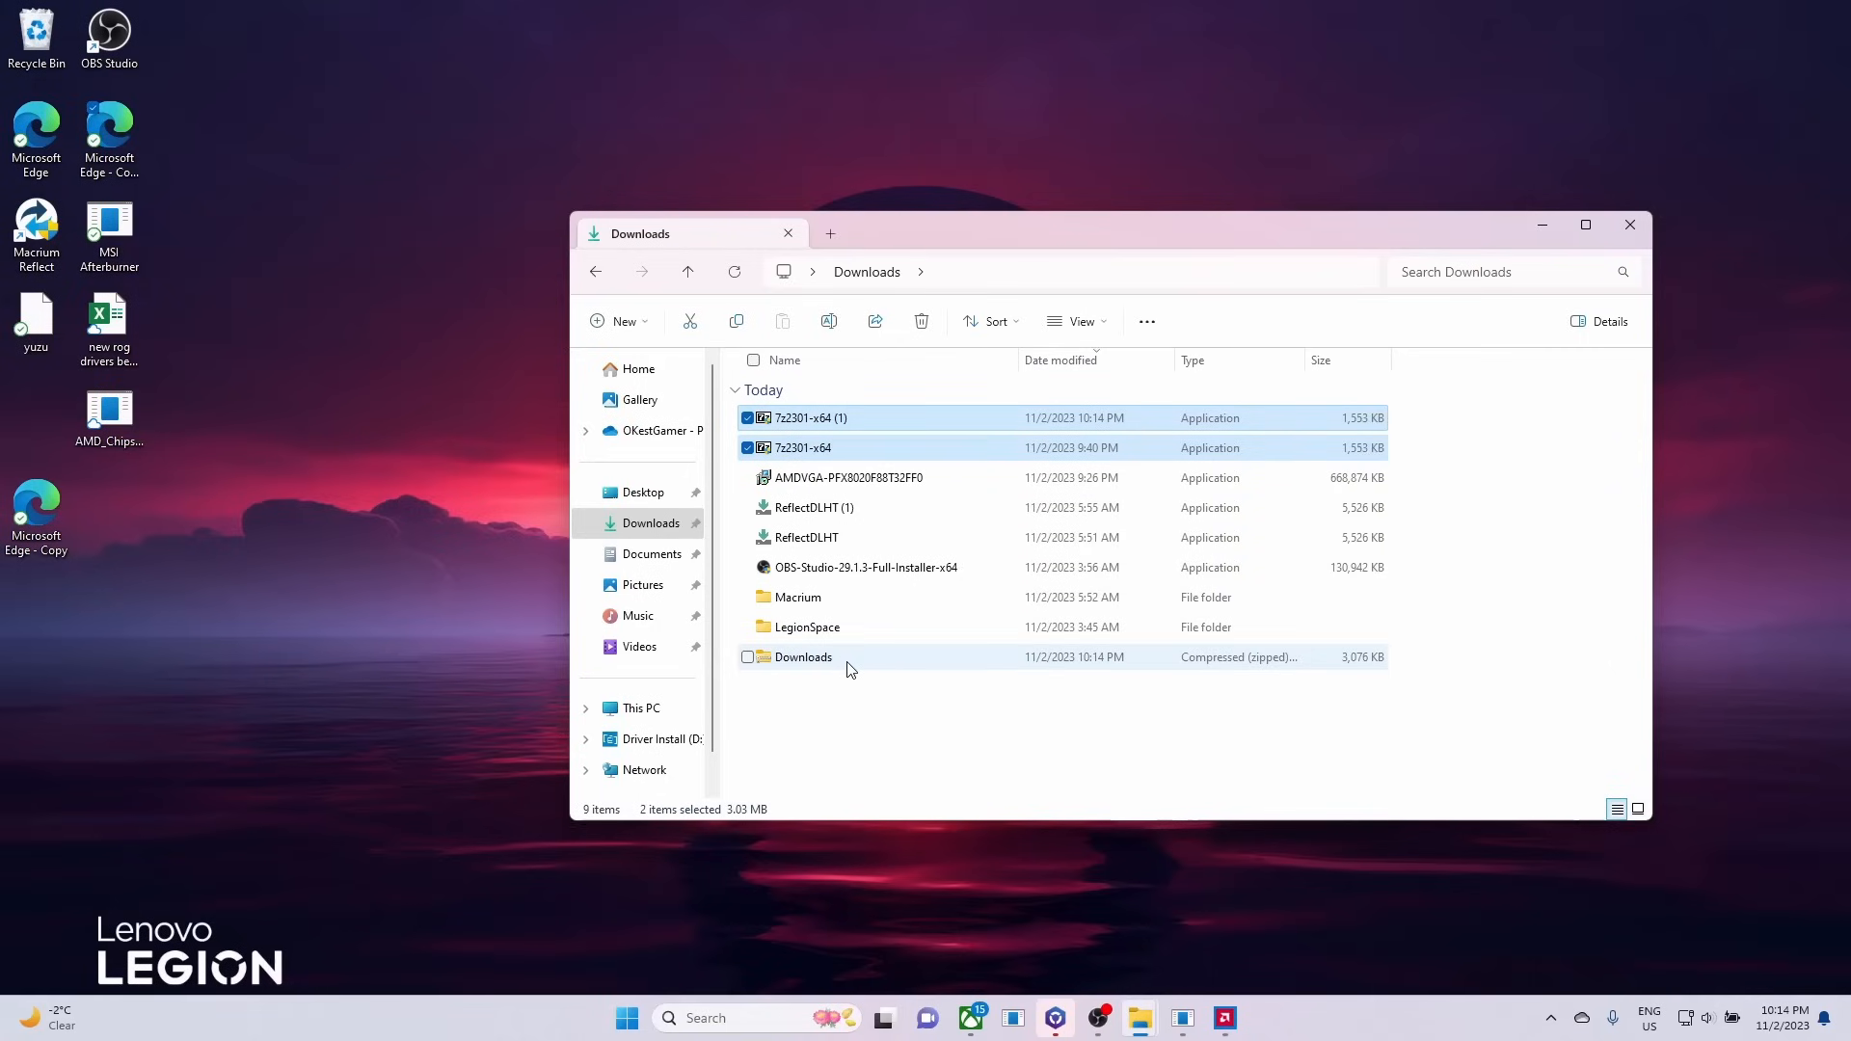
pyautogui.rightClick(802, 657)
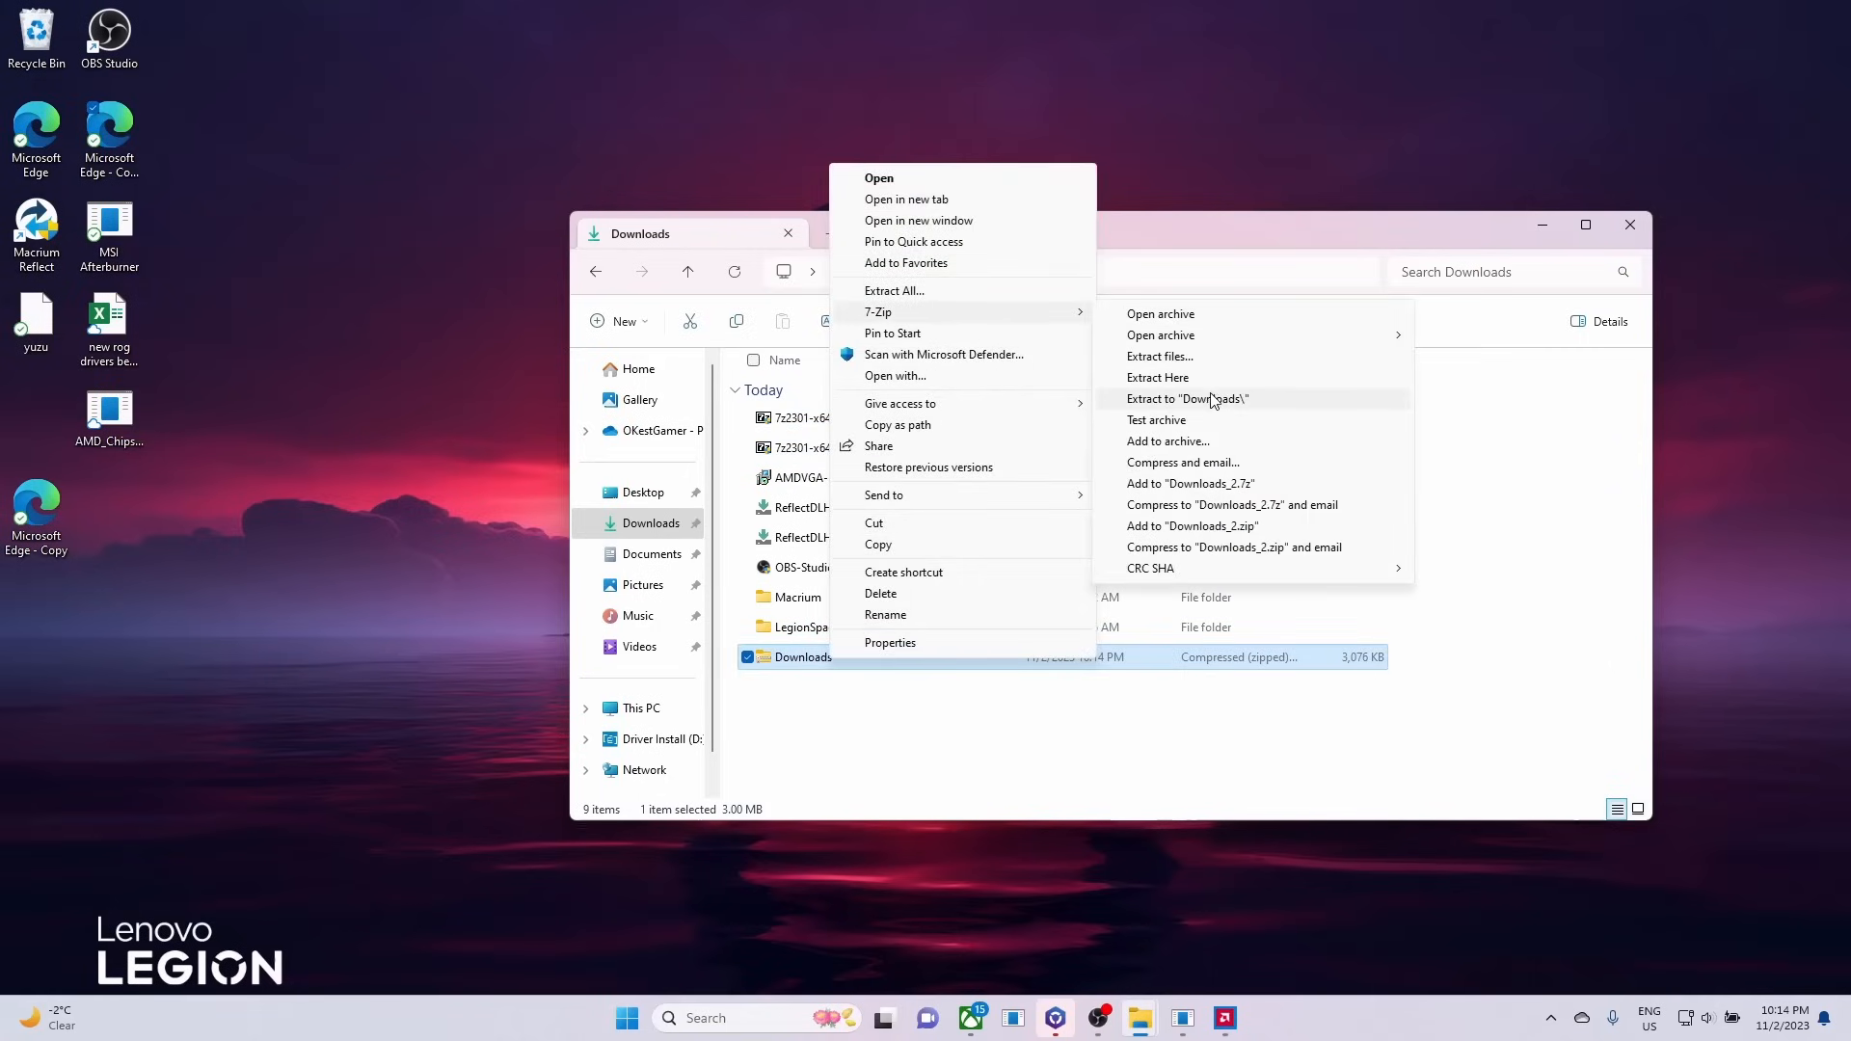
pyautogui.click(1186, 397)
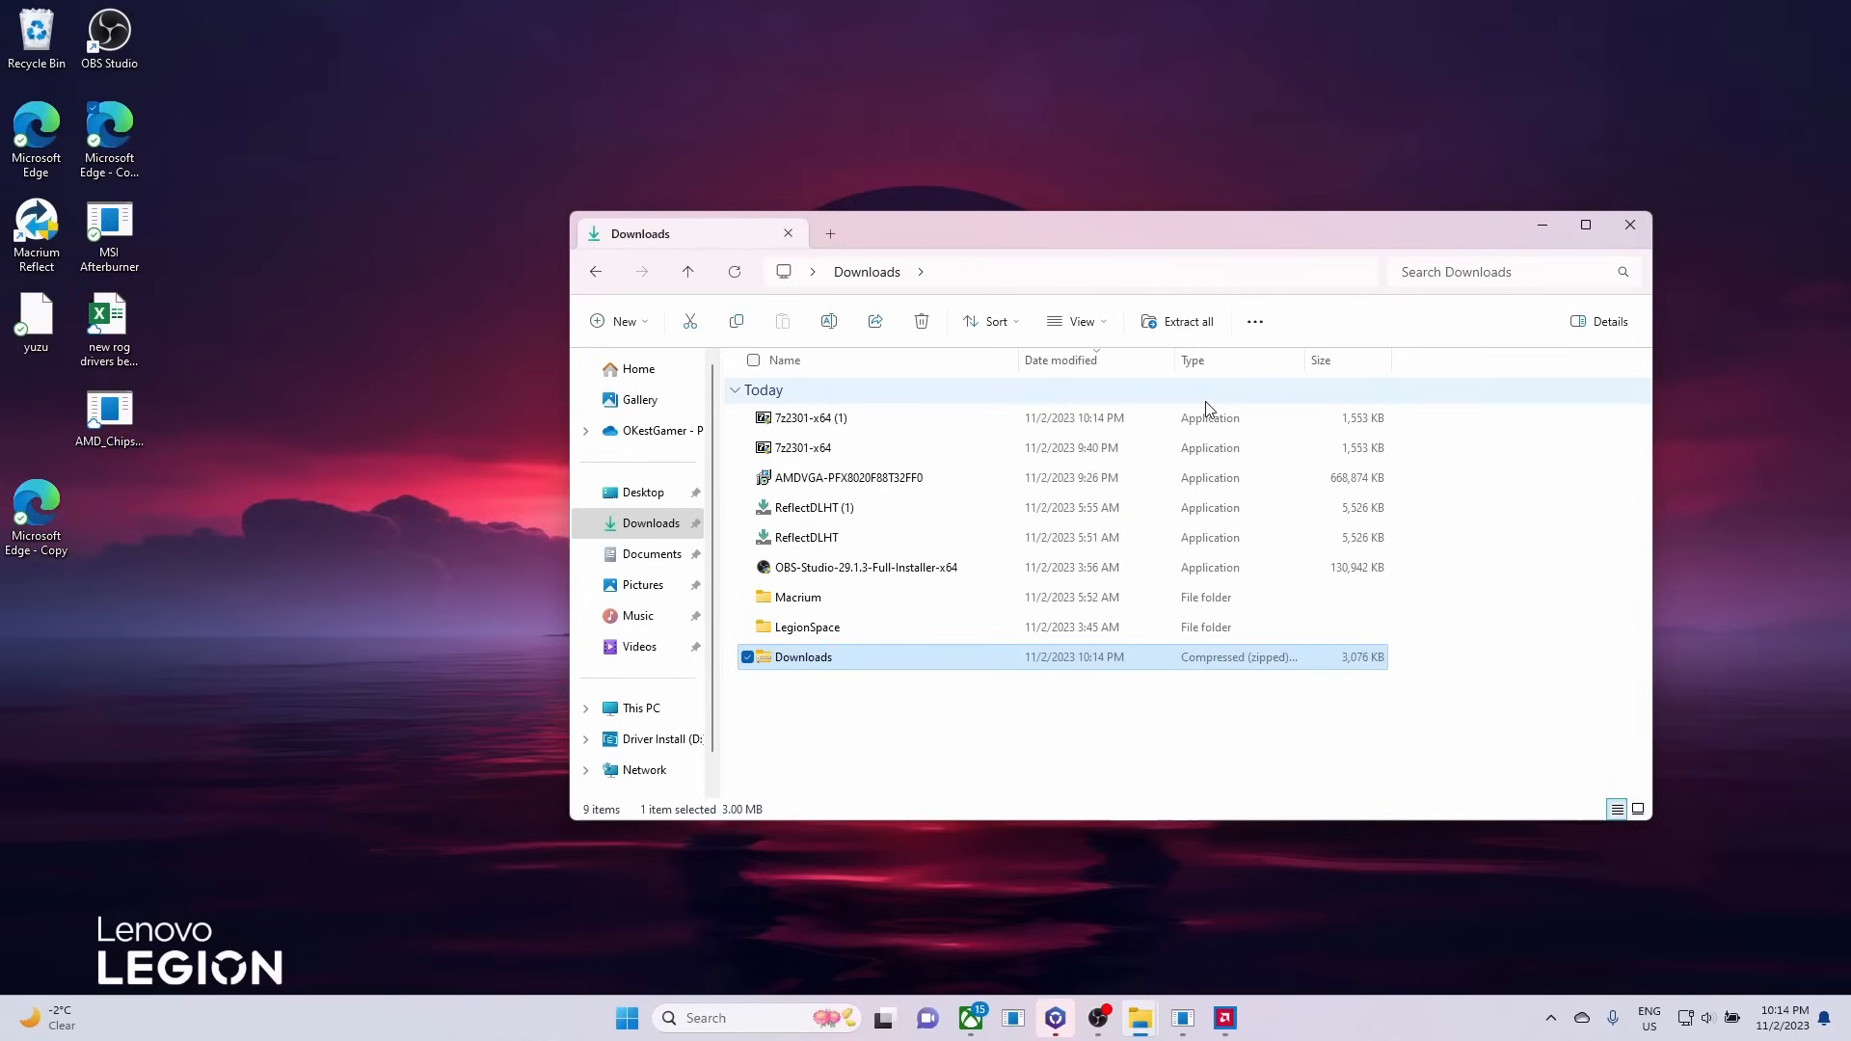
pyautogui.doubleClick(802, 655)
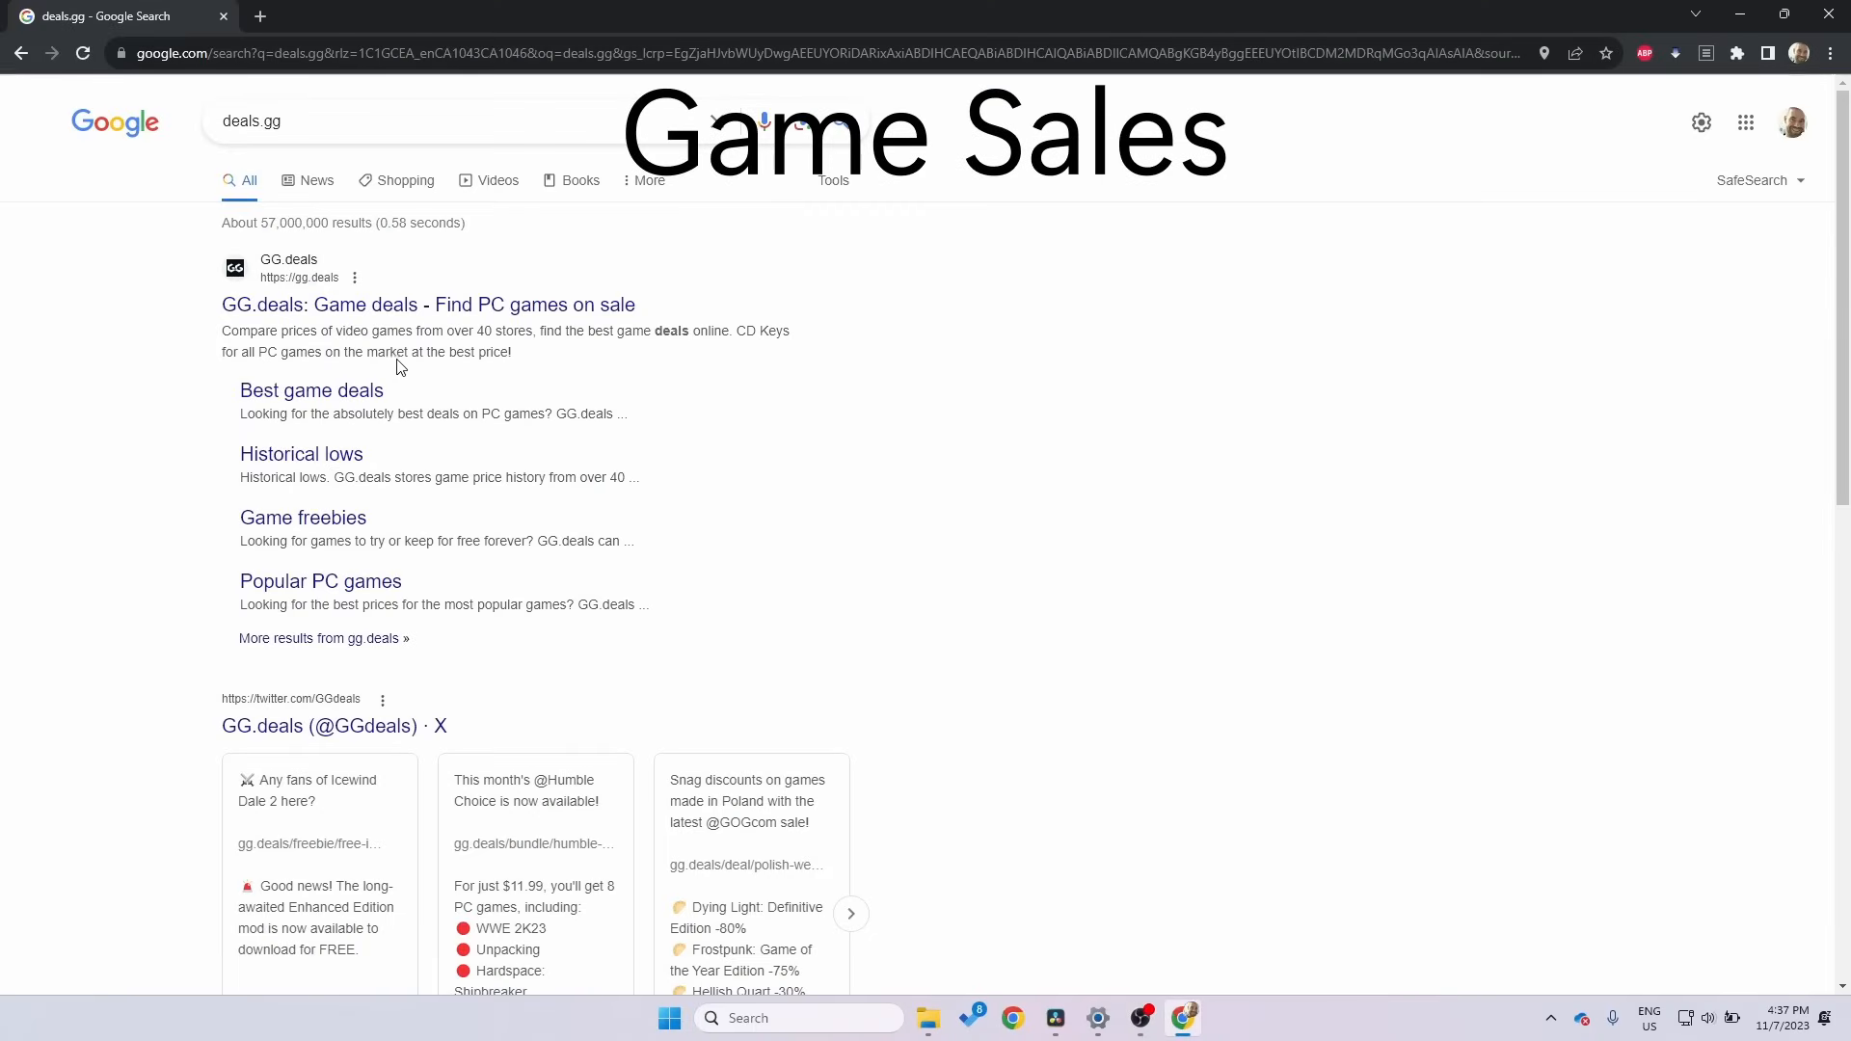
# Step: Open GG.deals from Google and choose Sword and Fairy 7 under Historical lows
pyautogui.click(428, 304)
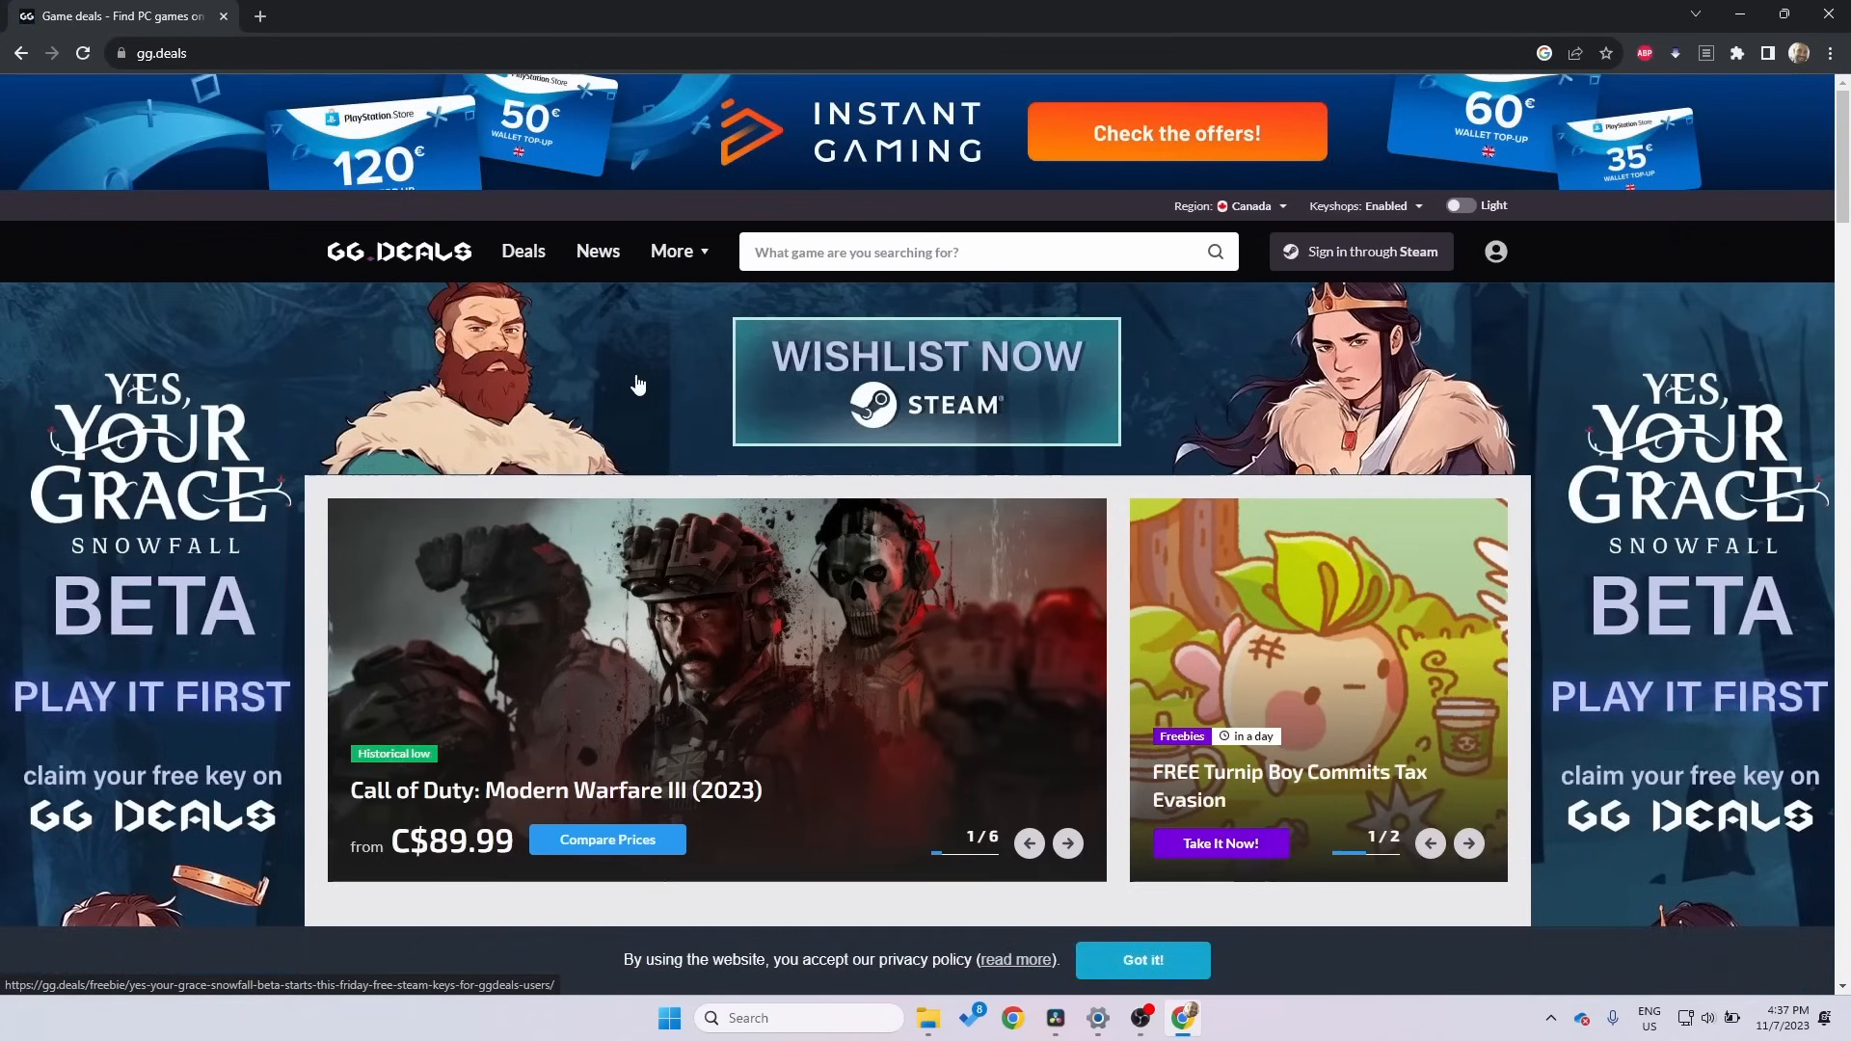
pyautogui.scroll(-3)
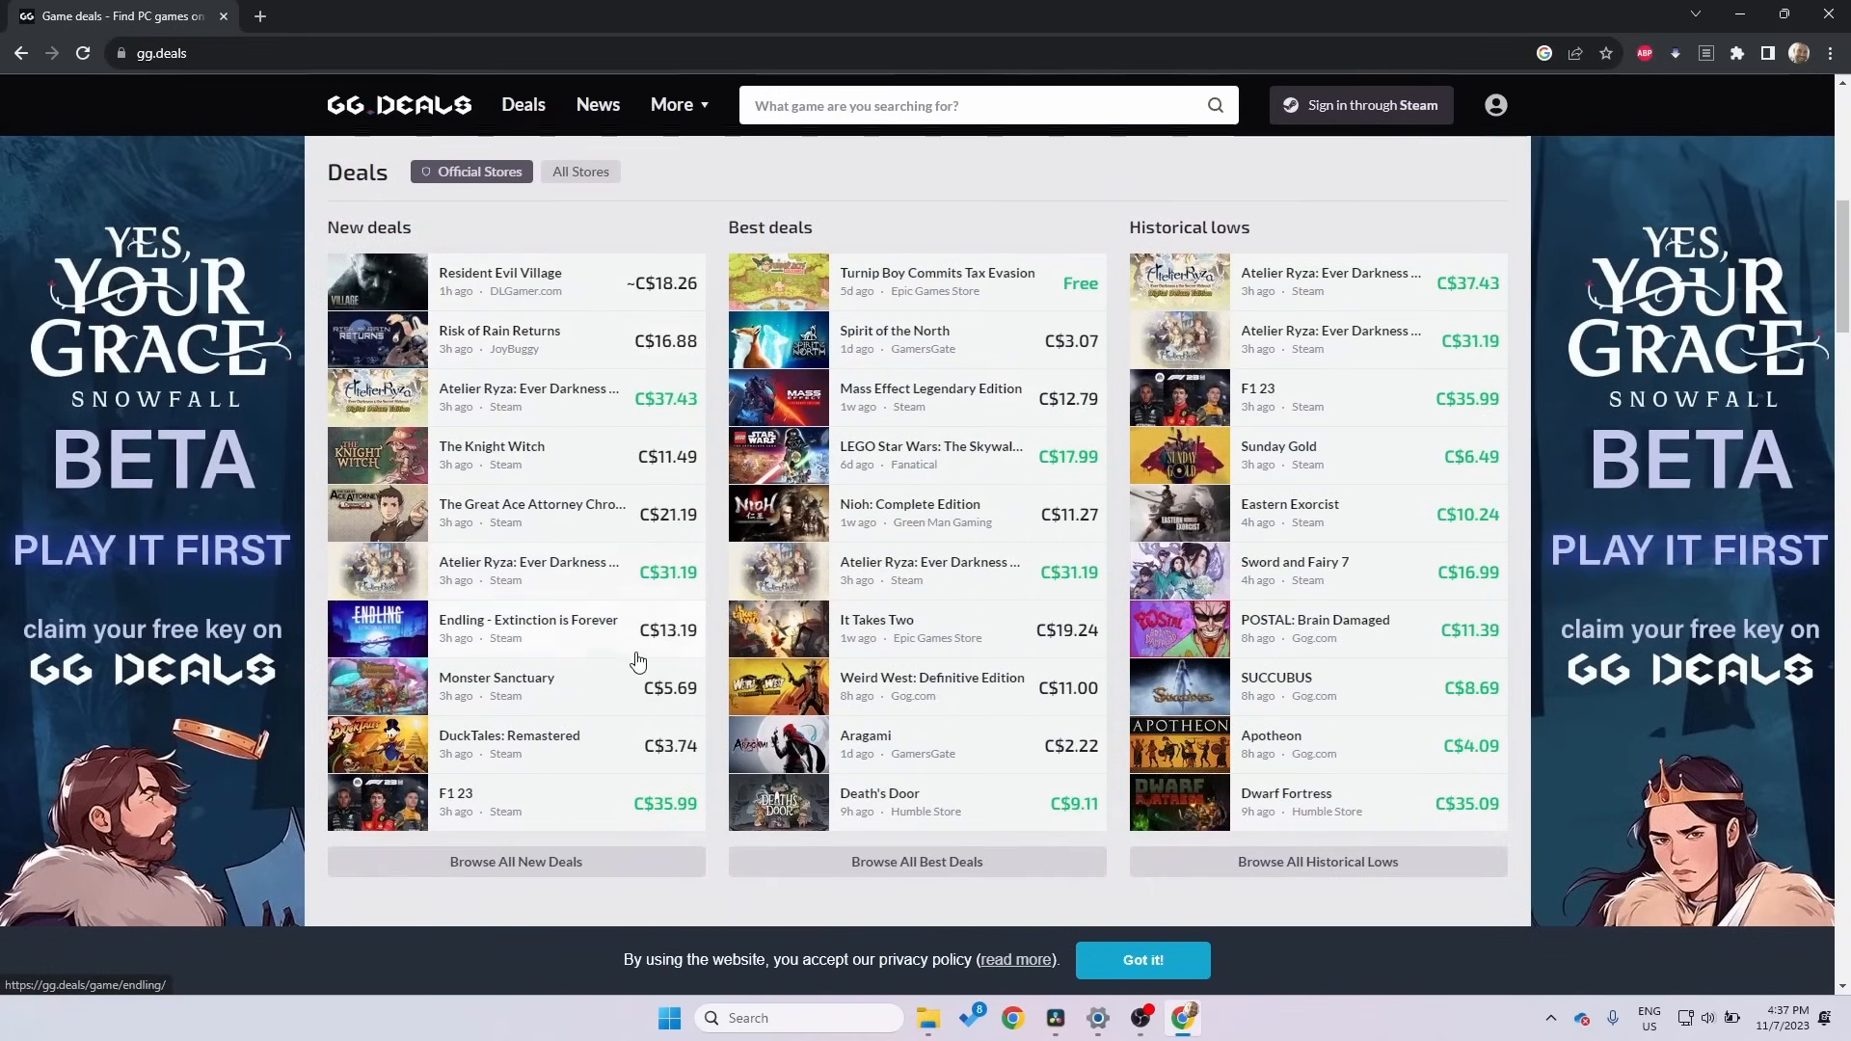
pyautogui.moveTo(526, 870)
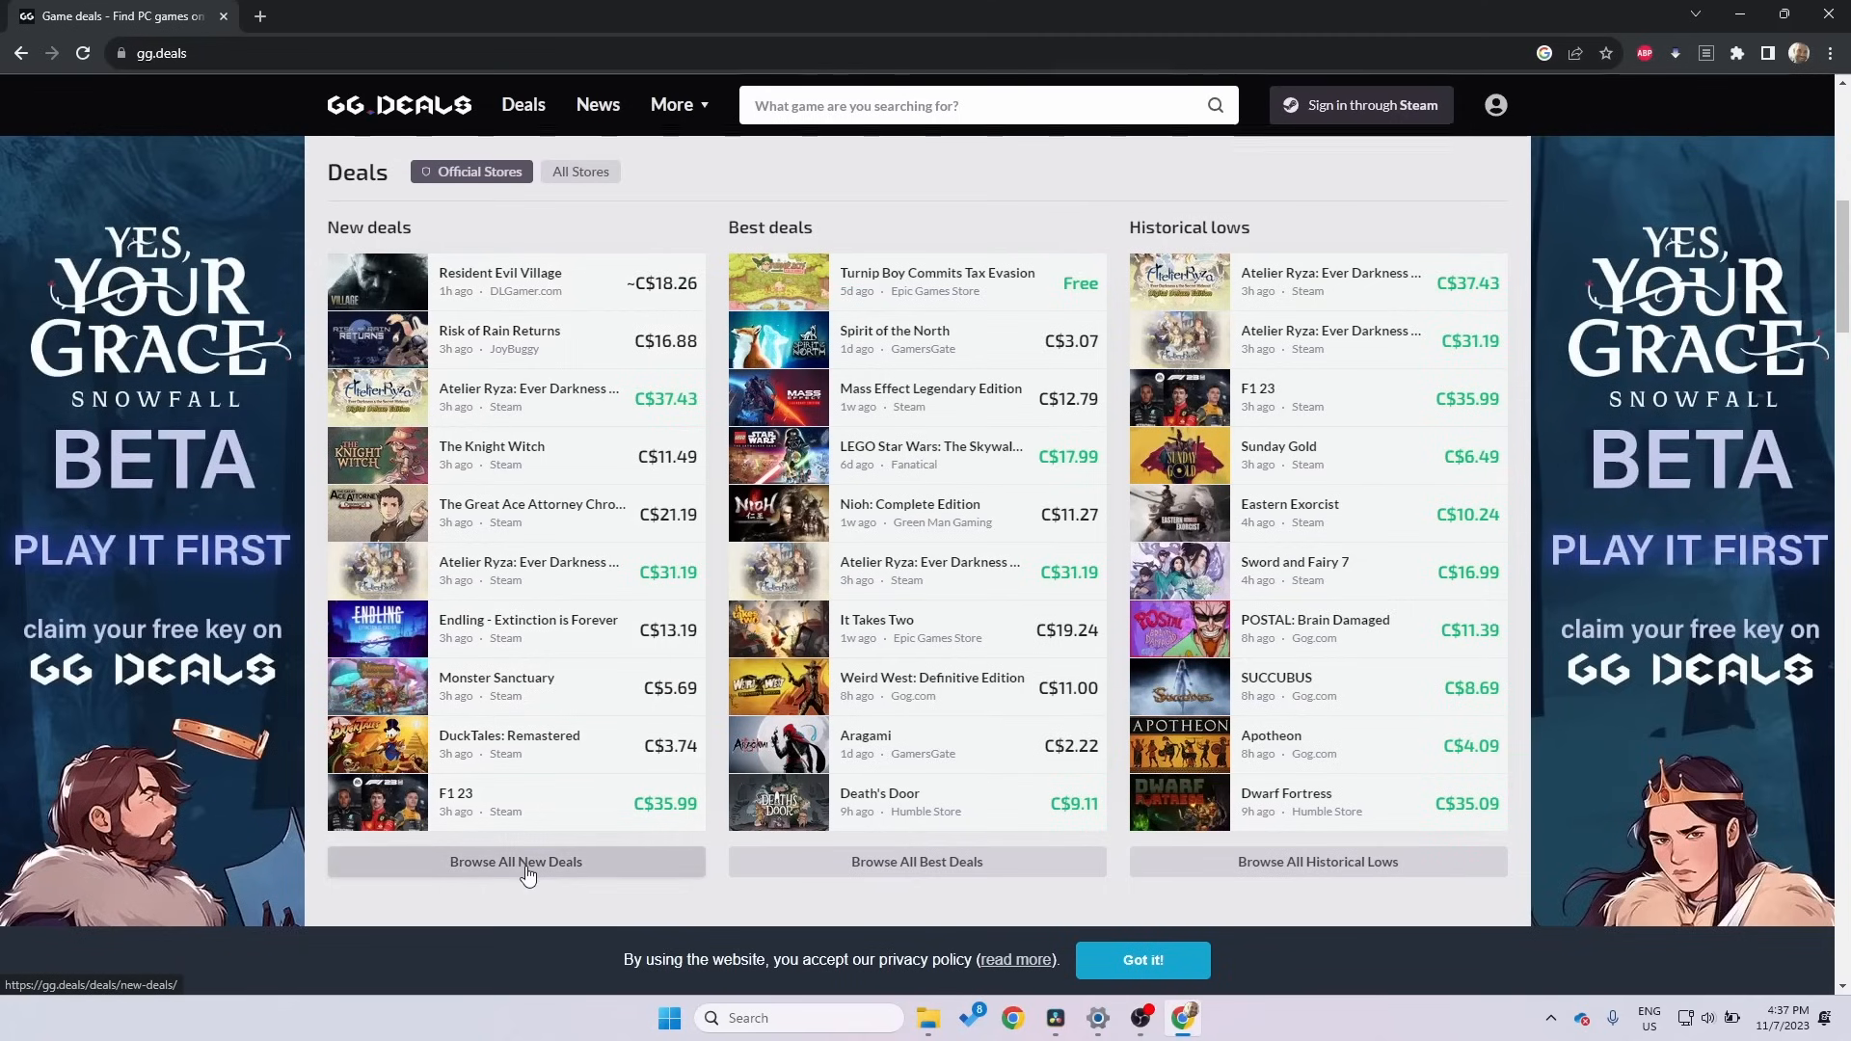
pyautogui.moveTo(1020, 294)
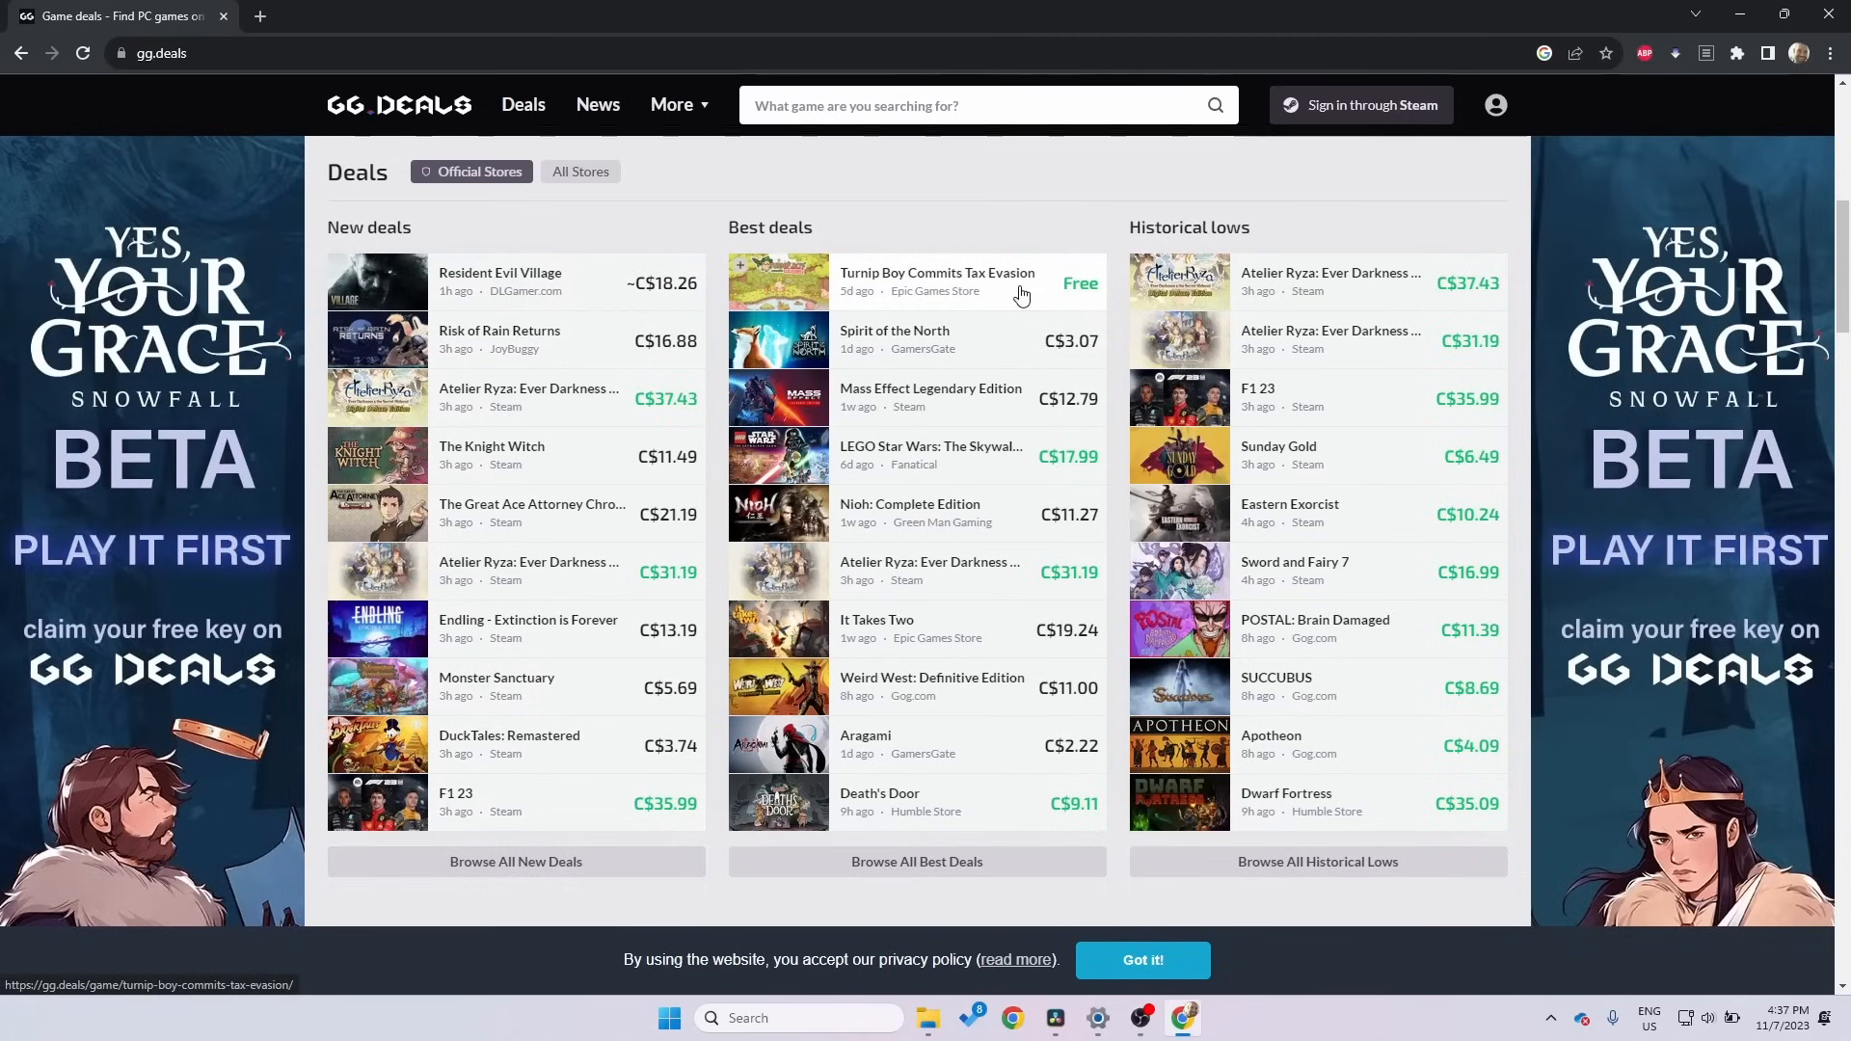
pyautogui.moveTo(1064, 305)
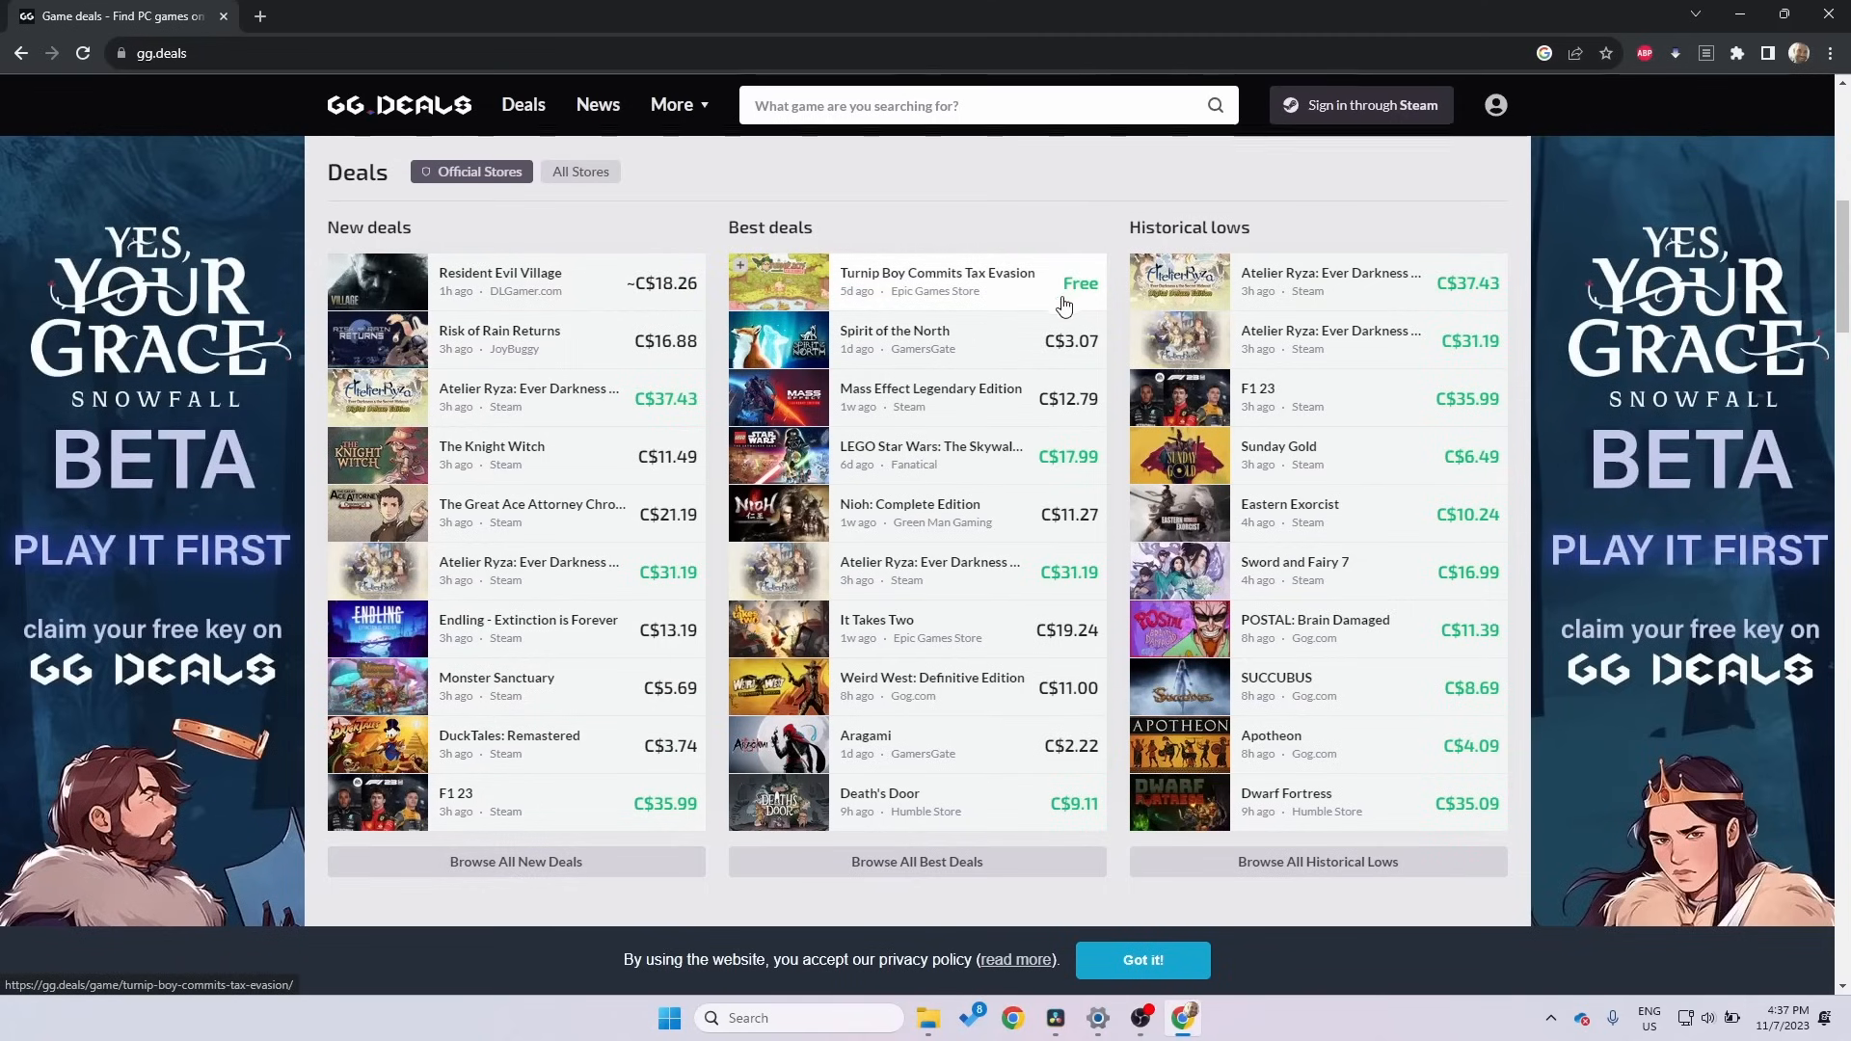
pyautogui.moveTo(1009, 777)
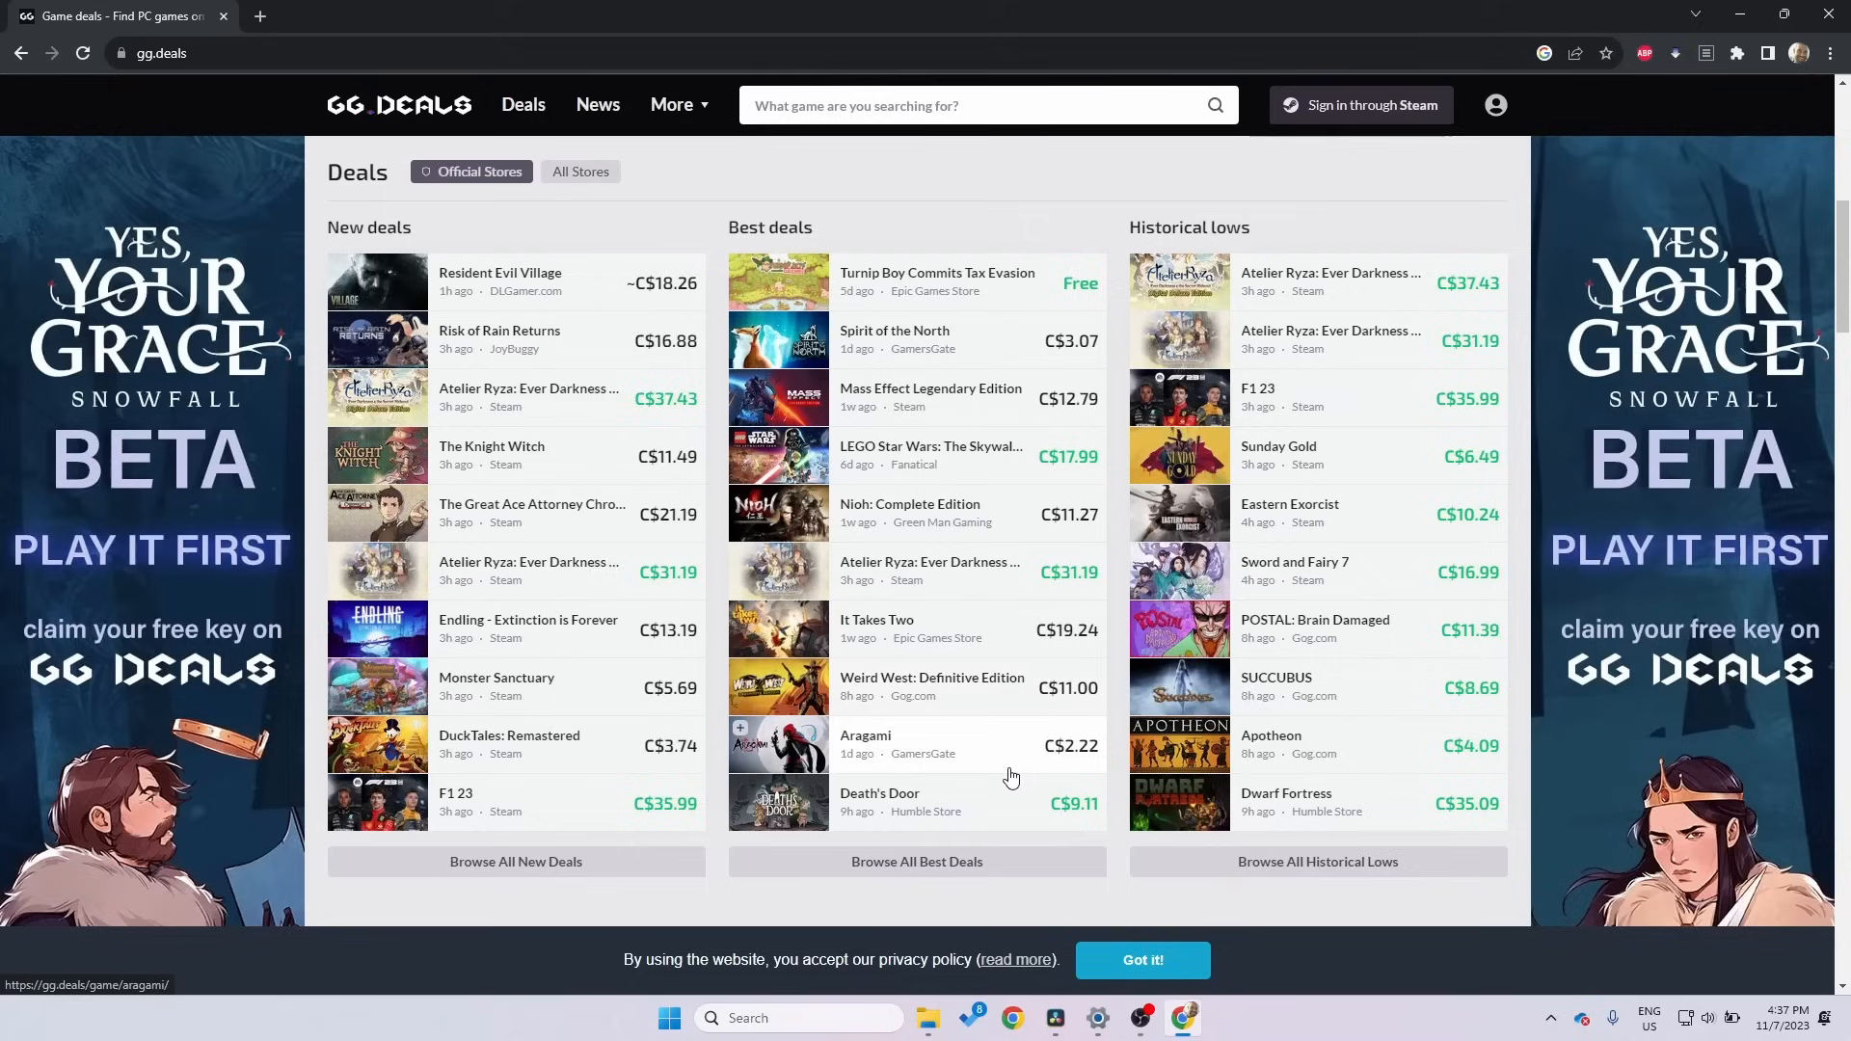
pyautogui.moveTo(1327, 885)
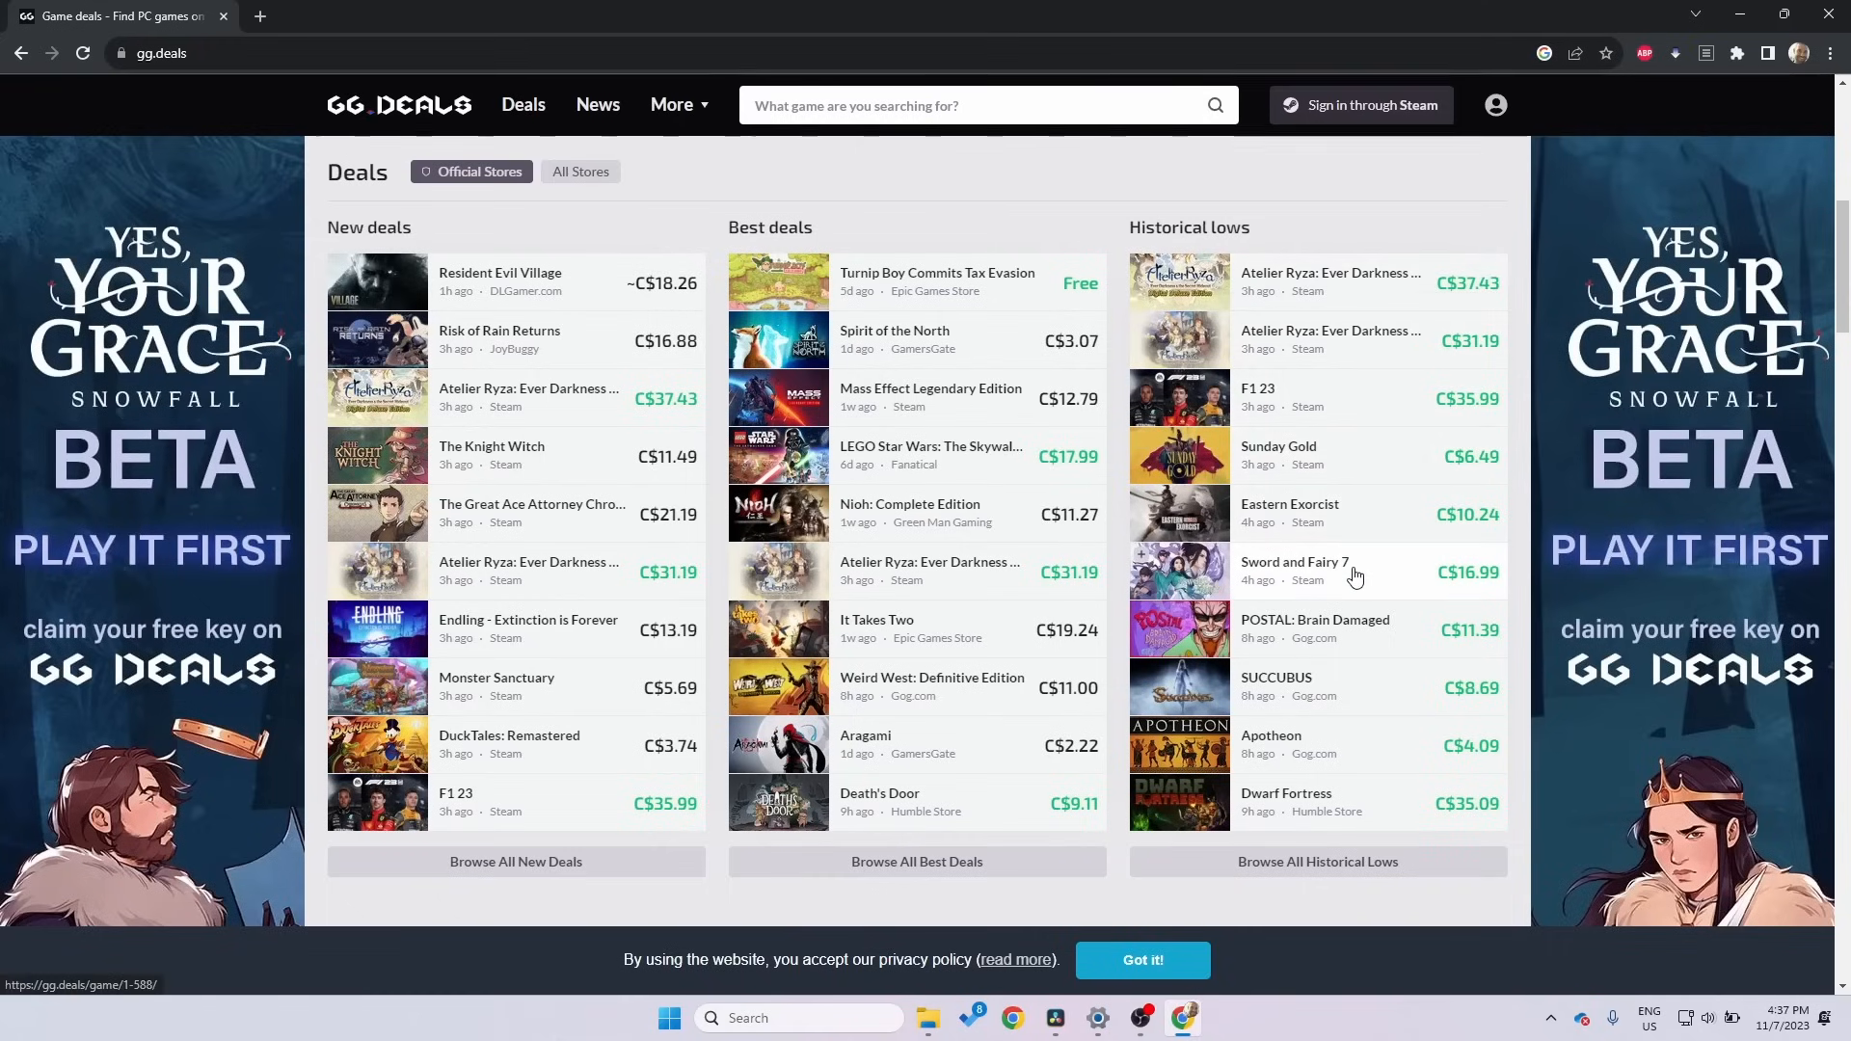
pyautogui.moveTo(1305, 577)
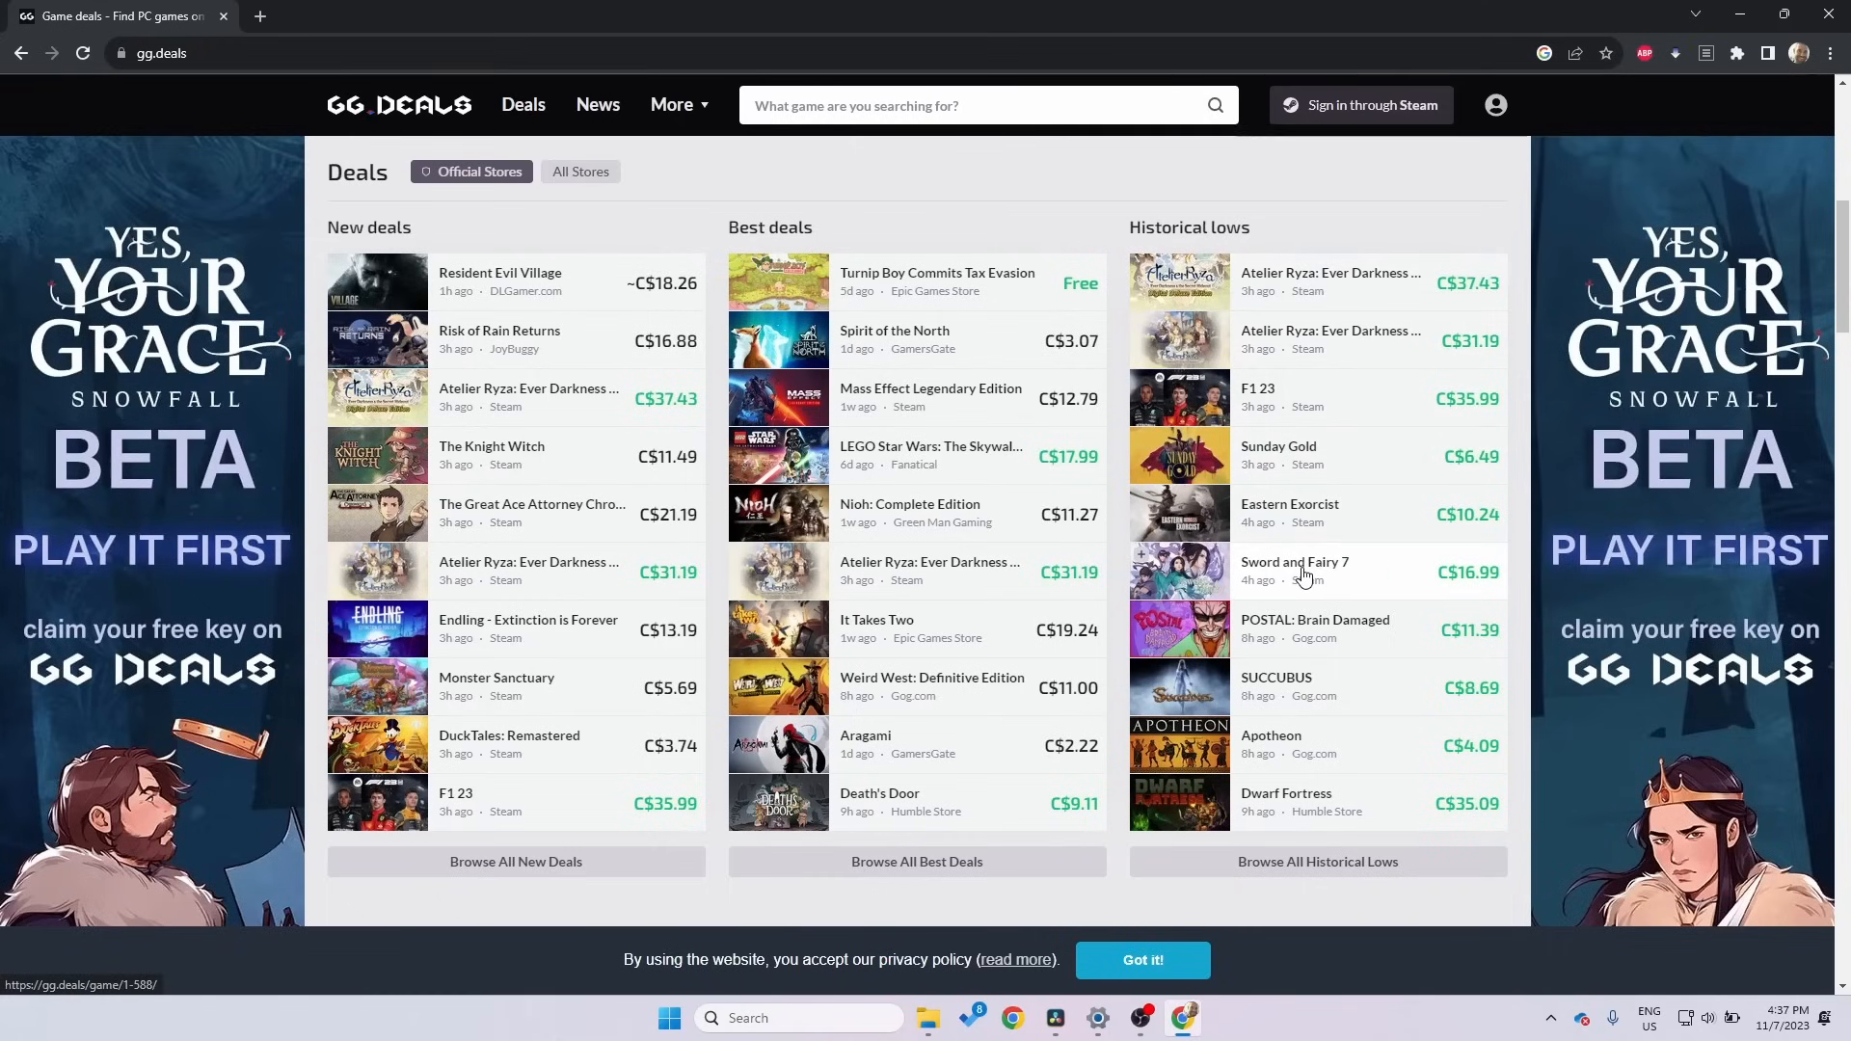
pyautogui.click(1296, 561)
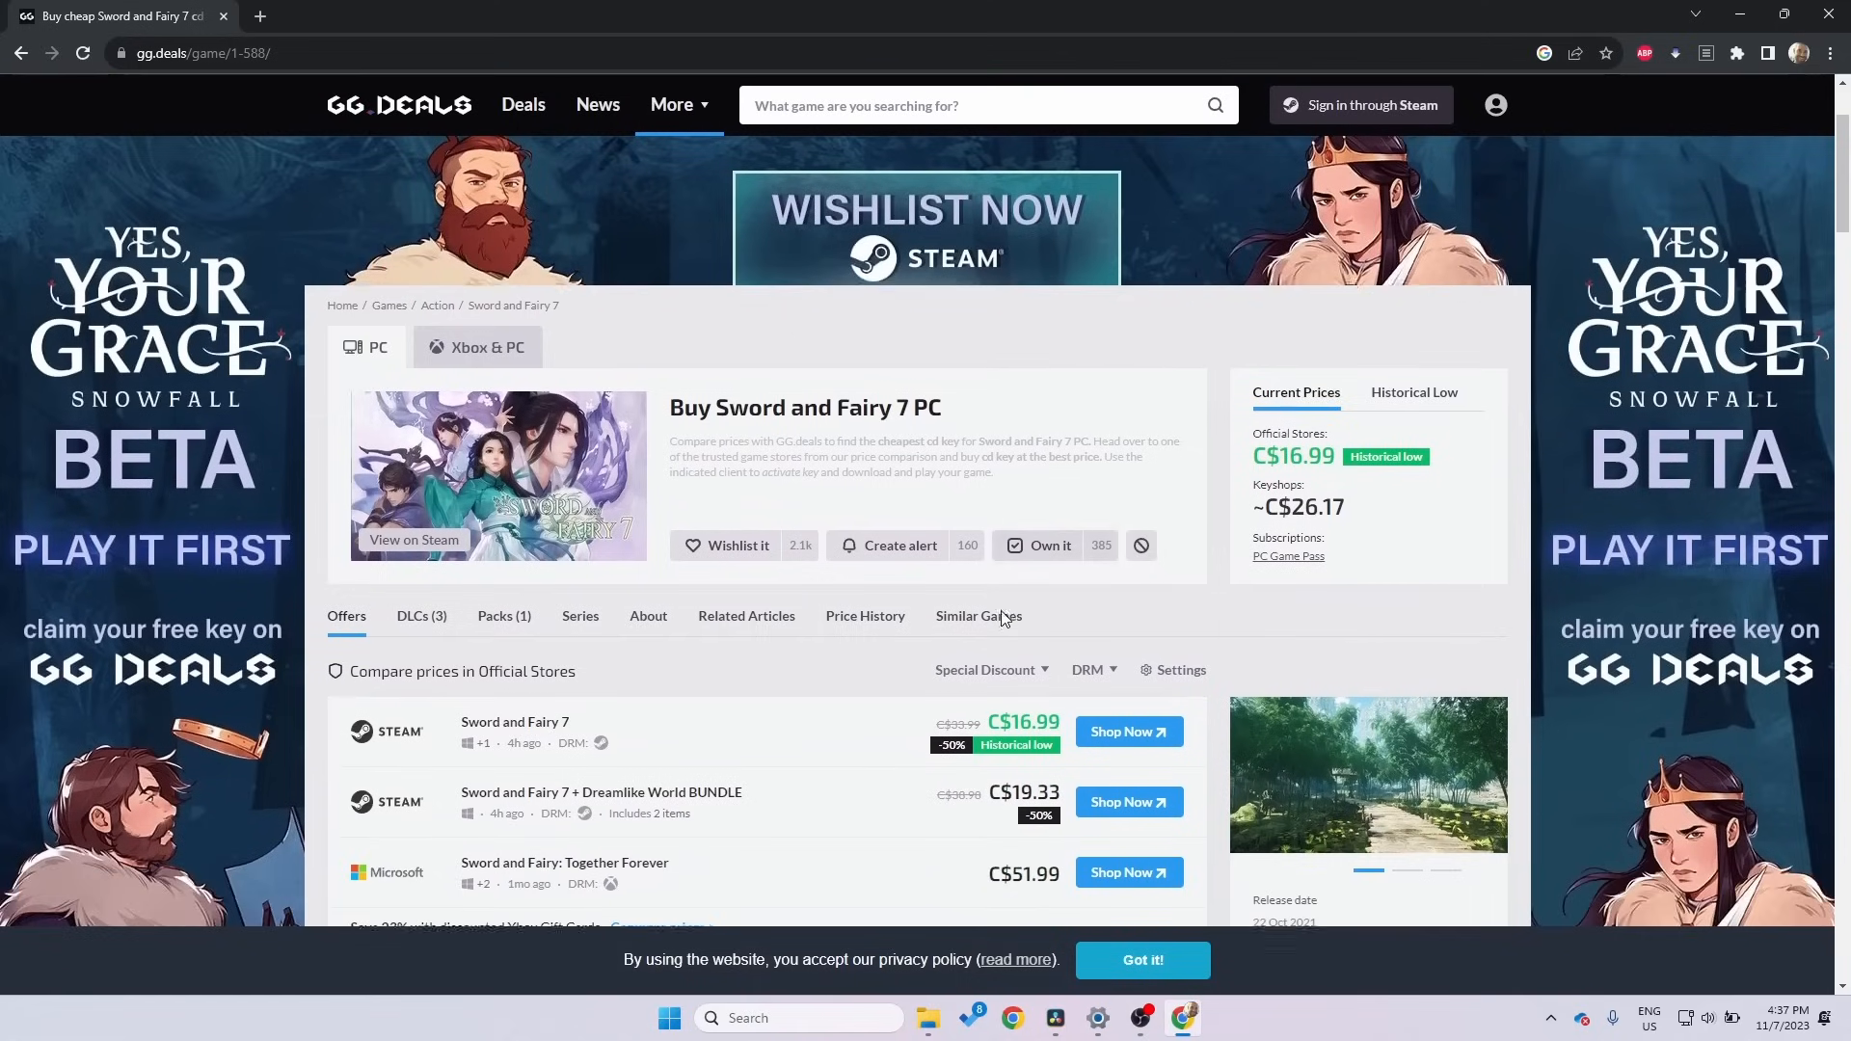
# Step: Follow Shop Now to Sword and Fairy 7's Steam page, then leave it for the GG.deals homepage
pyautogui.scroll(-3)
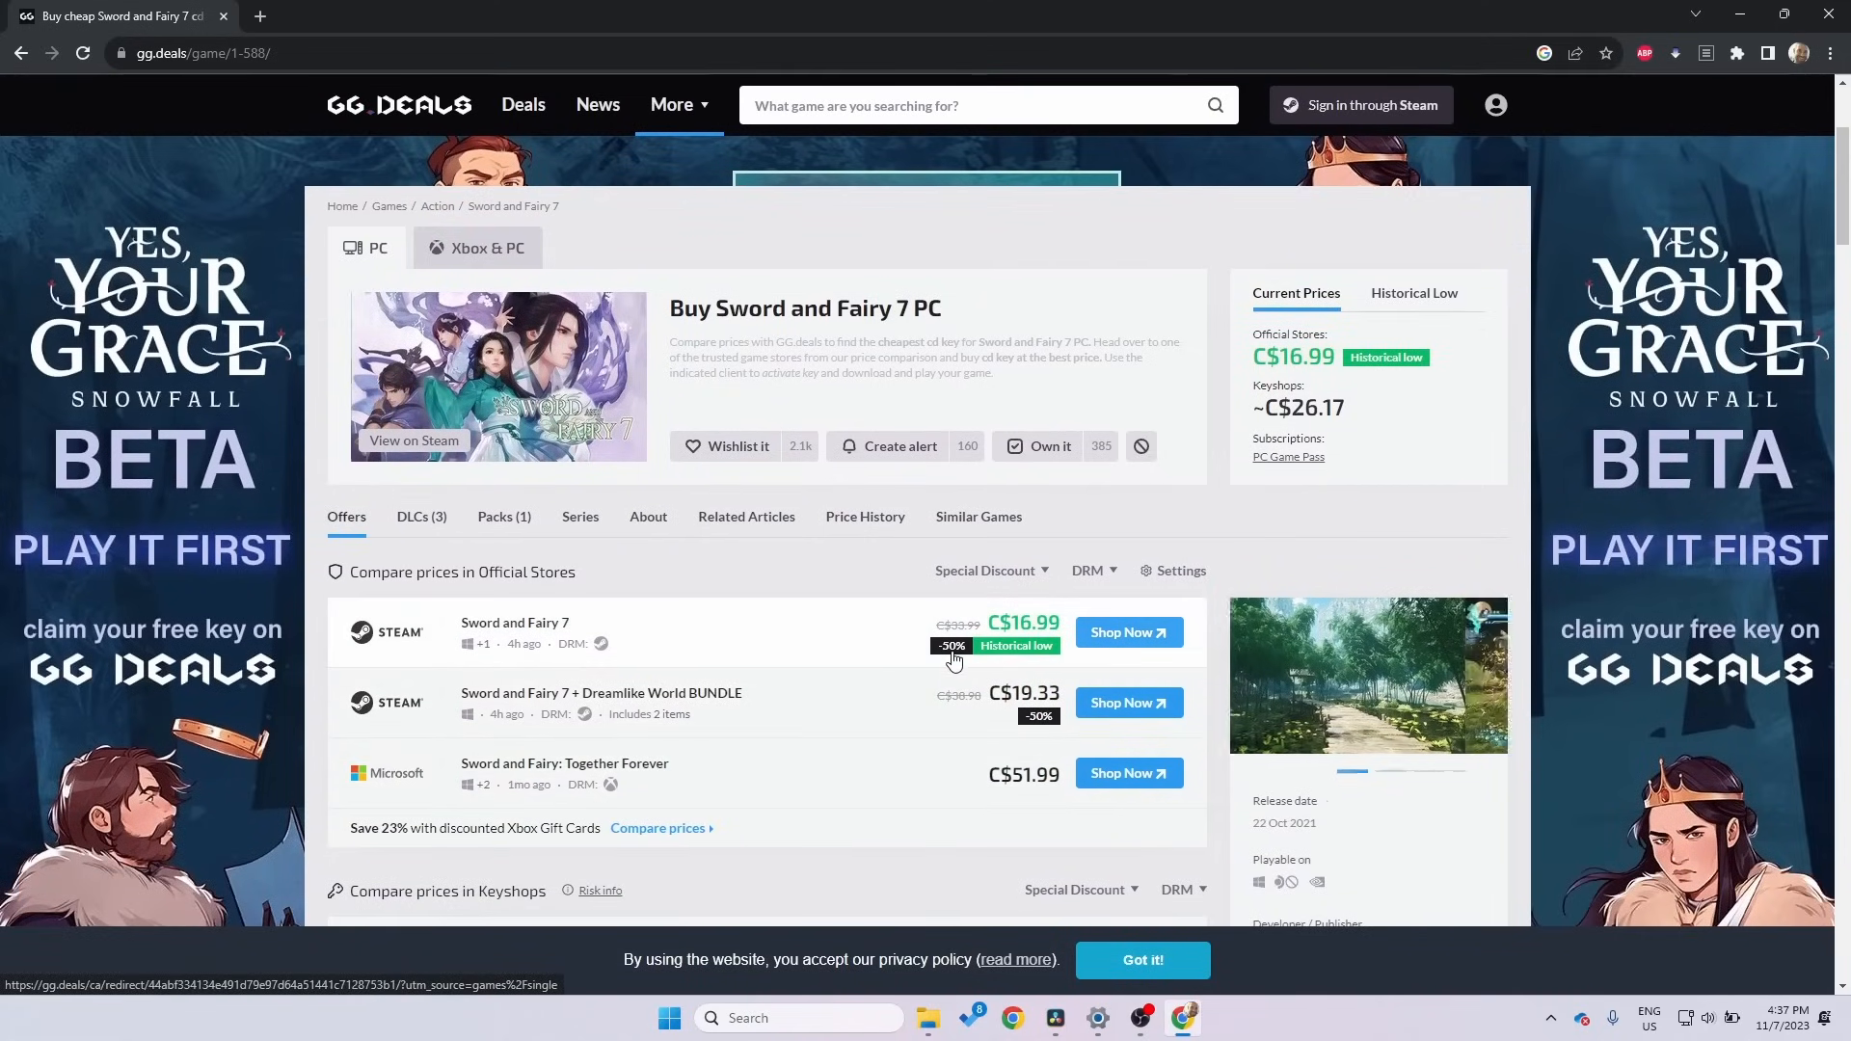
pyautogui.click(1126, 633)
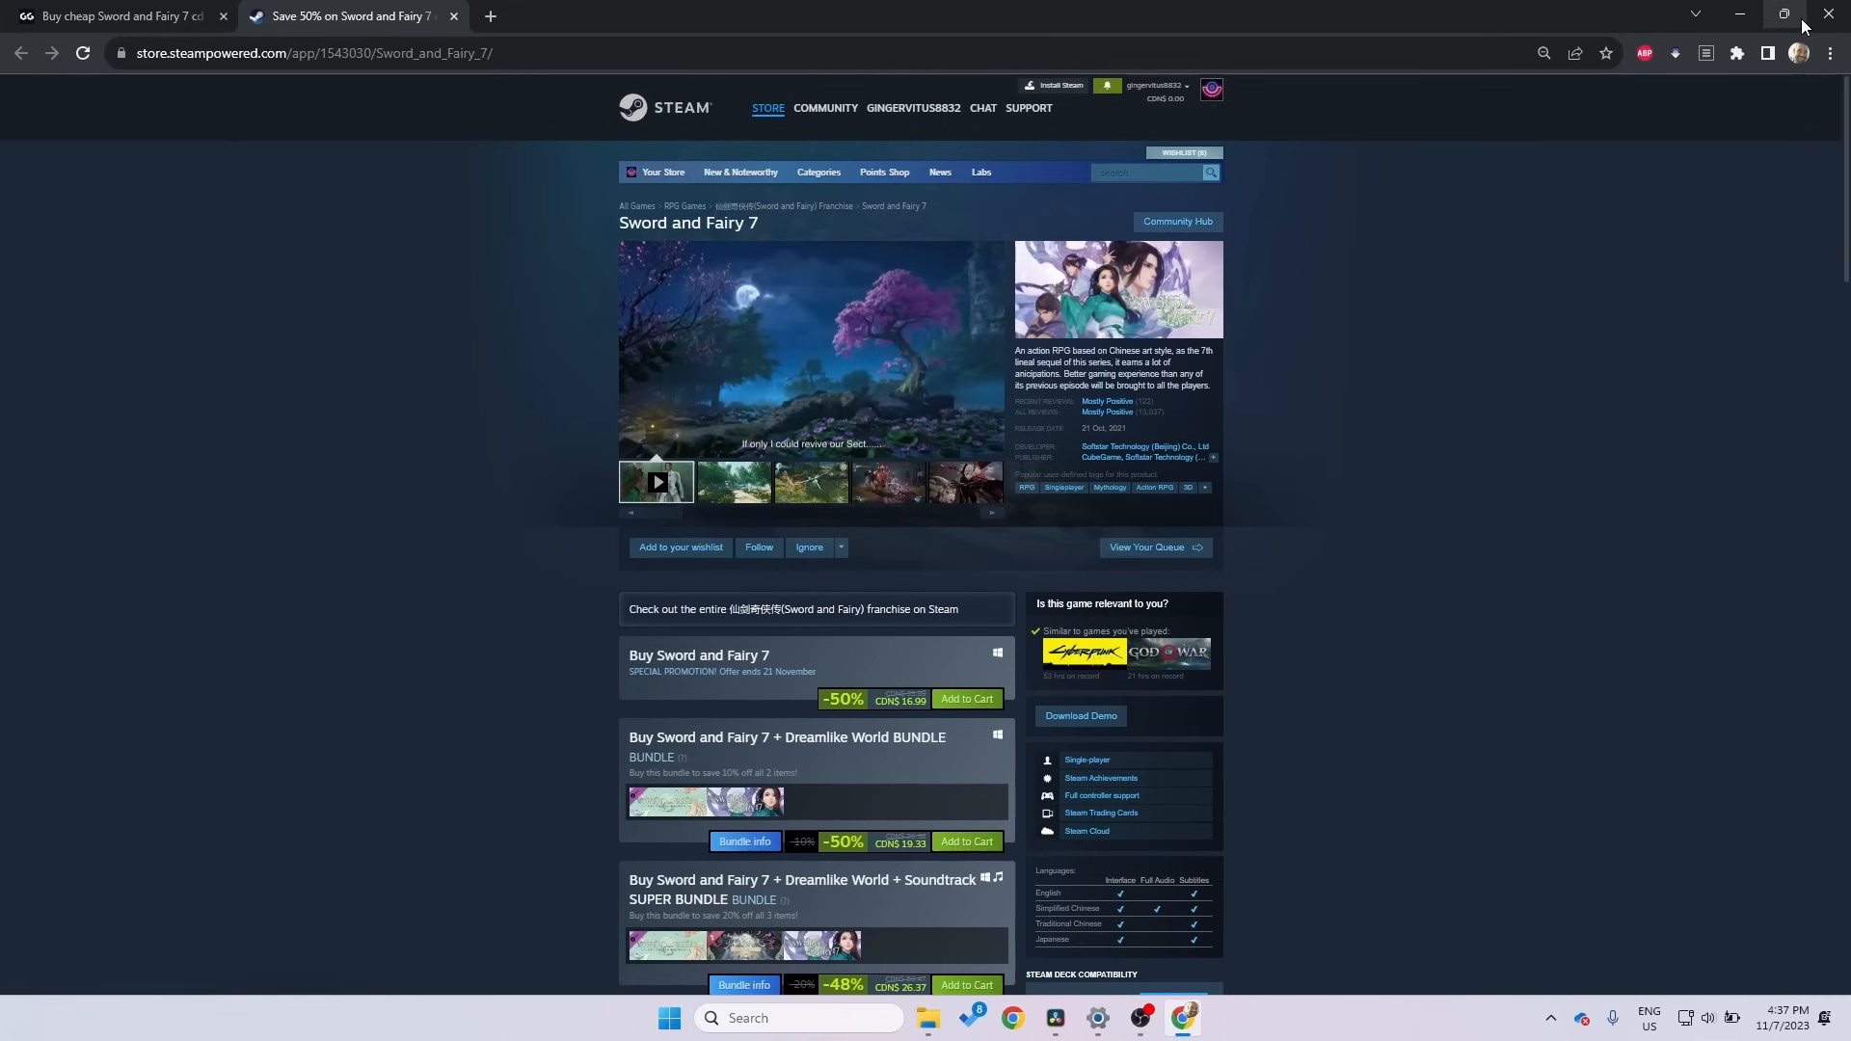
pyautogui.click(118, 16)
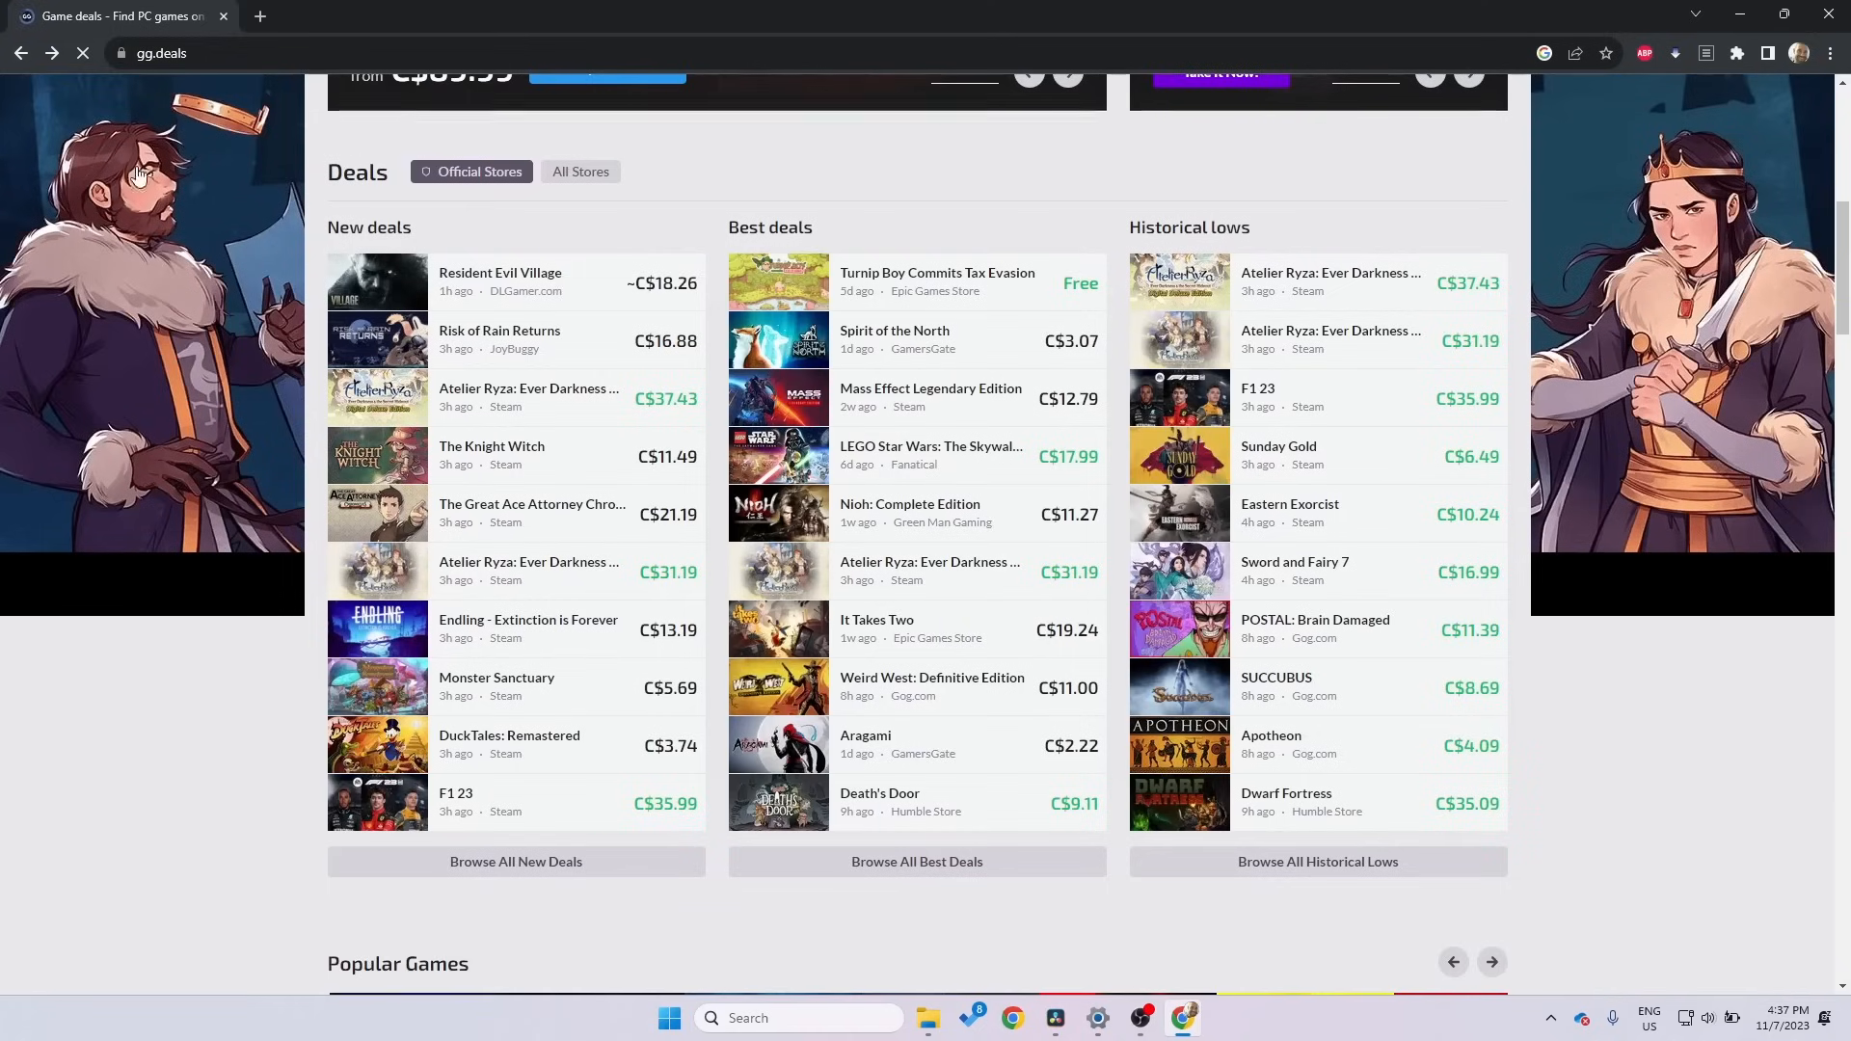
# Step: Scroll to the homepage News section and filter it to Bundles articles
pyautogui.scroll(-3)
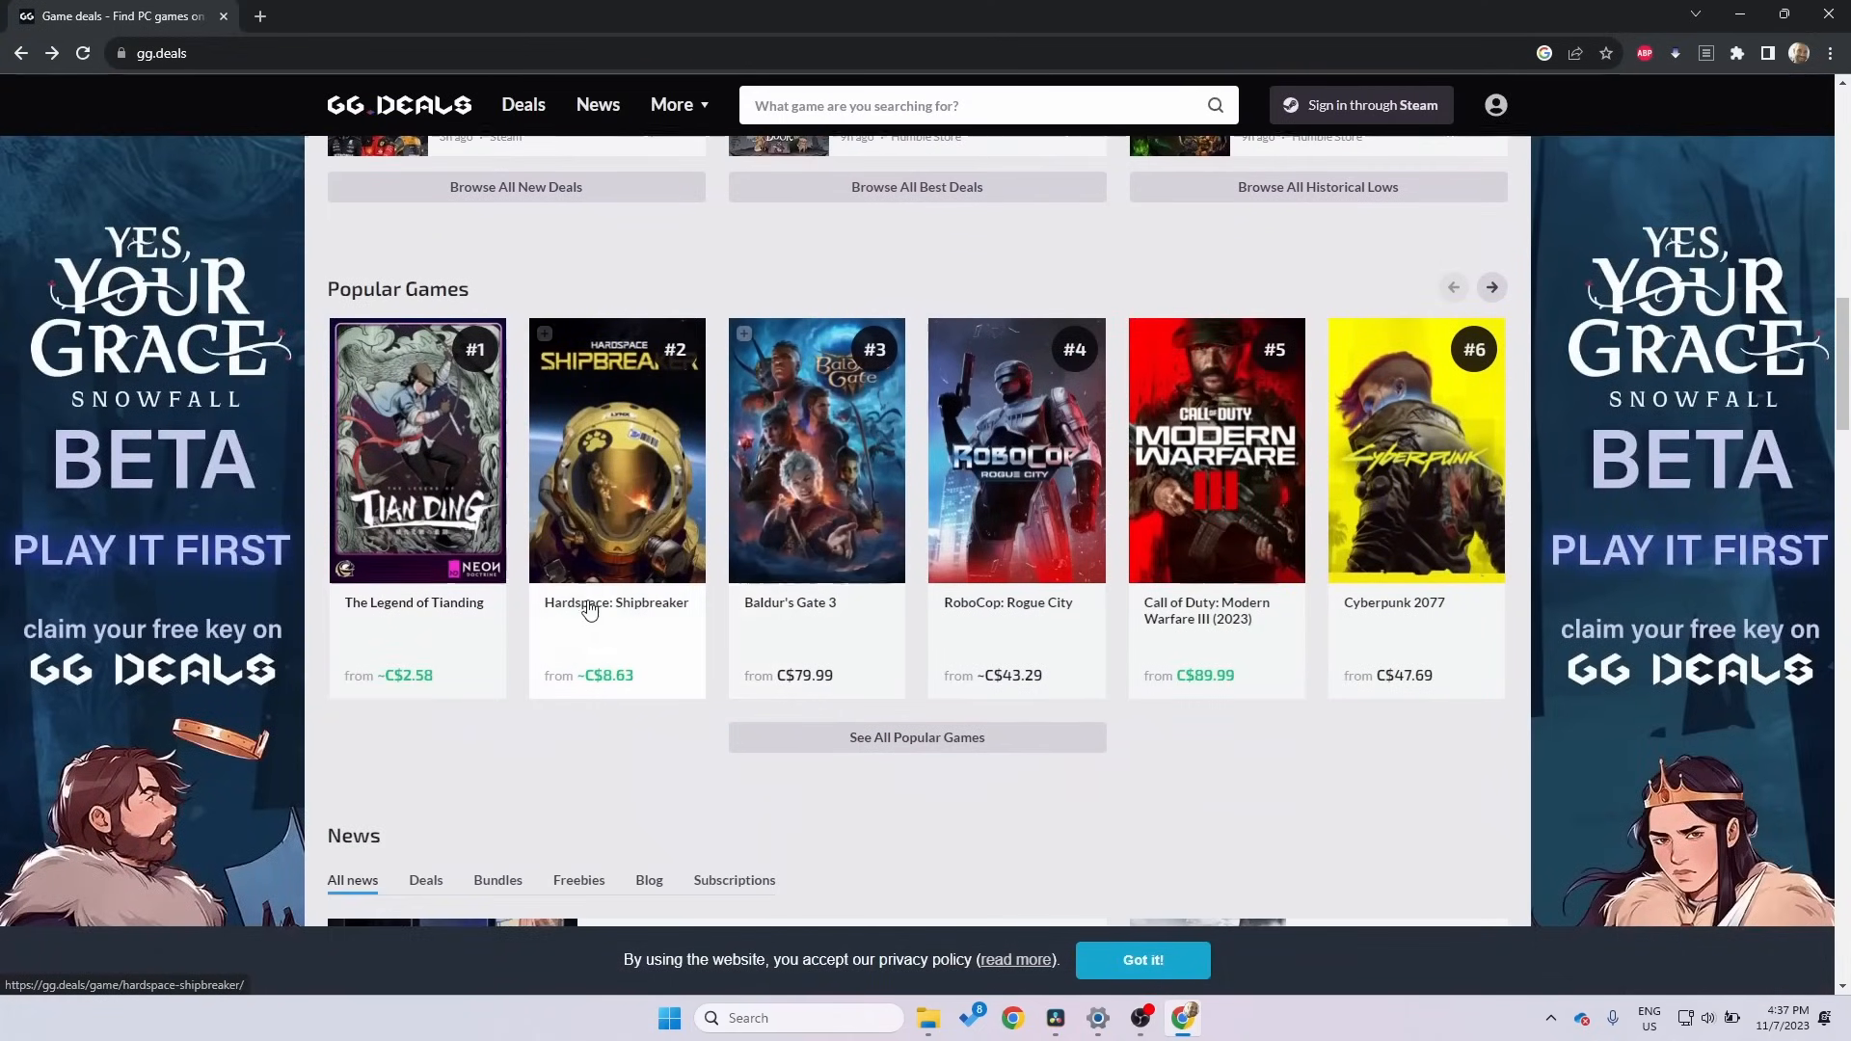
pyautogui.scroll(-3)
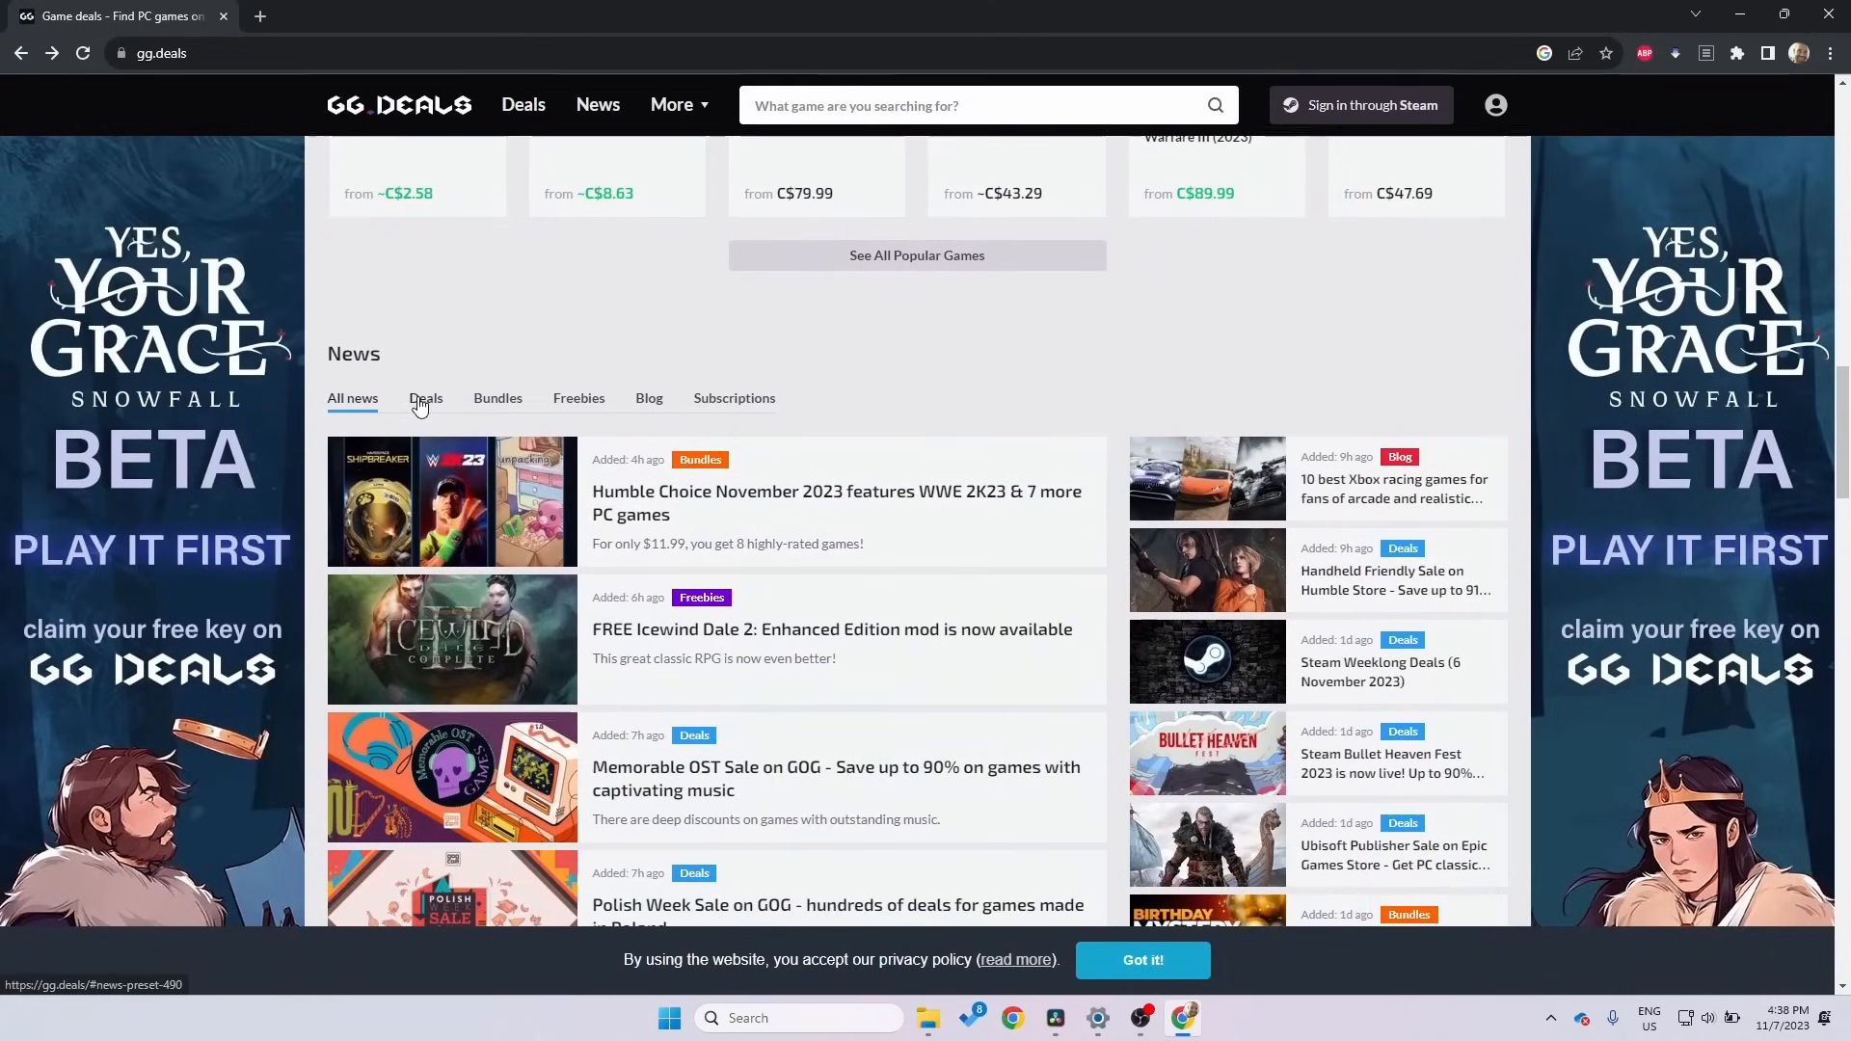
pyautogui.click(498, 397)
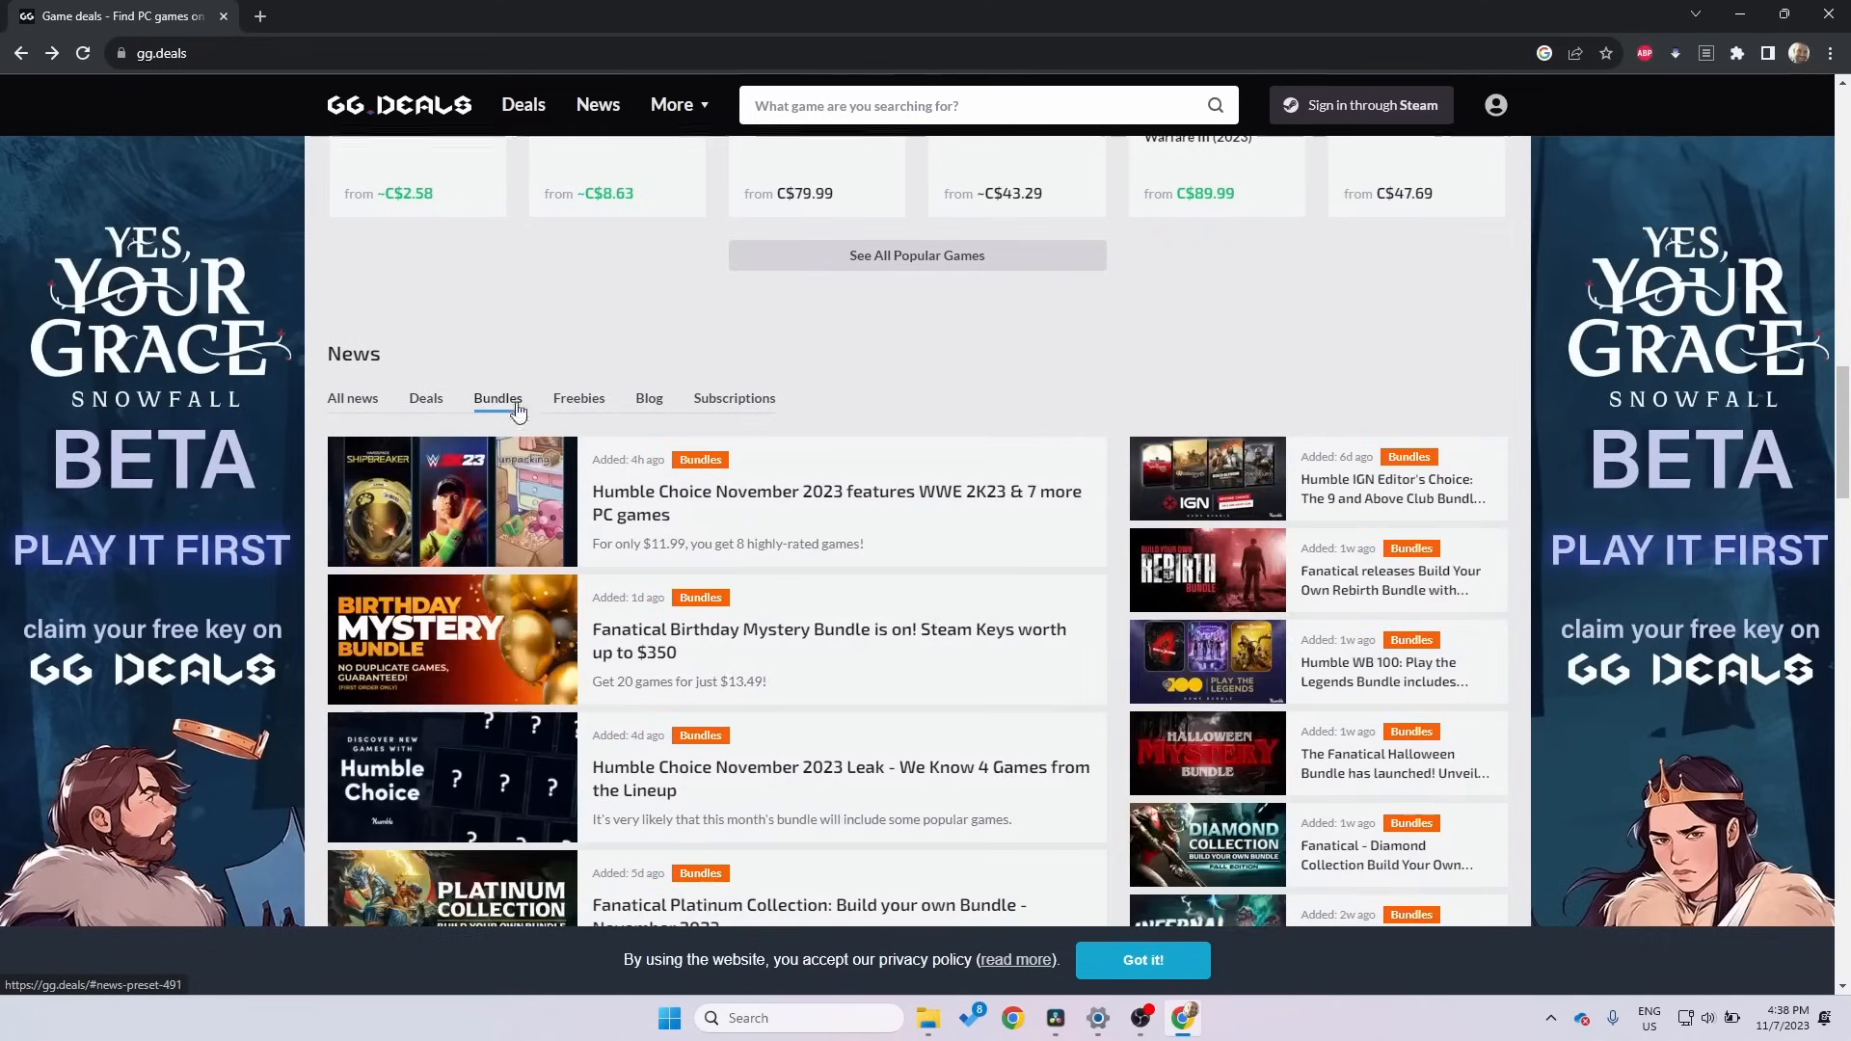